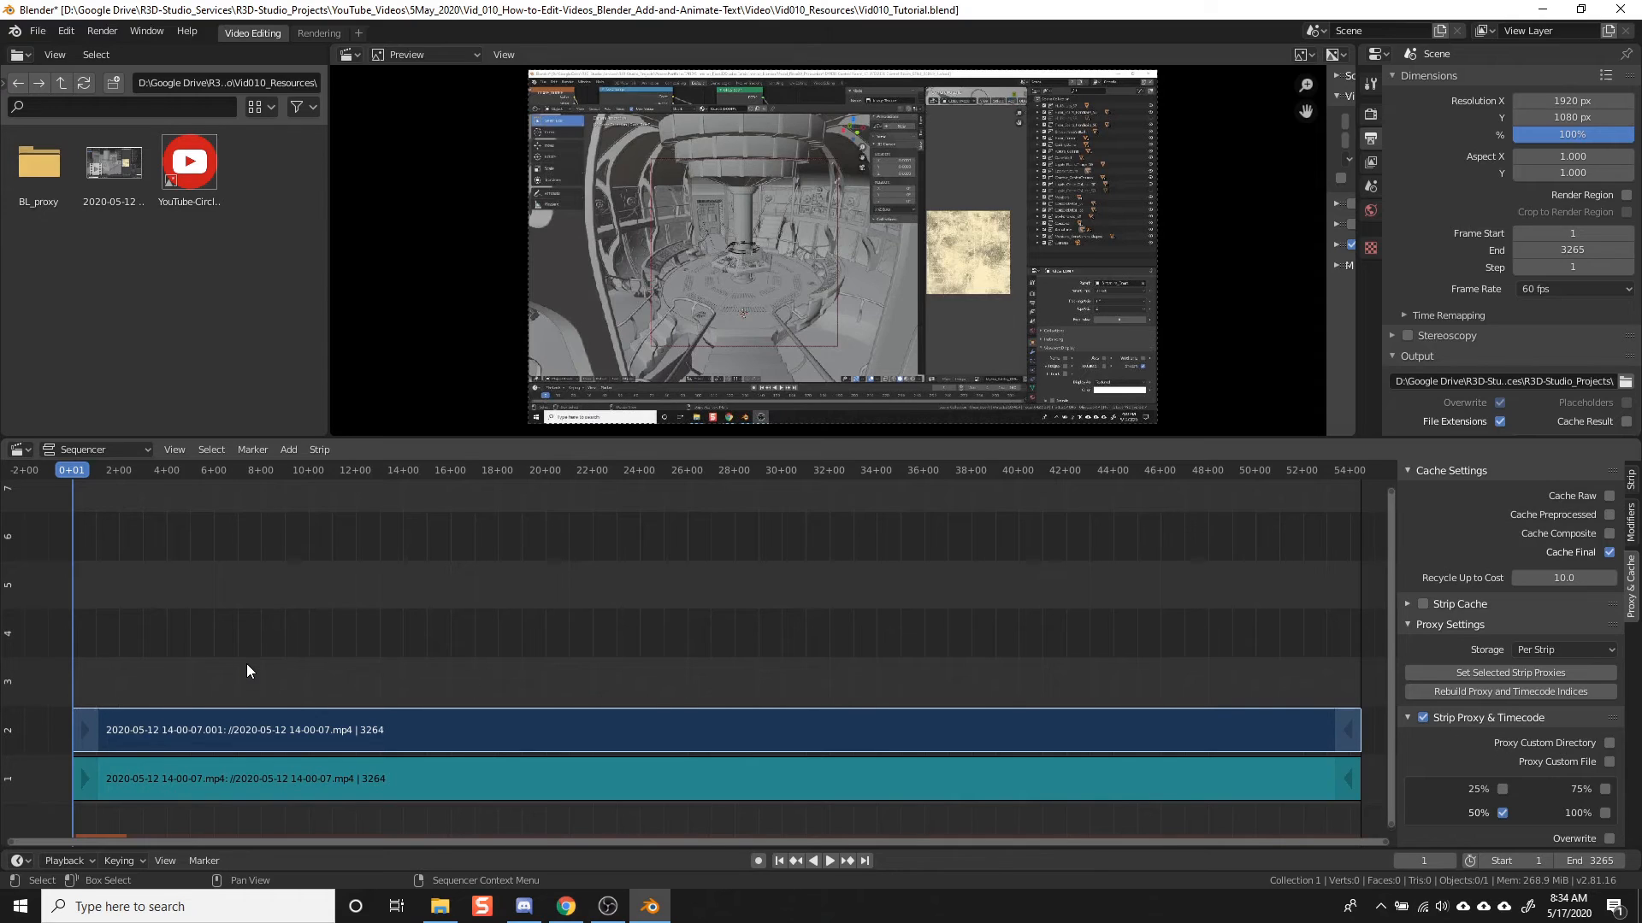
pyautogui.moveTo(292, 489)
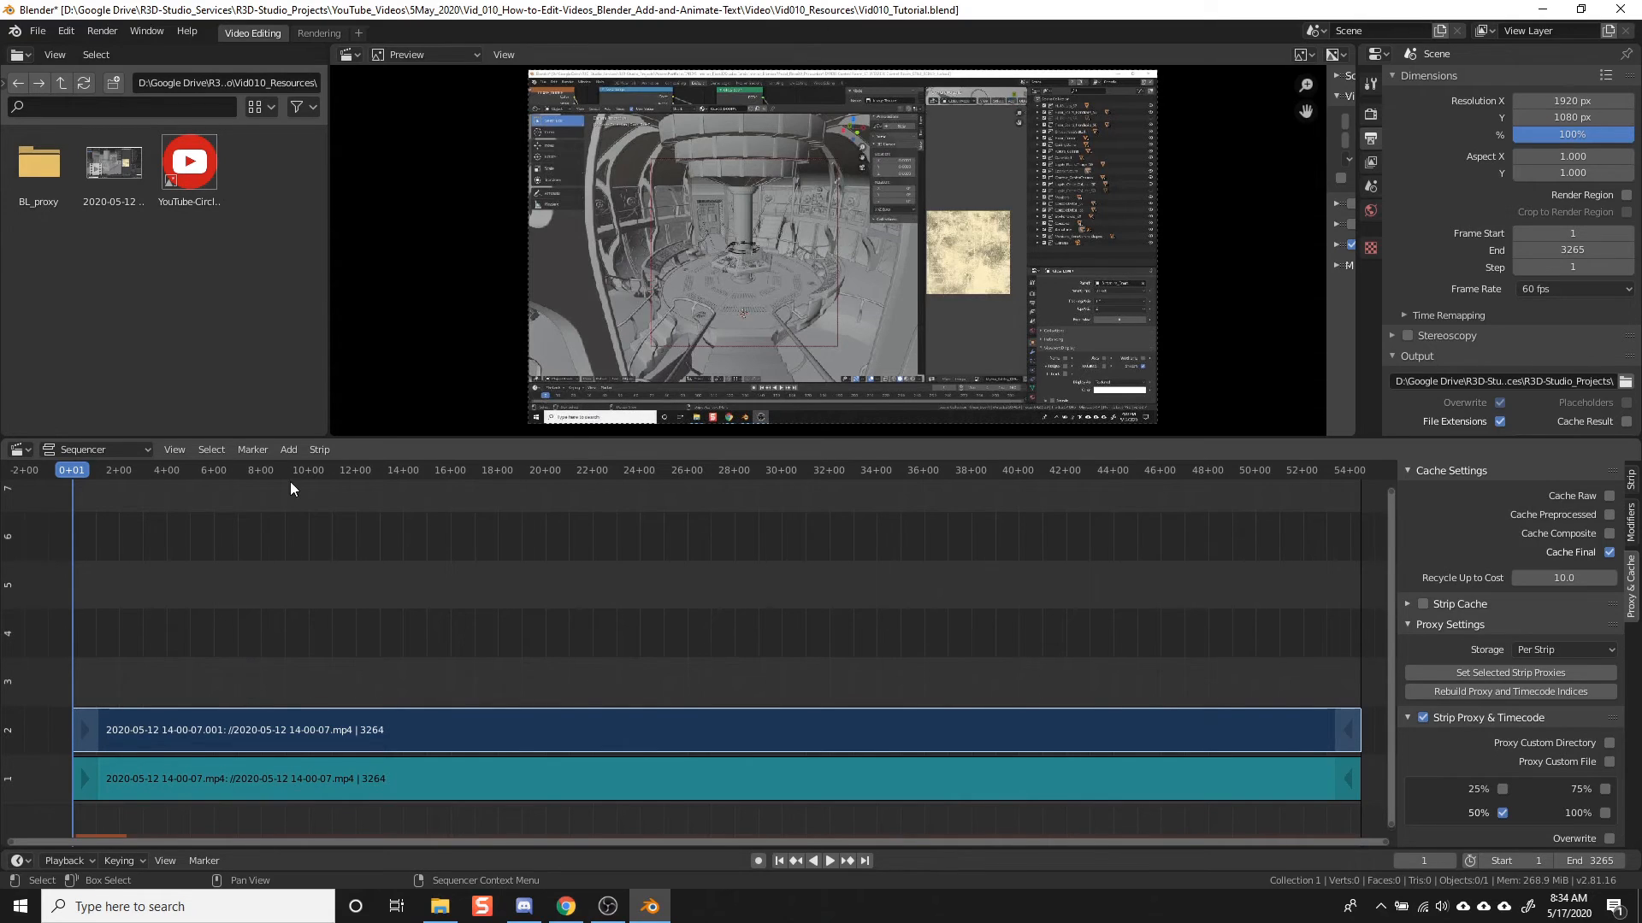
# Step: Add a text strip in channel 3 above the two video strips
pyautogui.click(288, 450)
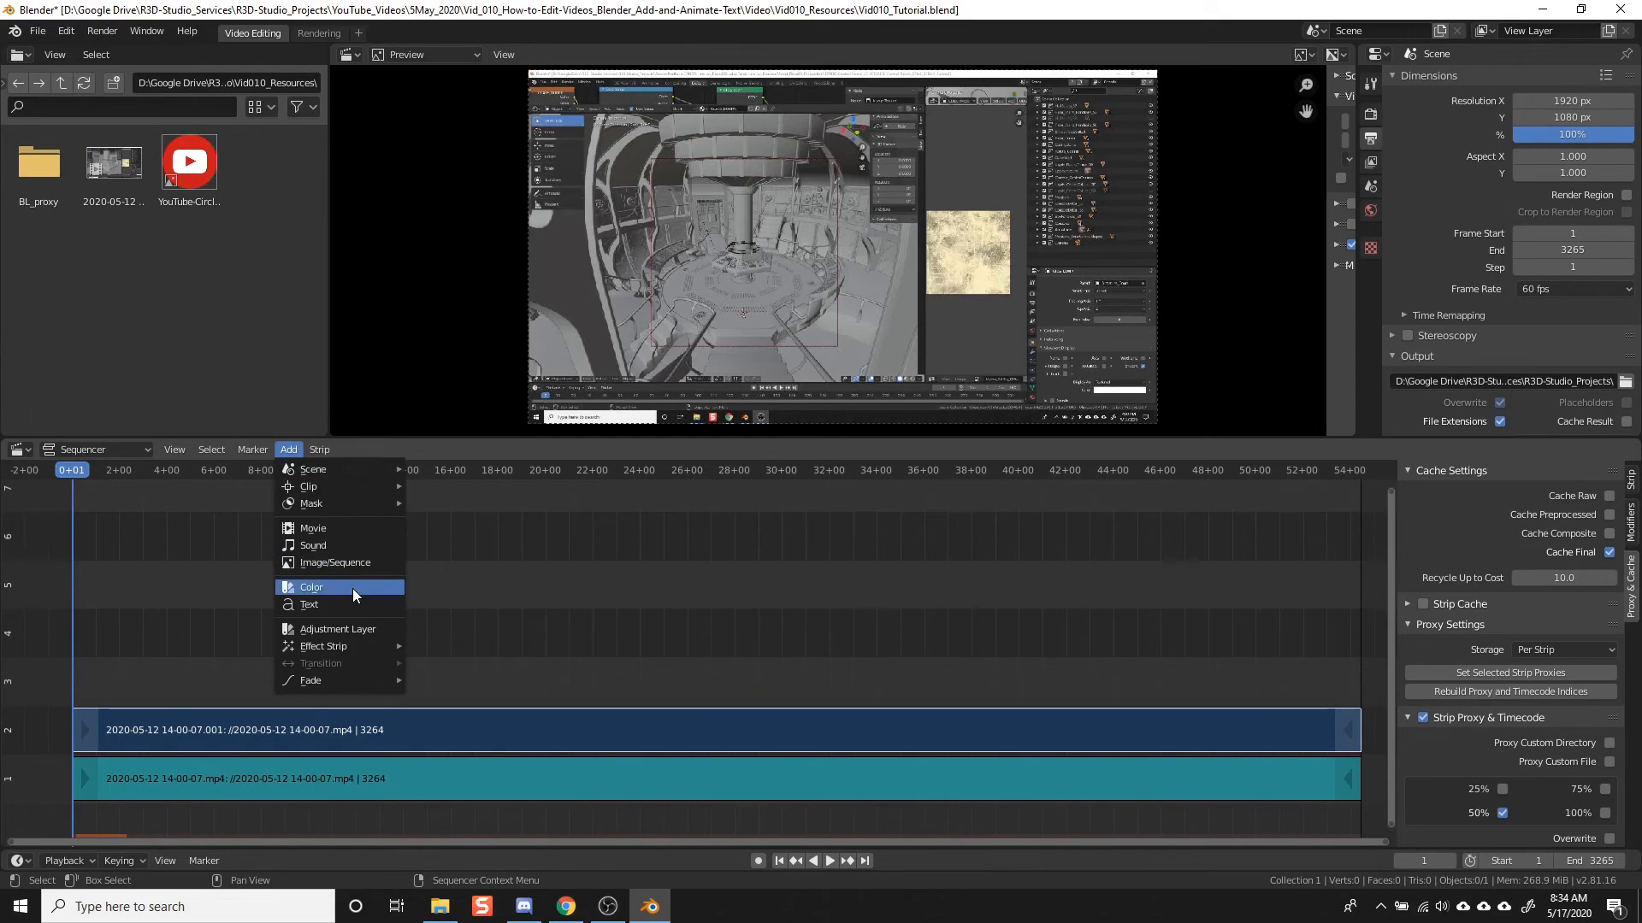
pyautogui.click(309, 604)
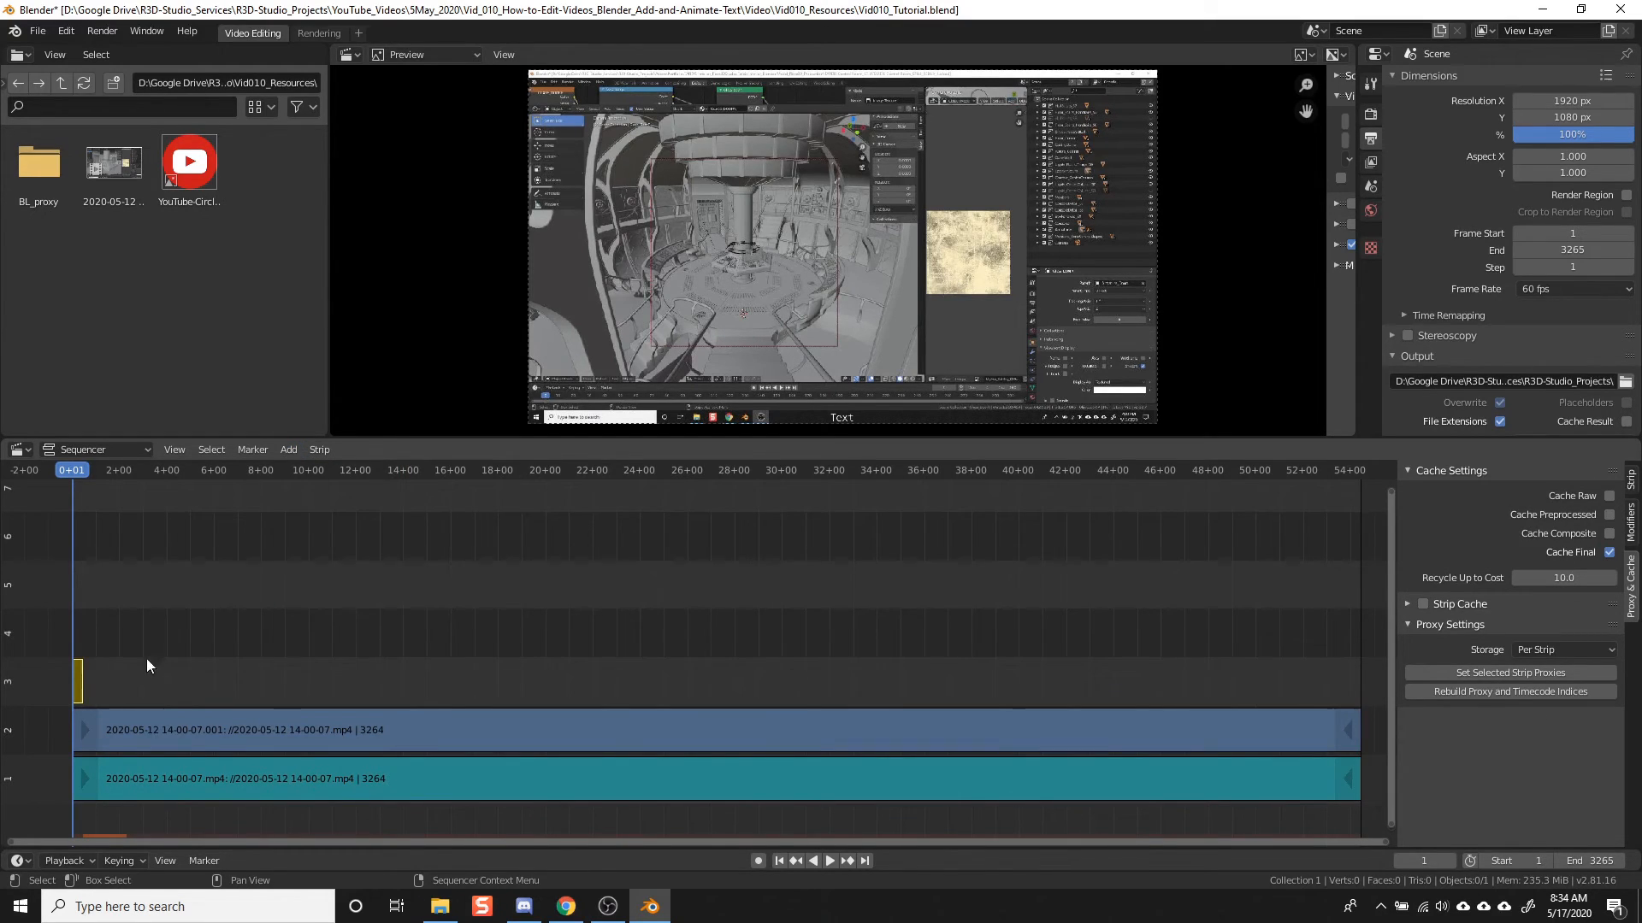
pyautogui.moveTo(74, 655)
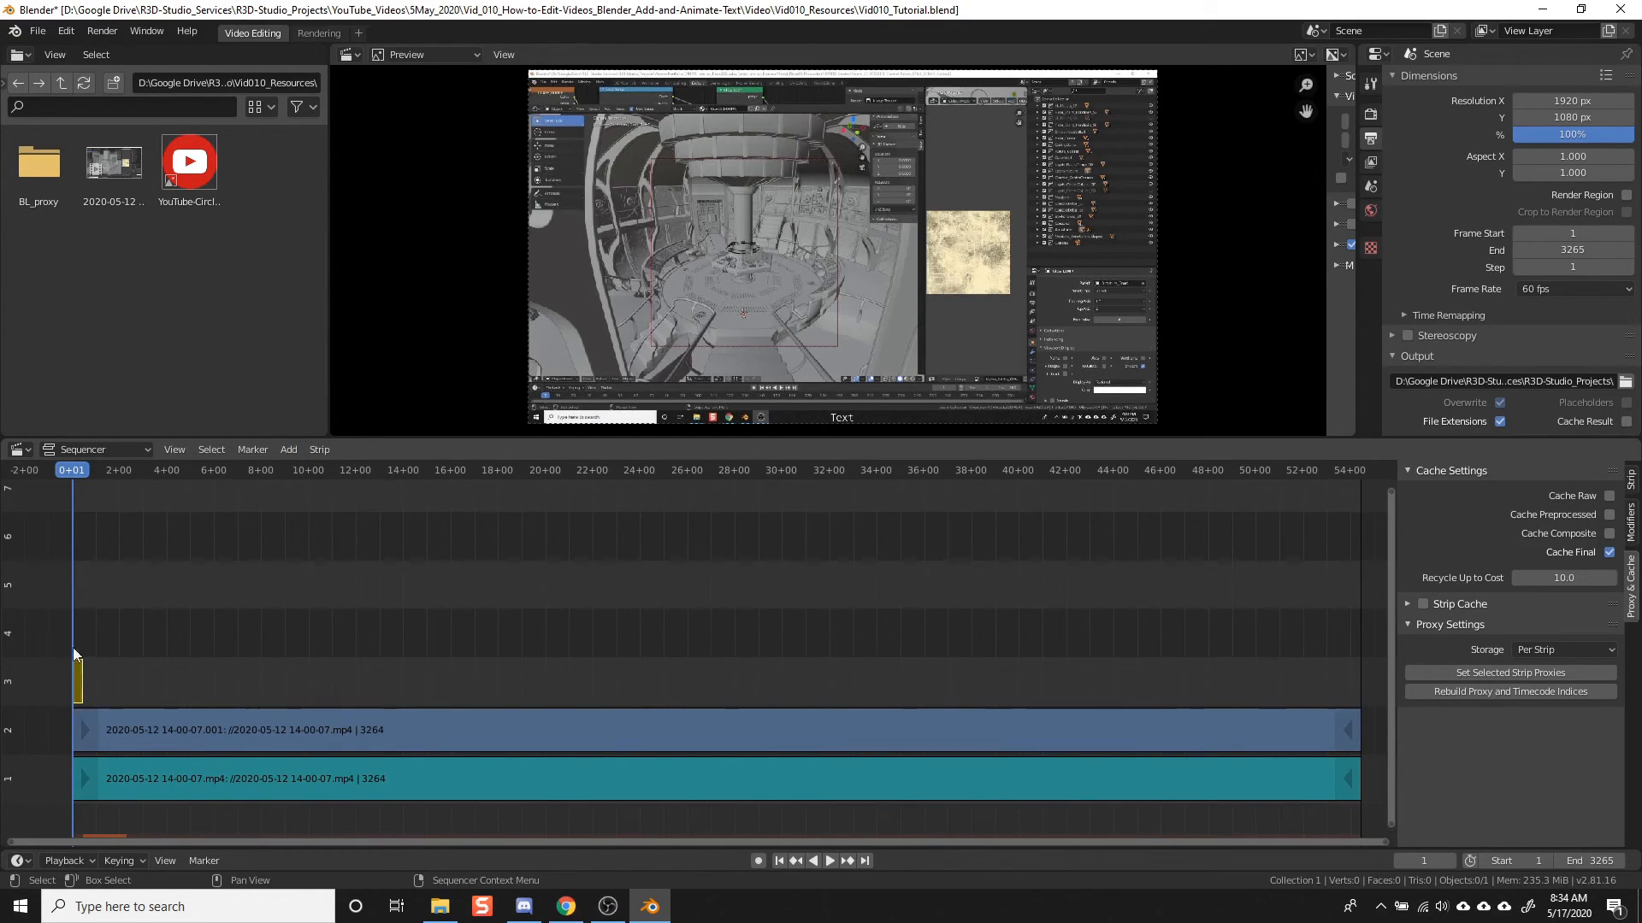
pyautogui.moveTo(109, 707)
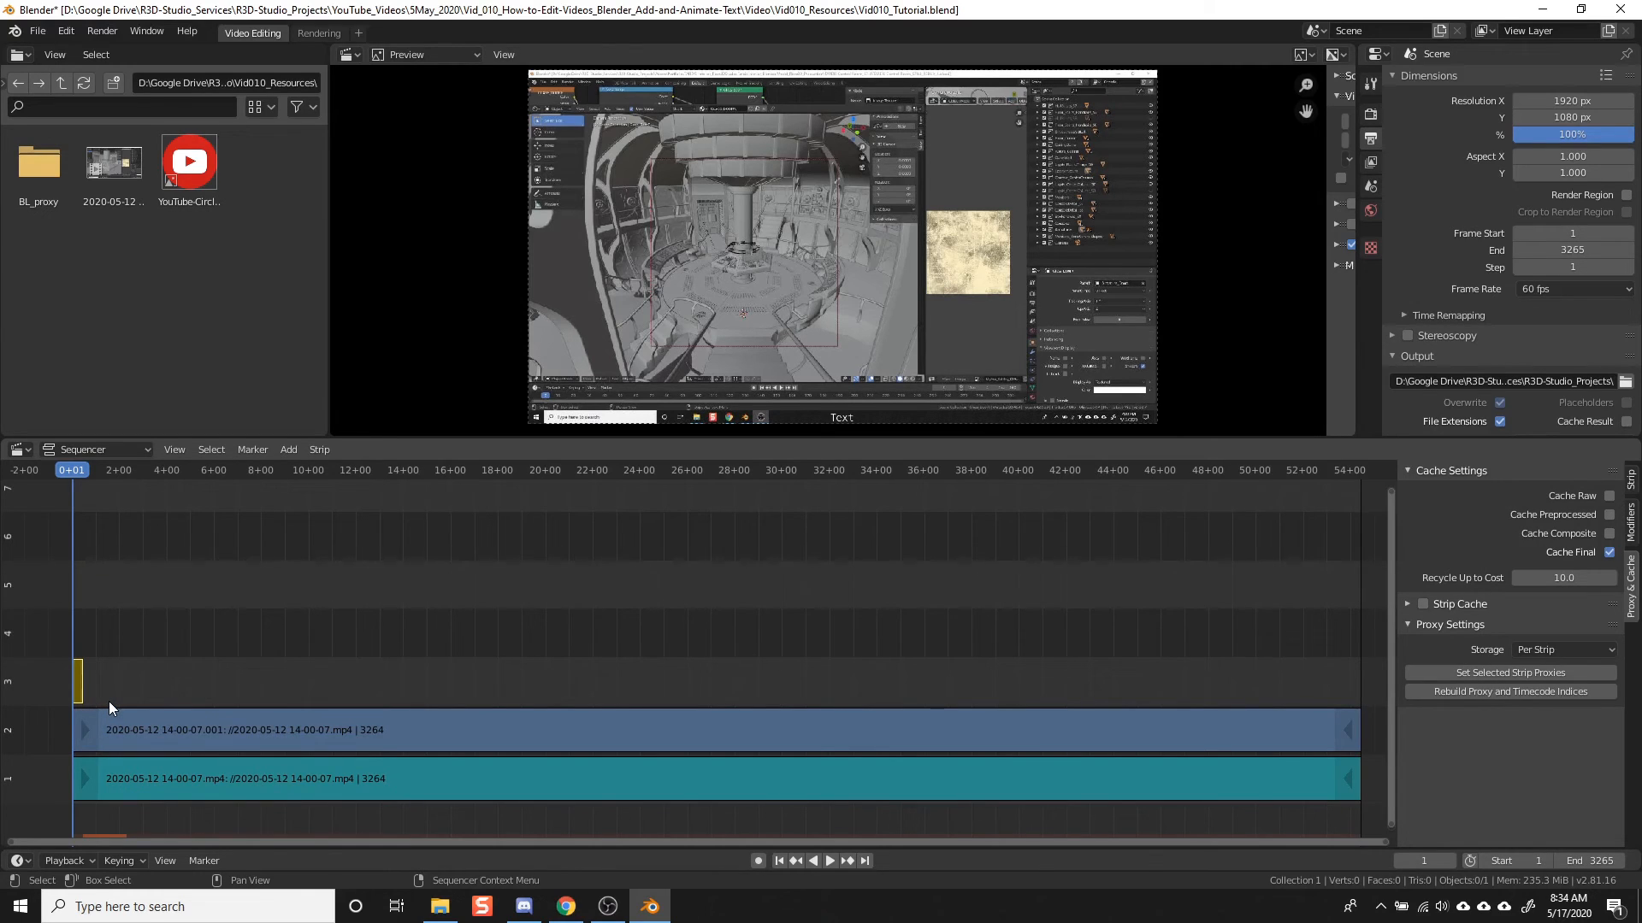
pyautogui.moveTo(838, 451)
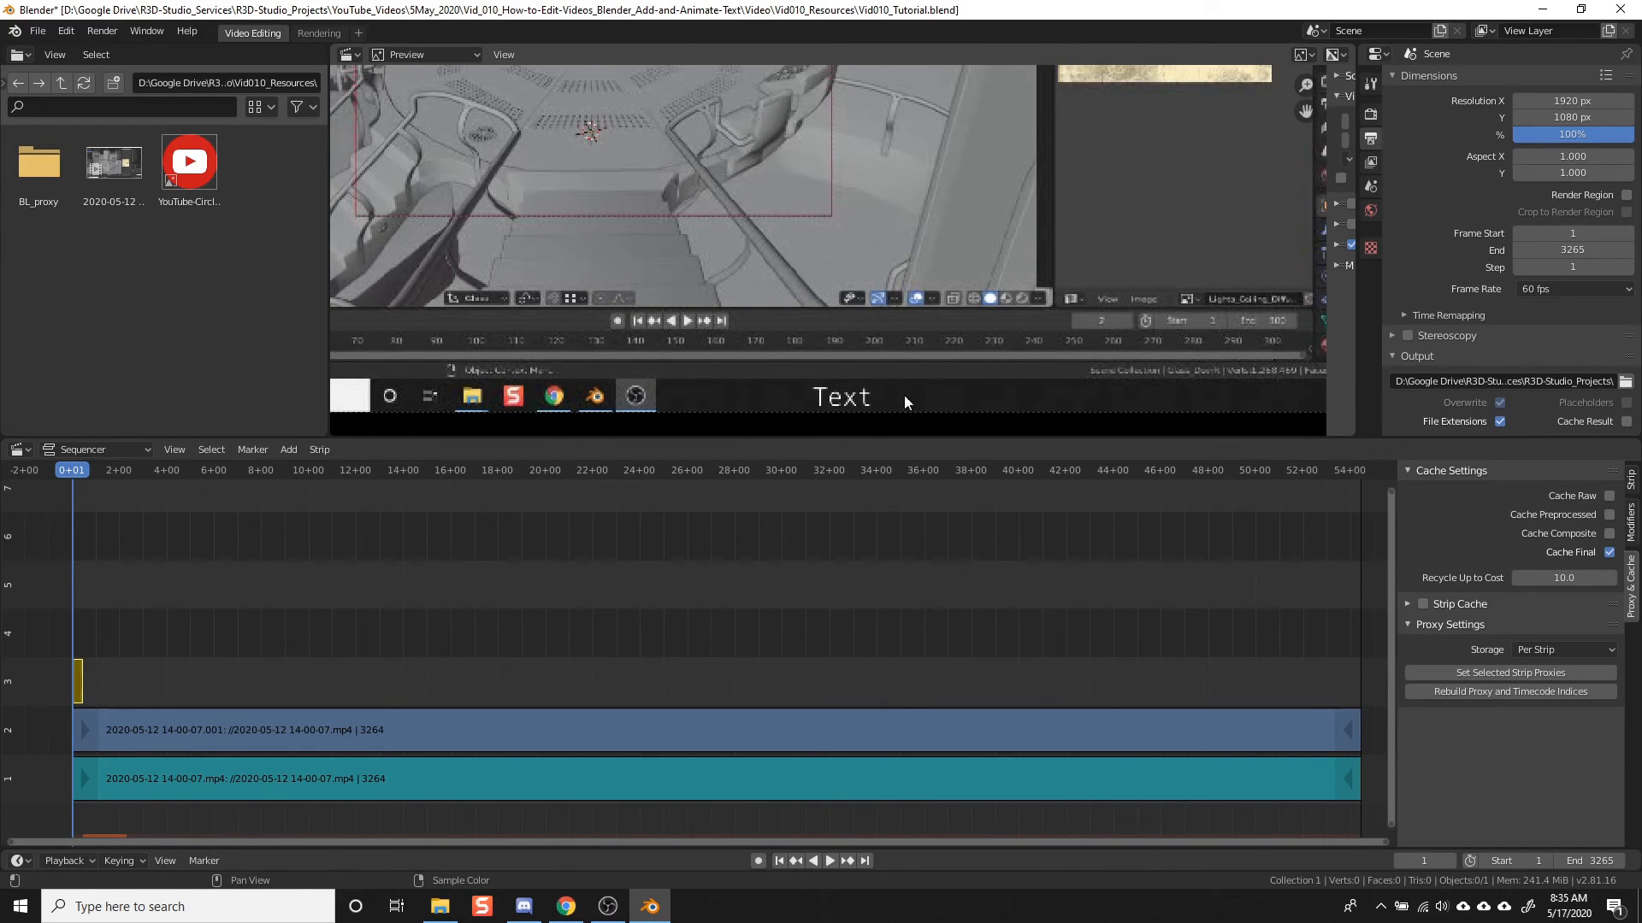
pyautogui.moveTo(875, 401)
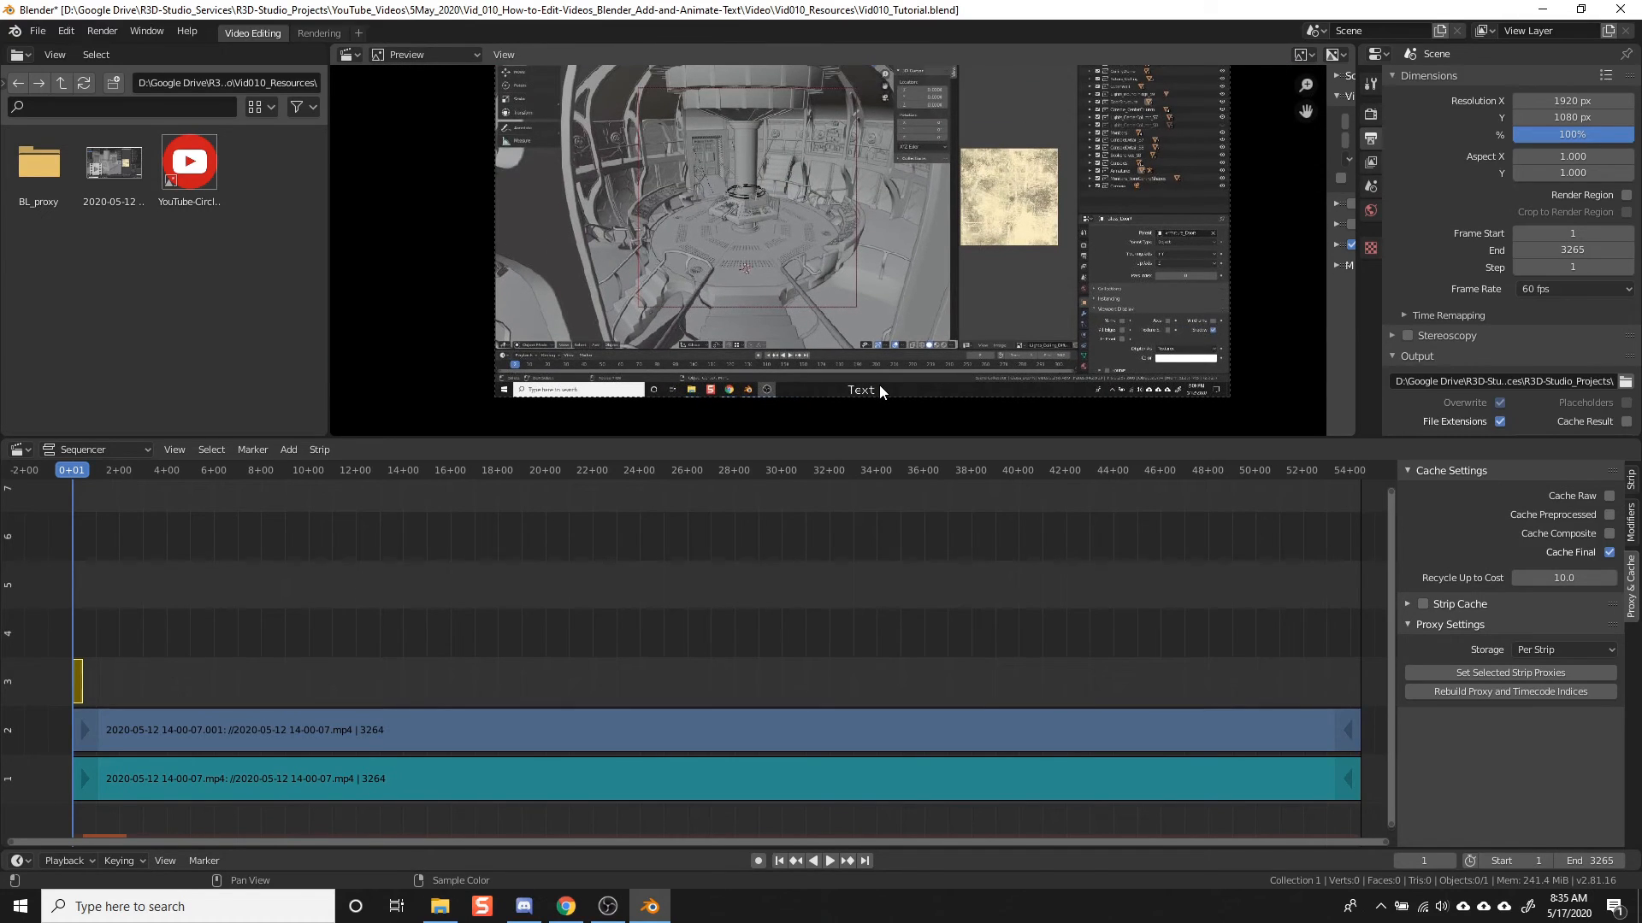
pyautogui.moveTo(102, 646)
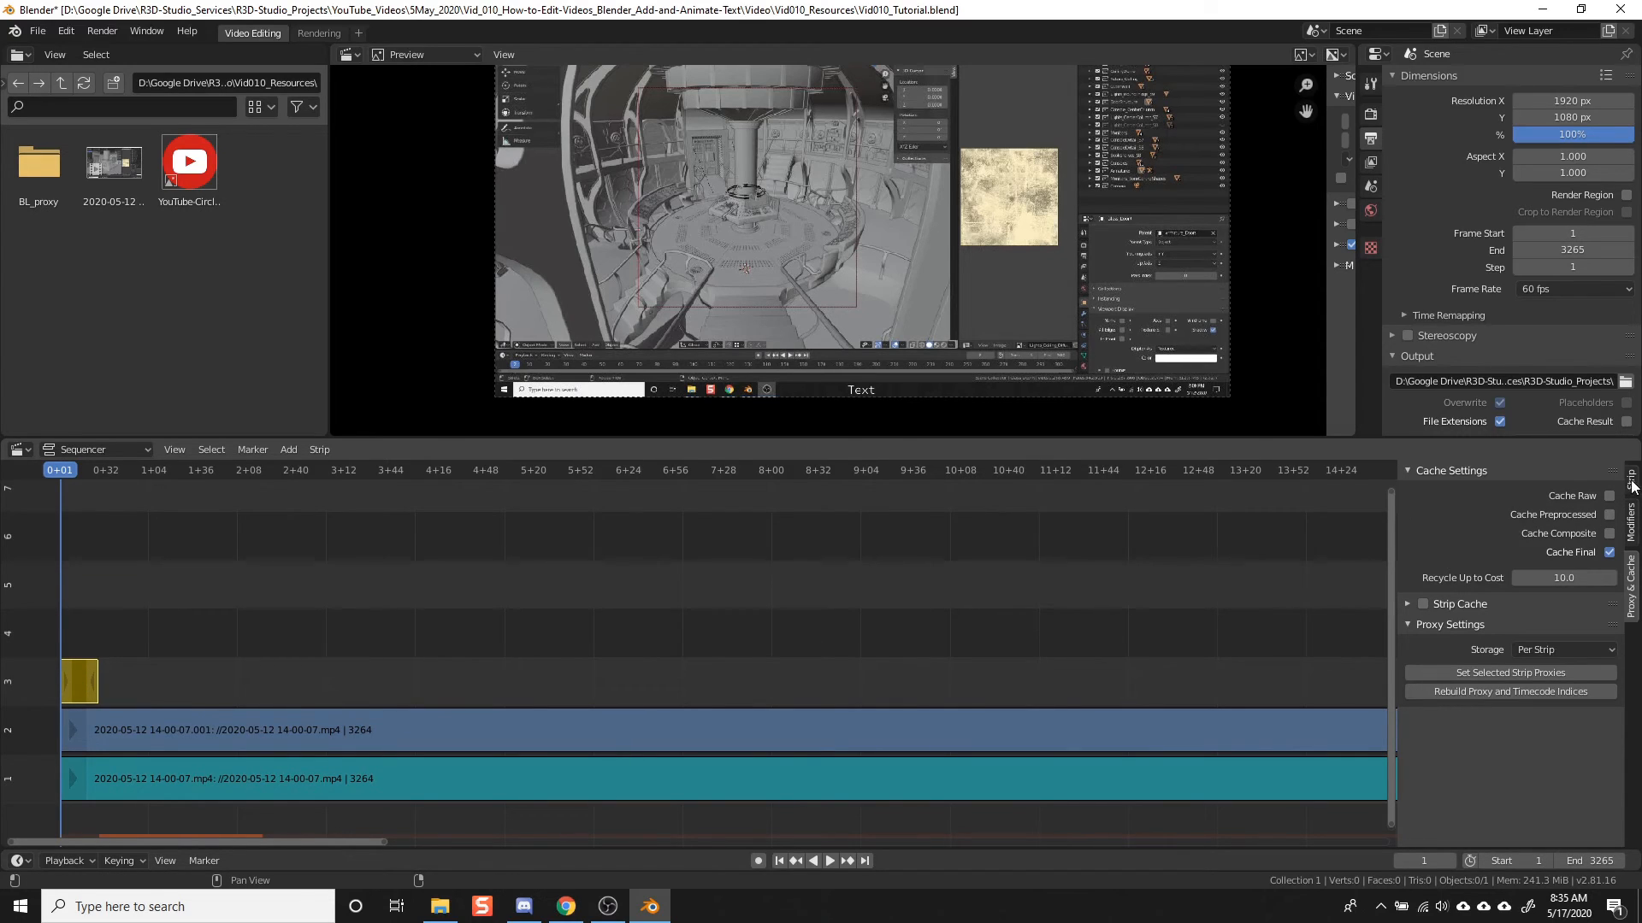
# Step: Set the text strip's caption to 'This is text over a video clip'
pyautogui.click(1630, 487)
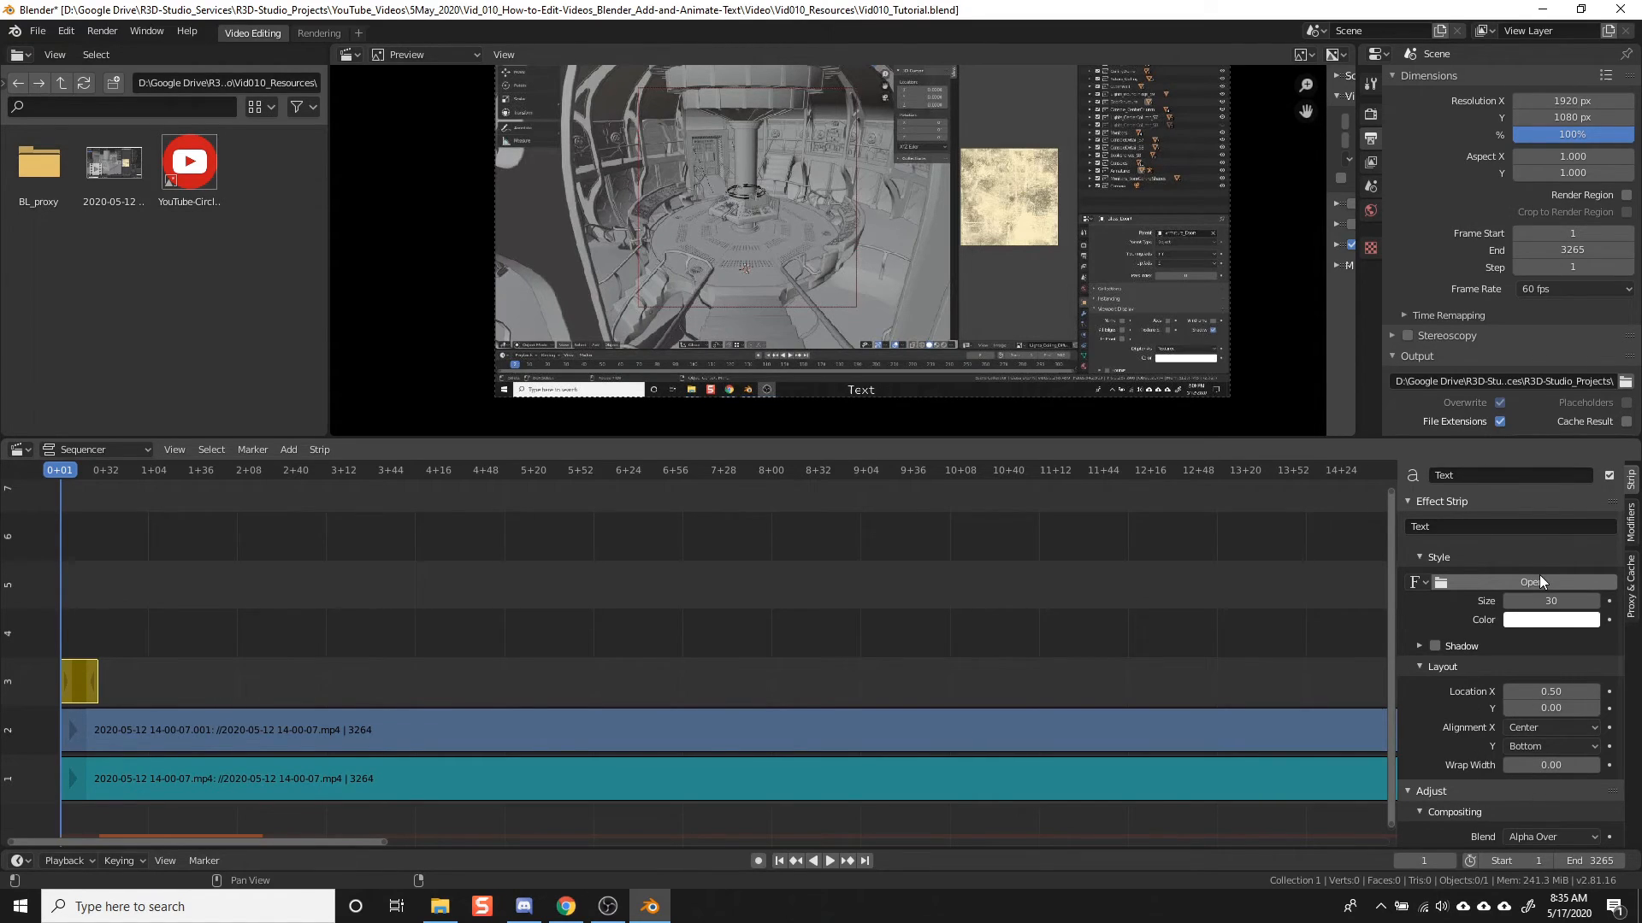
pyautogui.moveTo(1466, 551)
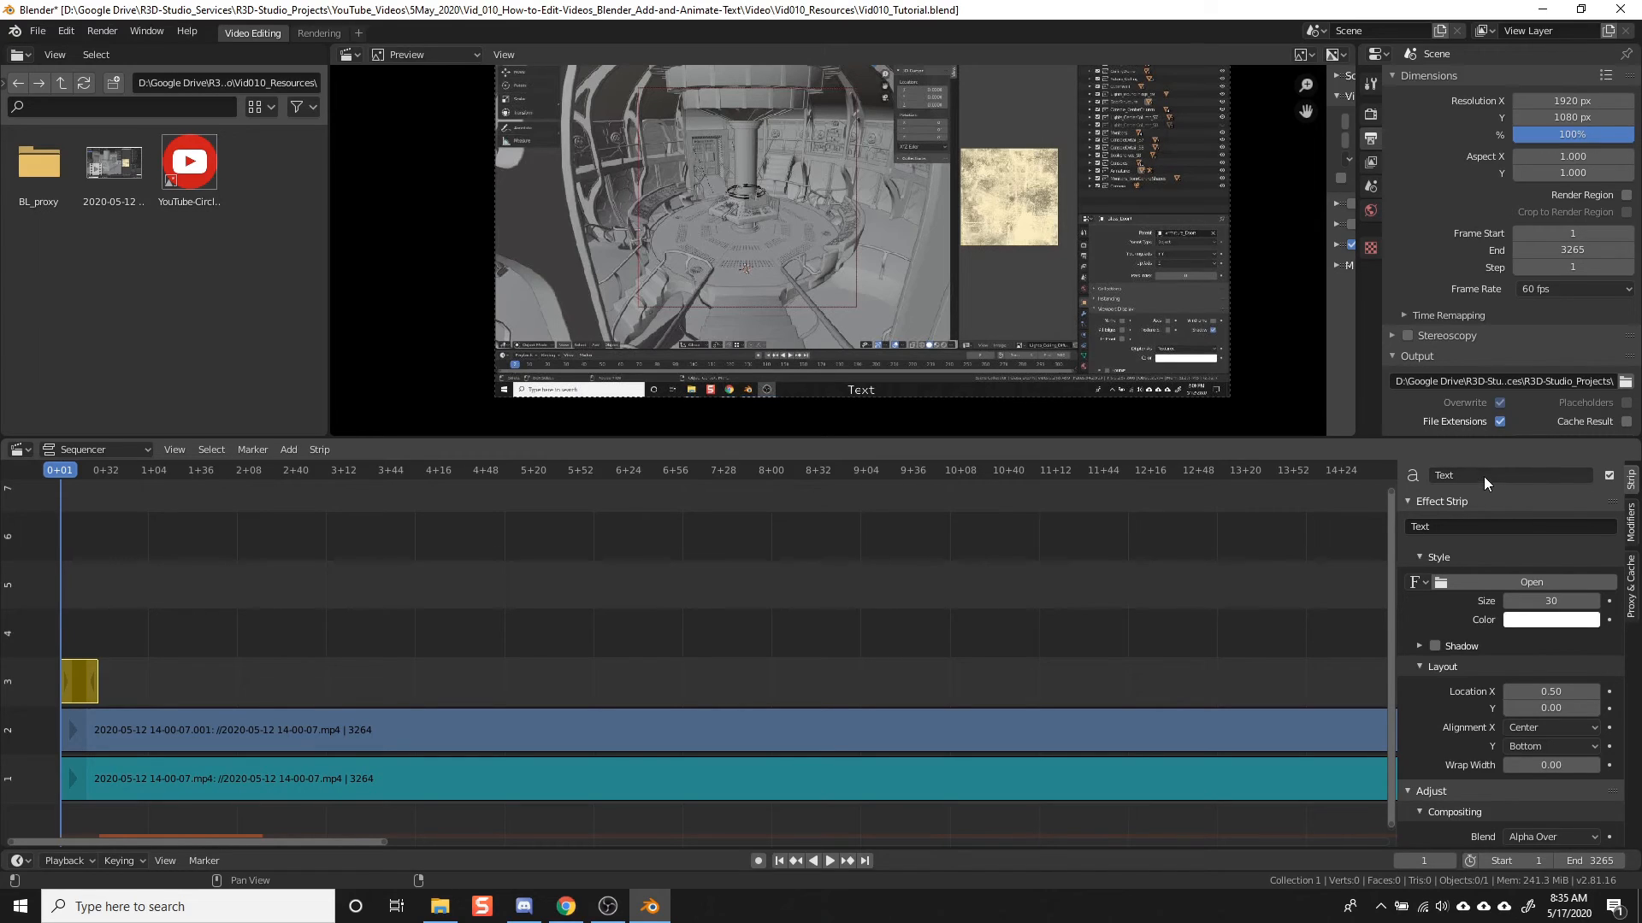
pyautogui.click(1508, 475)
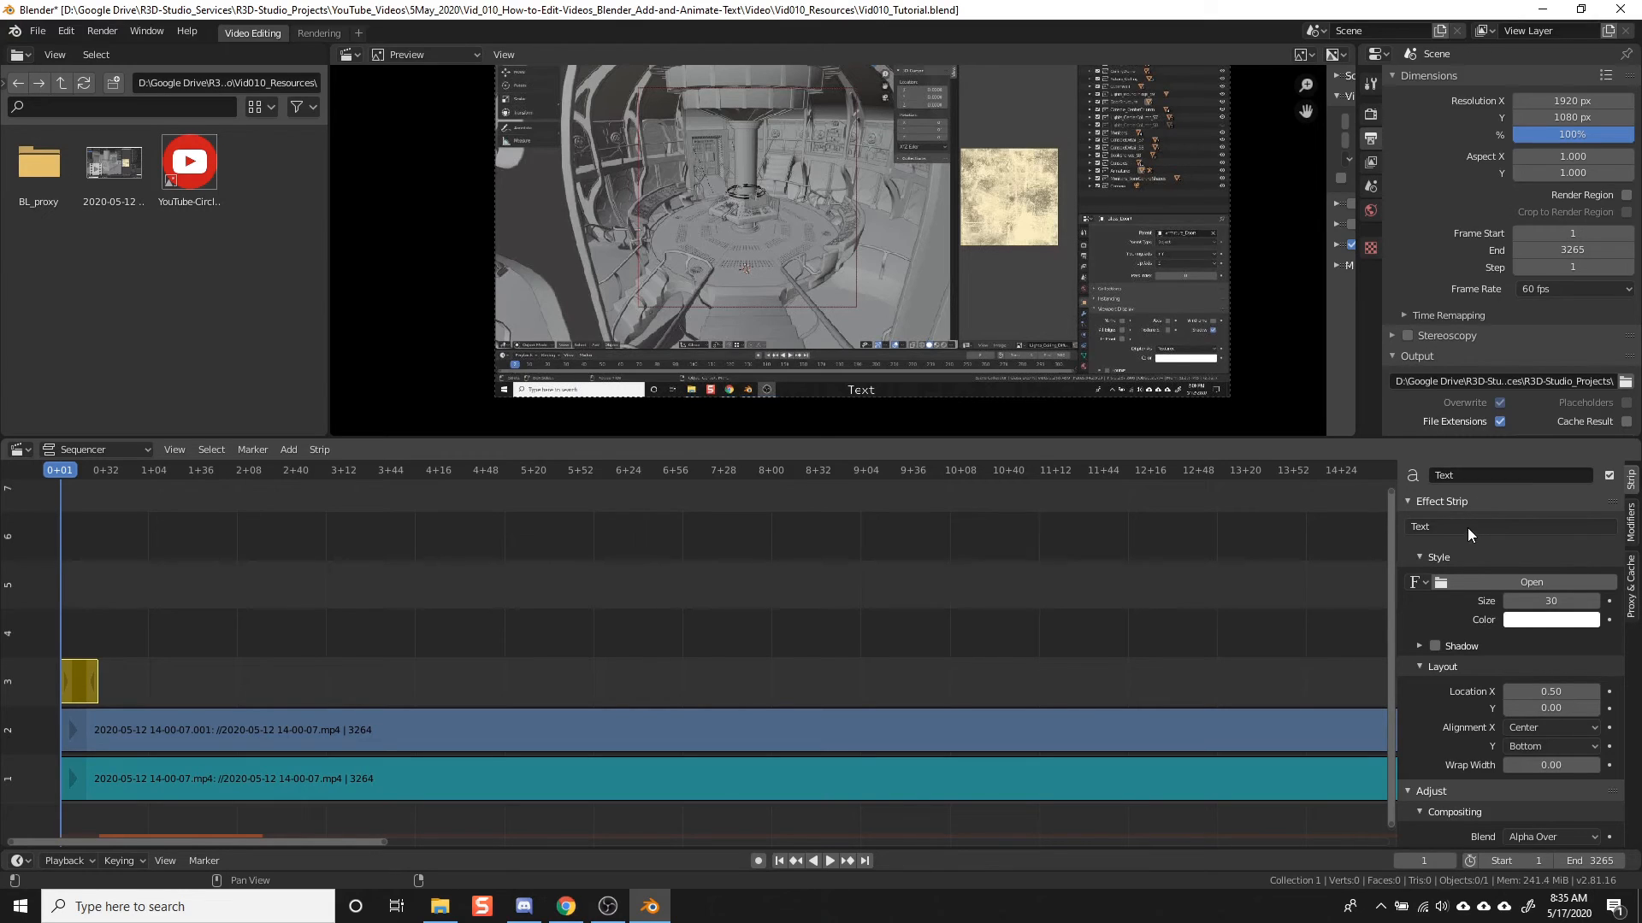
pyautogui.click(1508, 525)
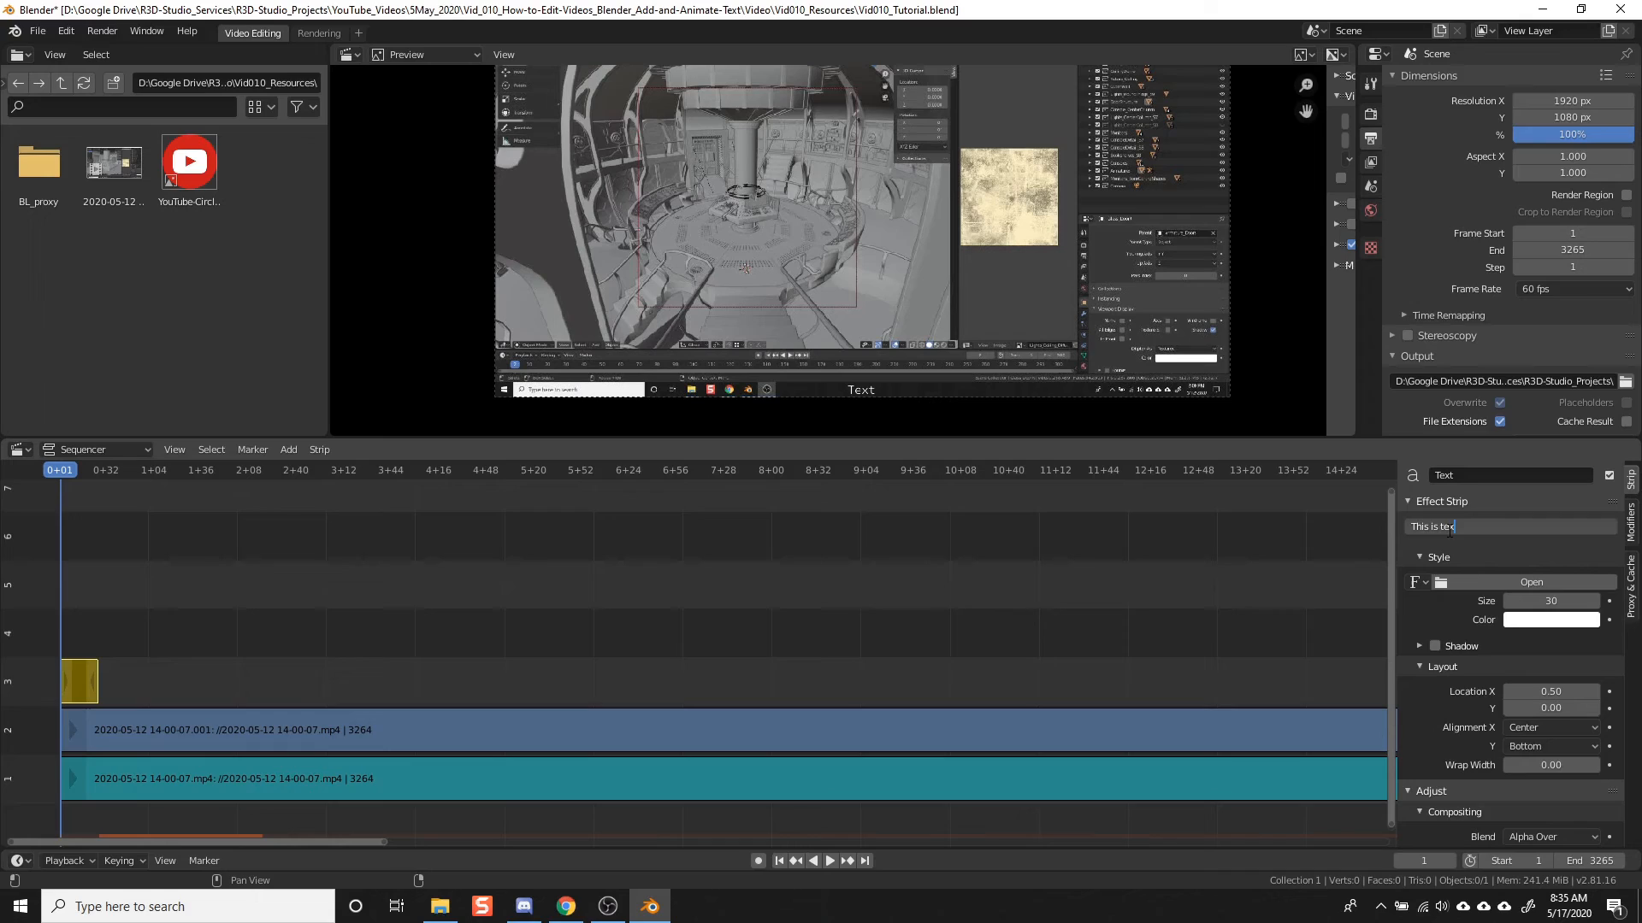
pyautogui.write('xt over')
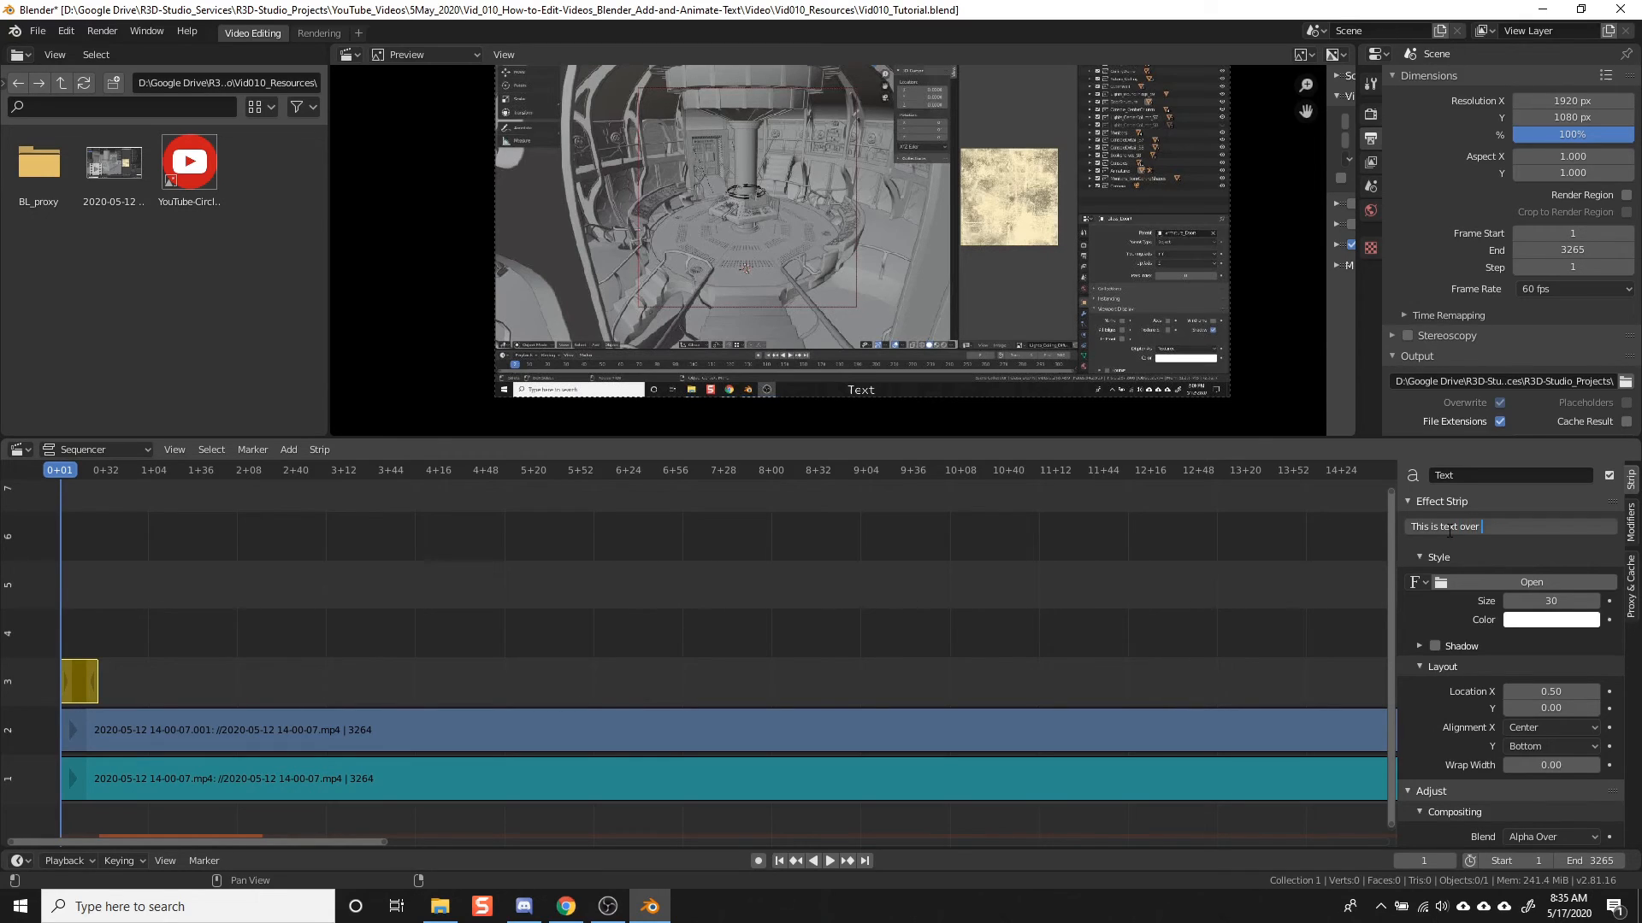
pyautogui.write('a video')
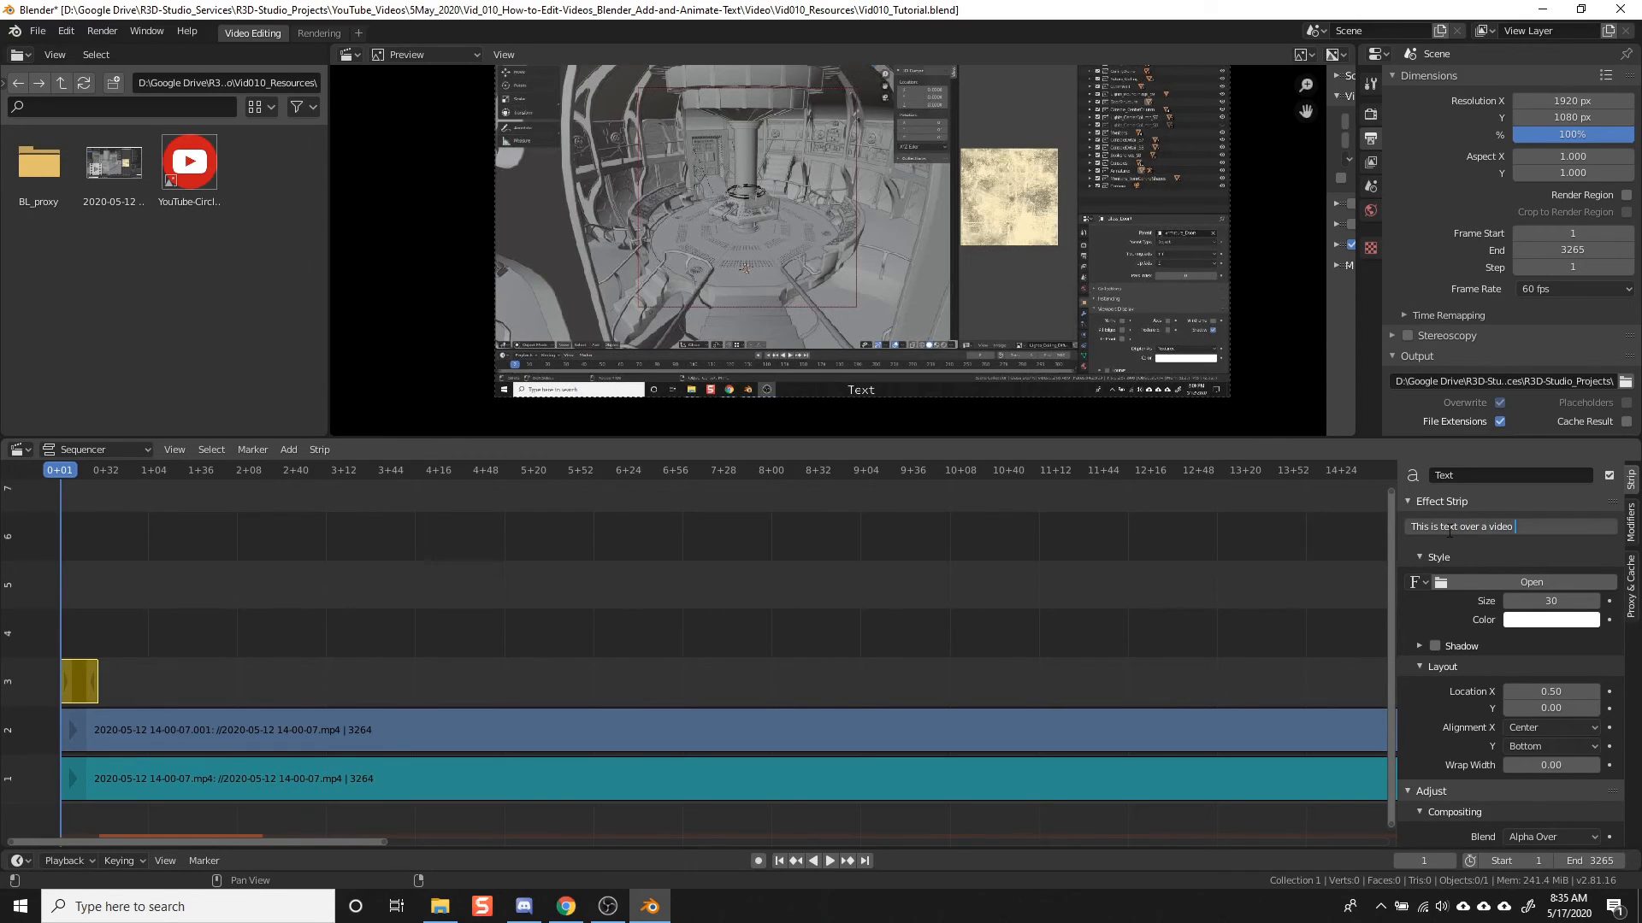
pyautogui.write('clip')
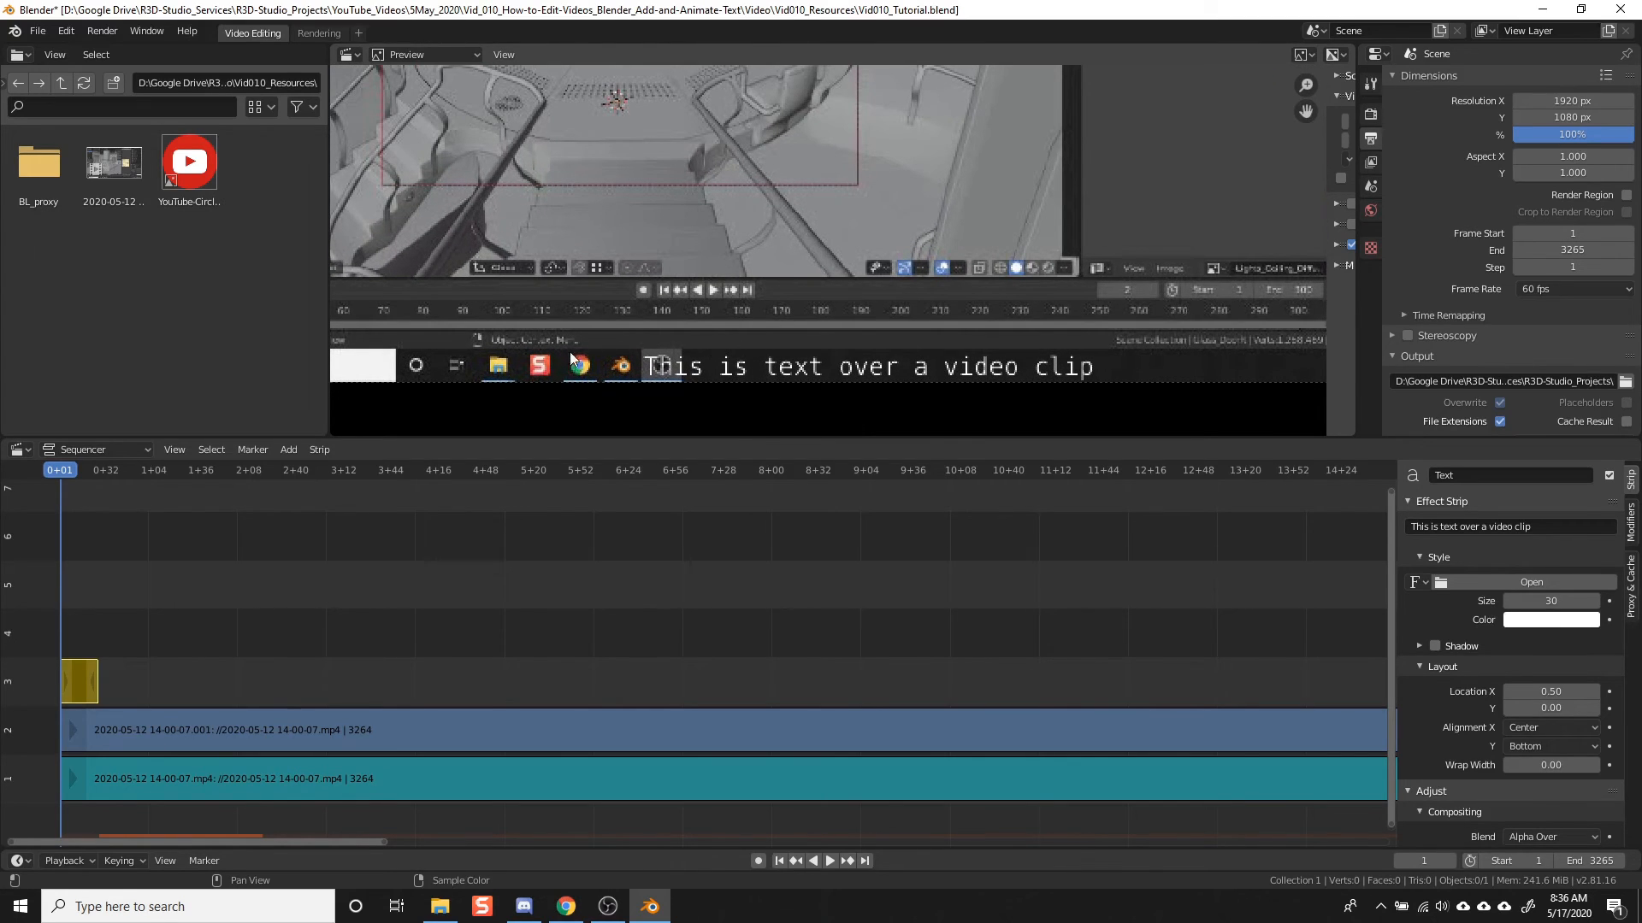
pyautogui.moveTo(1036, 385)
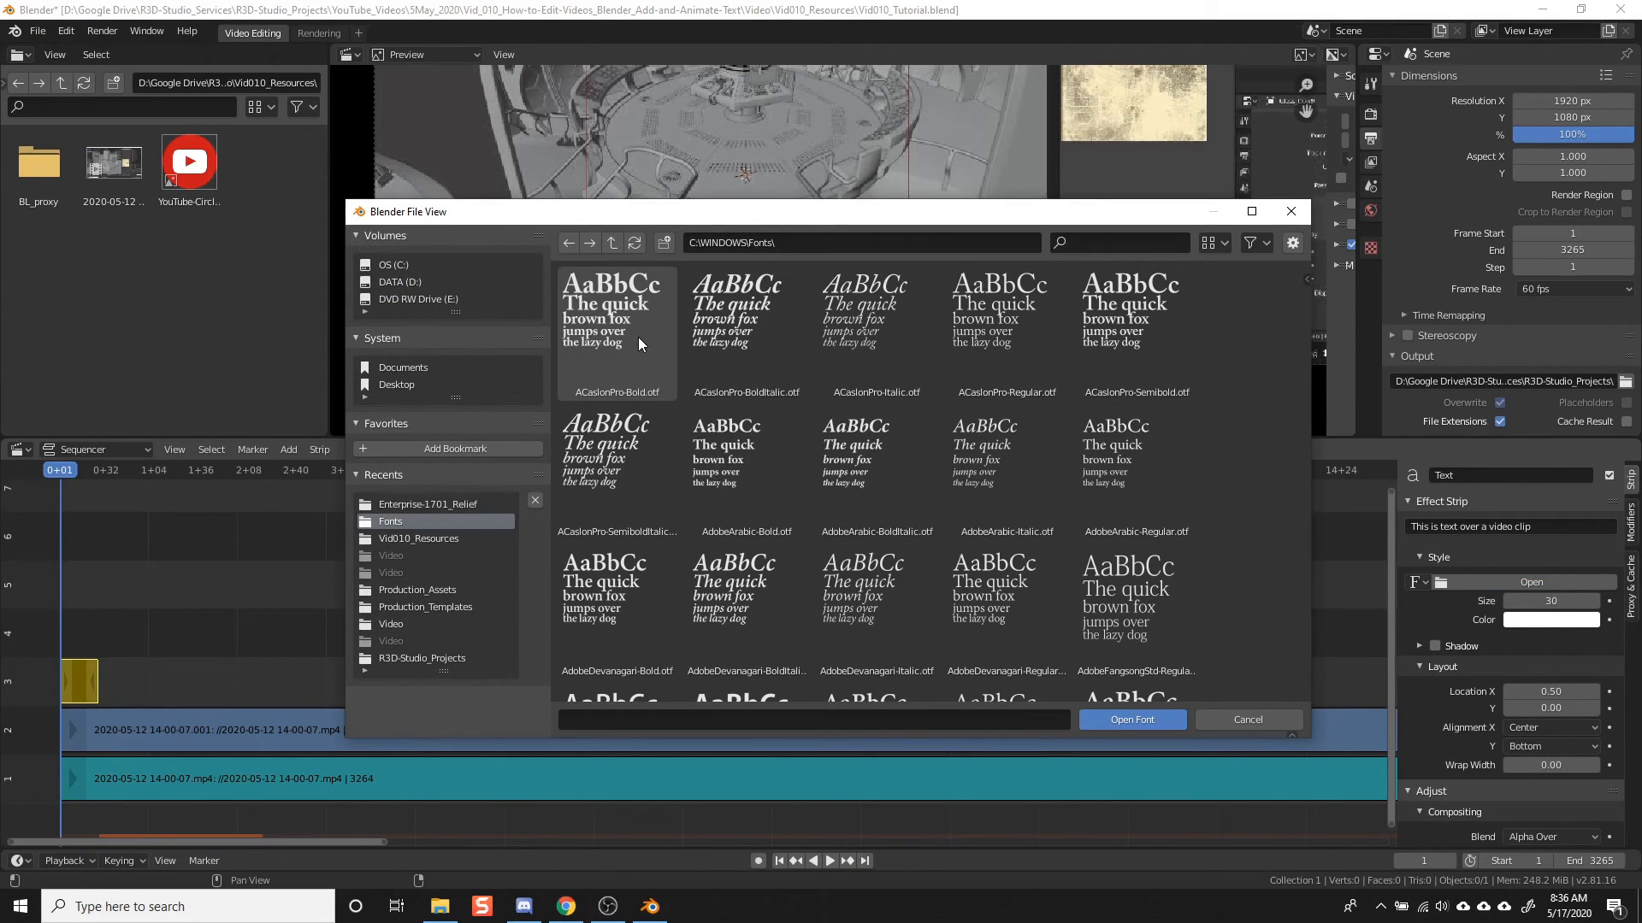
# Step: Load the ACaslonPro-Bold.otf font for the caption and raise its size to 110
pyautogui.click(616, 336)
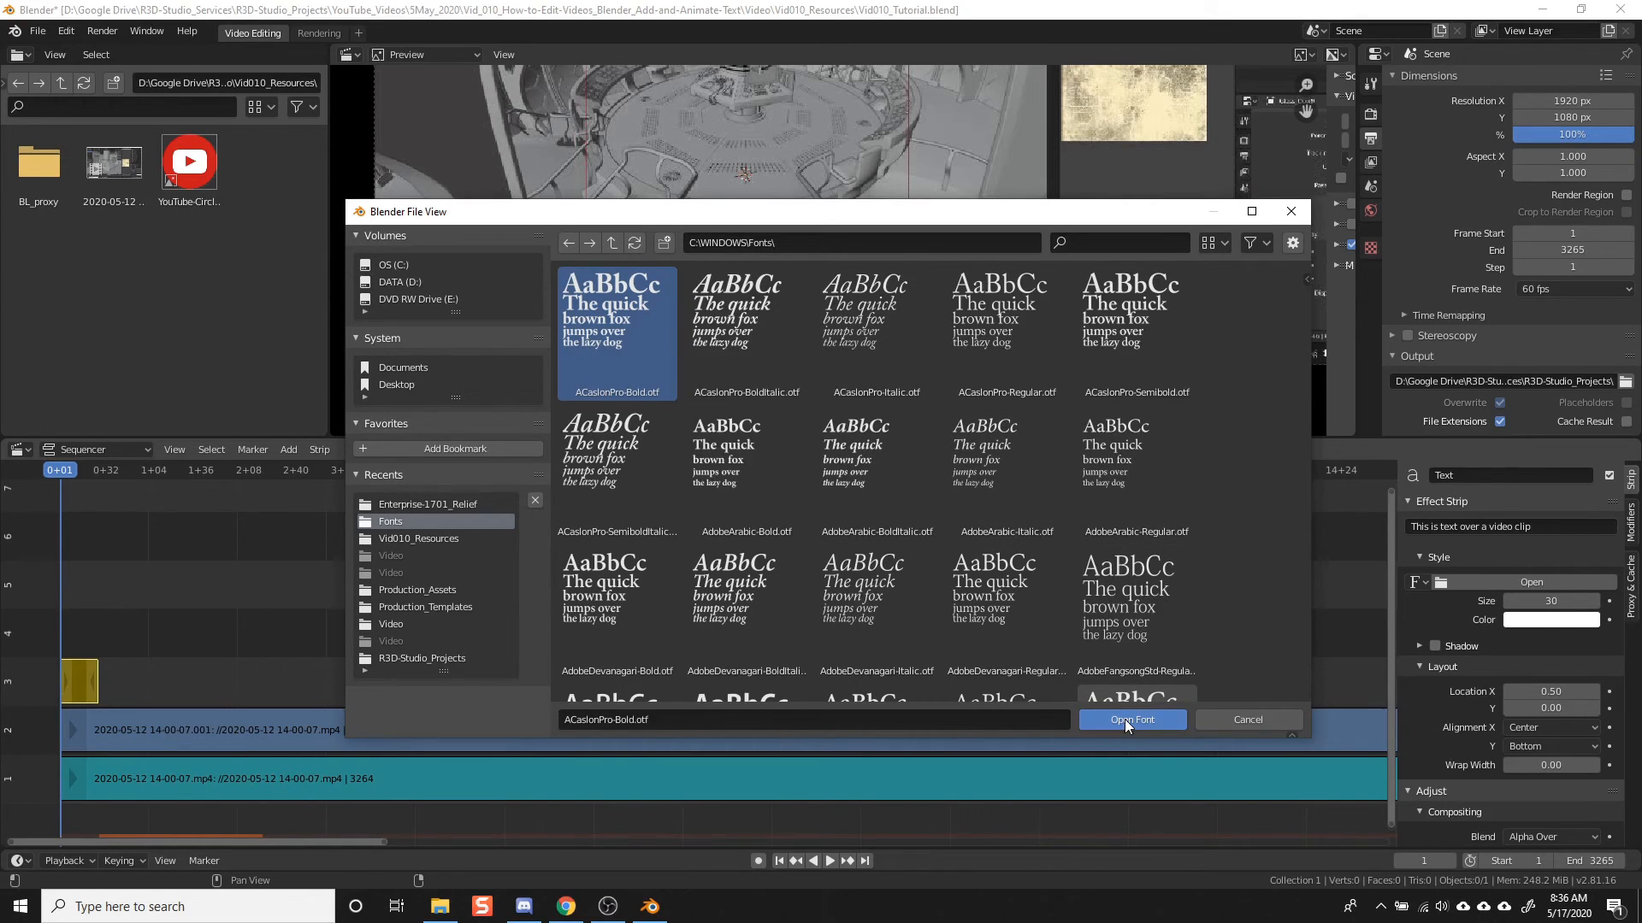
pyautogui.click(1131, 720)
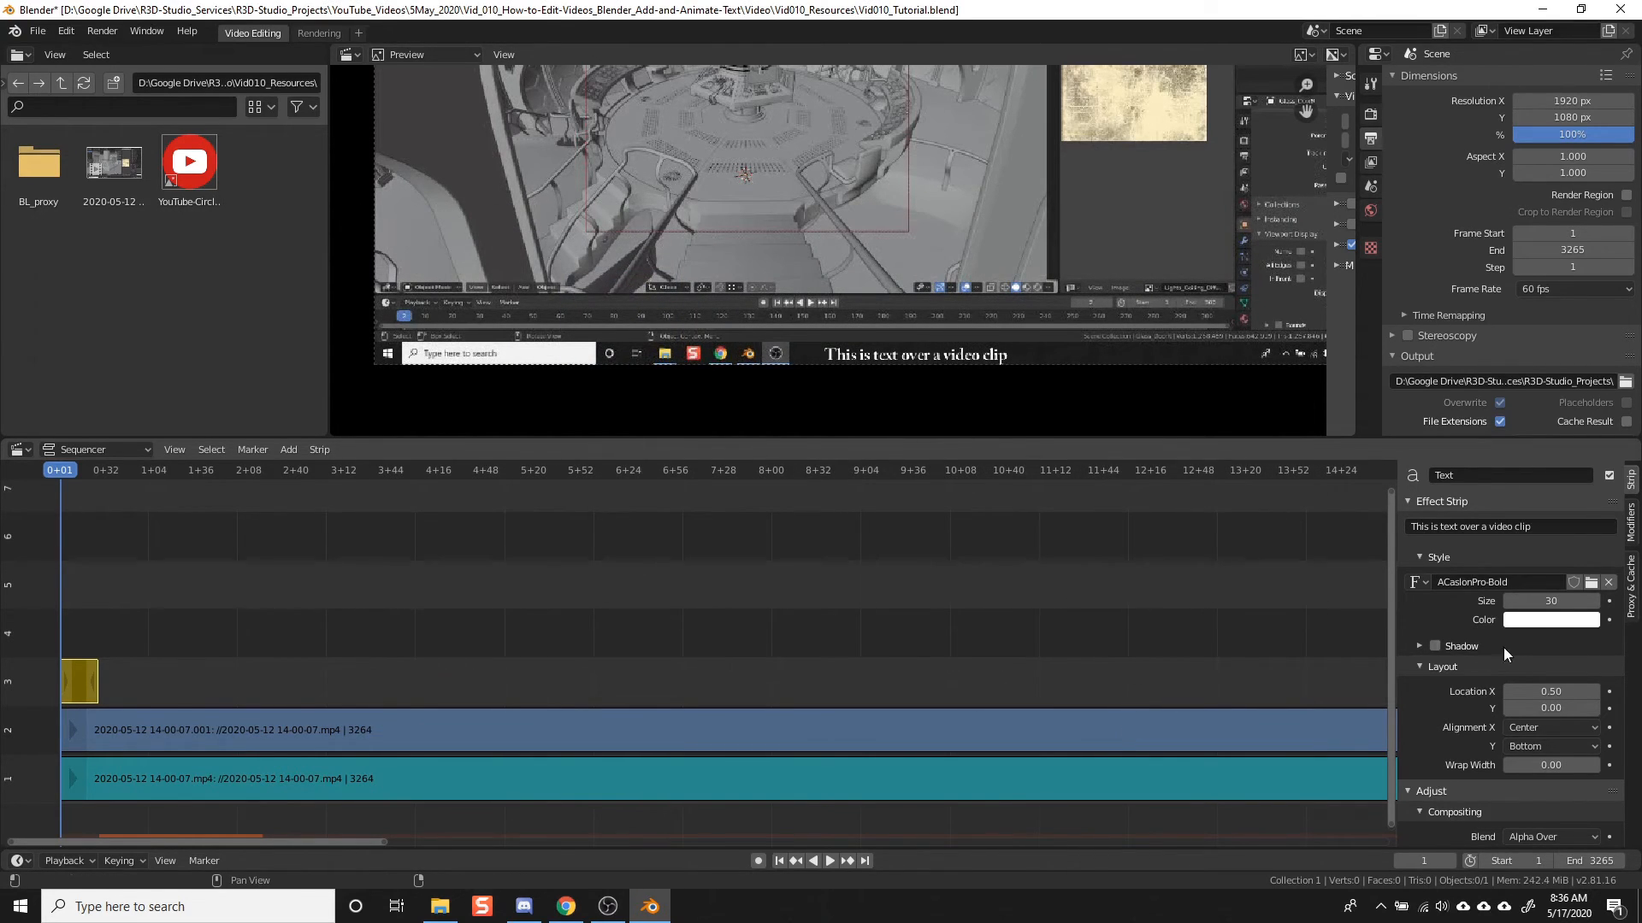
pyautogui.moveTo(1551, 601)
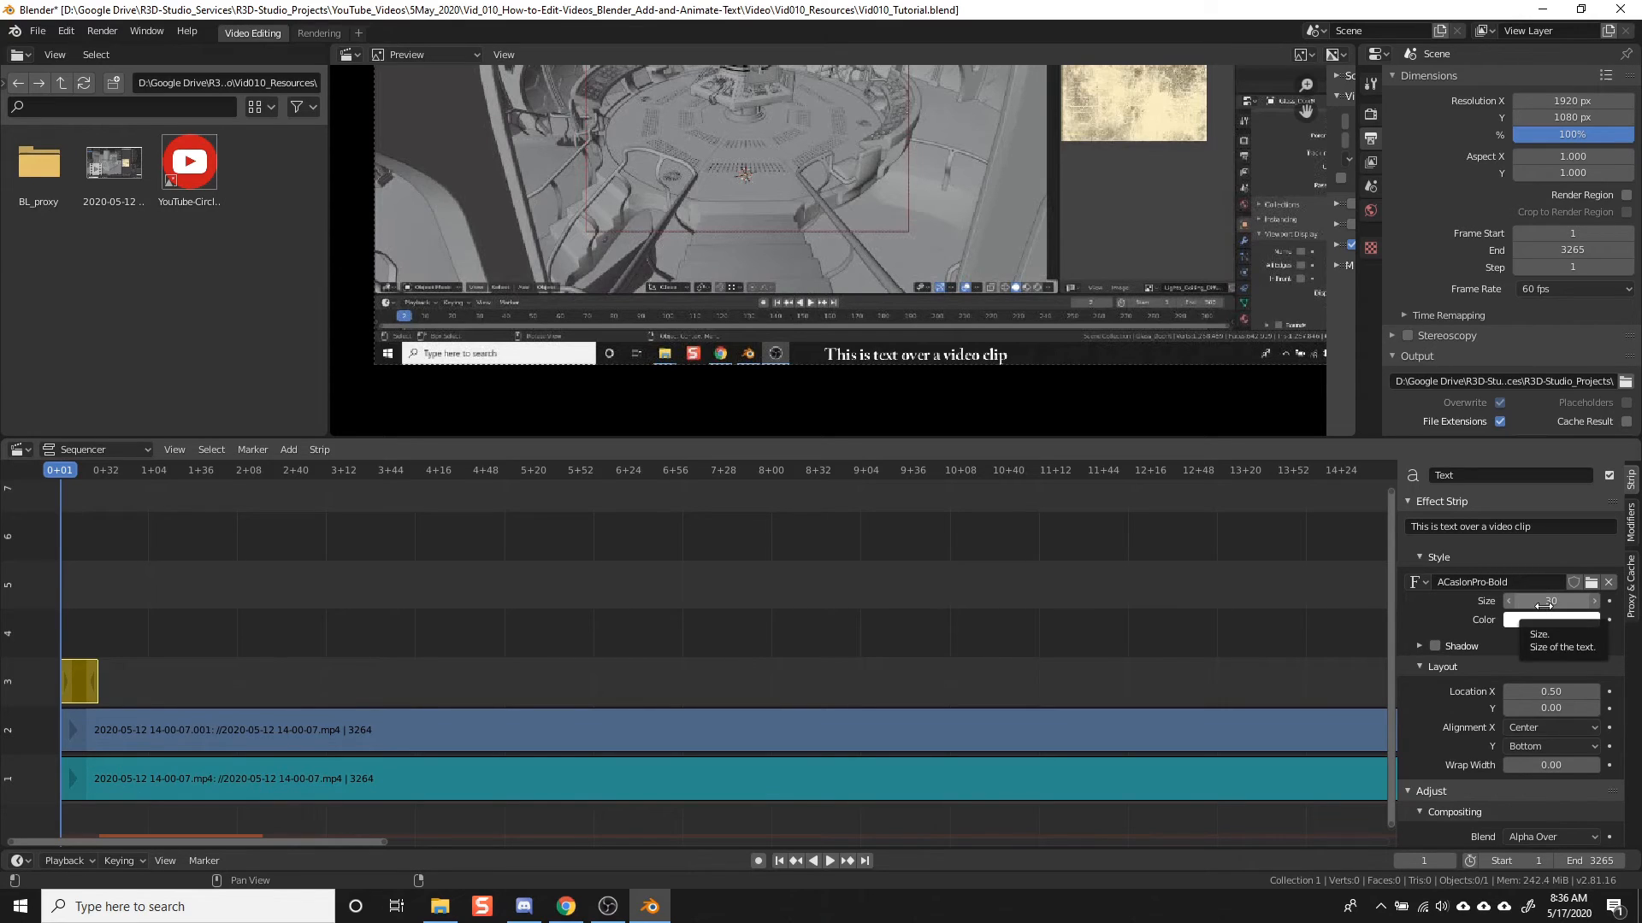
pyautogui.click(1551, 600)
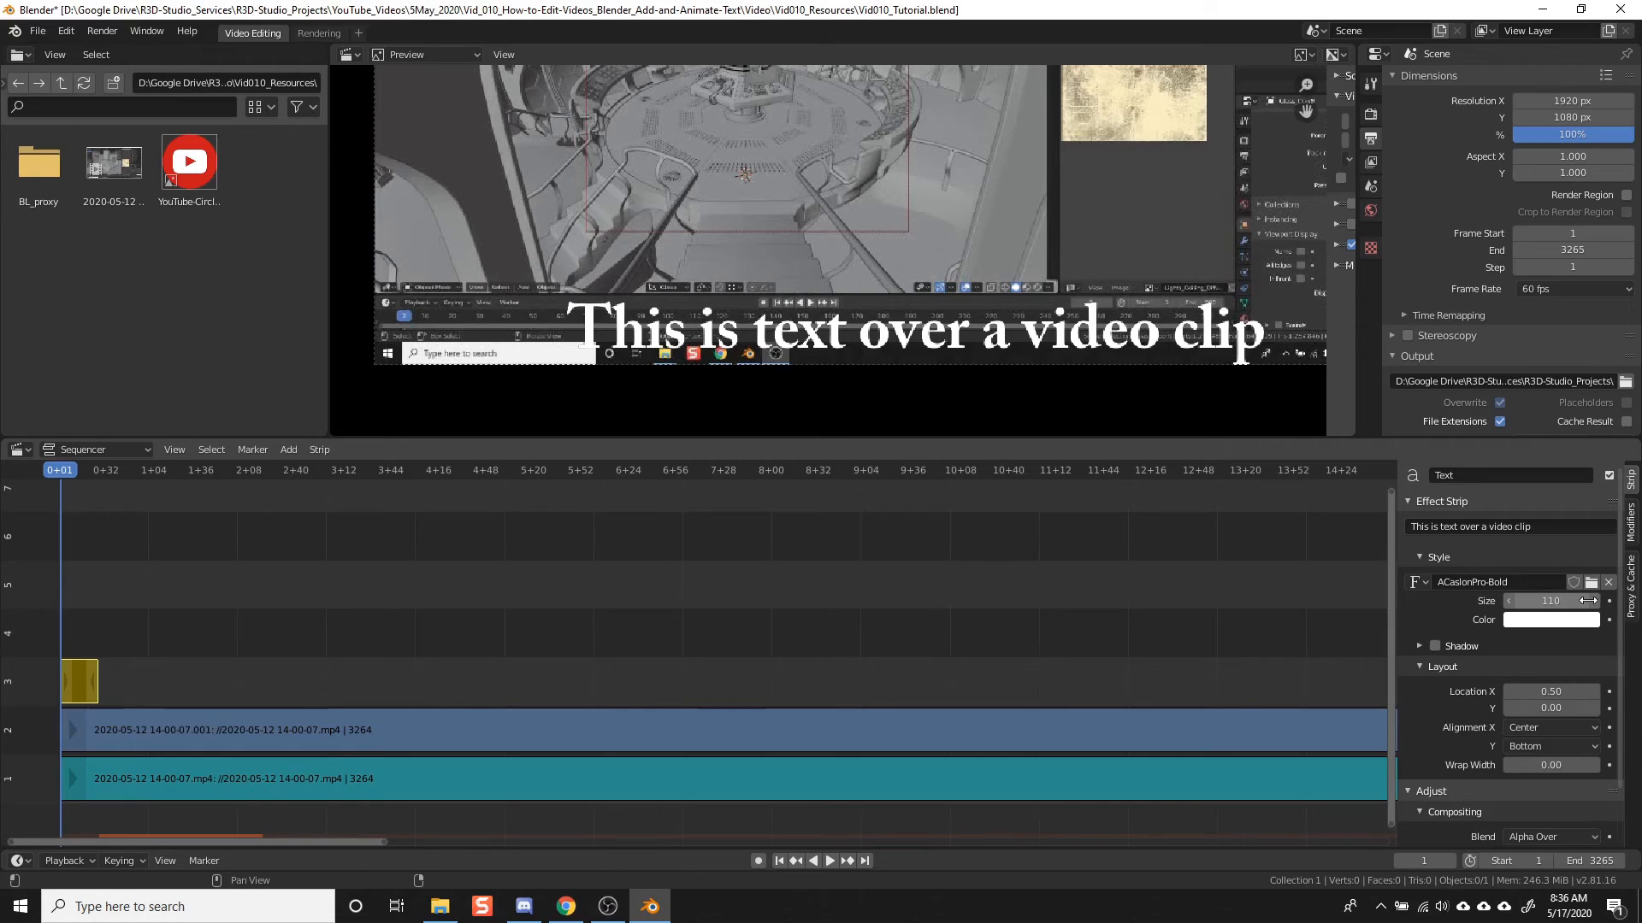
pyautogui.moveTo(1549, 600)
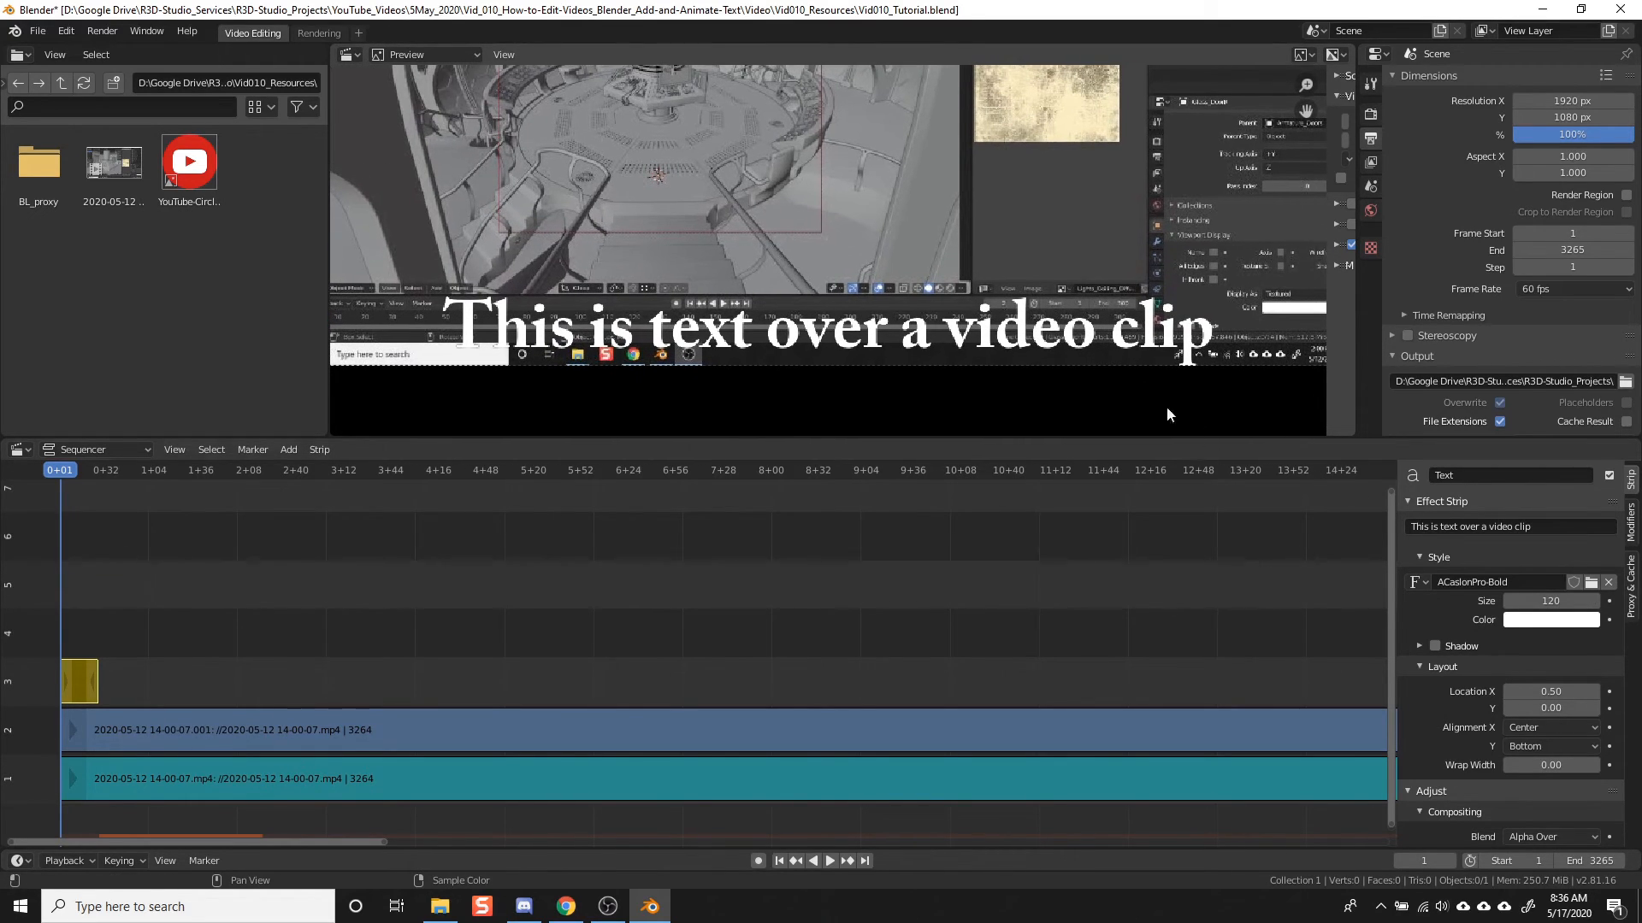
# Step: Make the caption text bright green
pyautogui.click(1551, 619)
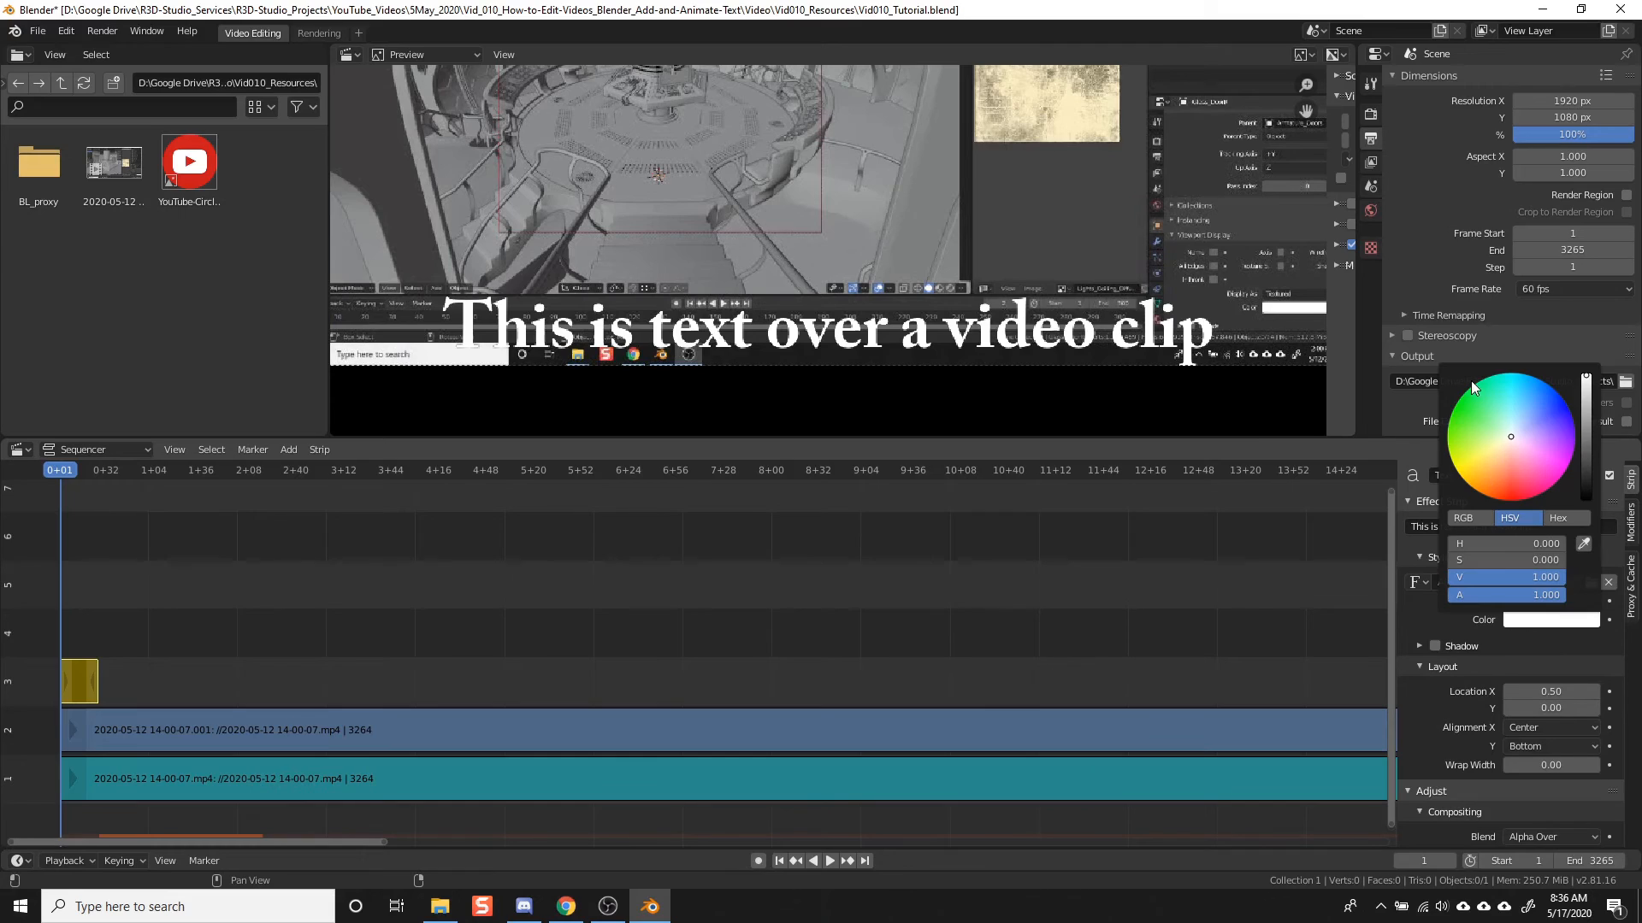
pyautogui.click(1464, 412)
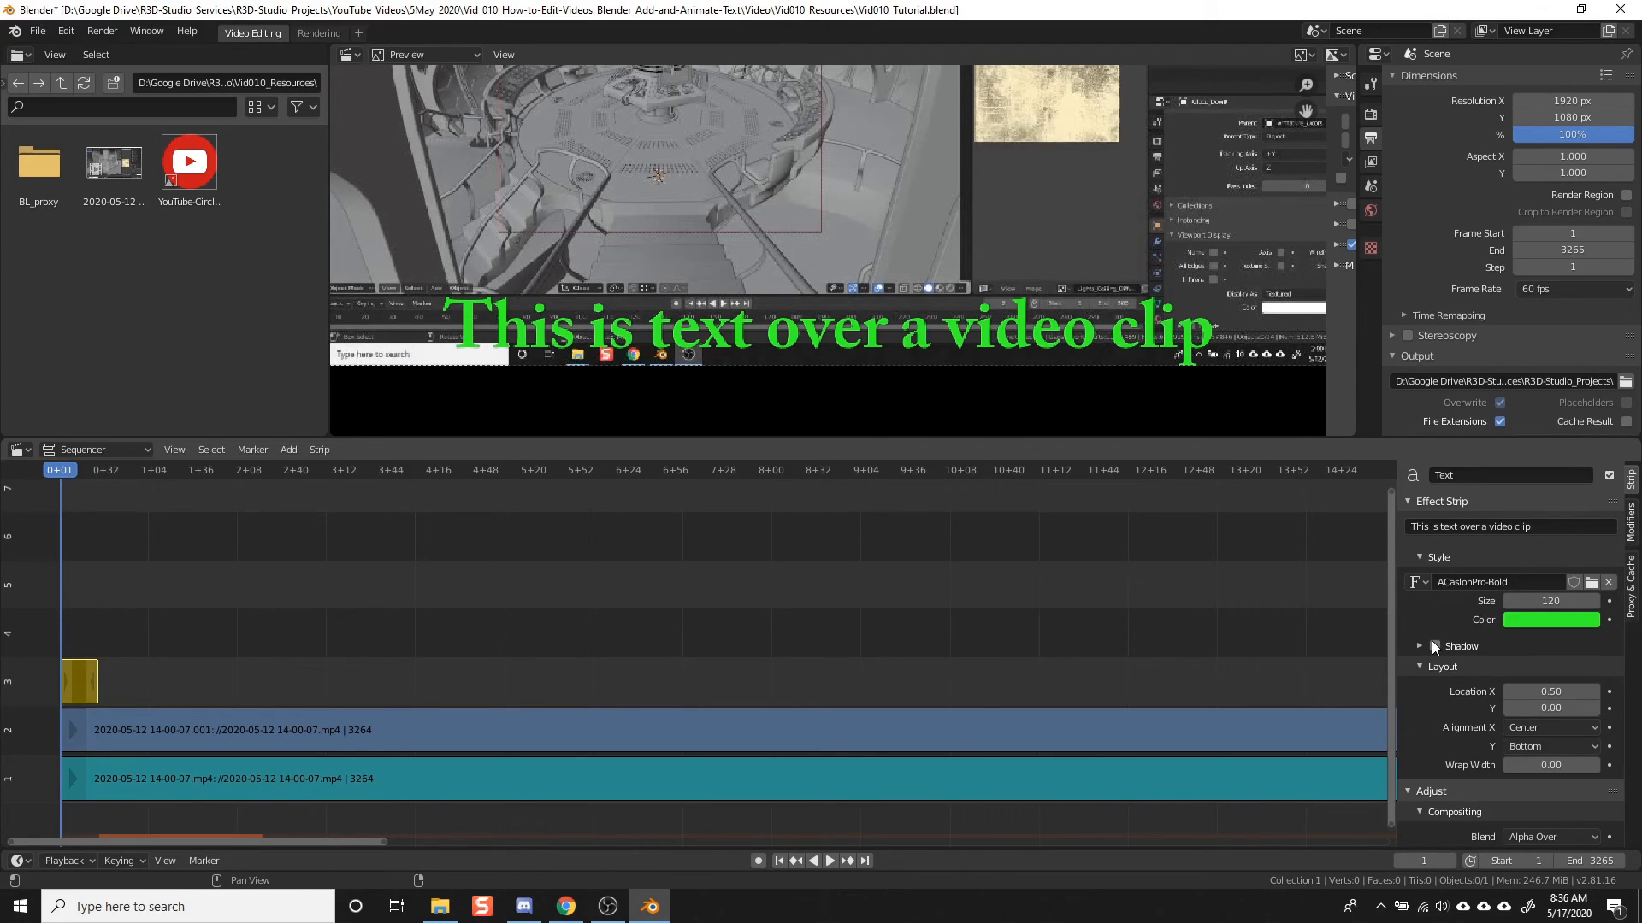
pyautogui.click(1419, 646)
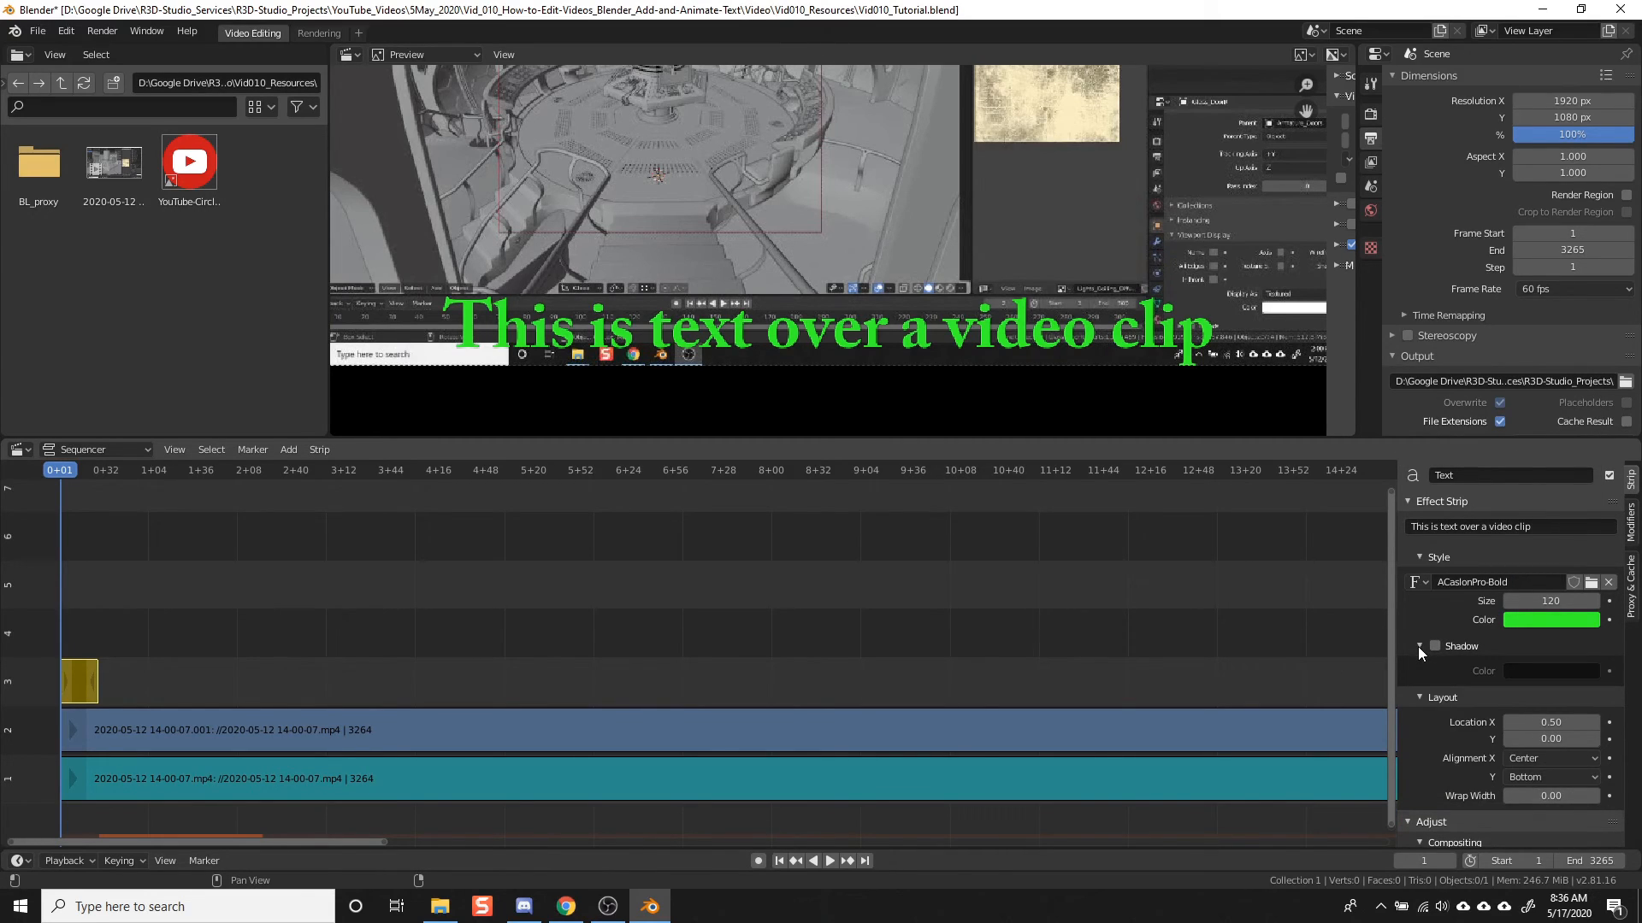
# Step: Toggle the caption's drop shadow on and off to try it out
pyautogui.click(1435, 646)
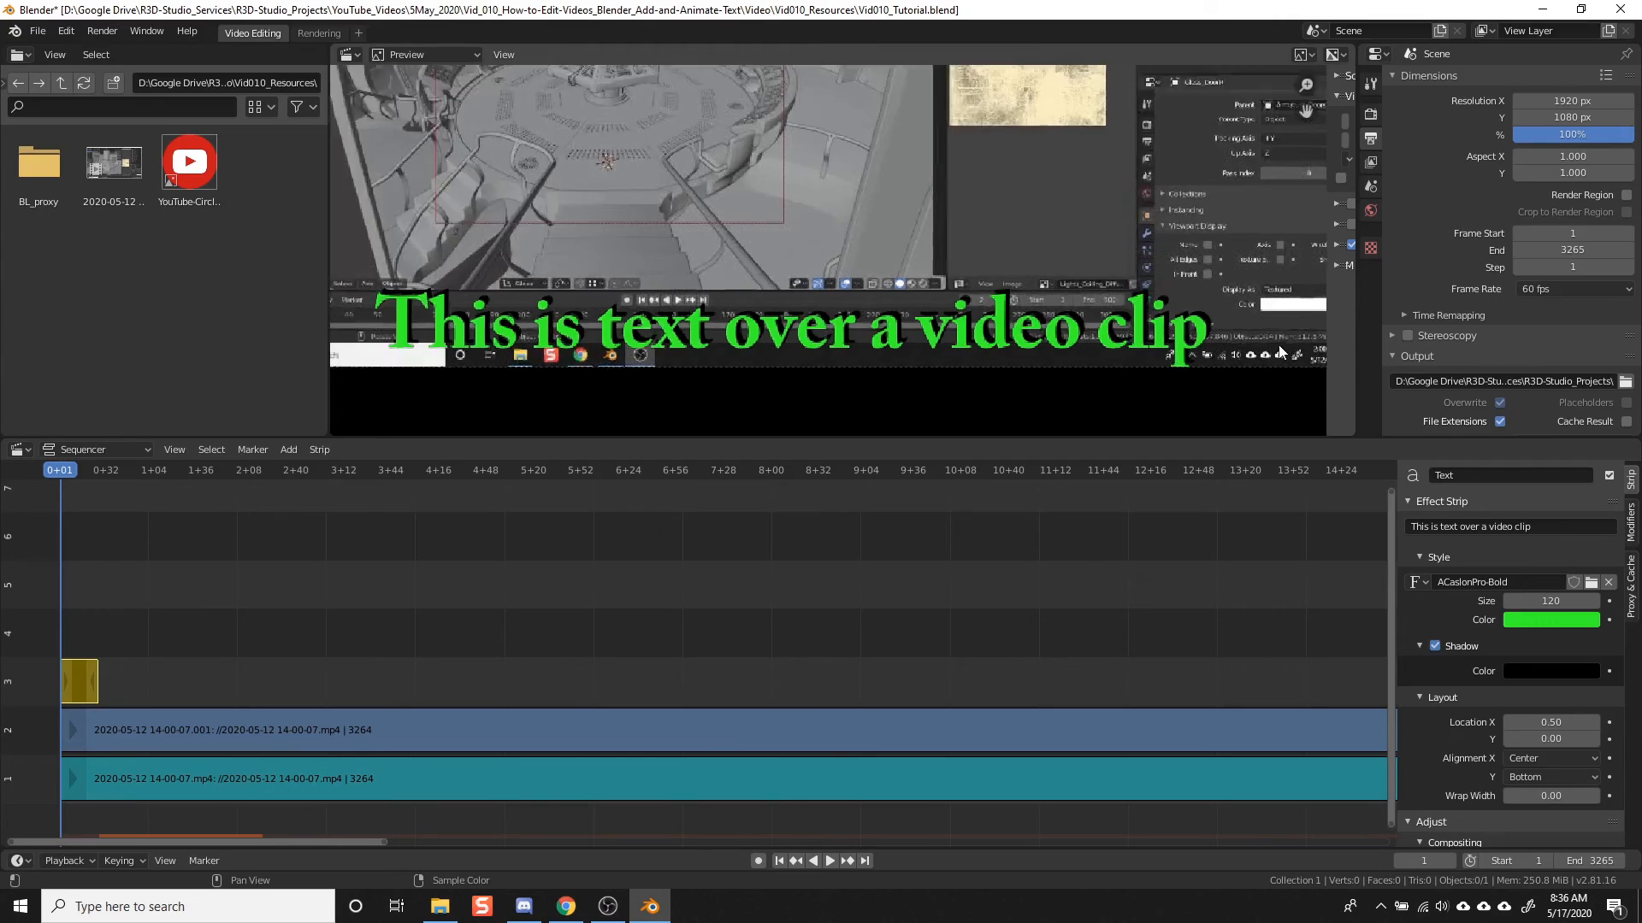
pyautogui.click(1434, 647)
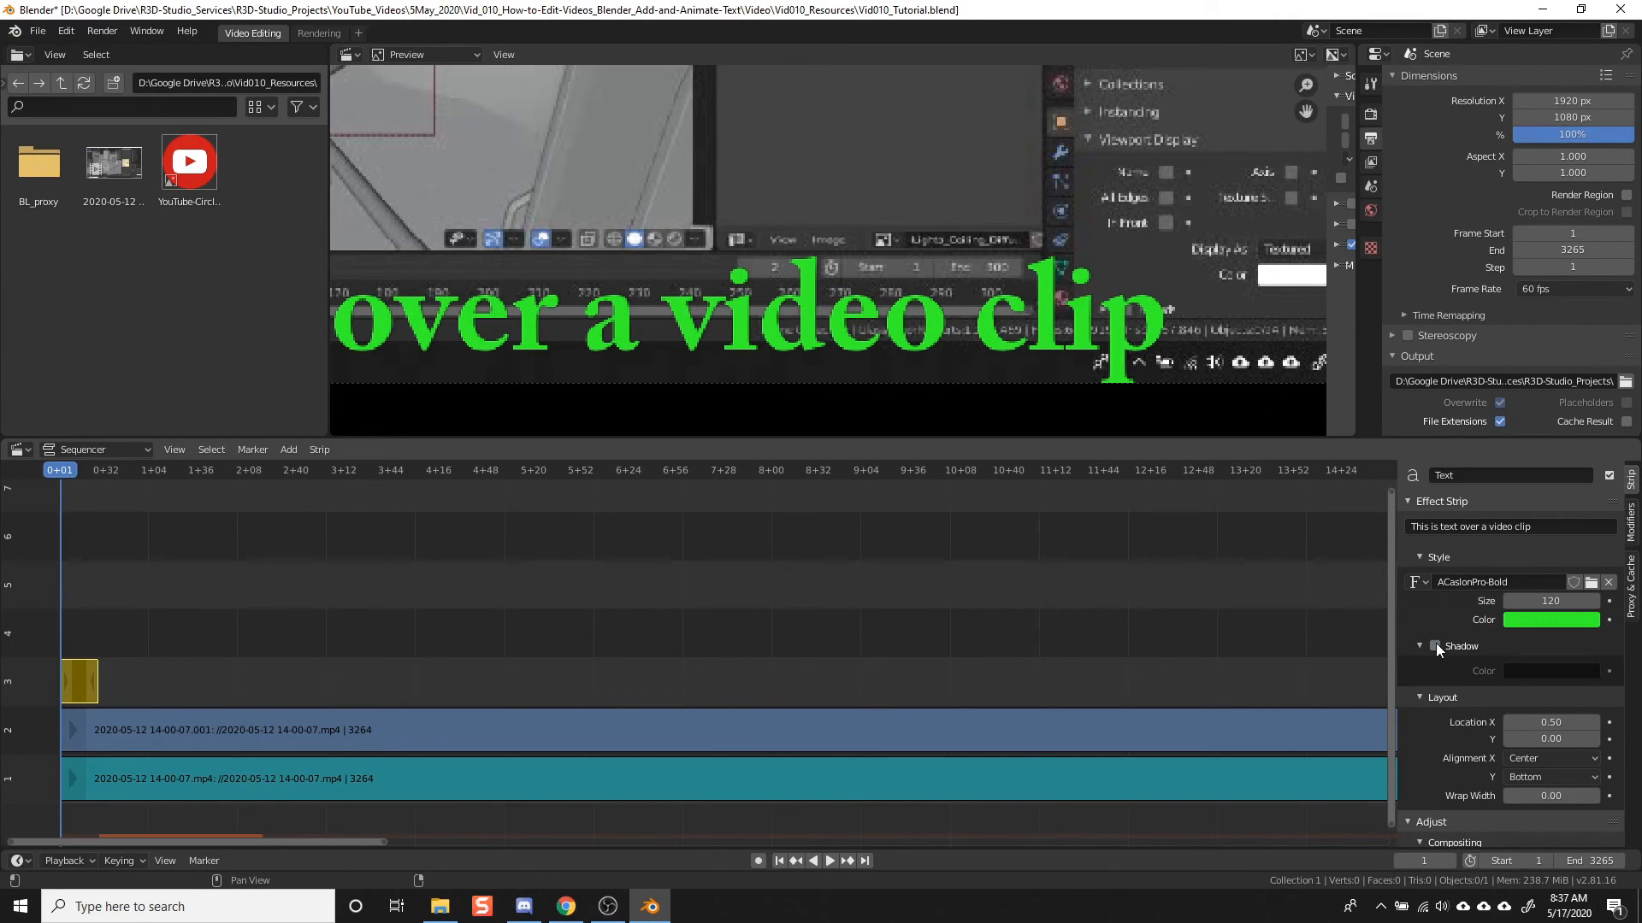
pyautogui.click(1552, 670)
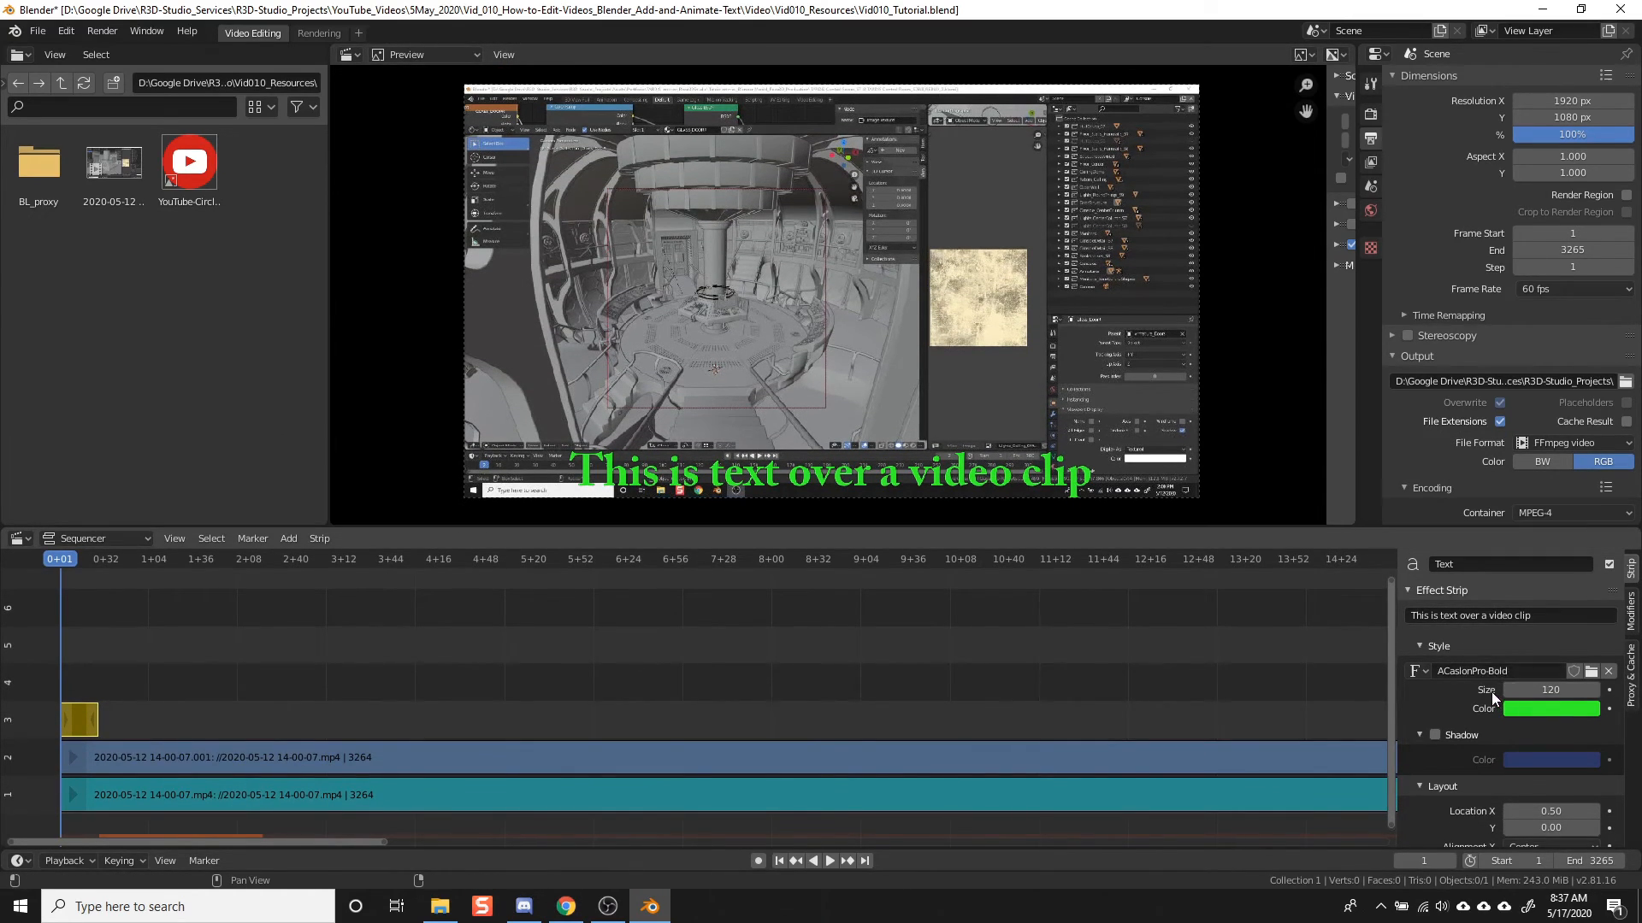
pyautogui.scroll(-3)
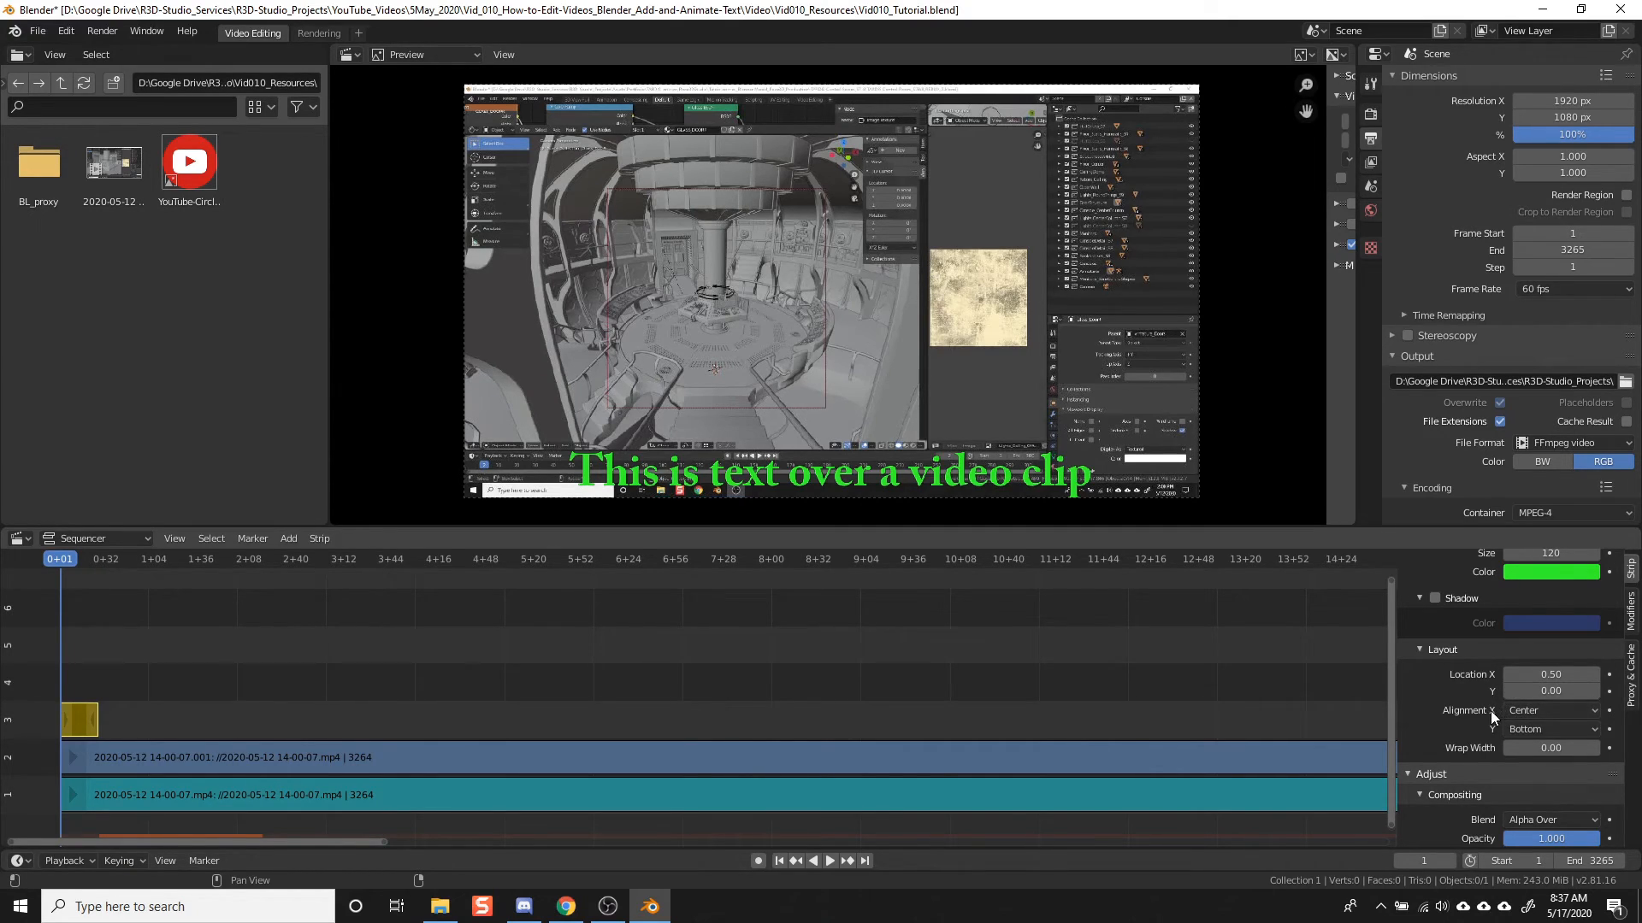
pyautogui.click(1551, 710)
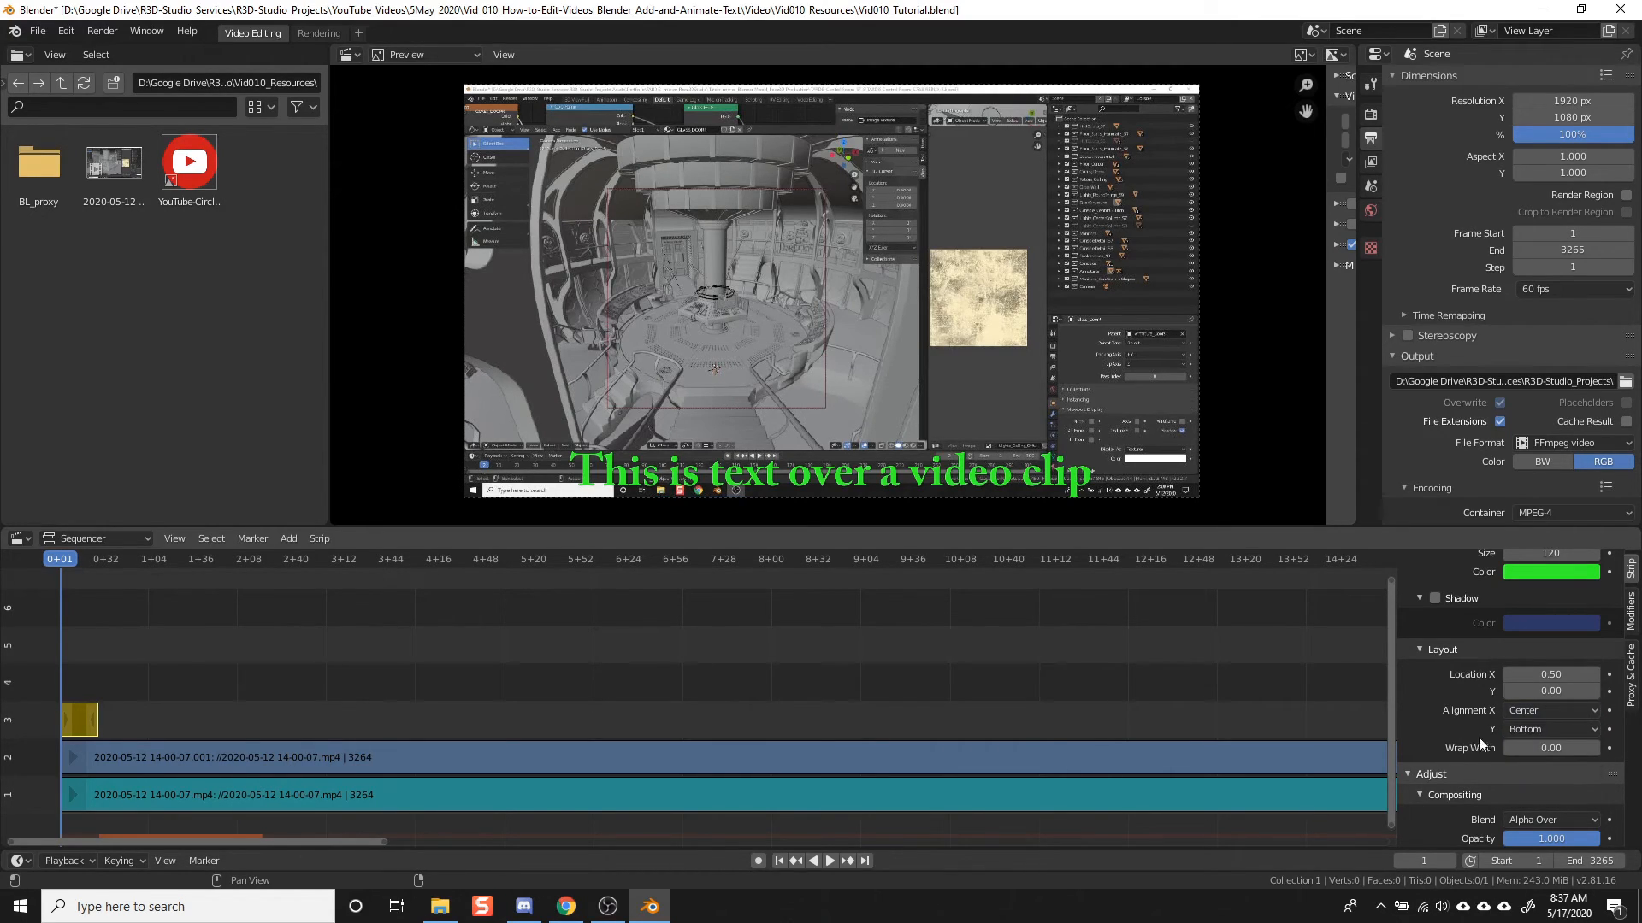
pyautogui.click(1550, 729)
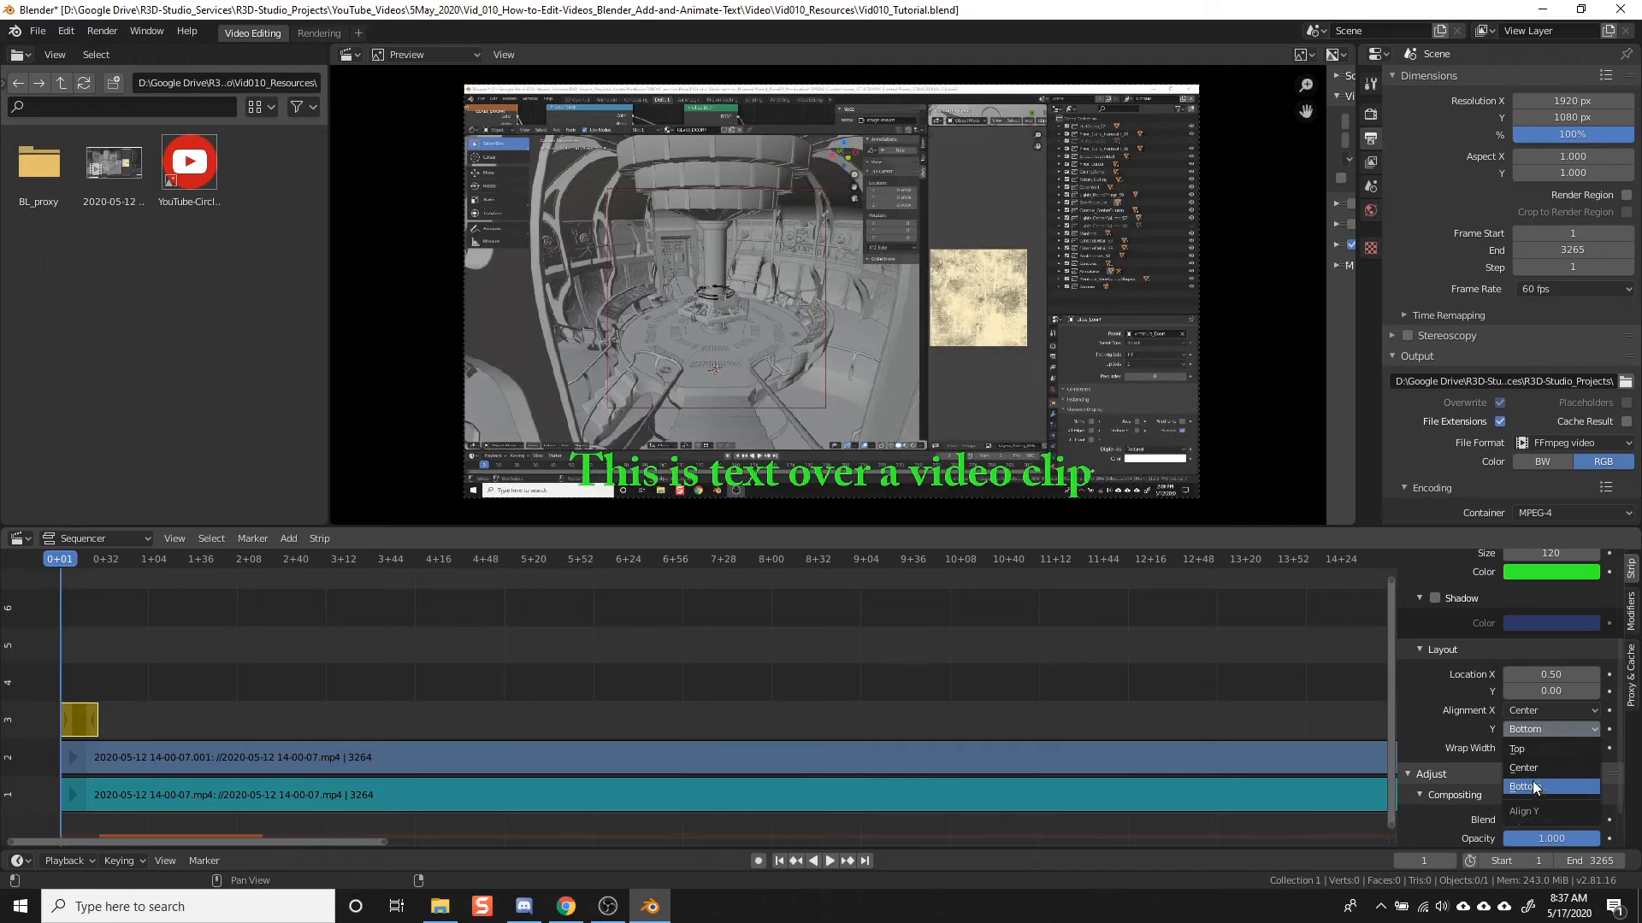
pyautogui.click(1532, 786)
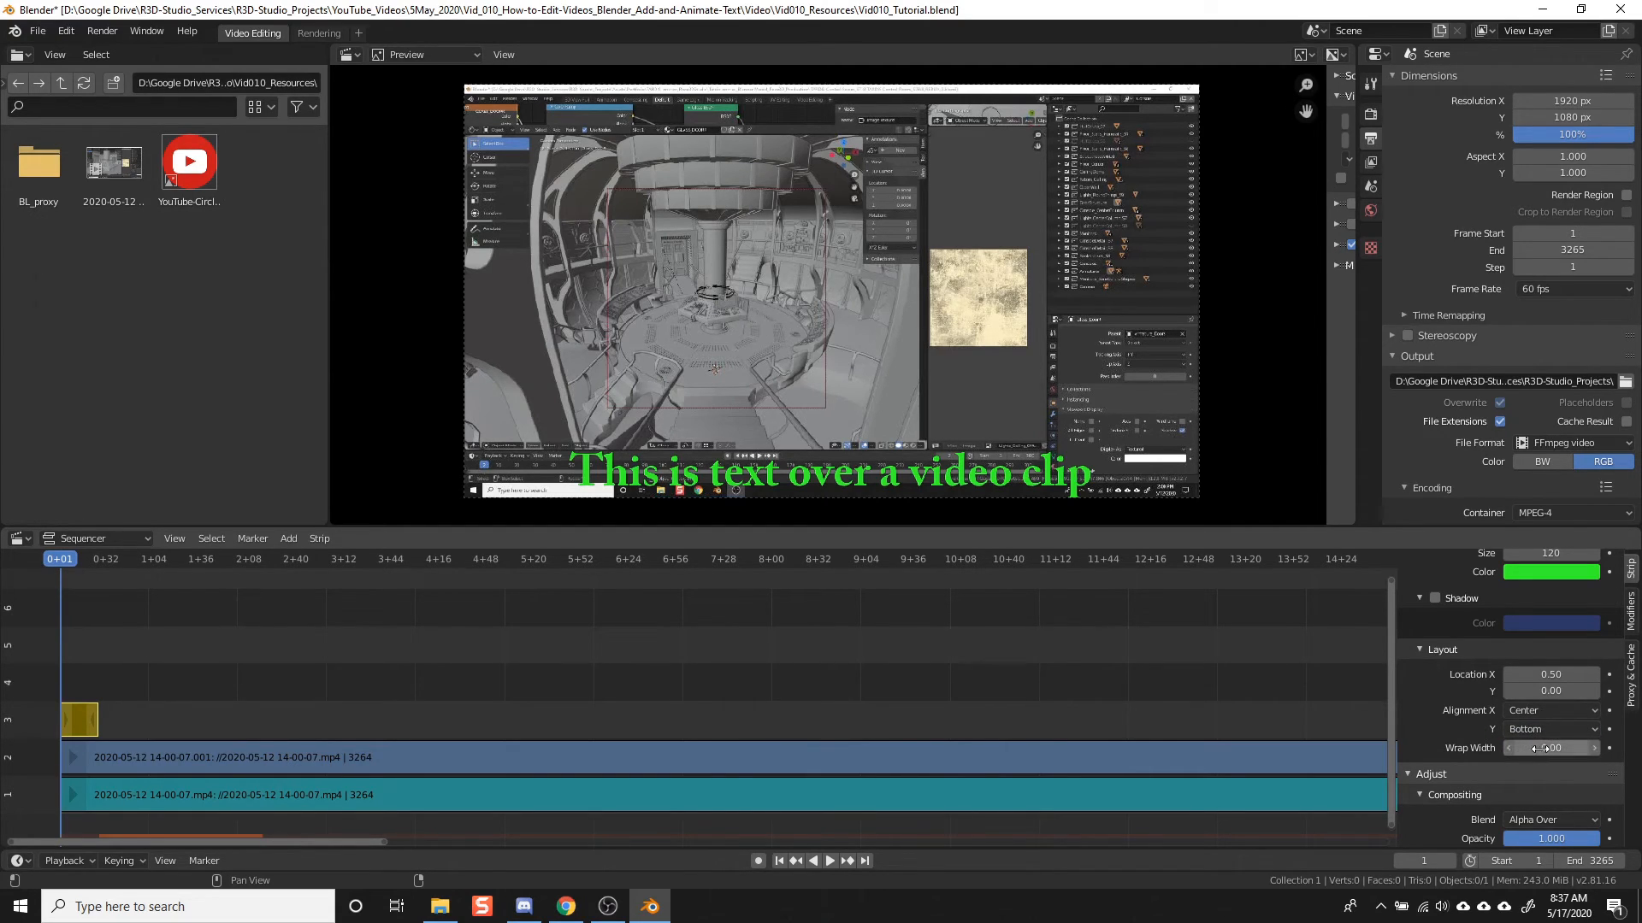
pyautogui.moveTo(1553, 747)
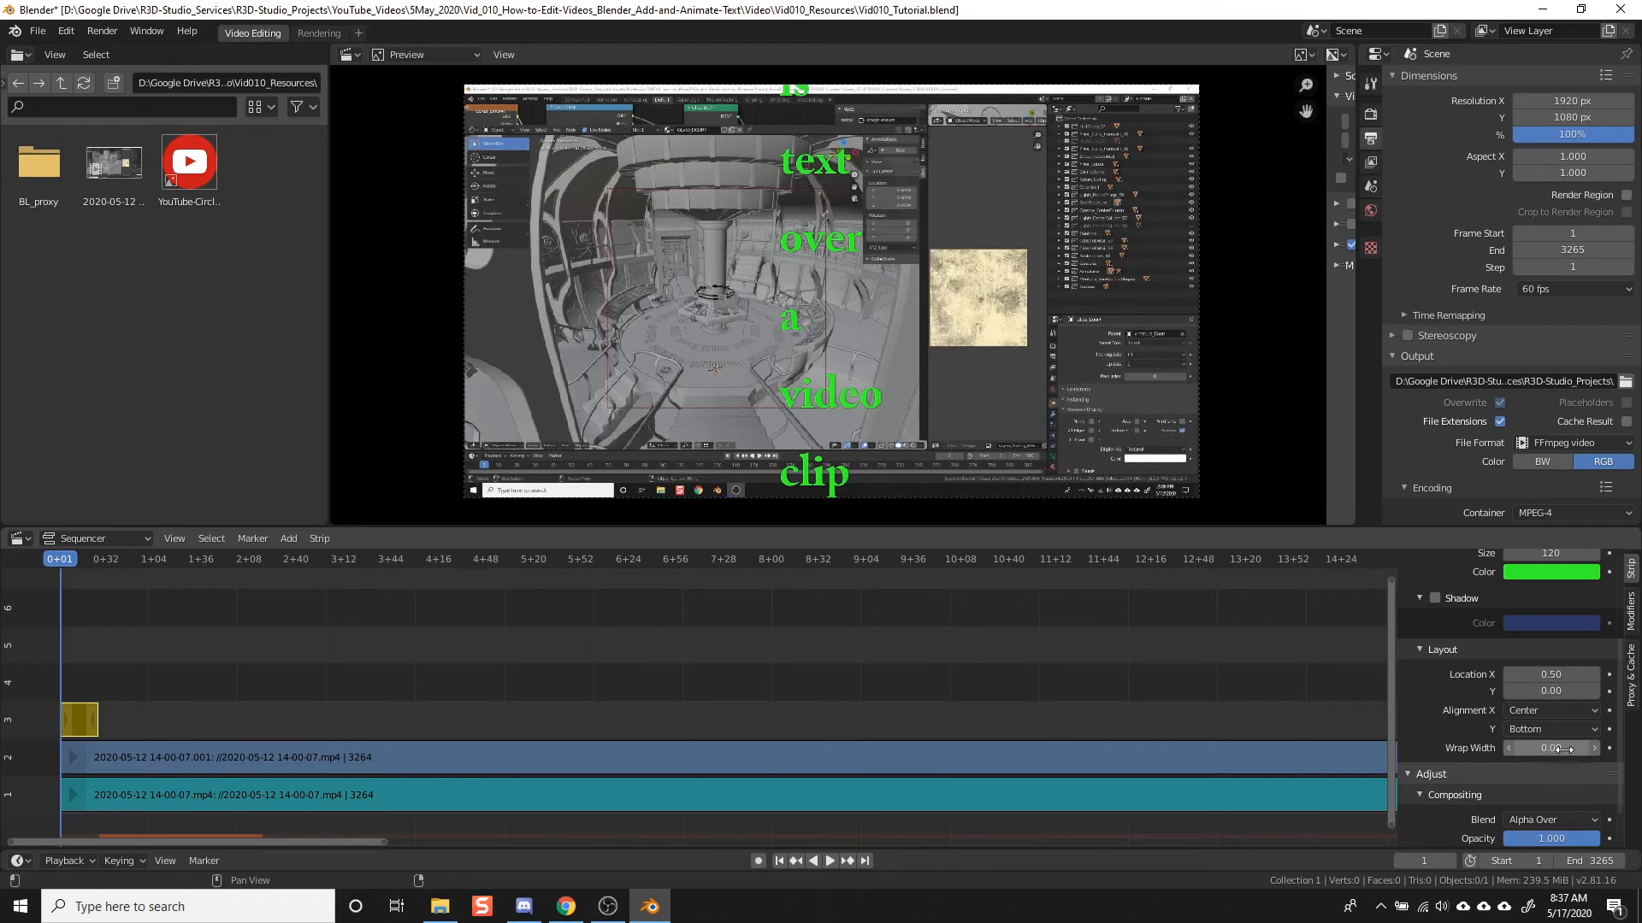
pyautogui.click(1549, 747)
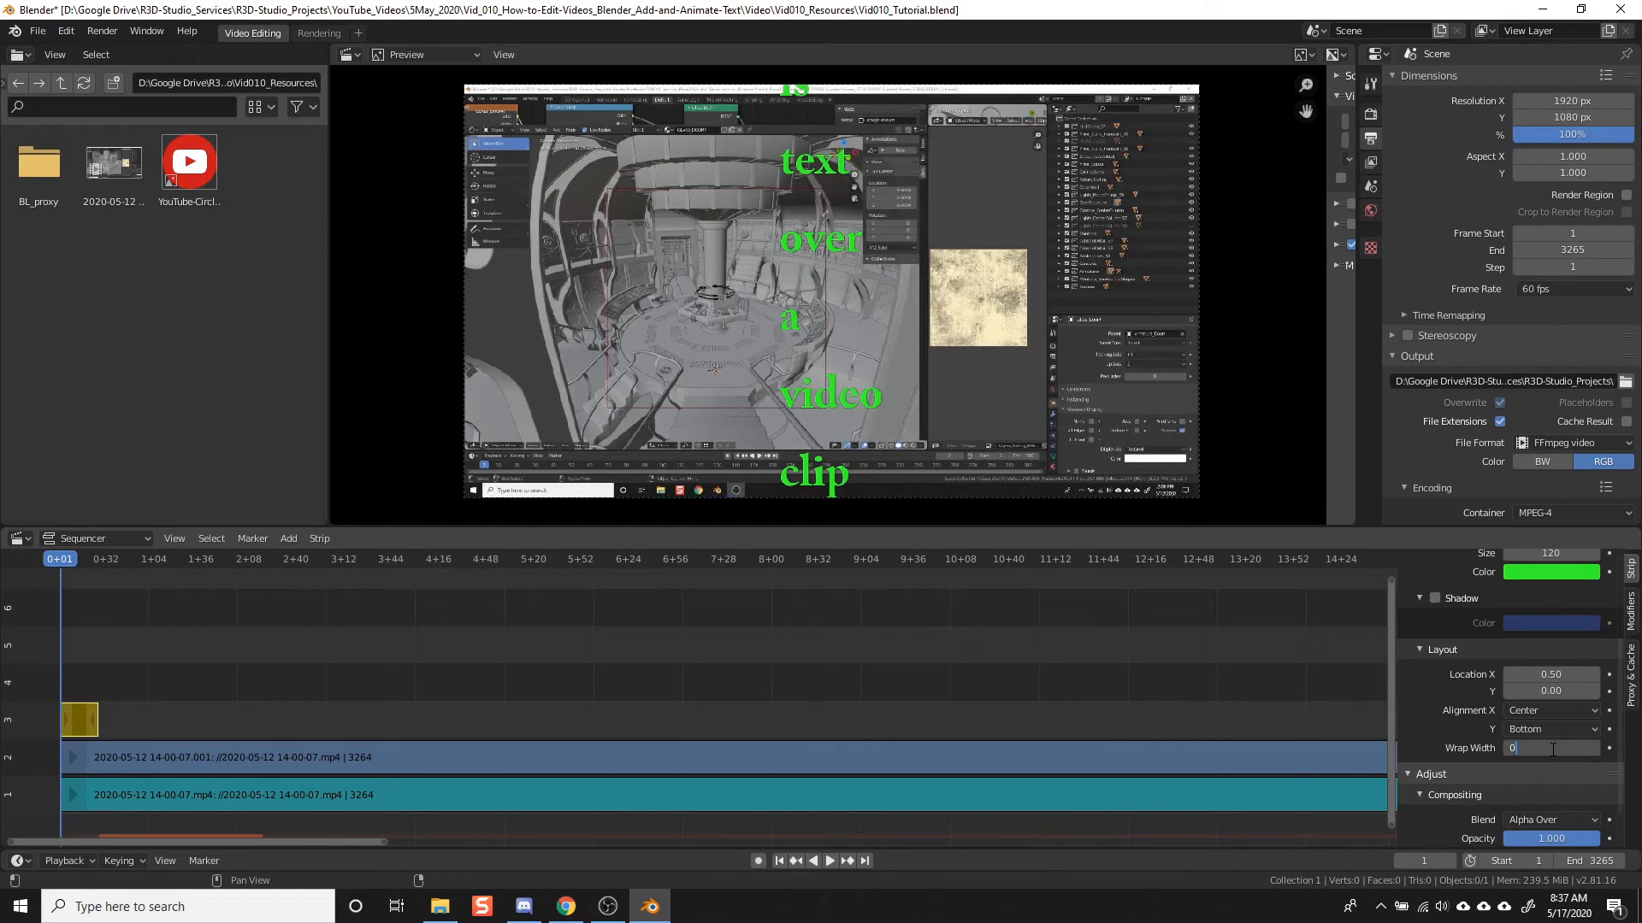
pyautogui.click(1550, 747)
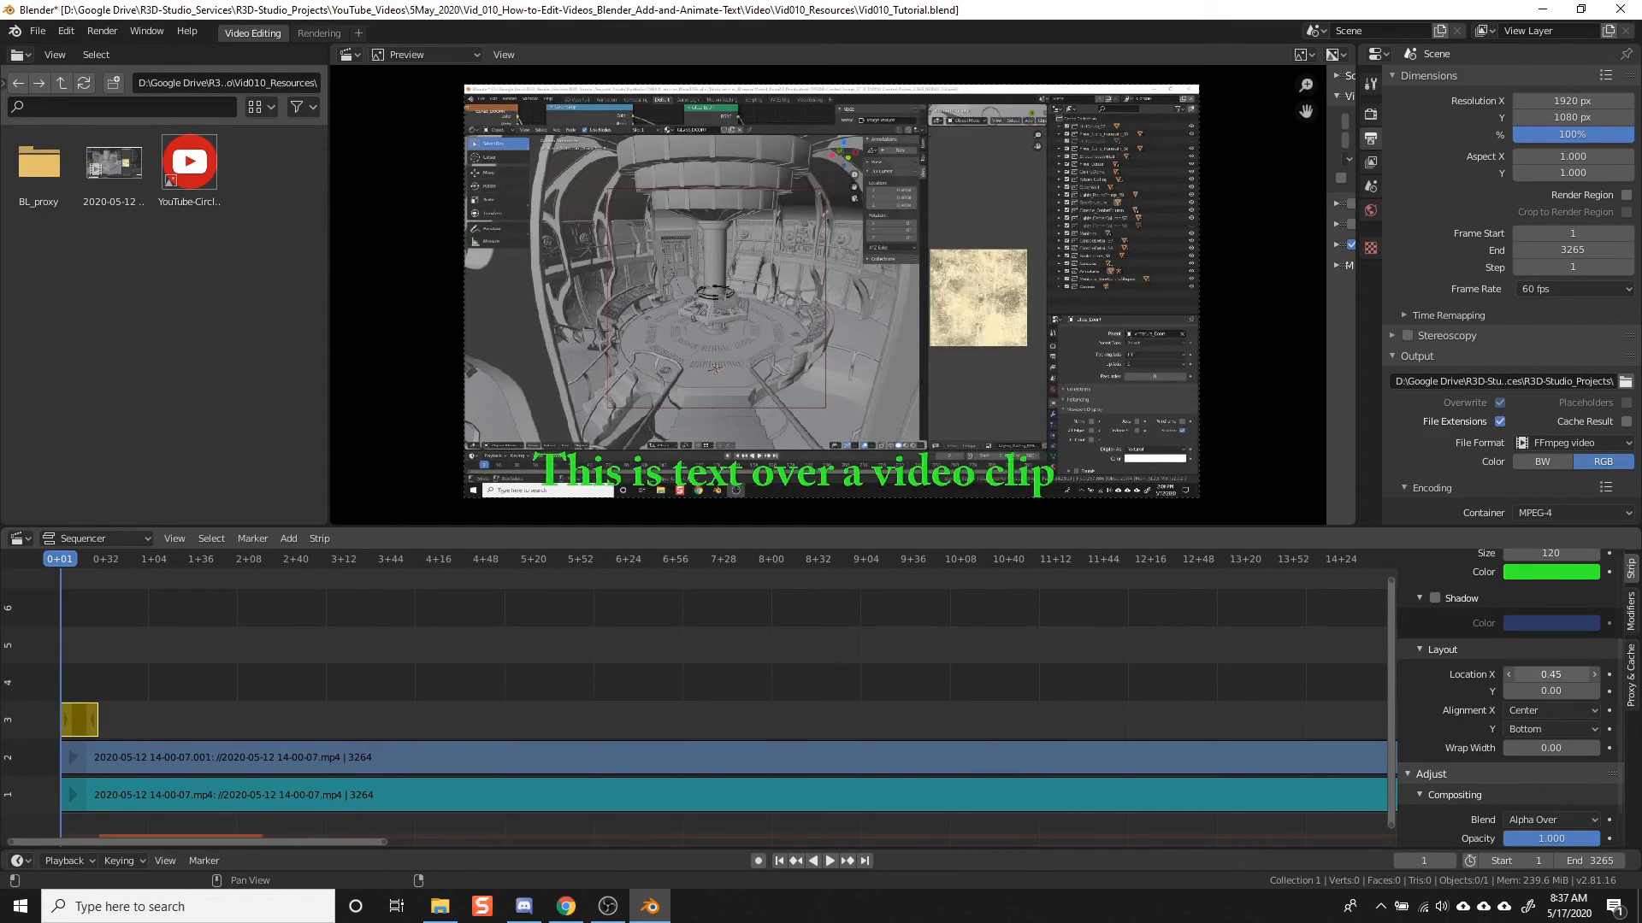
# Step: Slide the text across the frame, then settle it at location X 0.50, Y 0.29
pyautogui.click(1551, 674)
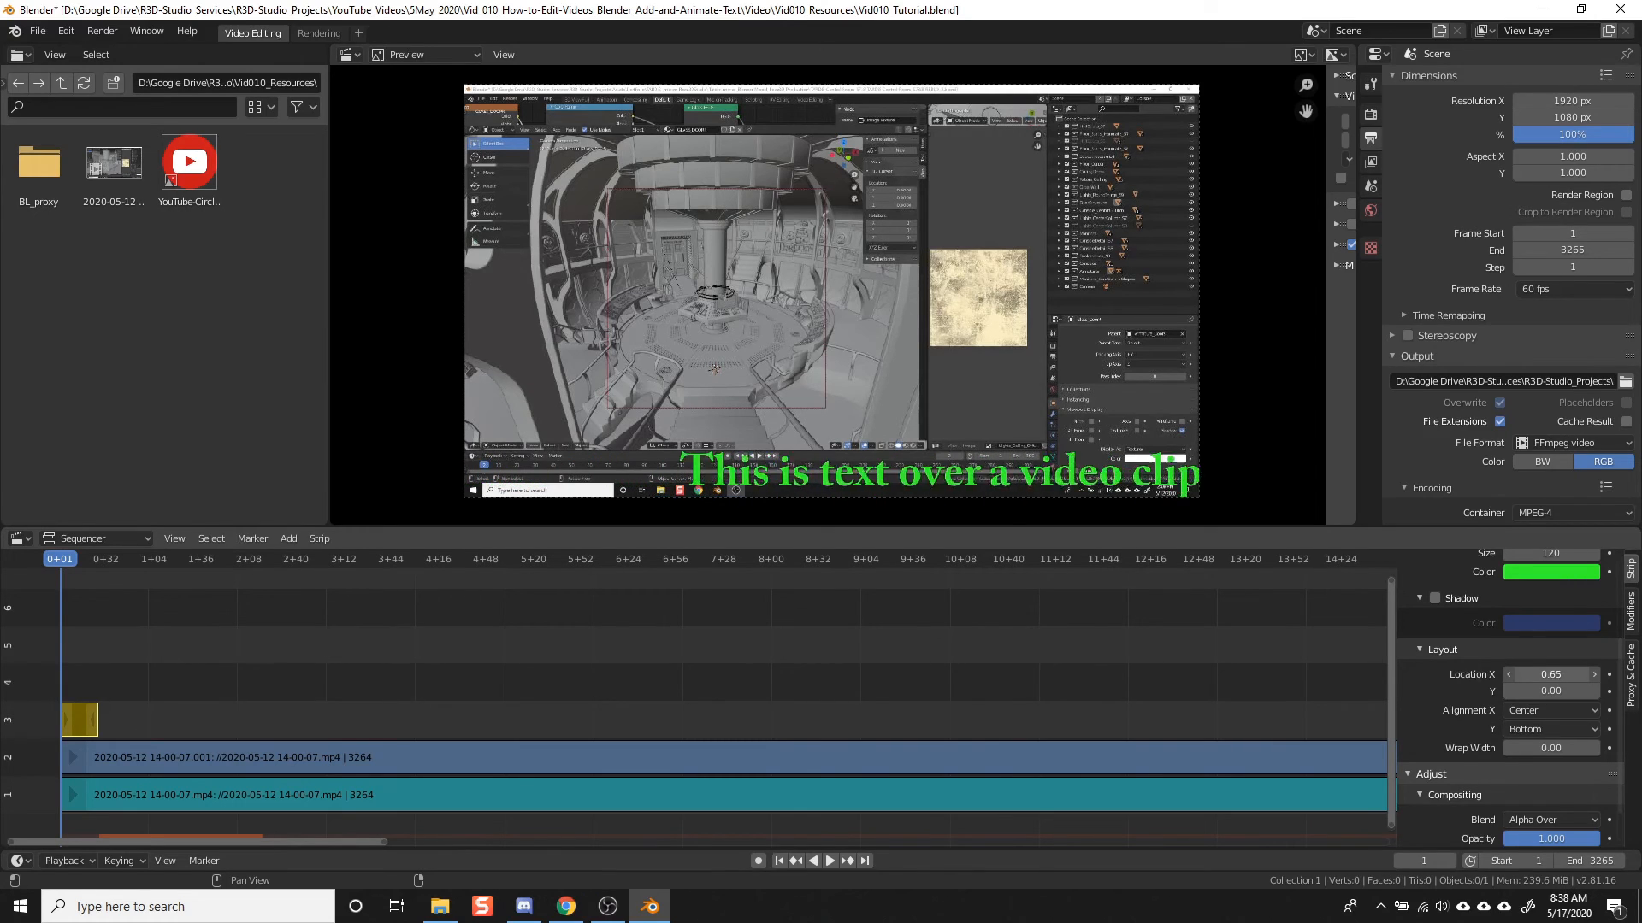
pyautogui.click(1551, 674)
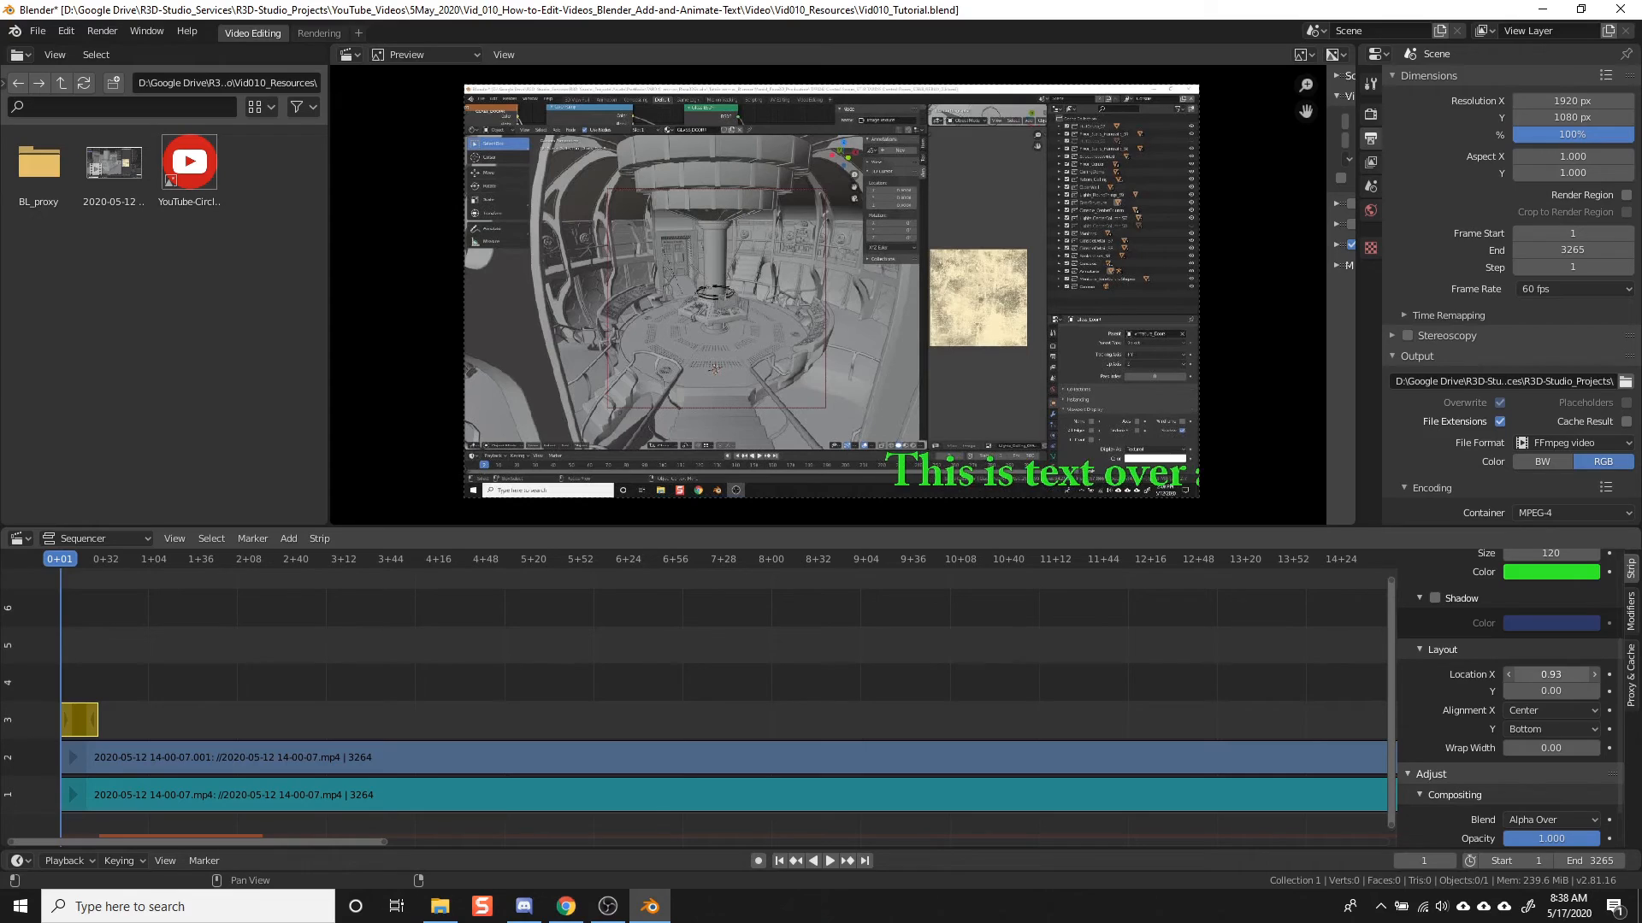
pyautogui.click(1551, 674)
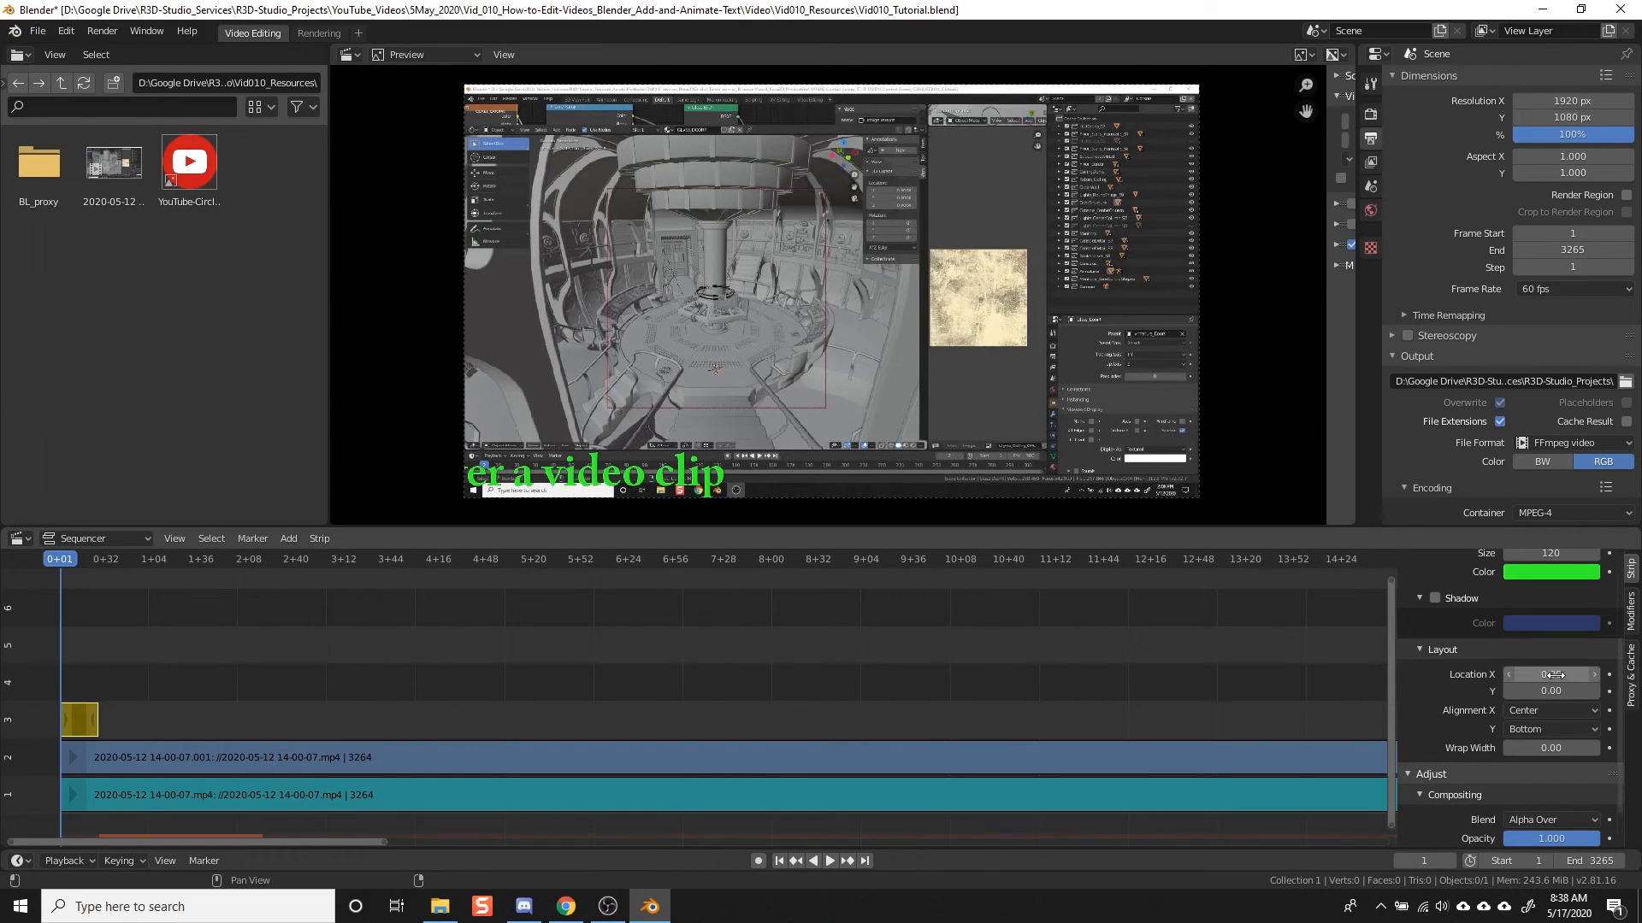
pyautogui.click(1551, 674)
pyautogui.write('-1')
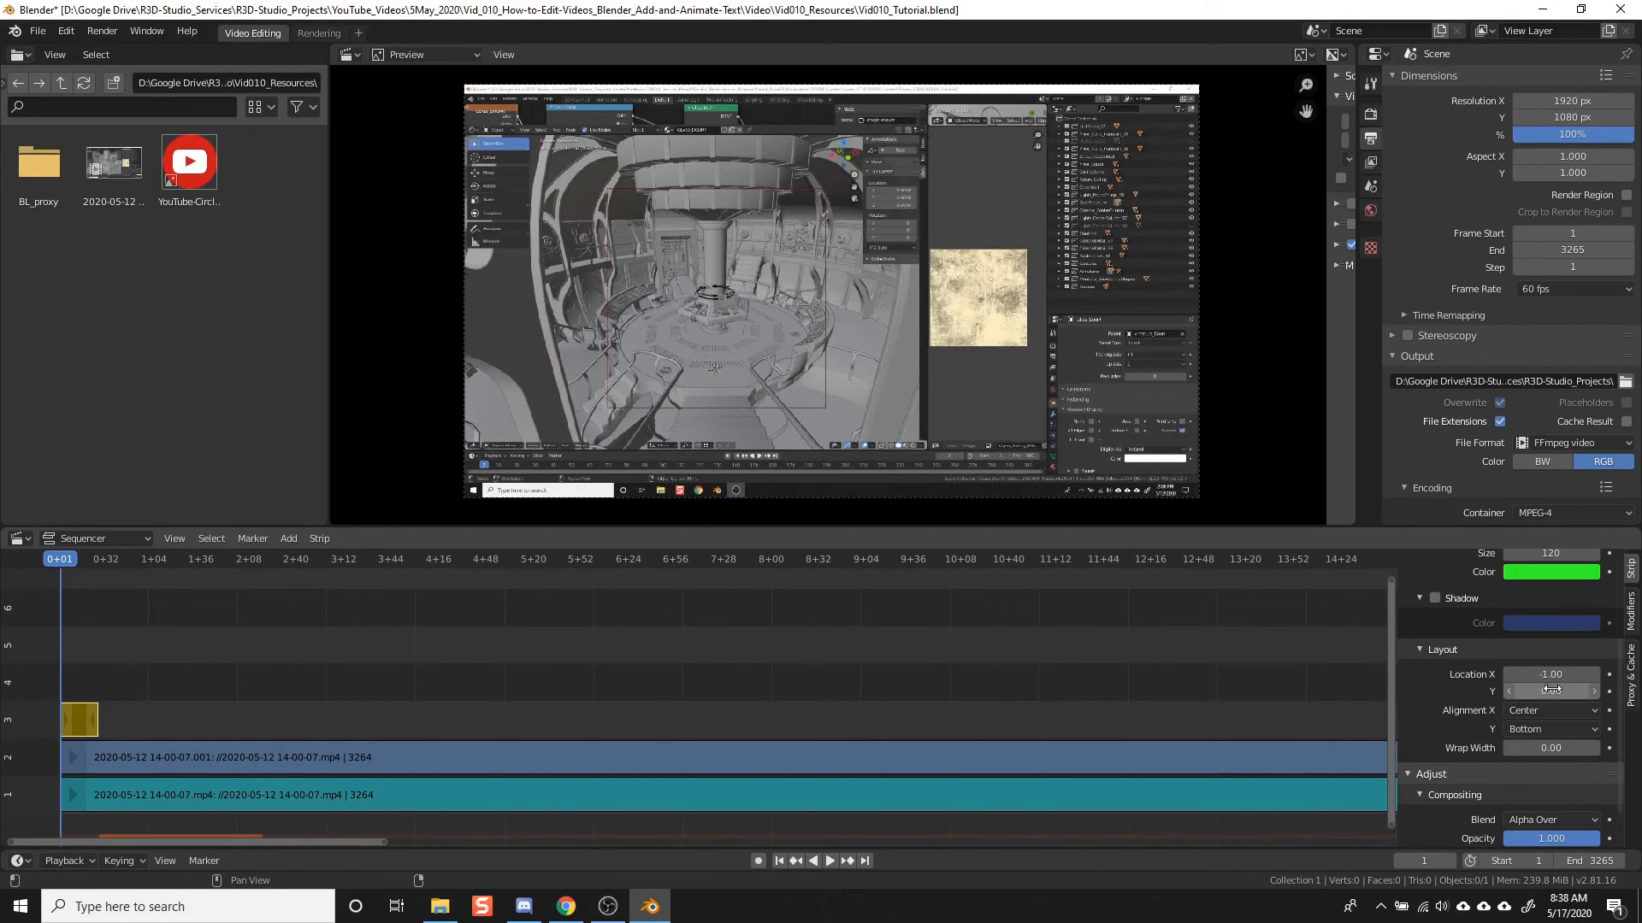
pyautogui.click(1551, 674)
pyautogui.write('0.5')
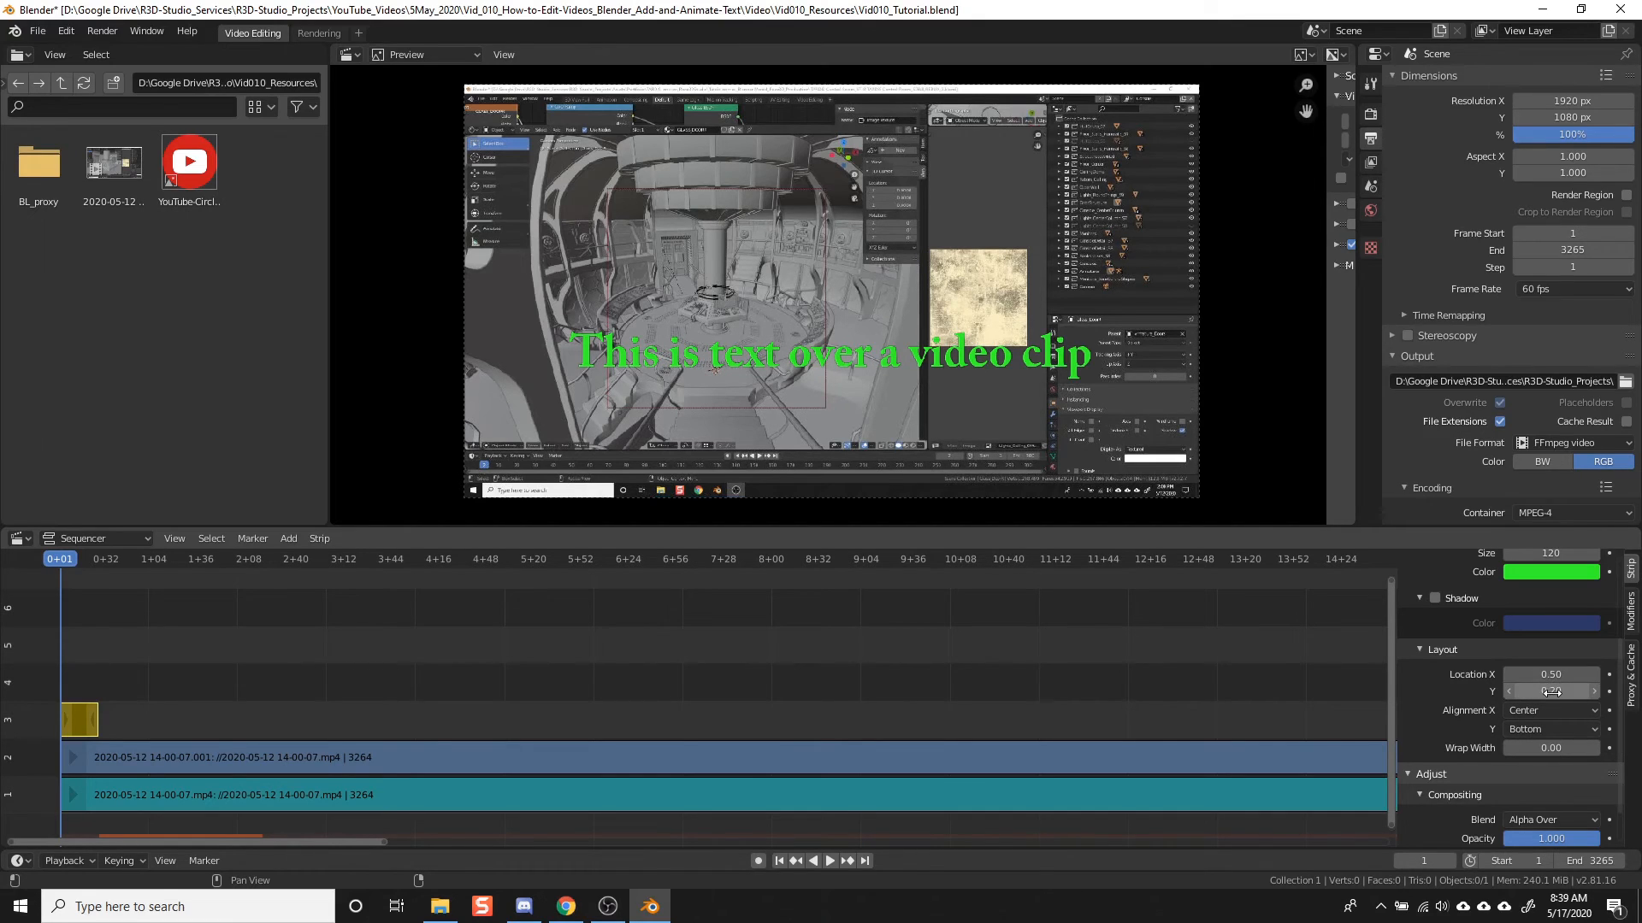
pyautogui.moveTo(1551, 673)
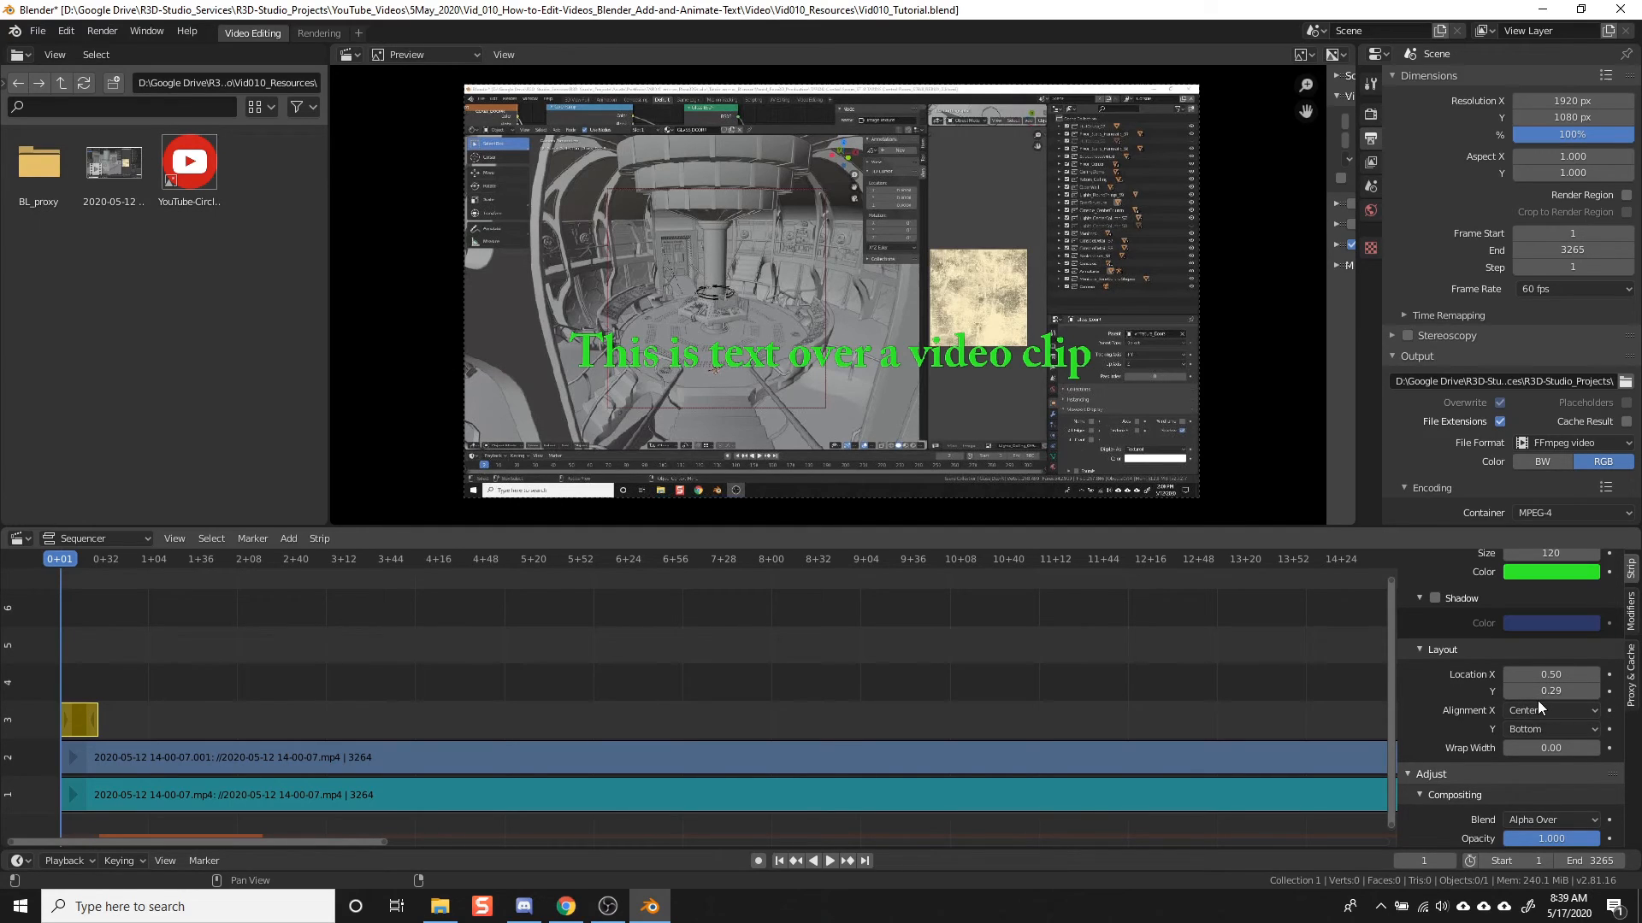
pyautogui.moveTo(395, 701)
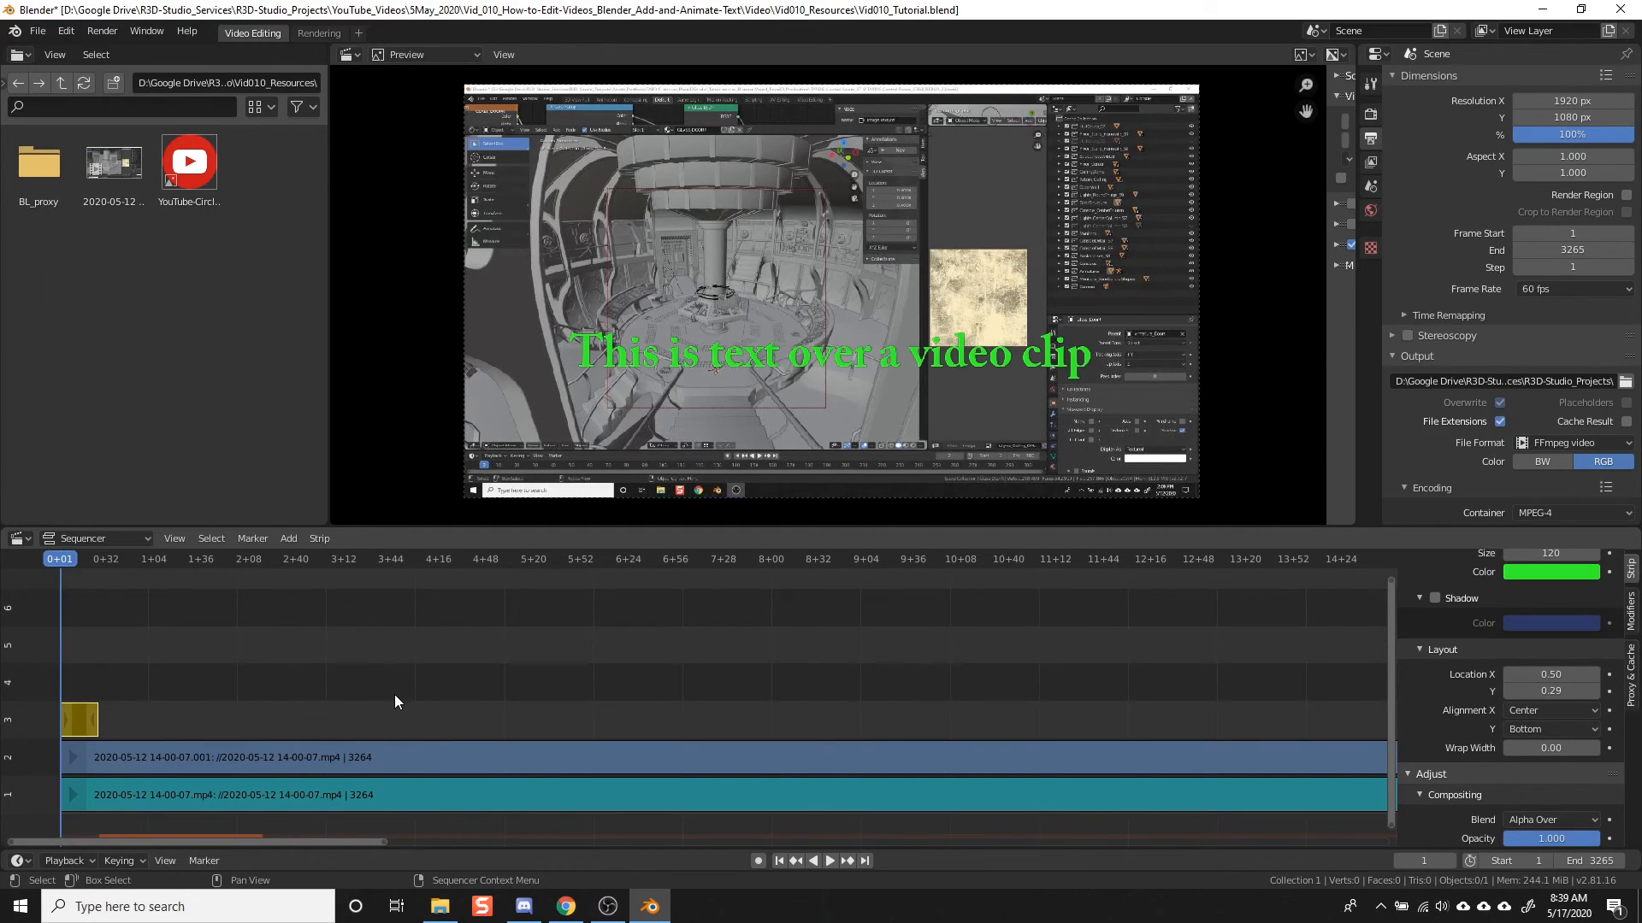
pyautogui.moveTo(136, 700)
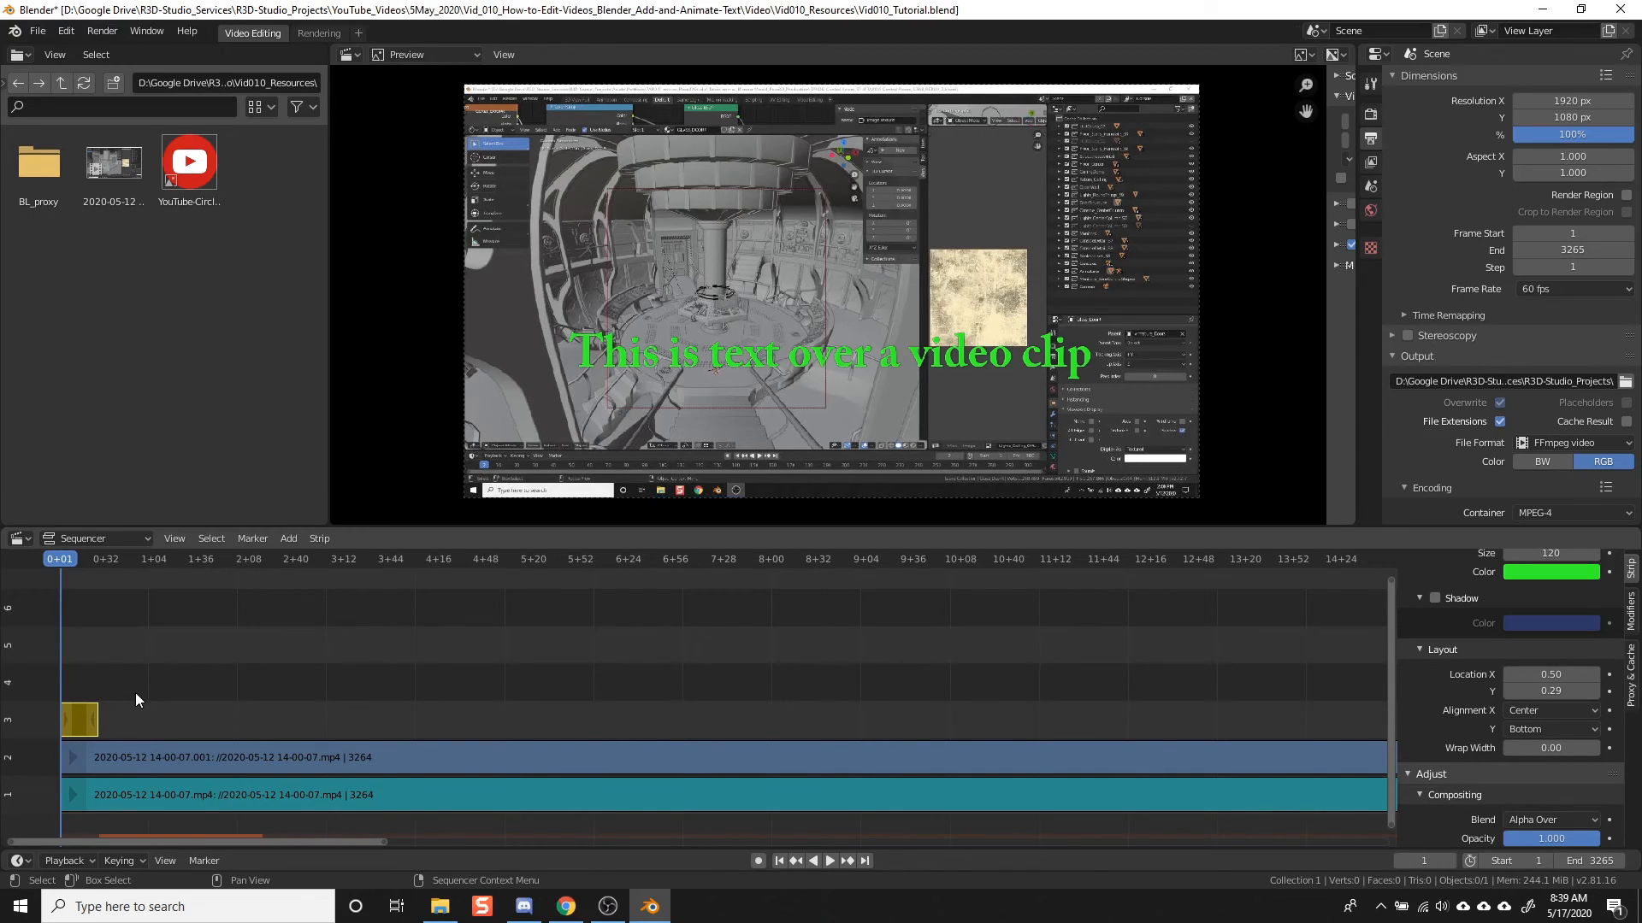
pyautogui.moveTo(94, 677)
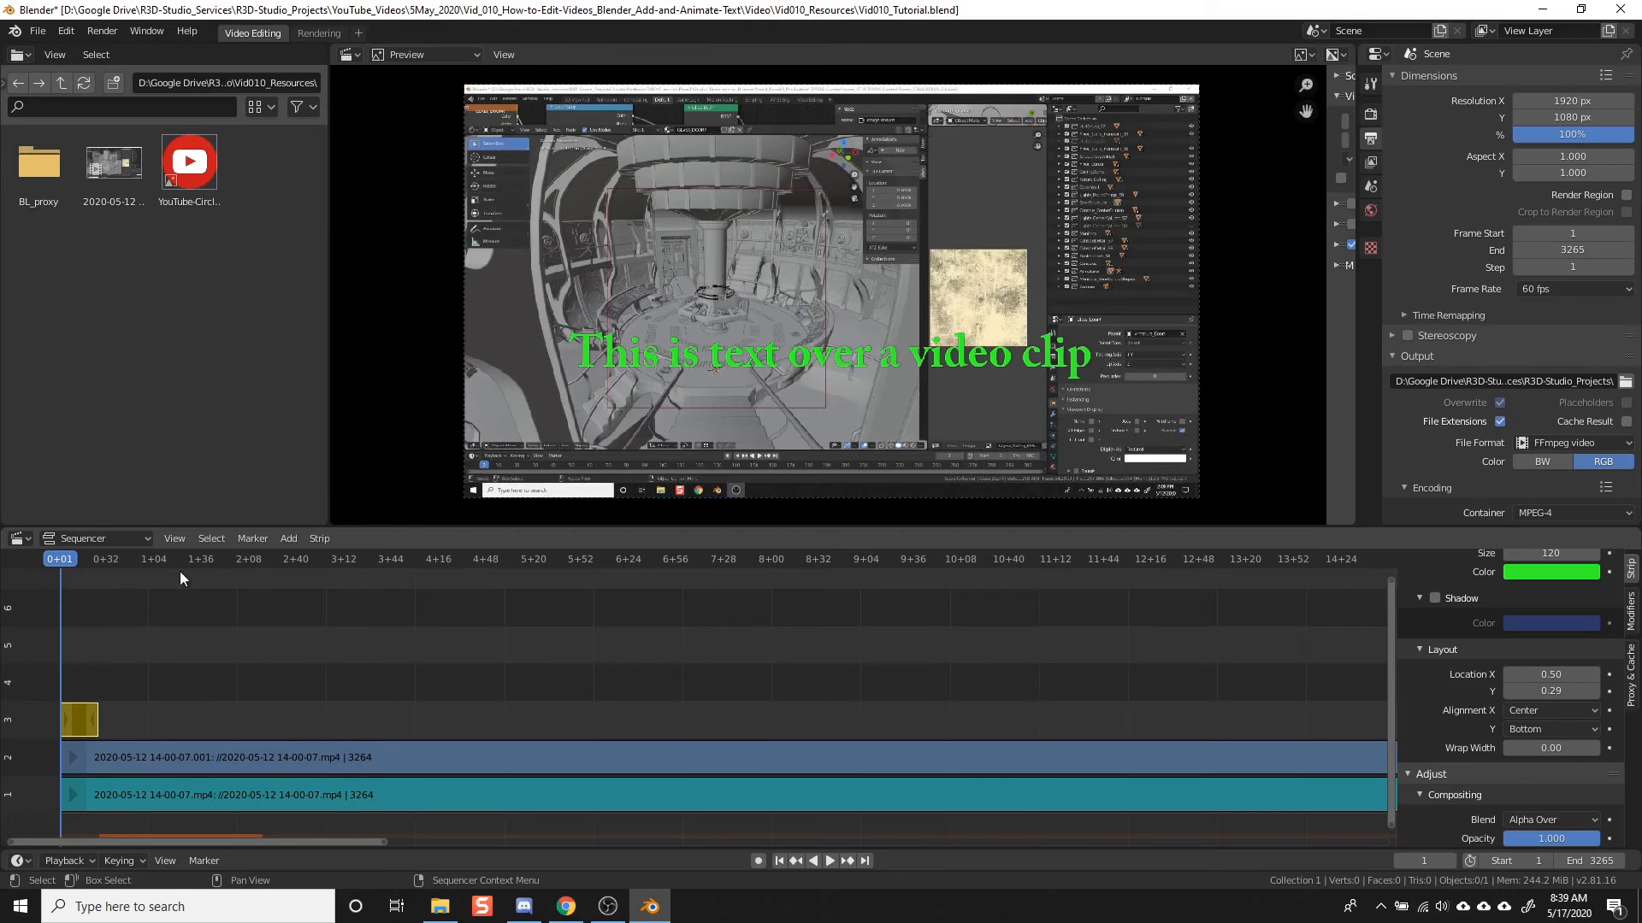
# Step: Bring up the Sequencer's Add menu of strip types
pyautogui.click(287, 539)
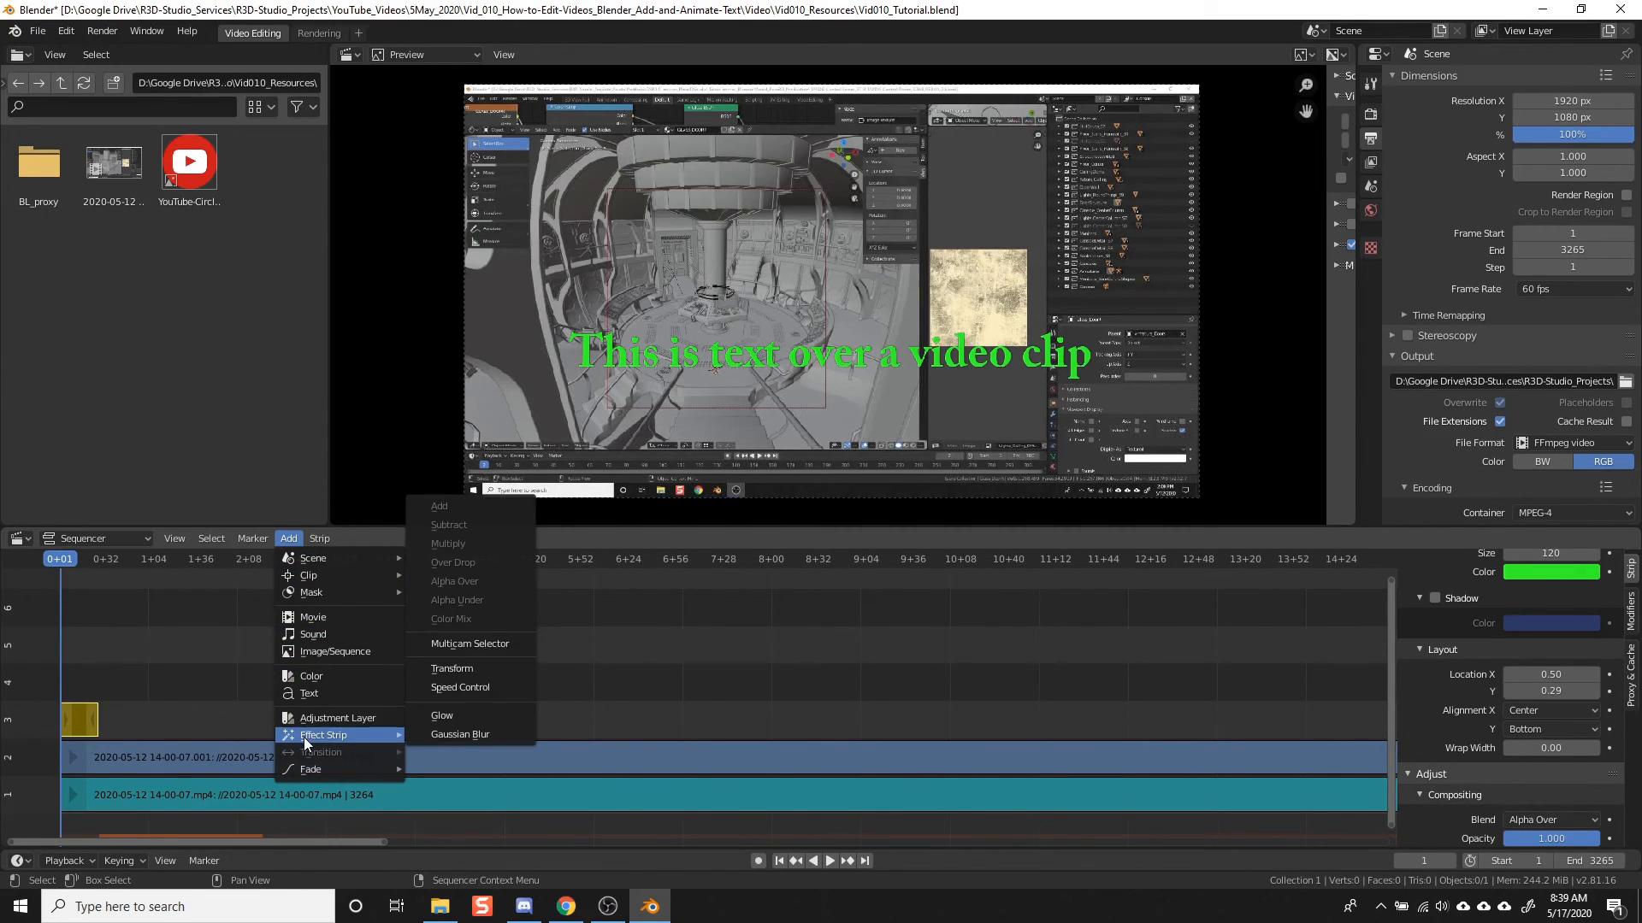
pyautogui.moveTo(350, 744)
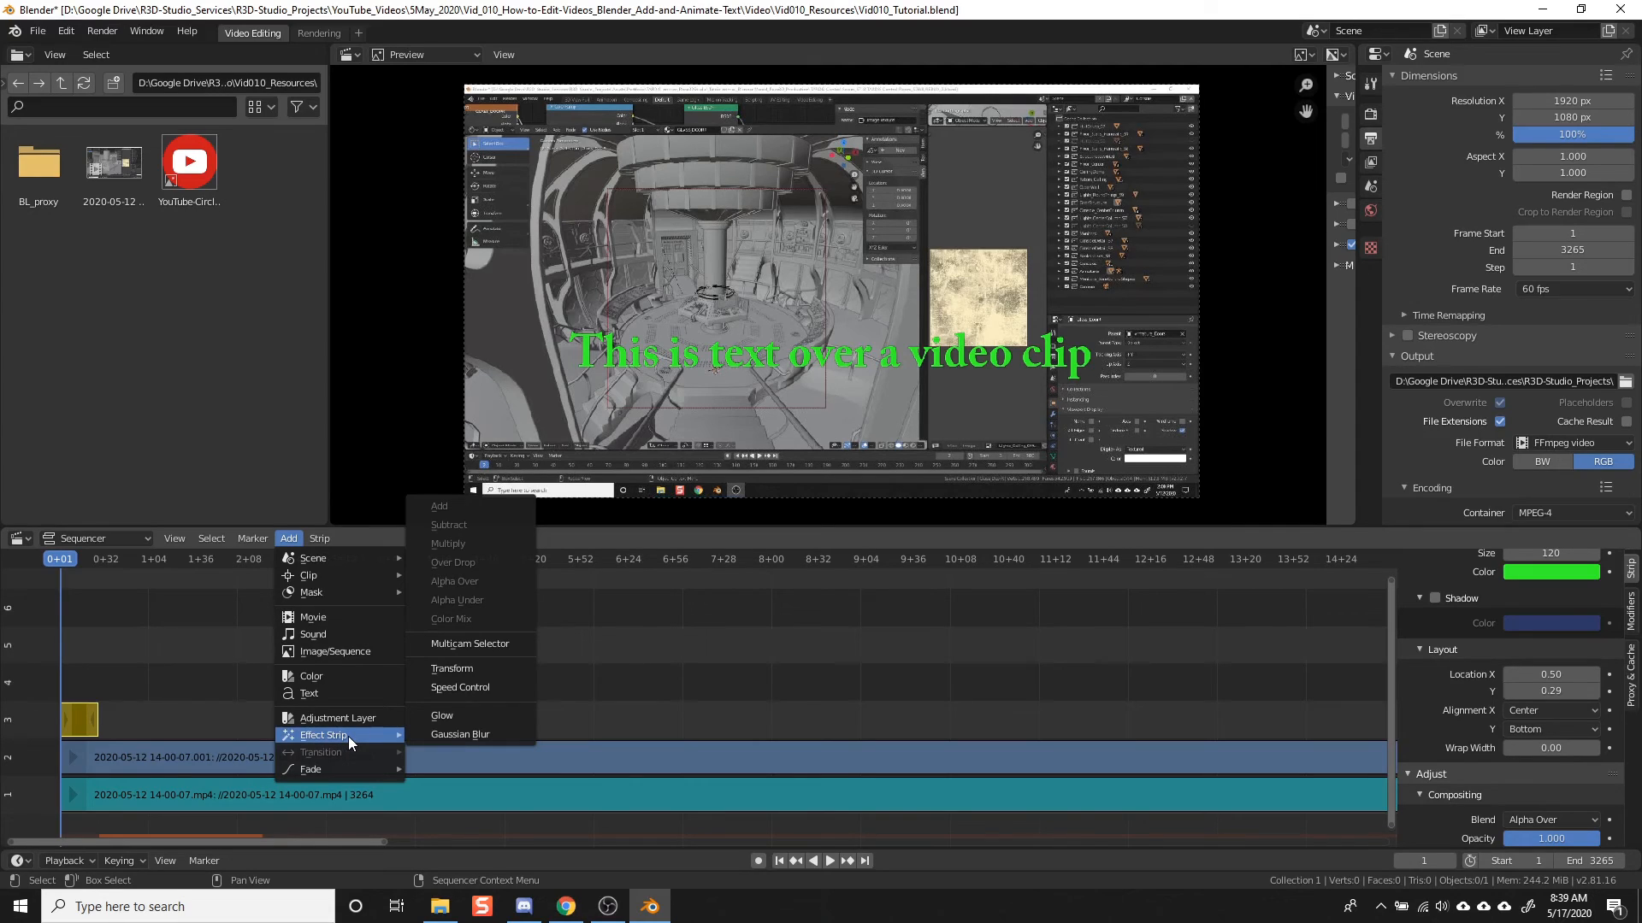
pyautogui.moveTo(463, 668)
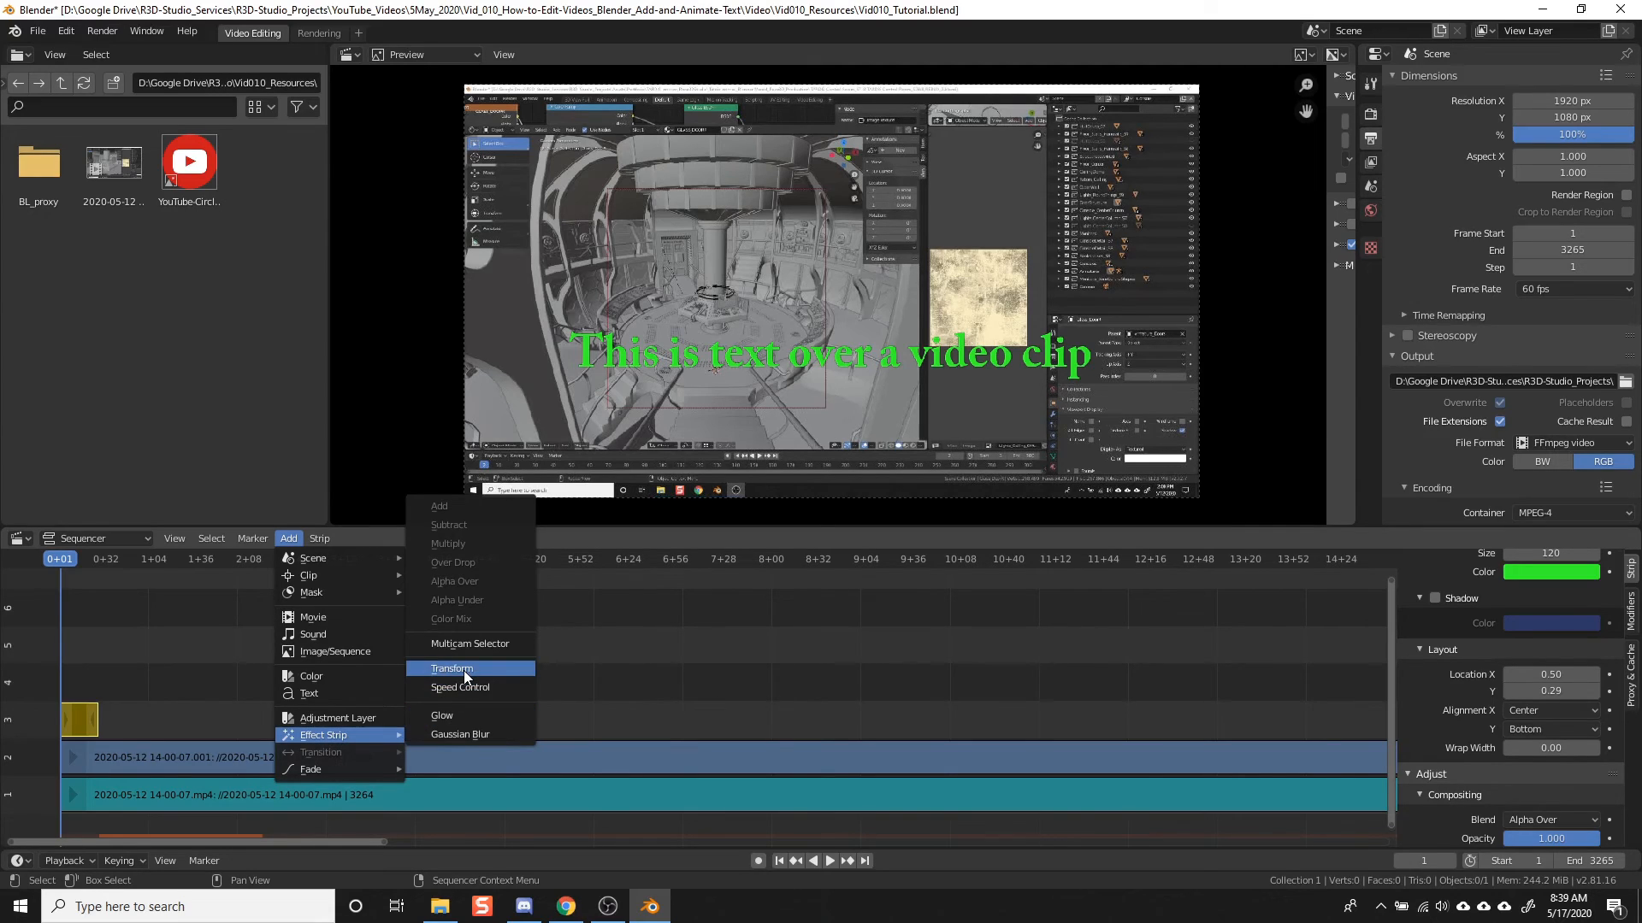
pyautogui.moveTo(451, 668)
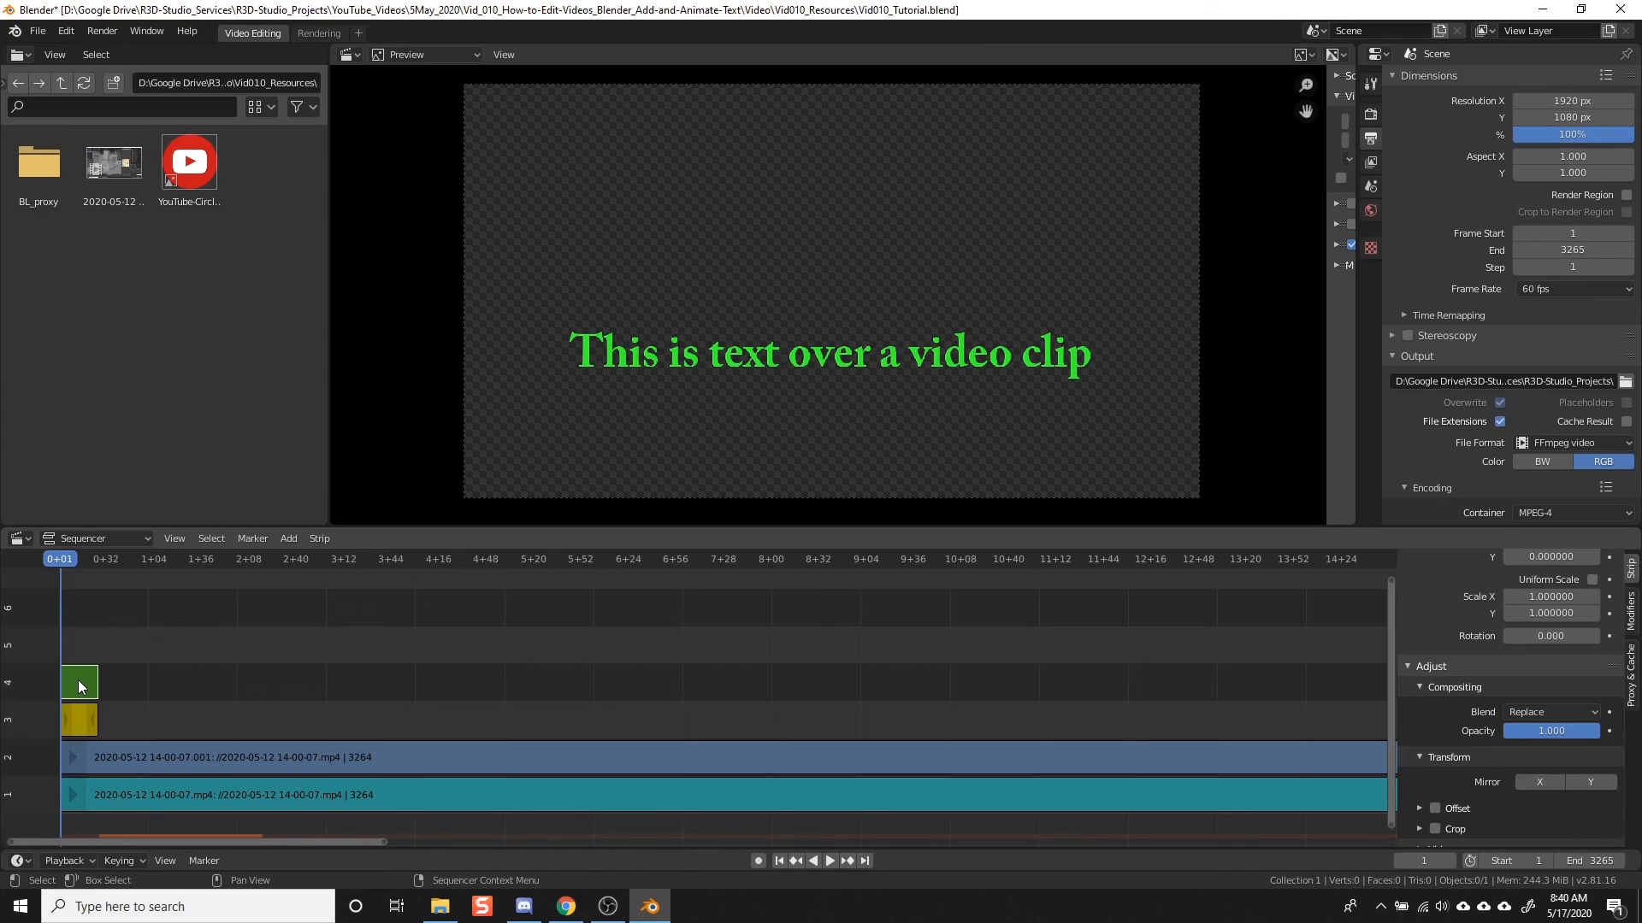
pyautogui.moveTo(595, 465)
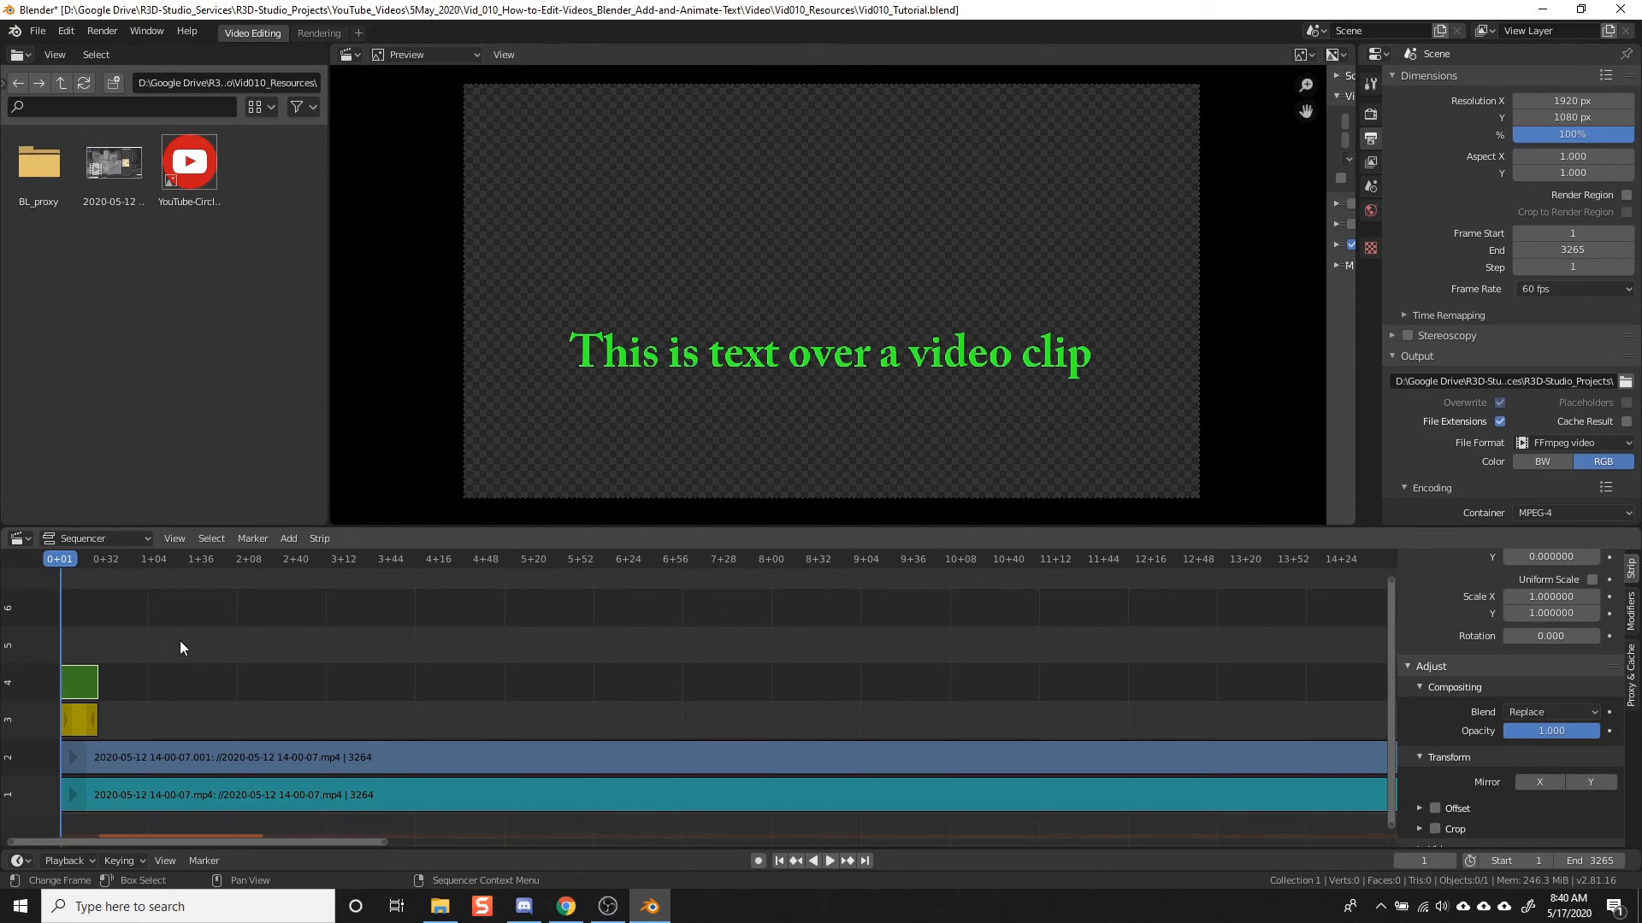
pyautogui.moveTo(87, 670)
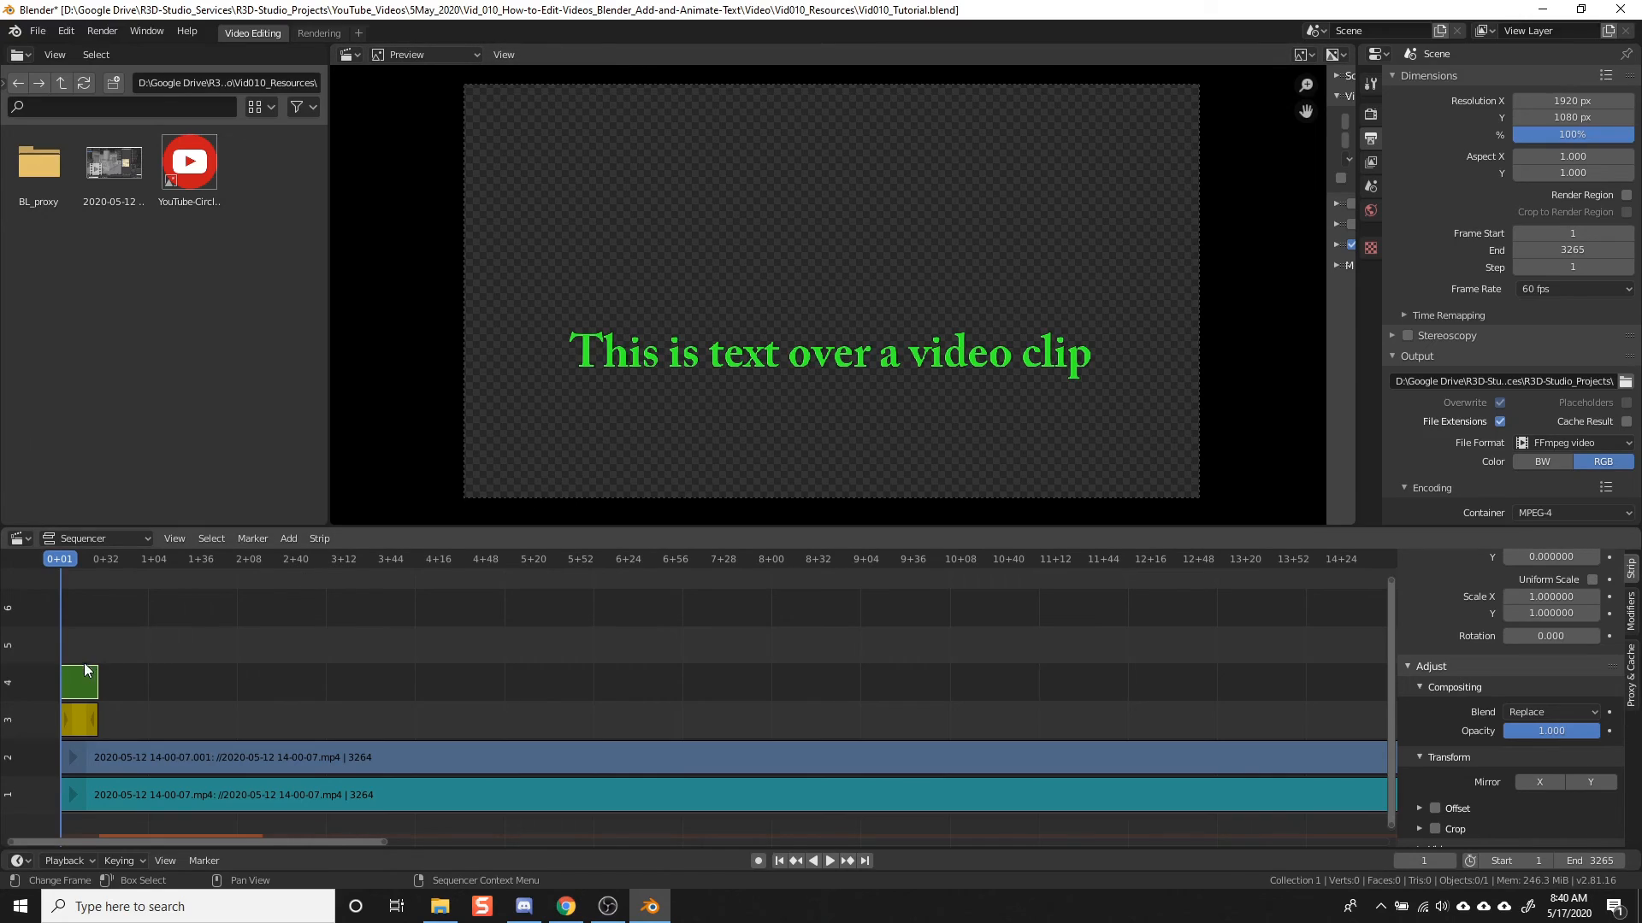
pyautogui.moveTo(1173, 698)
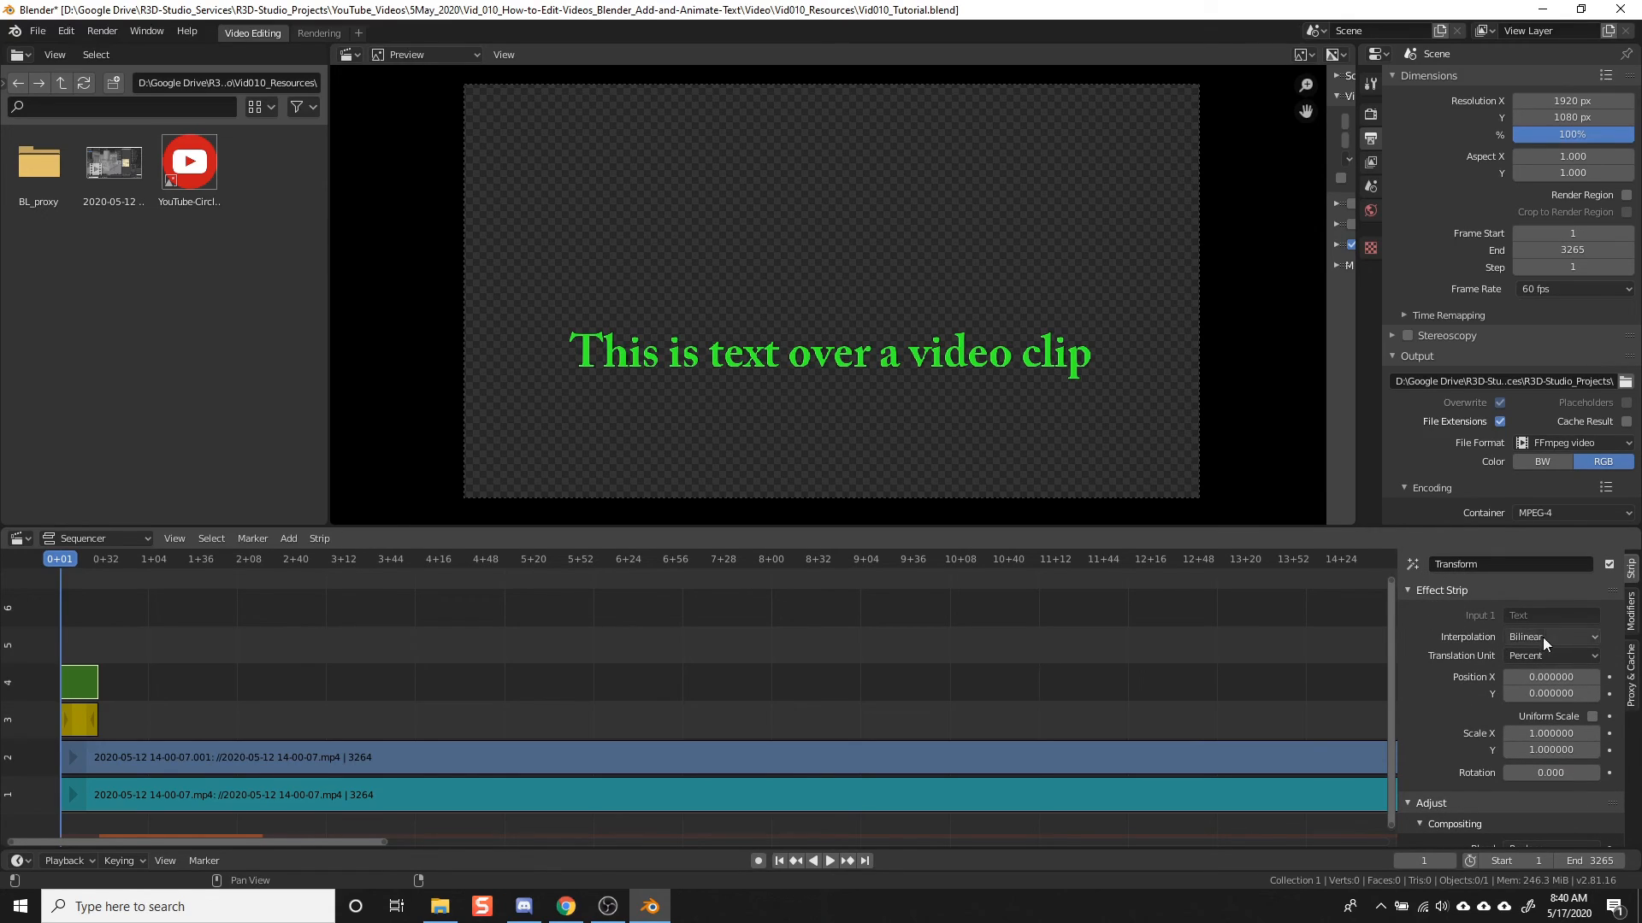
# Step: Set the Transform strip's blend mode to Alpha Over so the video shows behind the text
pyautogui.scroll(-3)
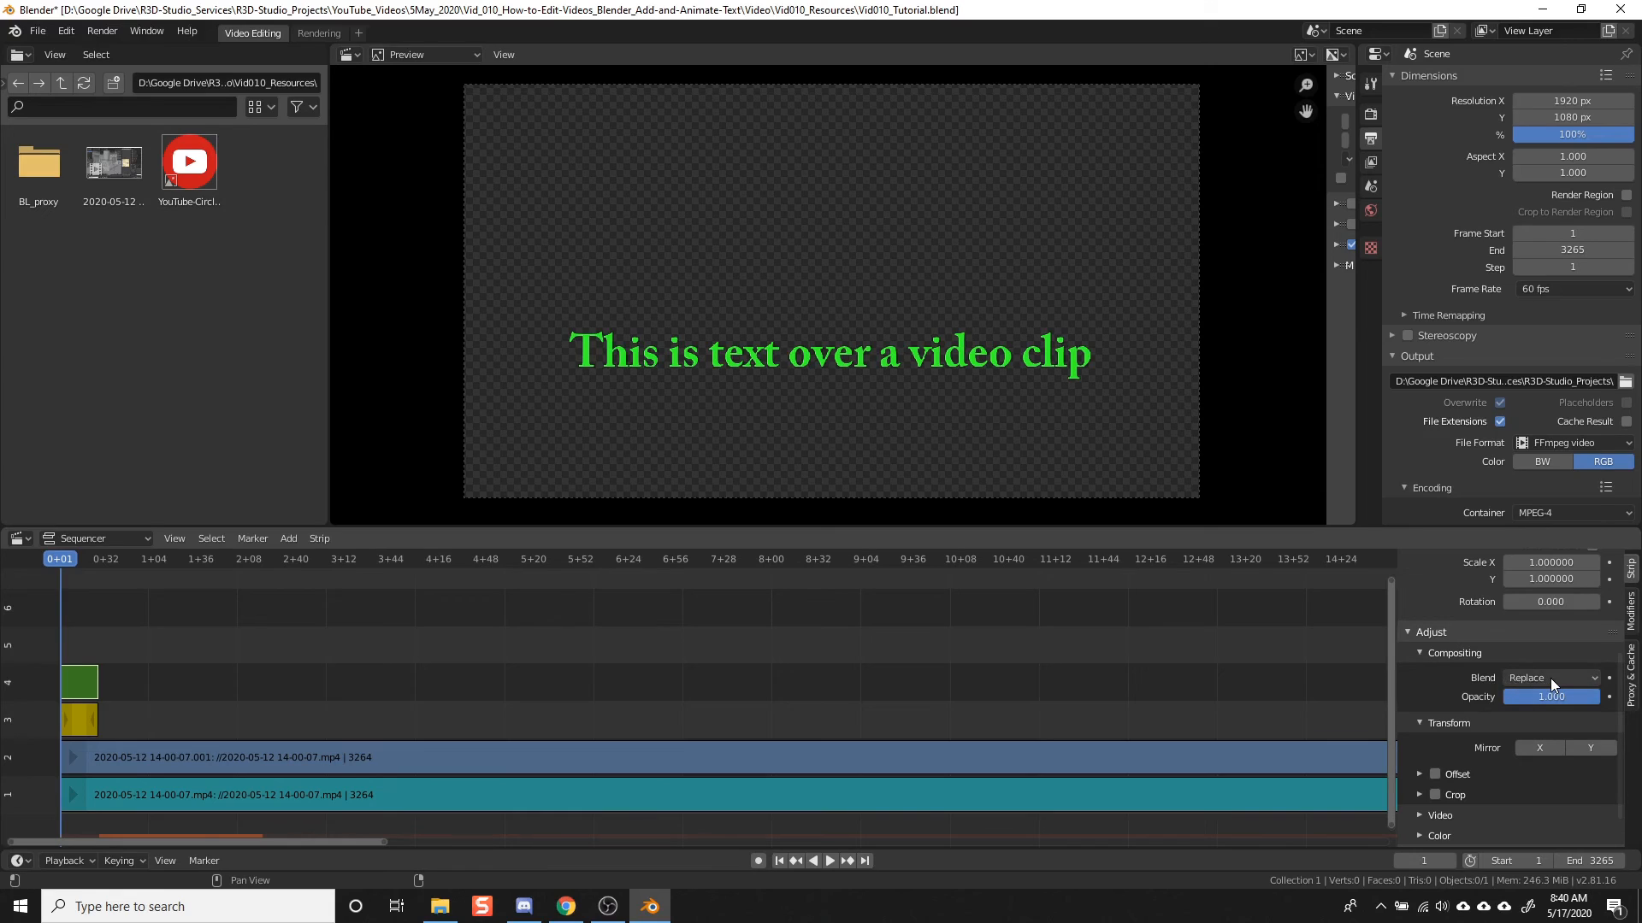
pyautogui.click(1549, 677)
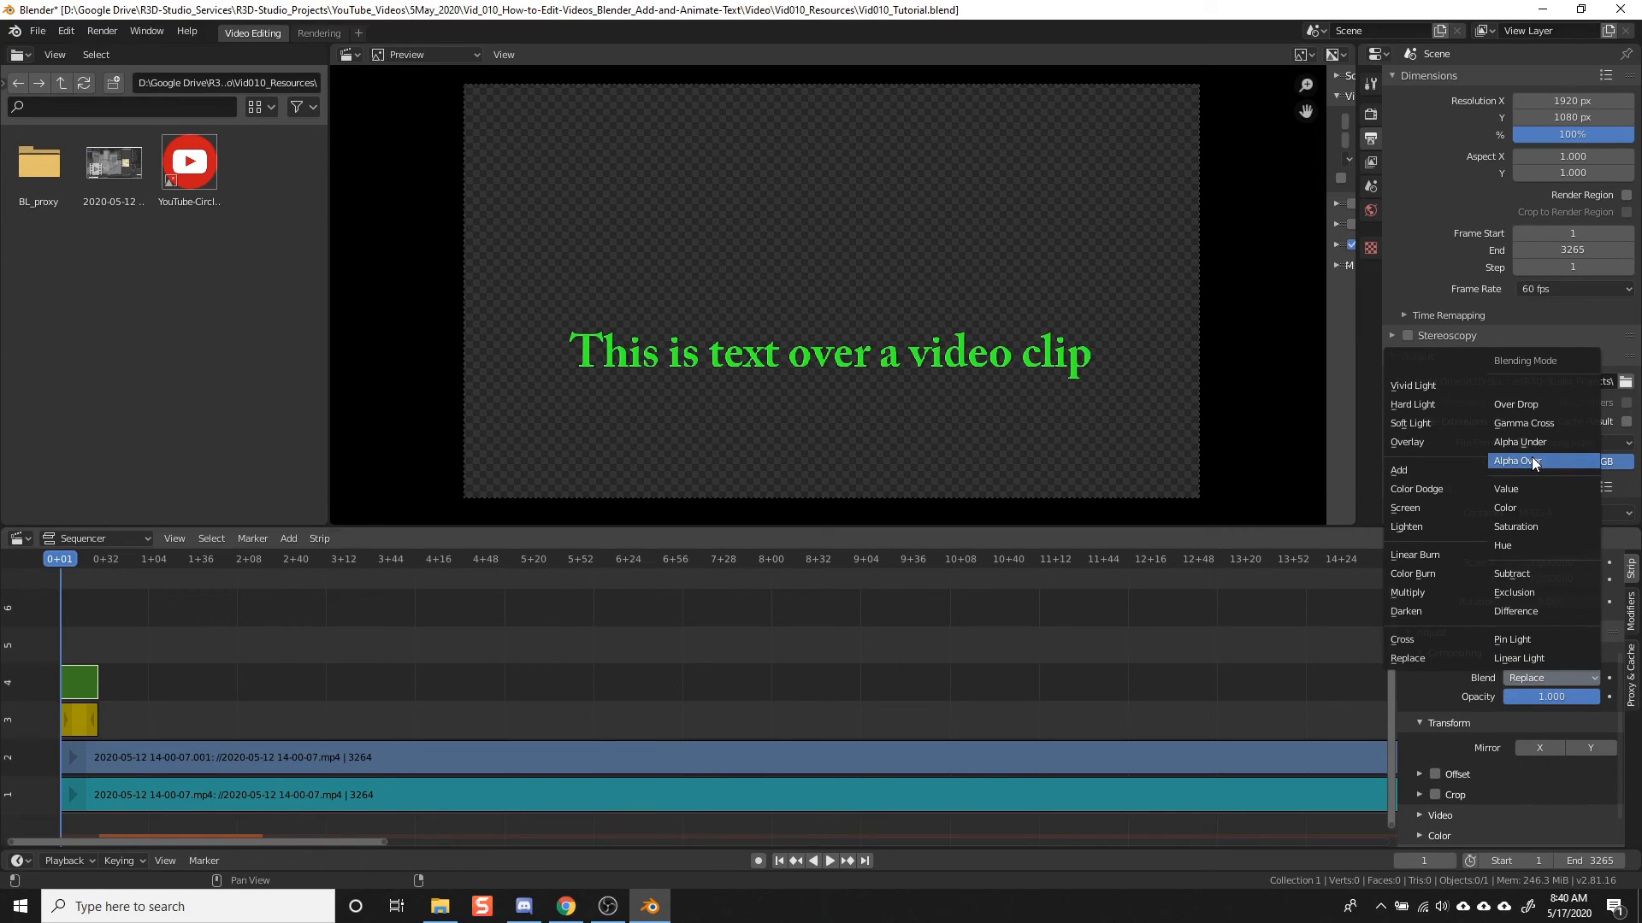
pyautogui.click(1522, 460)
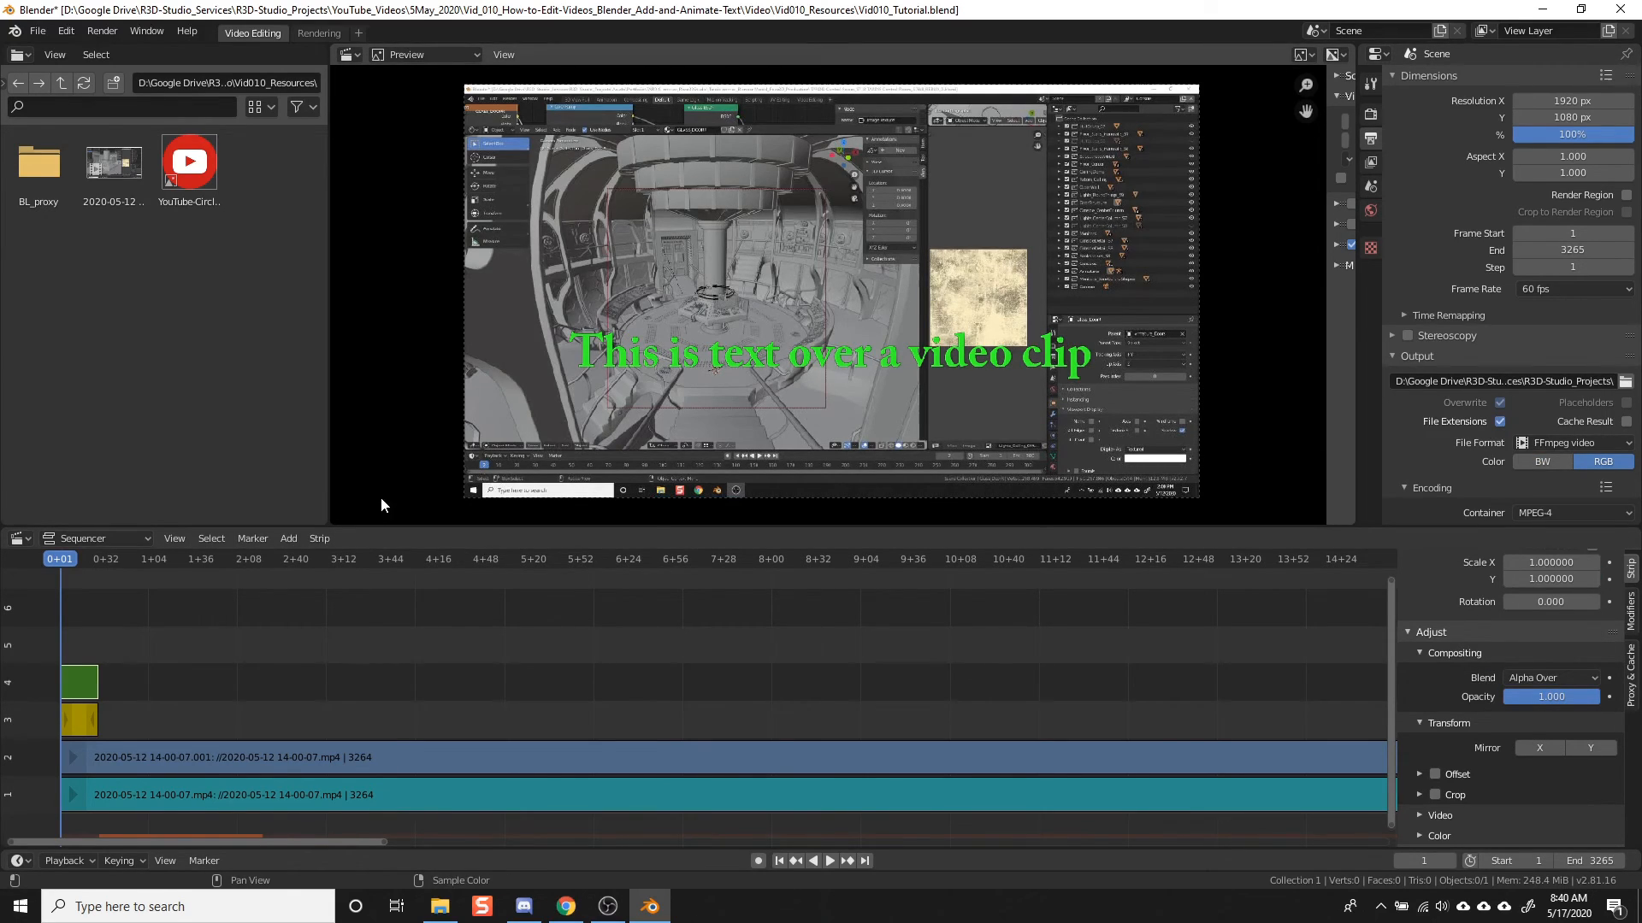
pyautogui.moveTo(903, 655)
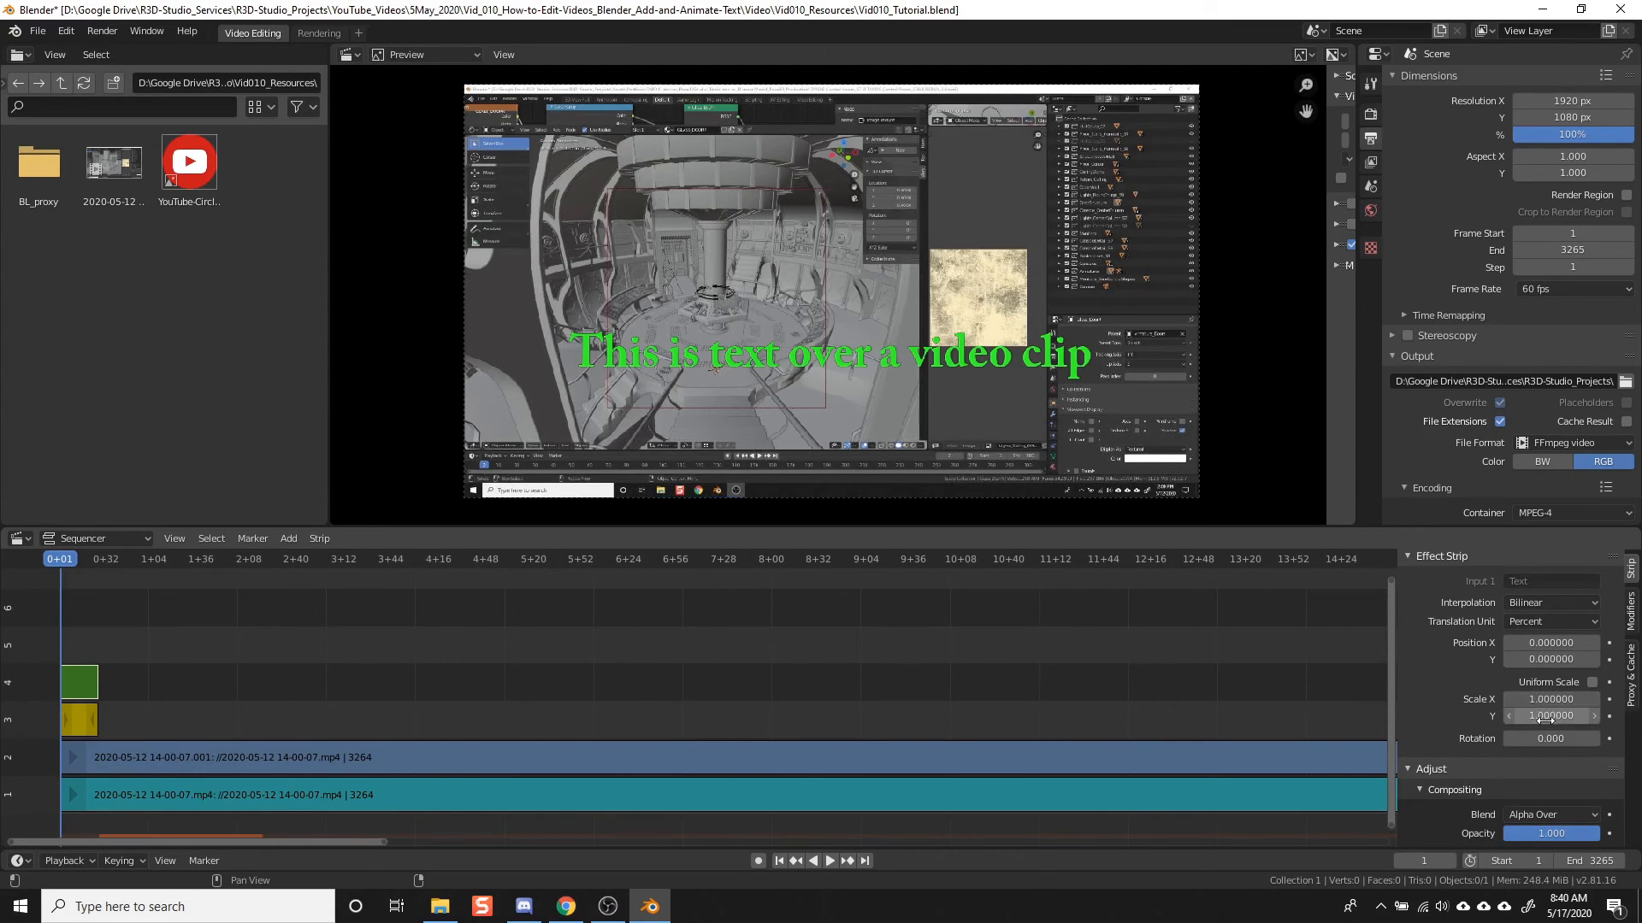
pyautogui.moveTo(1551, 738)
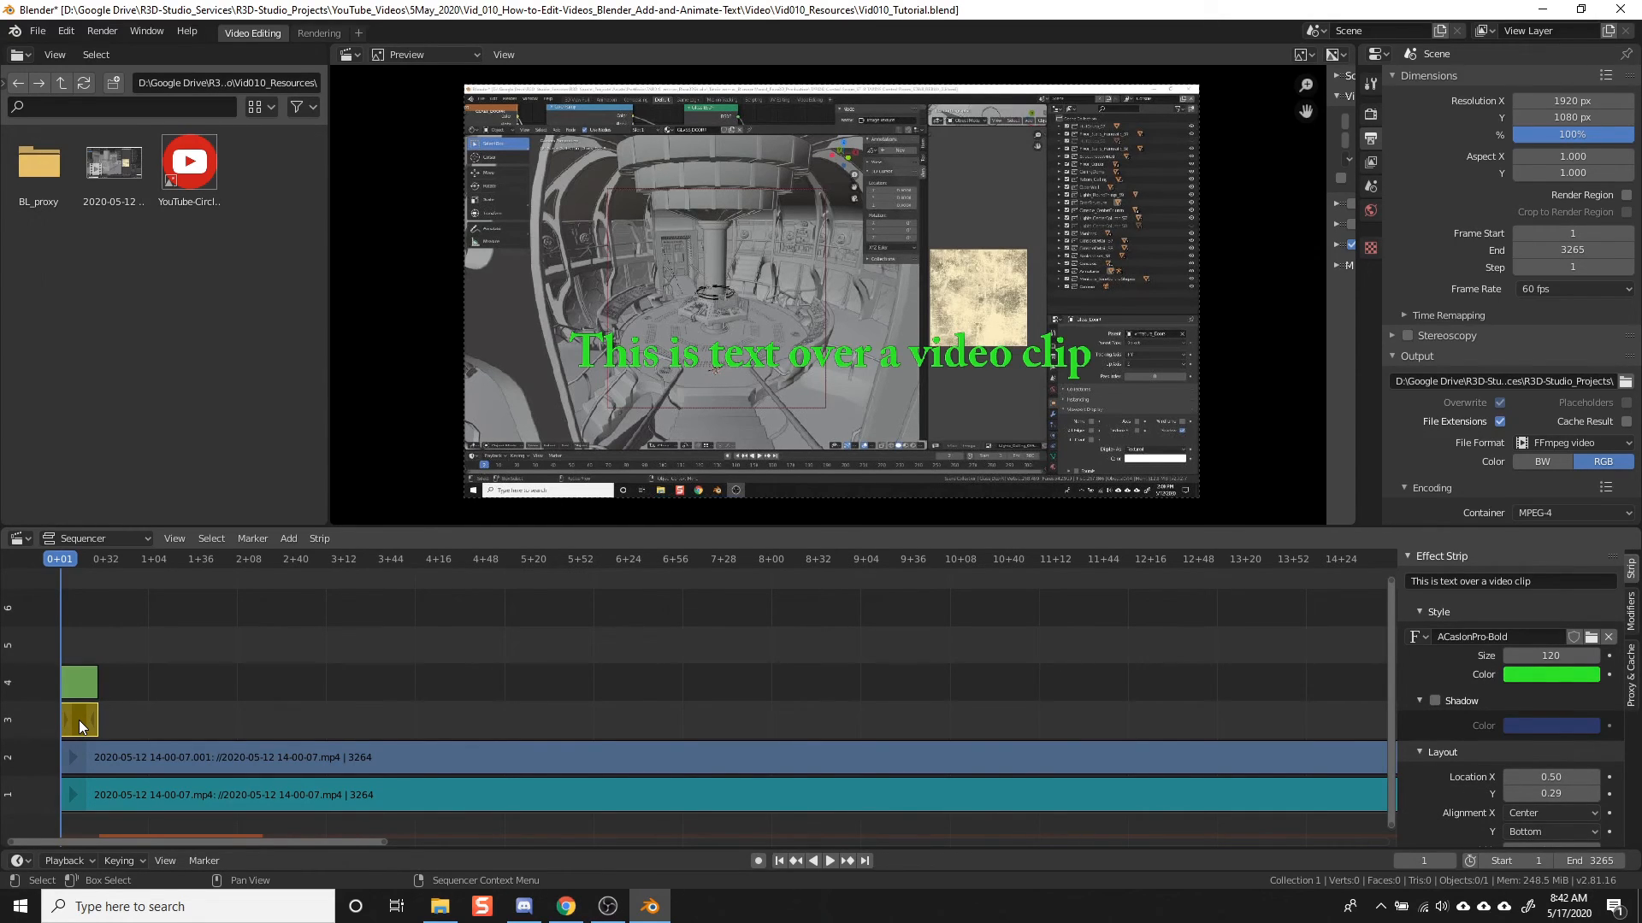
pyautogui.moveTo(1546, 696)
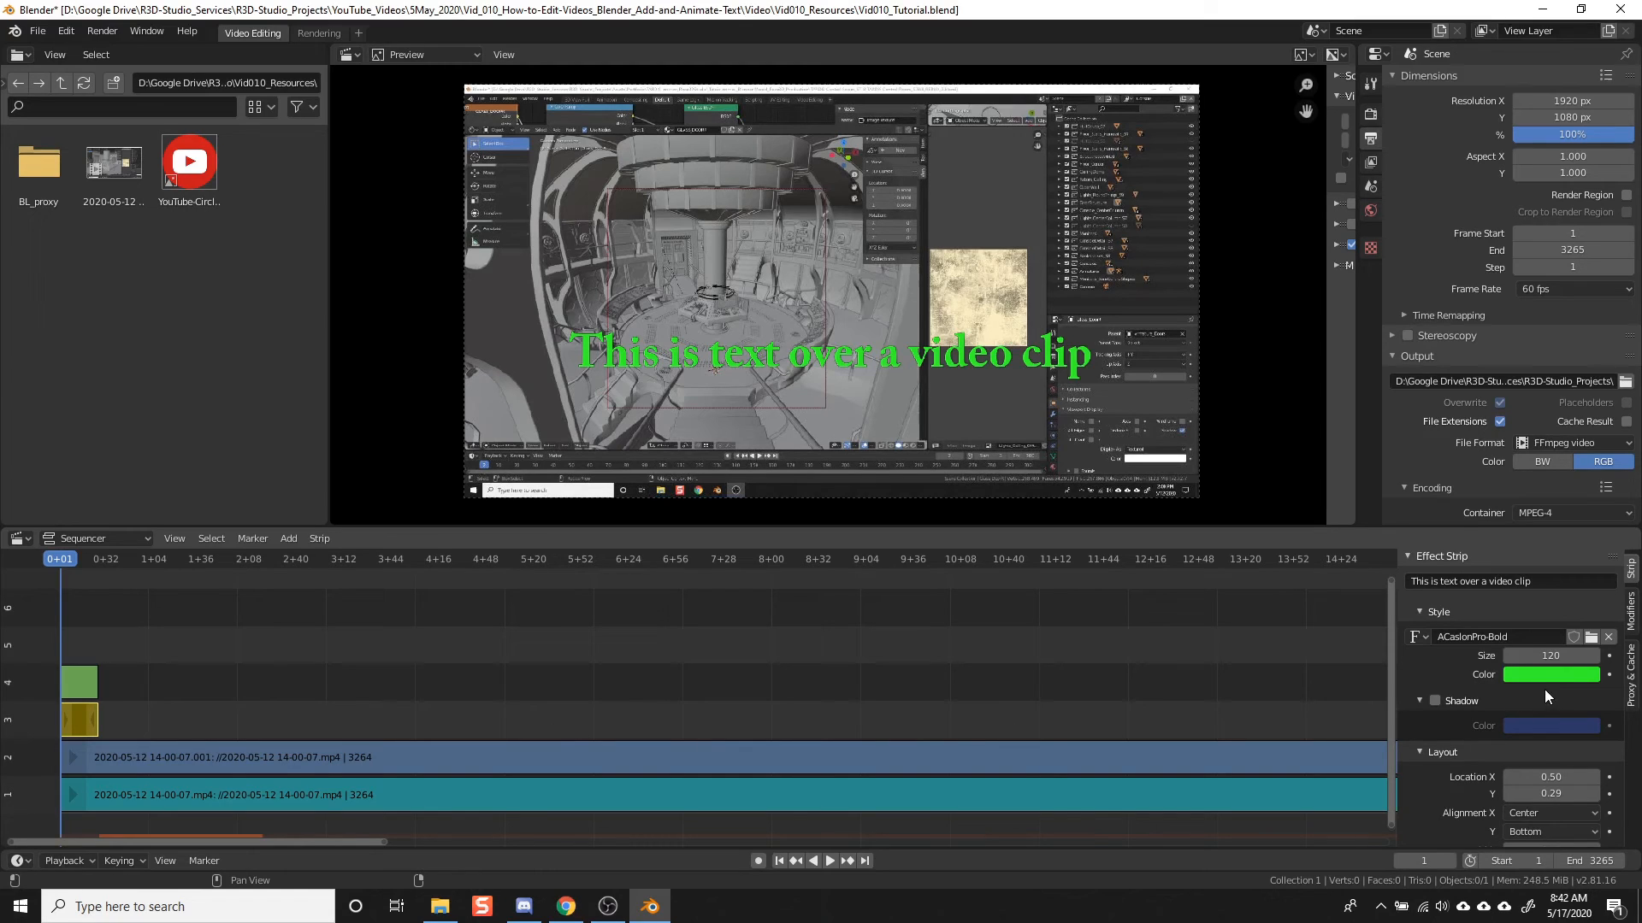
# Step: Set the original text strip's opacity to 0 and select the Transform strip
pyautogui.scroll(-3)
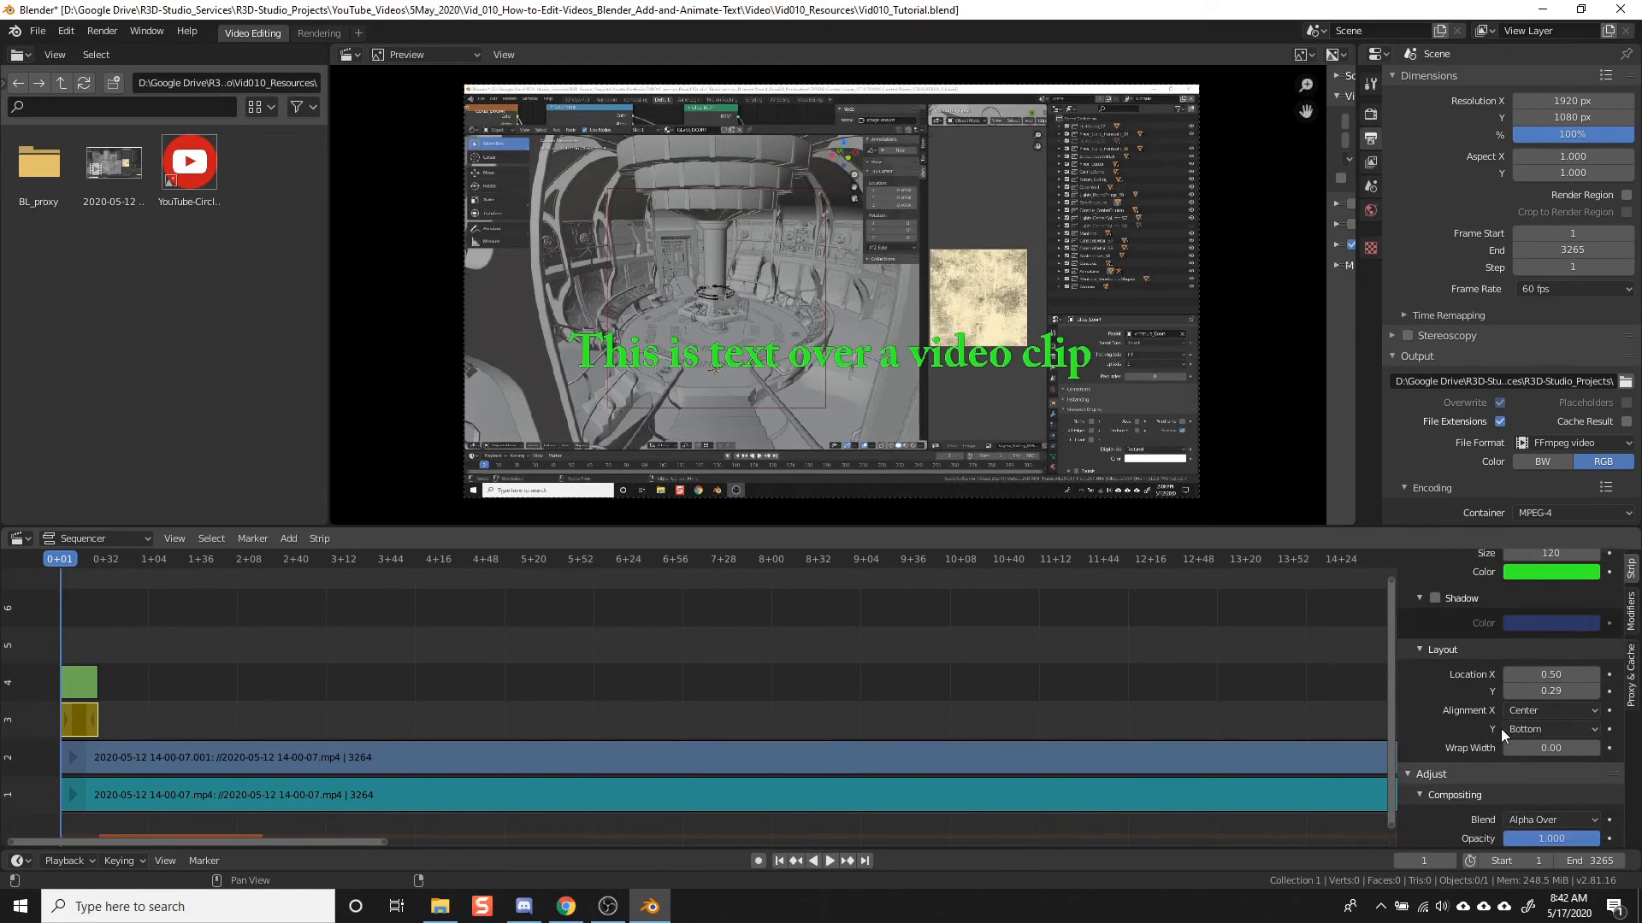
pyautogui.scroll(-3)
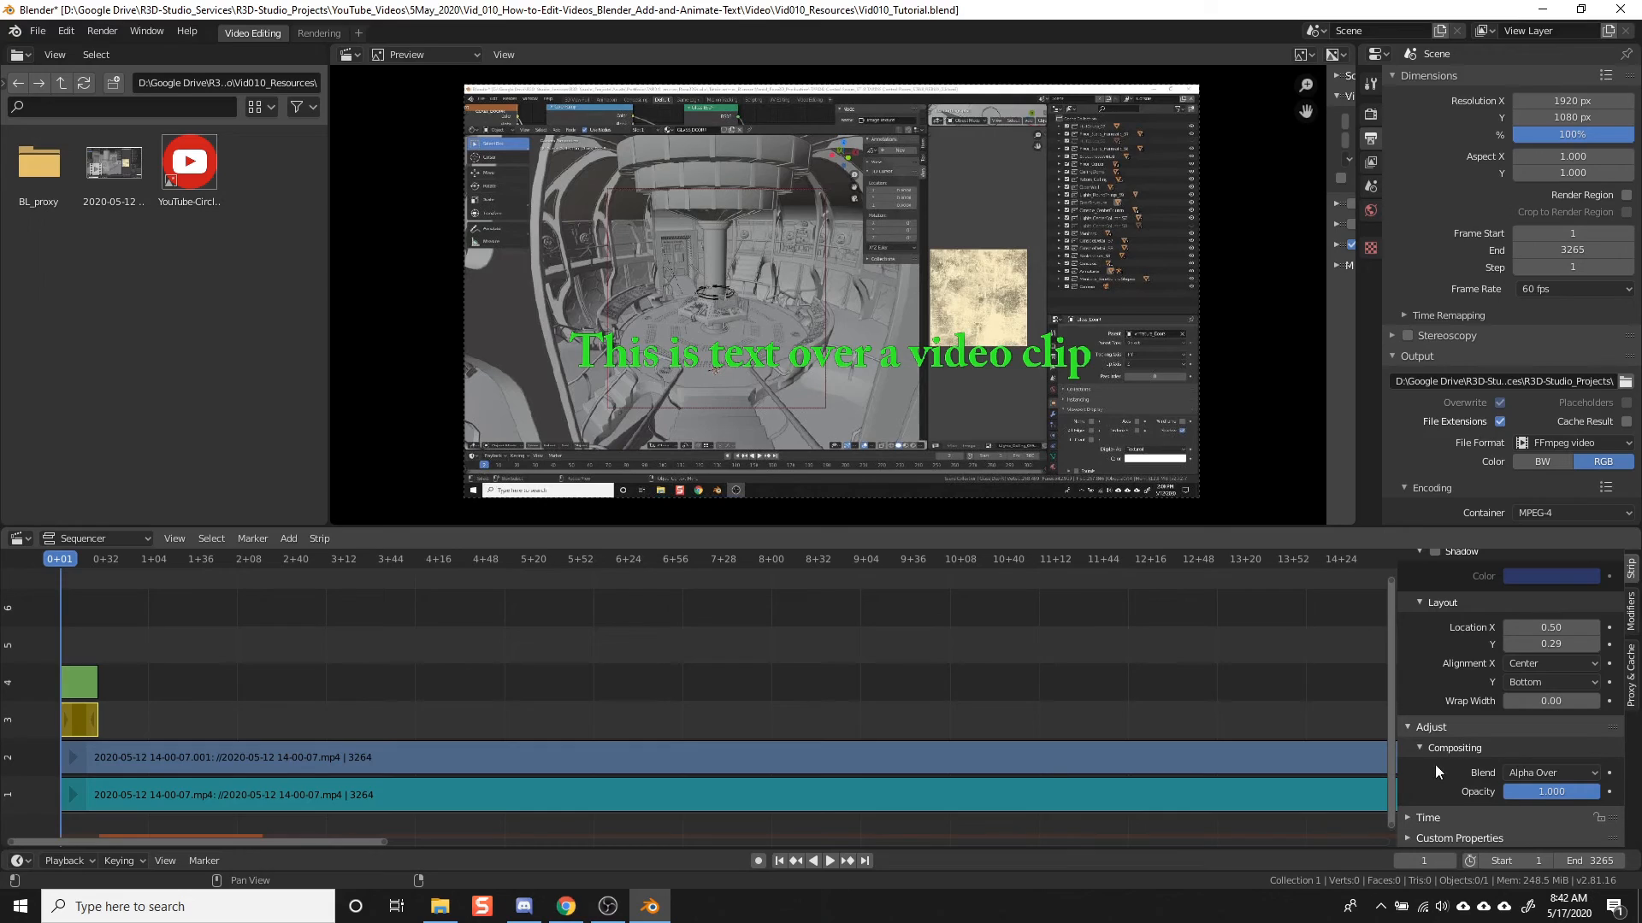
pyautogui.moveTo(1458, 756)
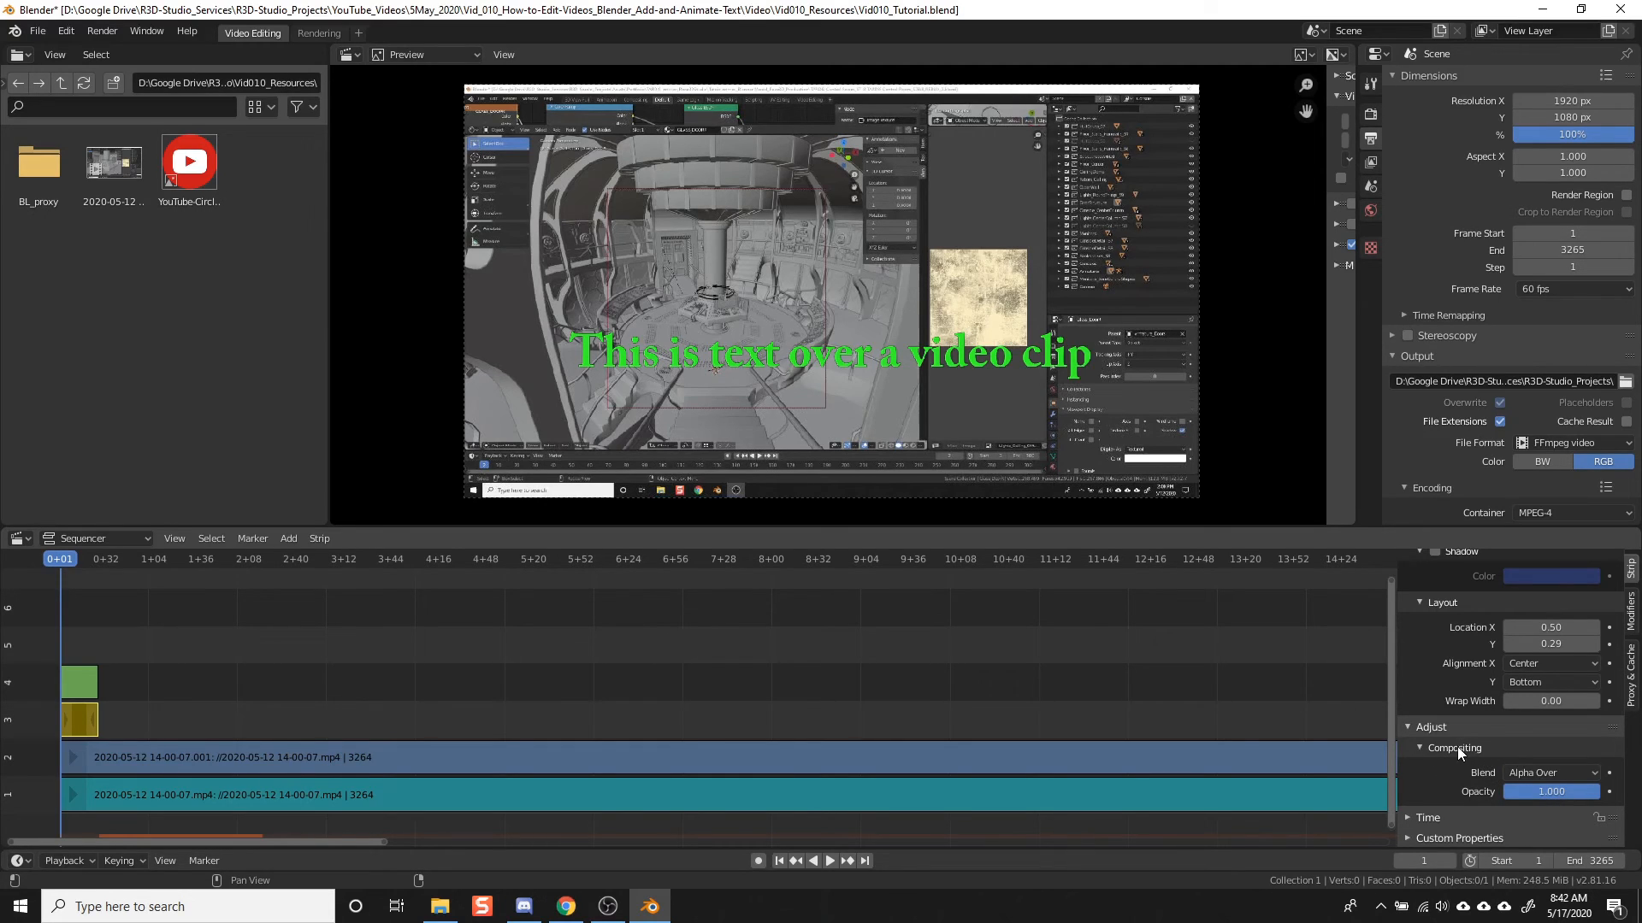
pyautogui.click(1551, 792)
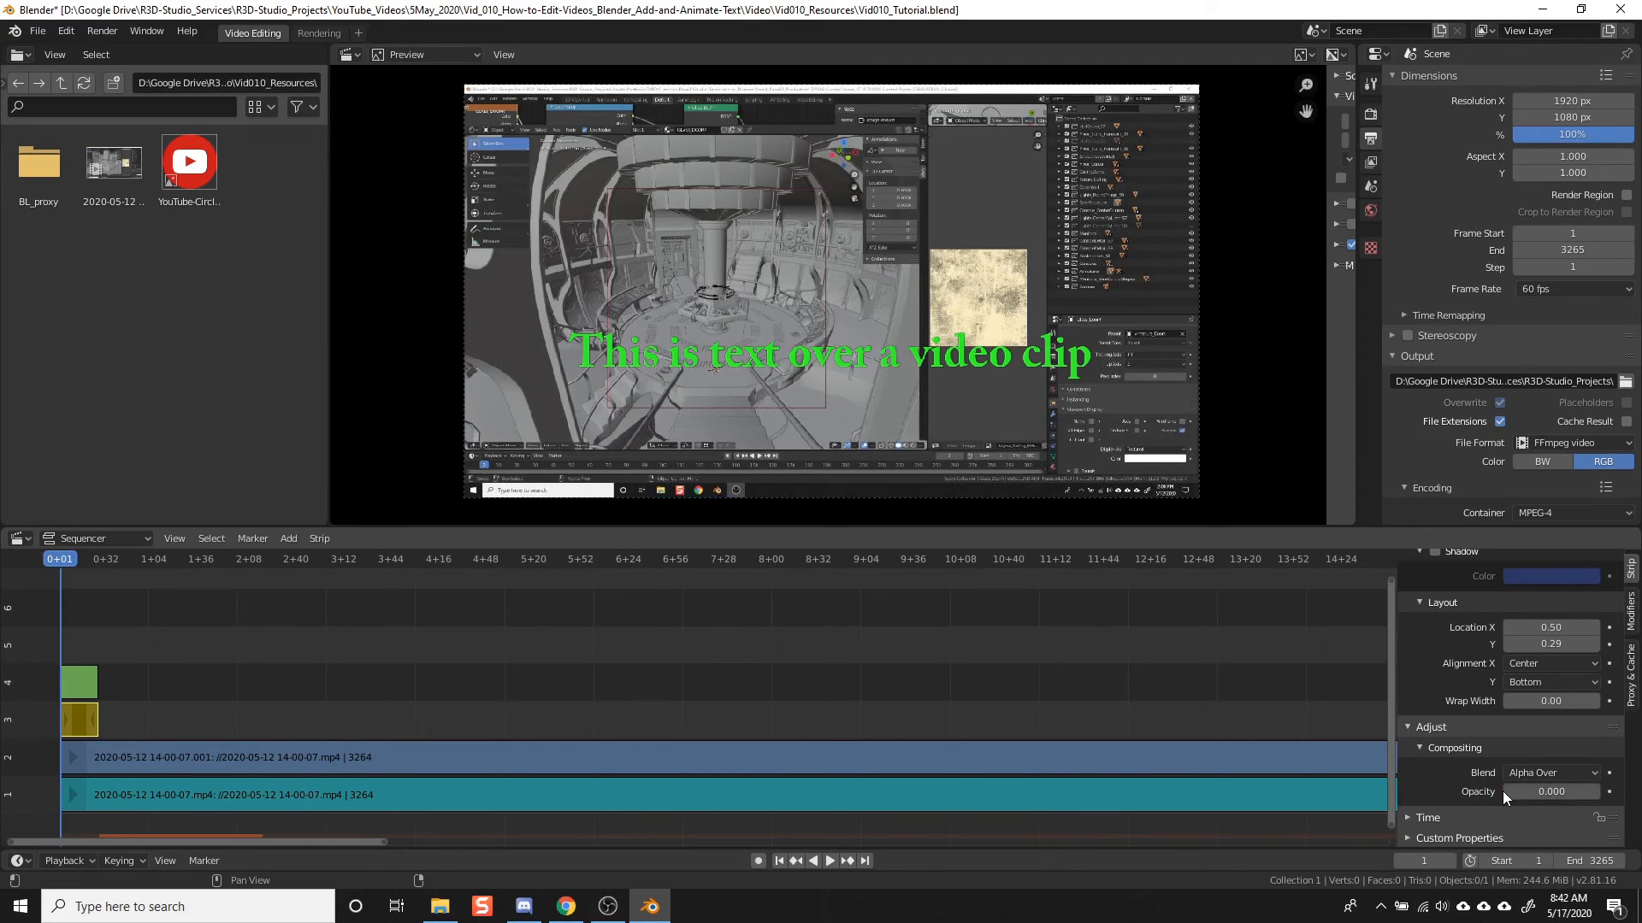
pyautogui.click(78, 682)
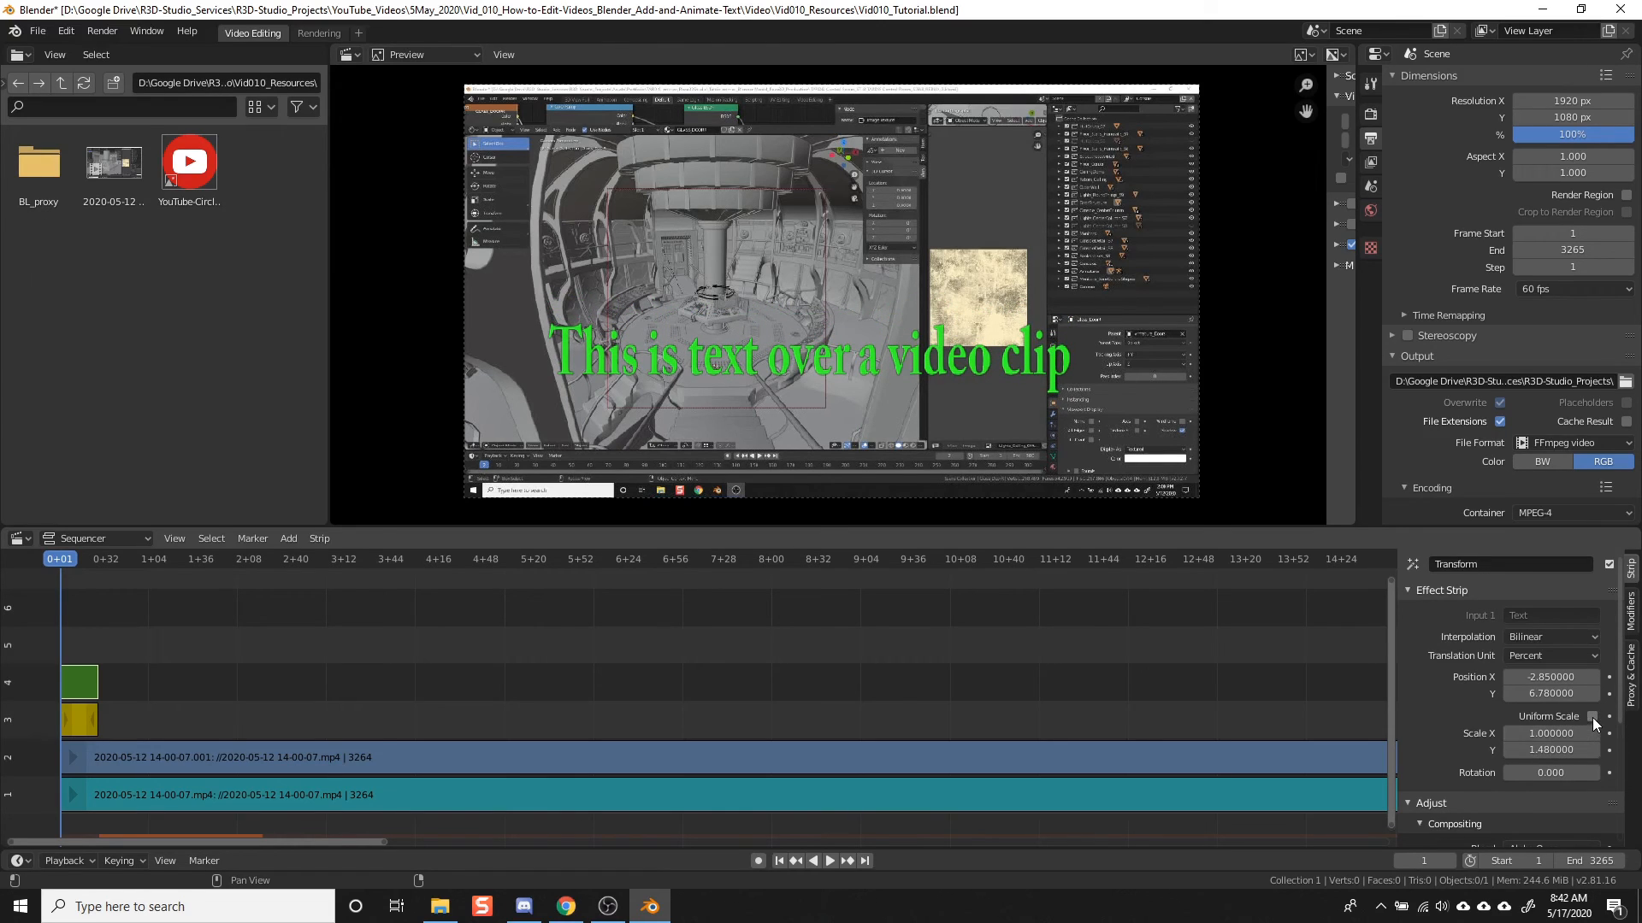
# Step: Toggle Uniform Scale on and off, returning the text's scale to 1.0 on both axes
pyautogui.click(1593, 717)
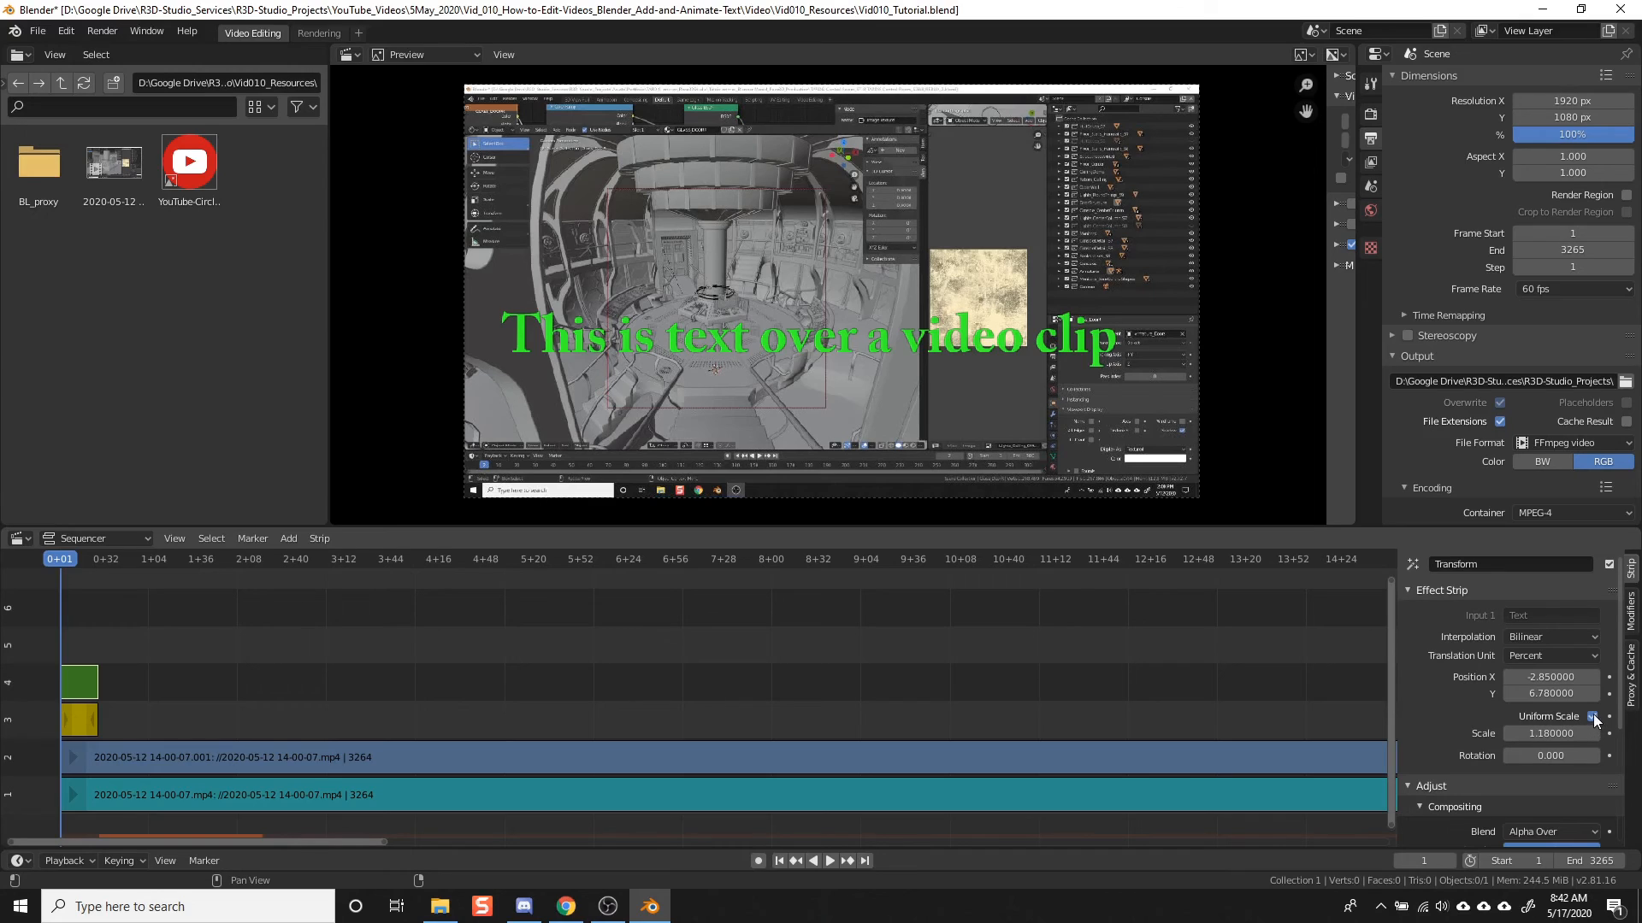
pyautogui.click(1592, 716)
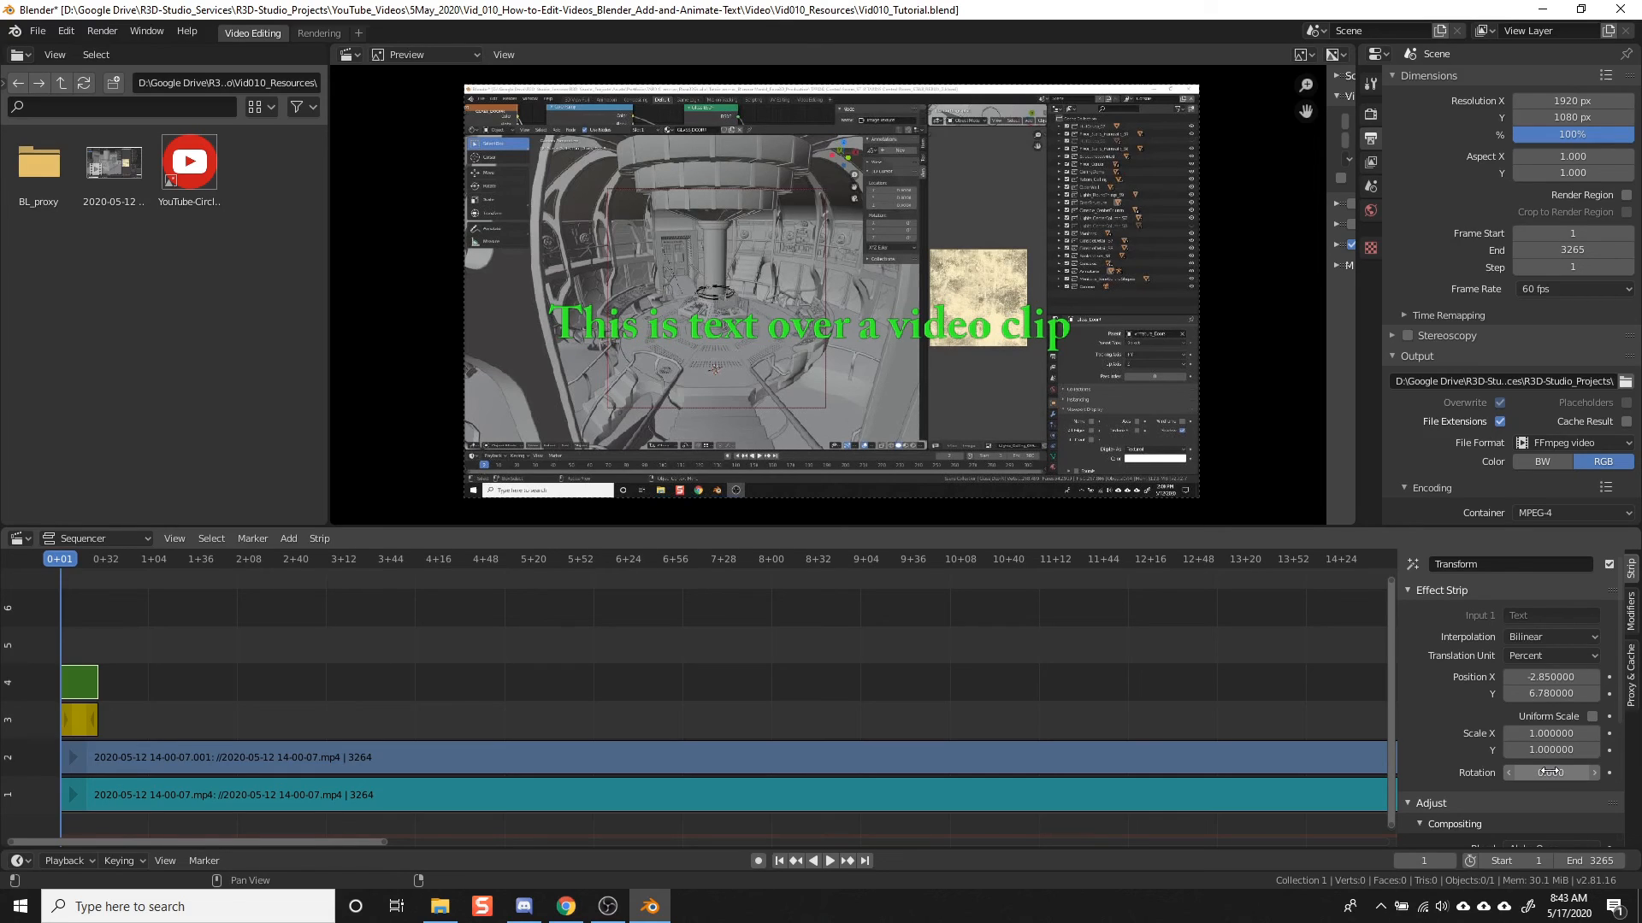
pyautogui.moveTo(1551, 771)
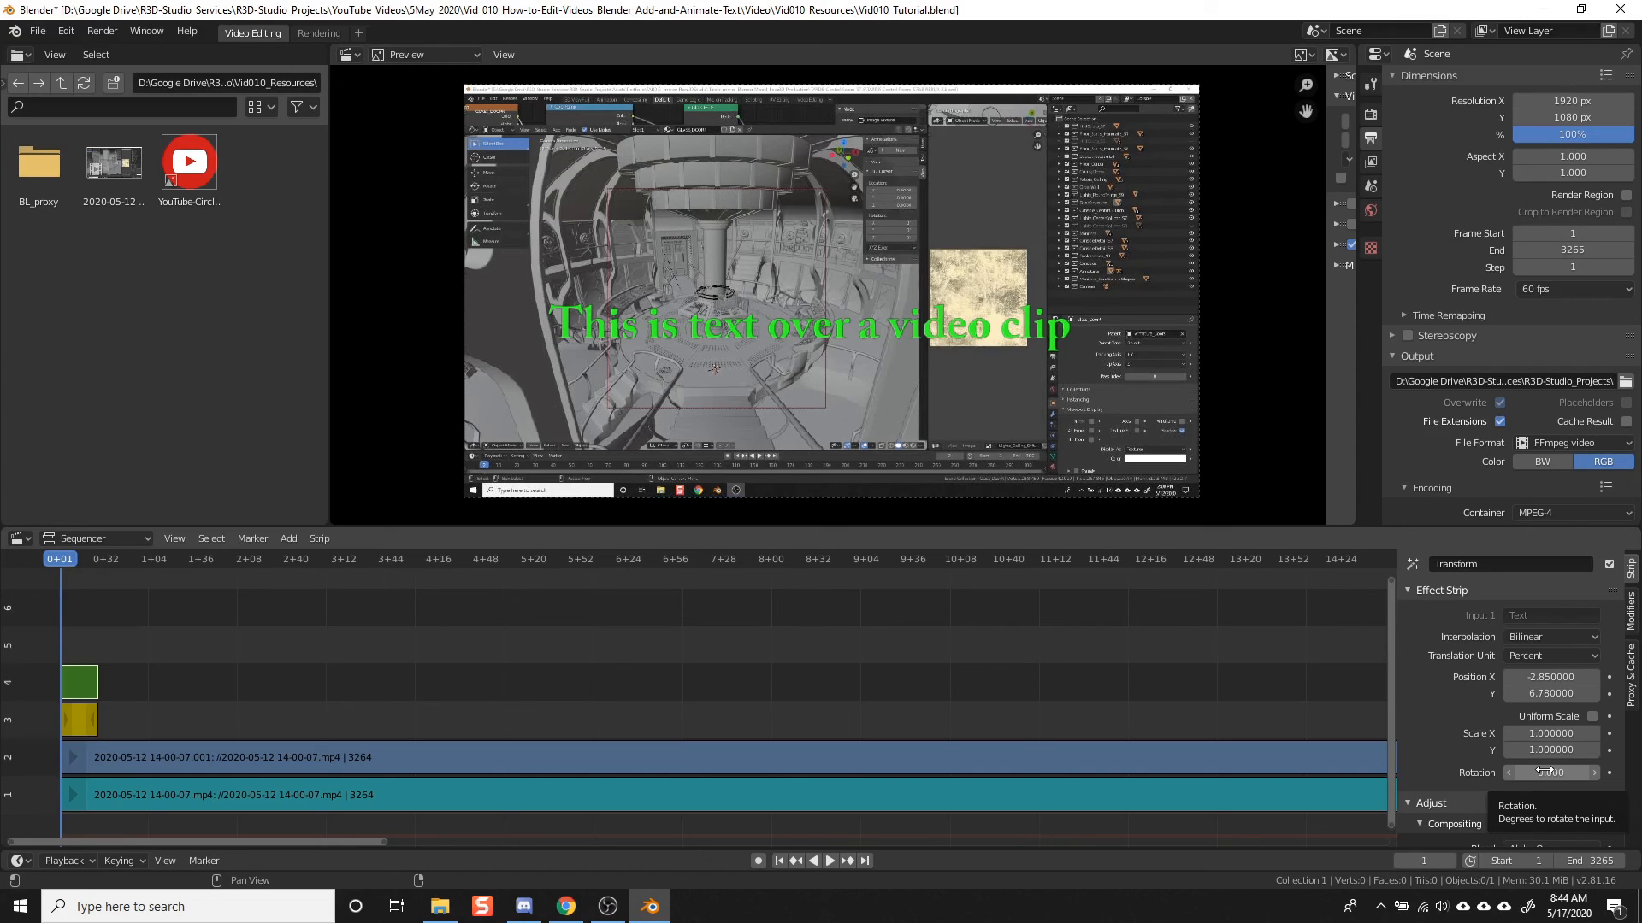
# Step: Preview playback, then extend the Text and Transform strips to frame 180
pyautogui.click(79, 720)
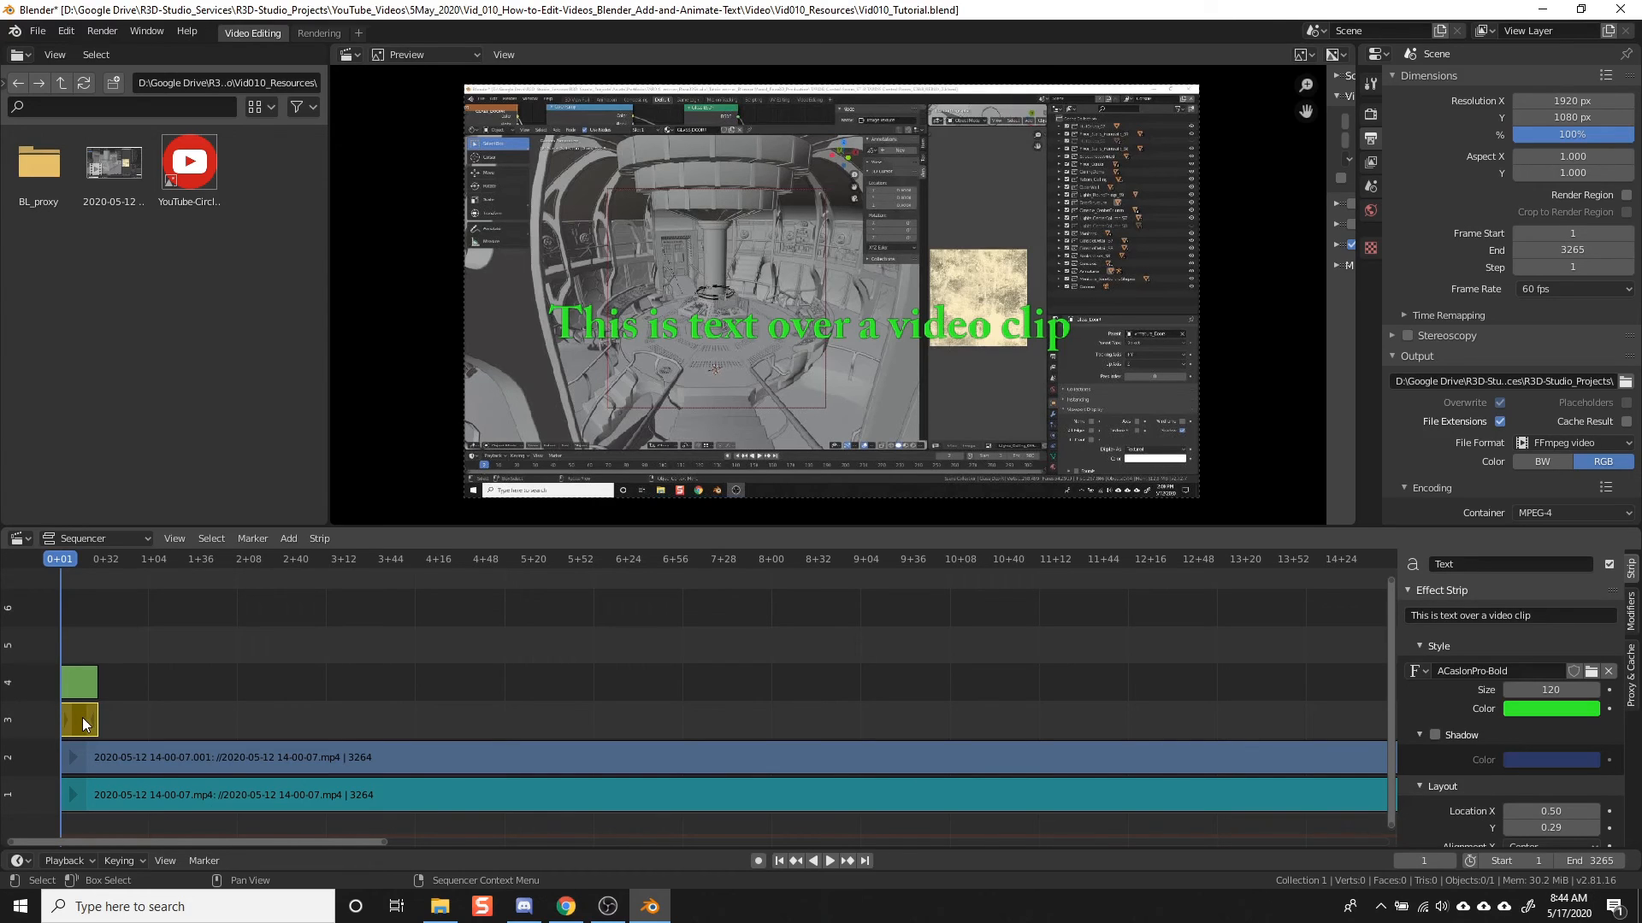
pyautogui.click(830, 860)
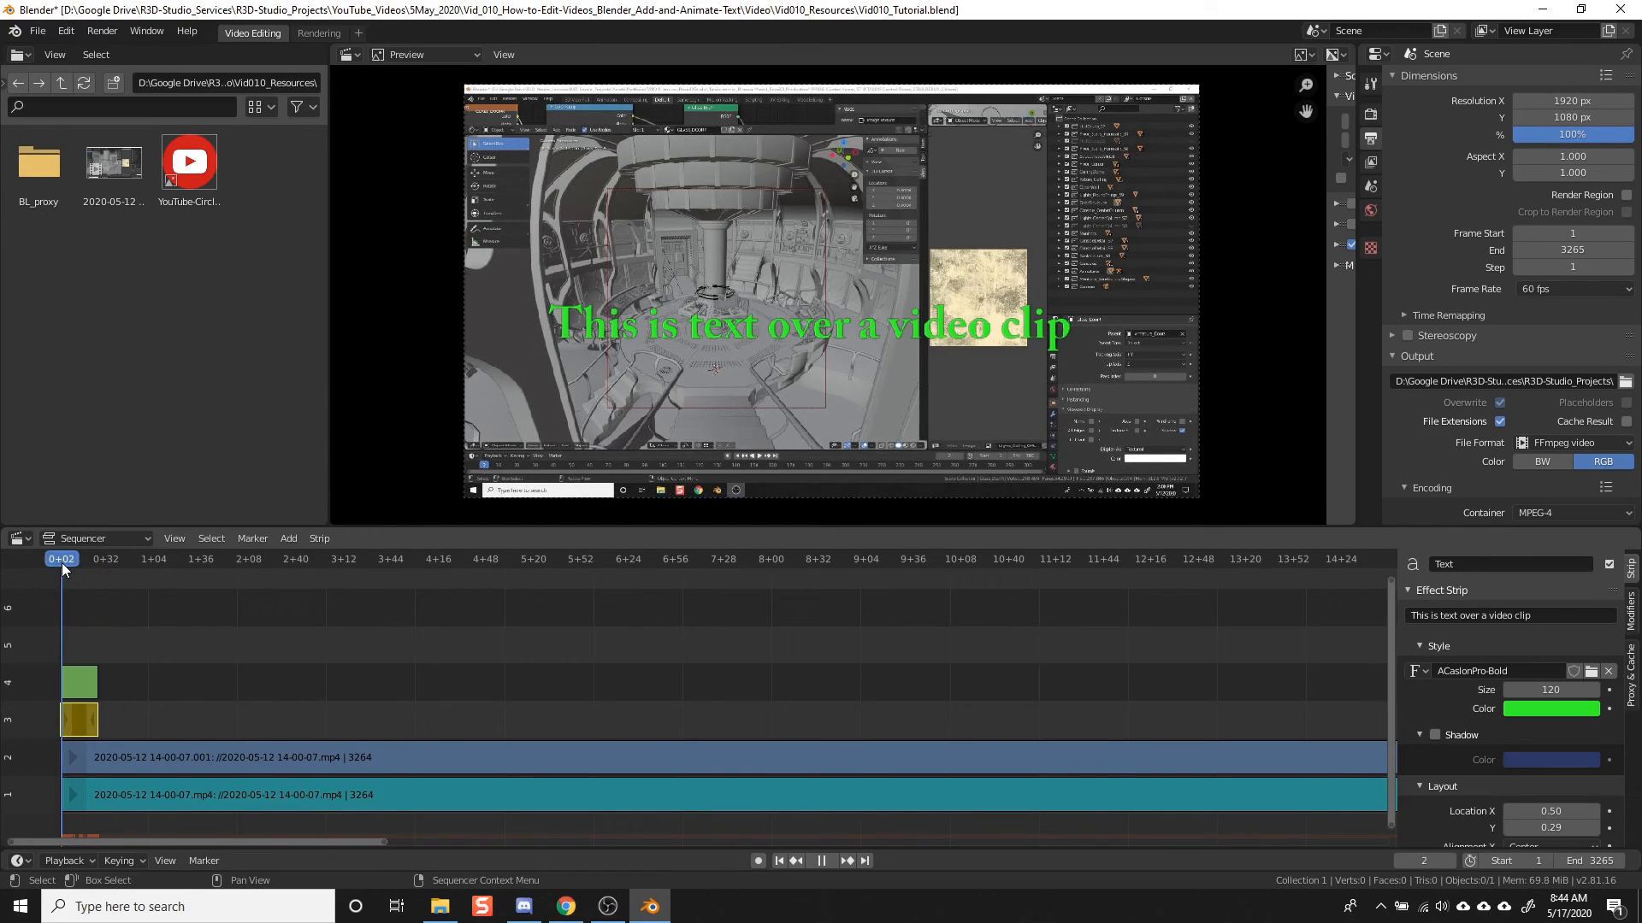
pyautogui.click(778, 860)
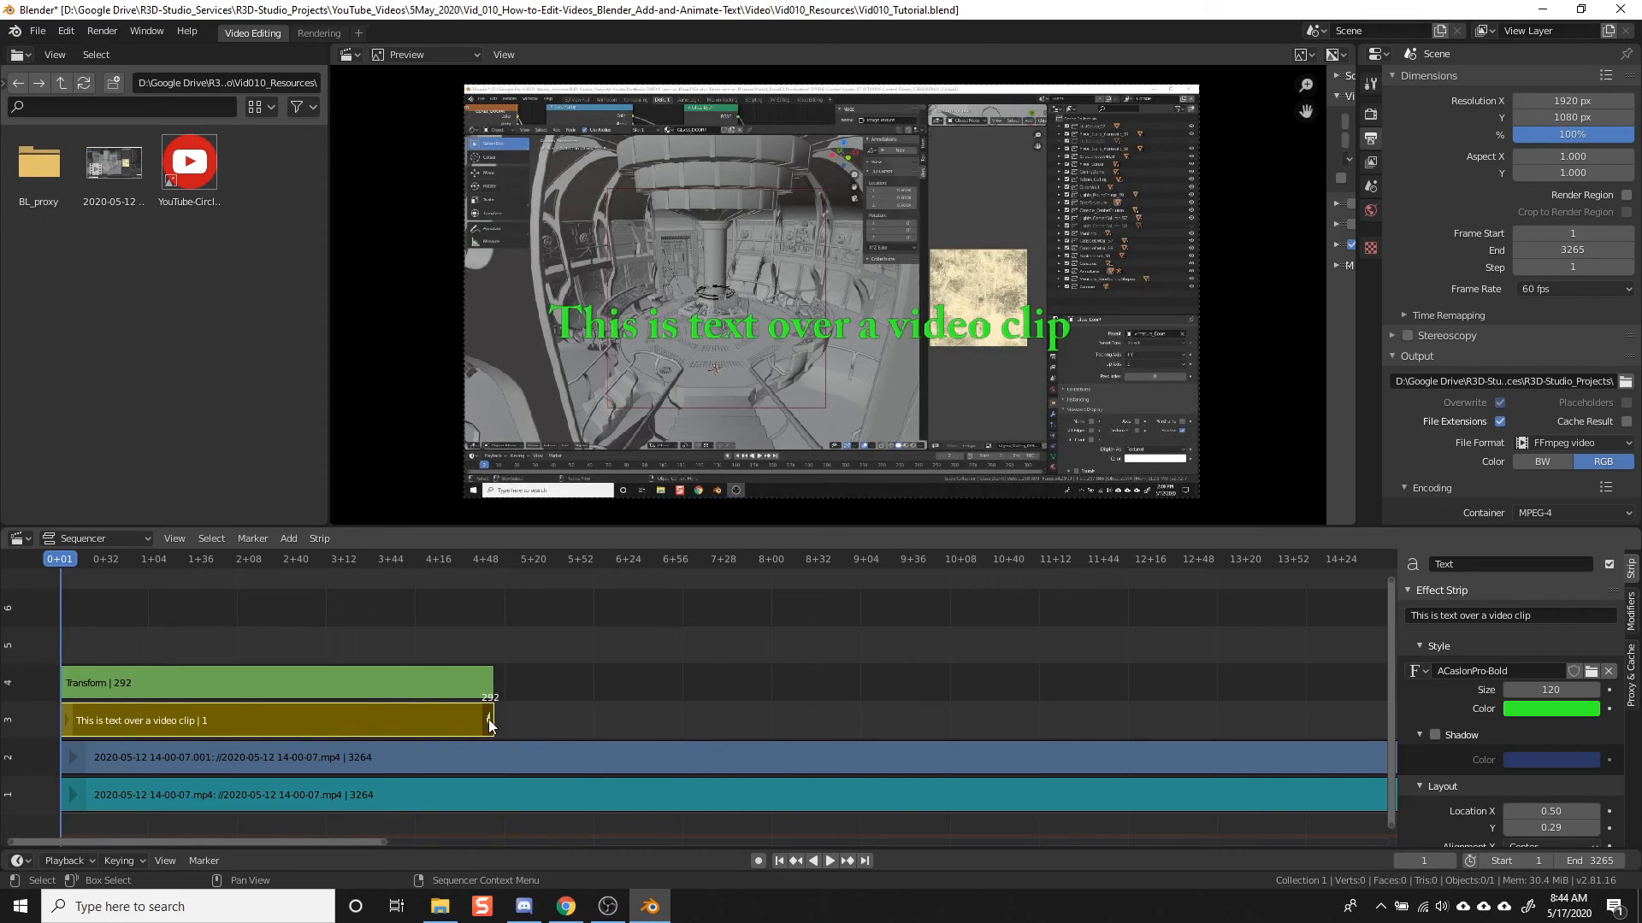
pyautogui.moveTo(370, 684)
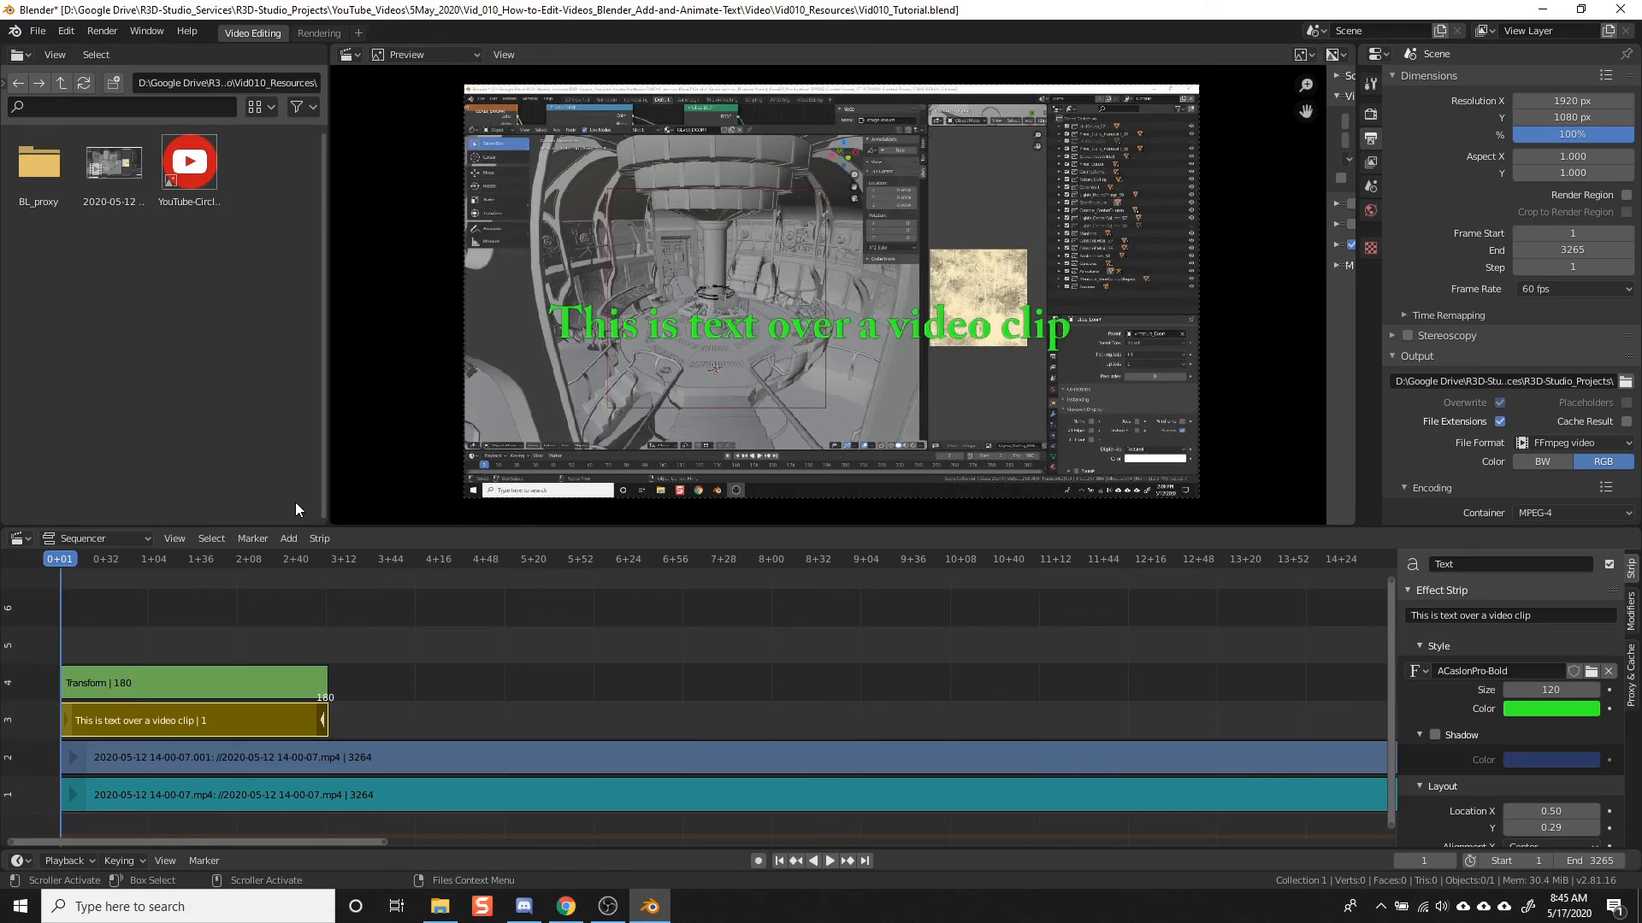
pyautogui.click(193, 683)
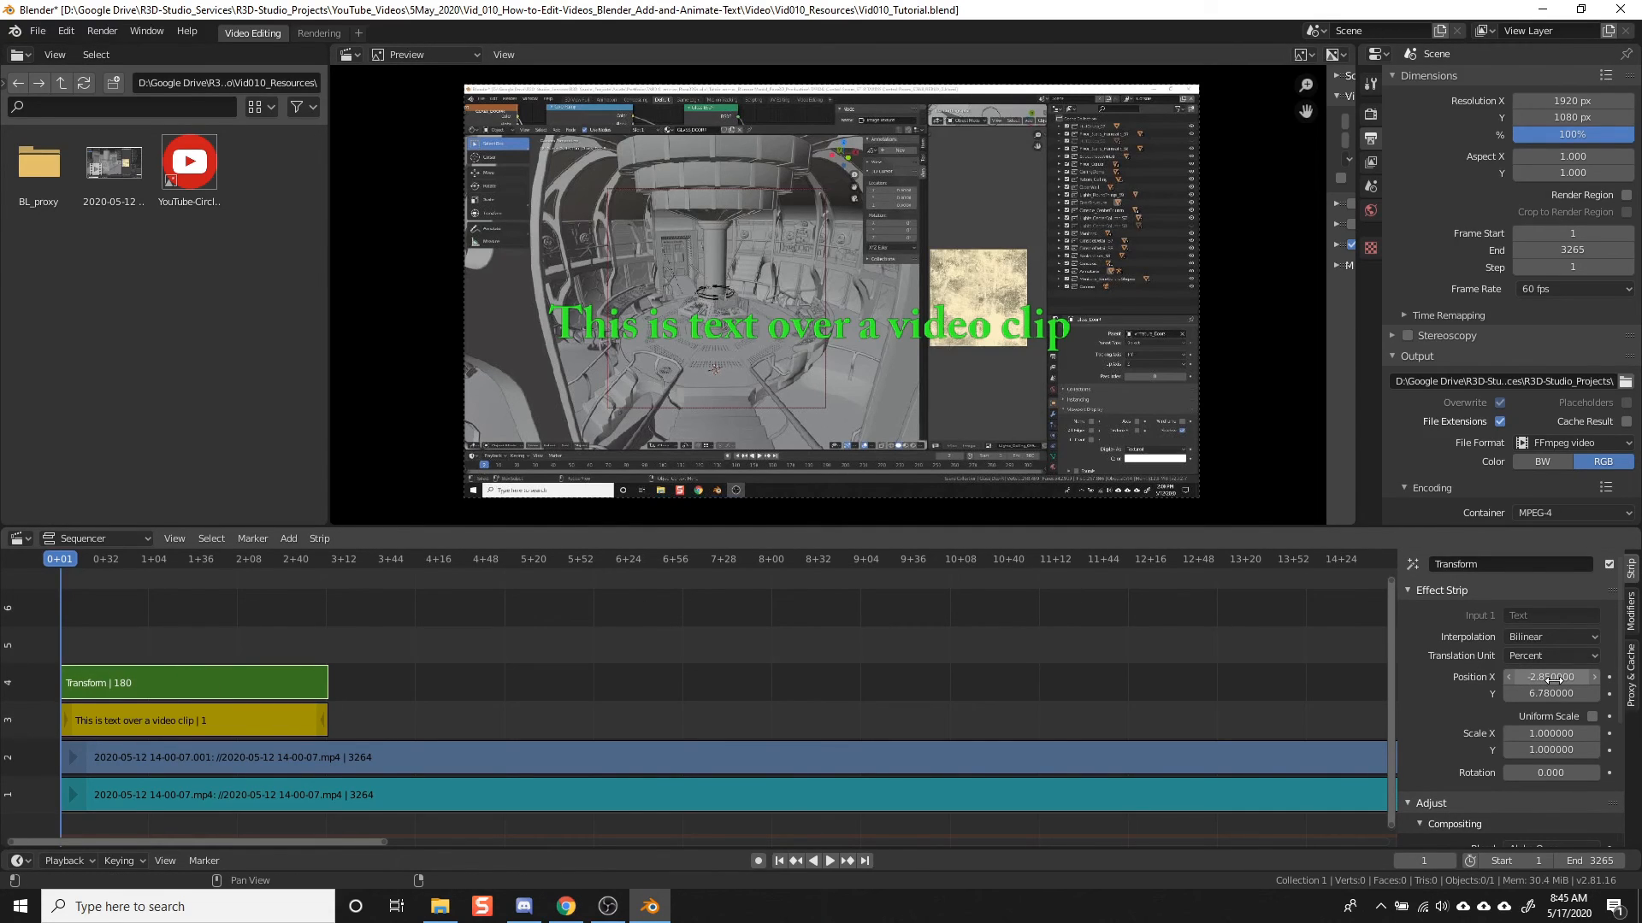
pyautogui.moveTo(1551, 677)
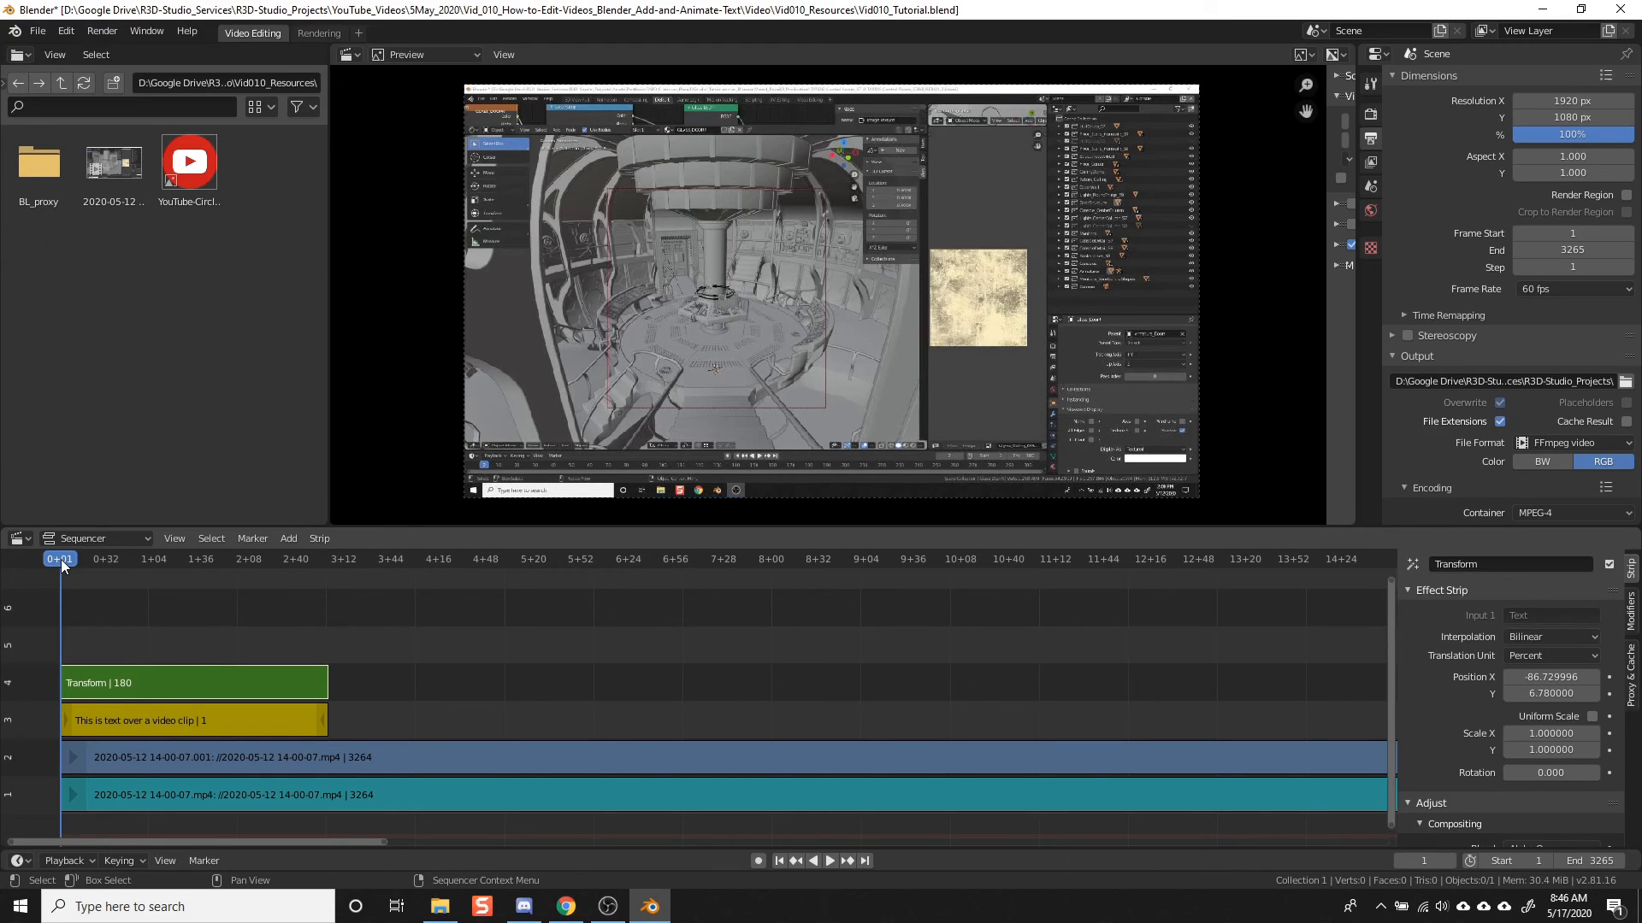
# Step: Play back to check the off-screen text at Position X -86, then return to frame 1
pyautogui.click(829, 860)
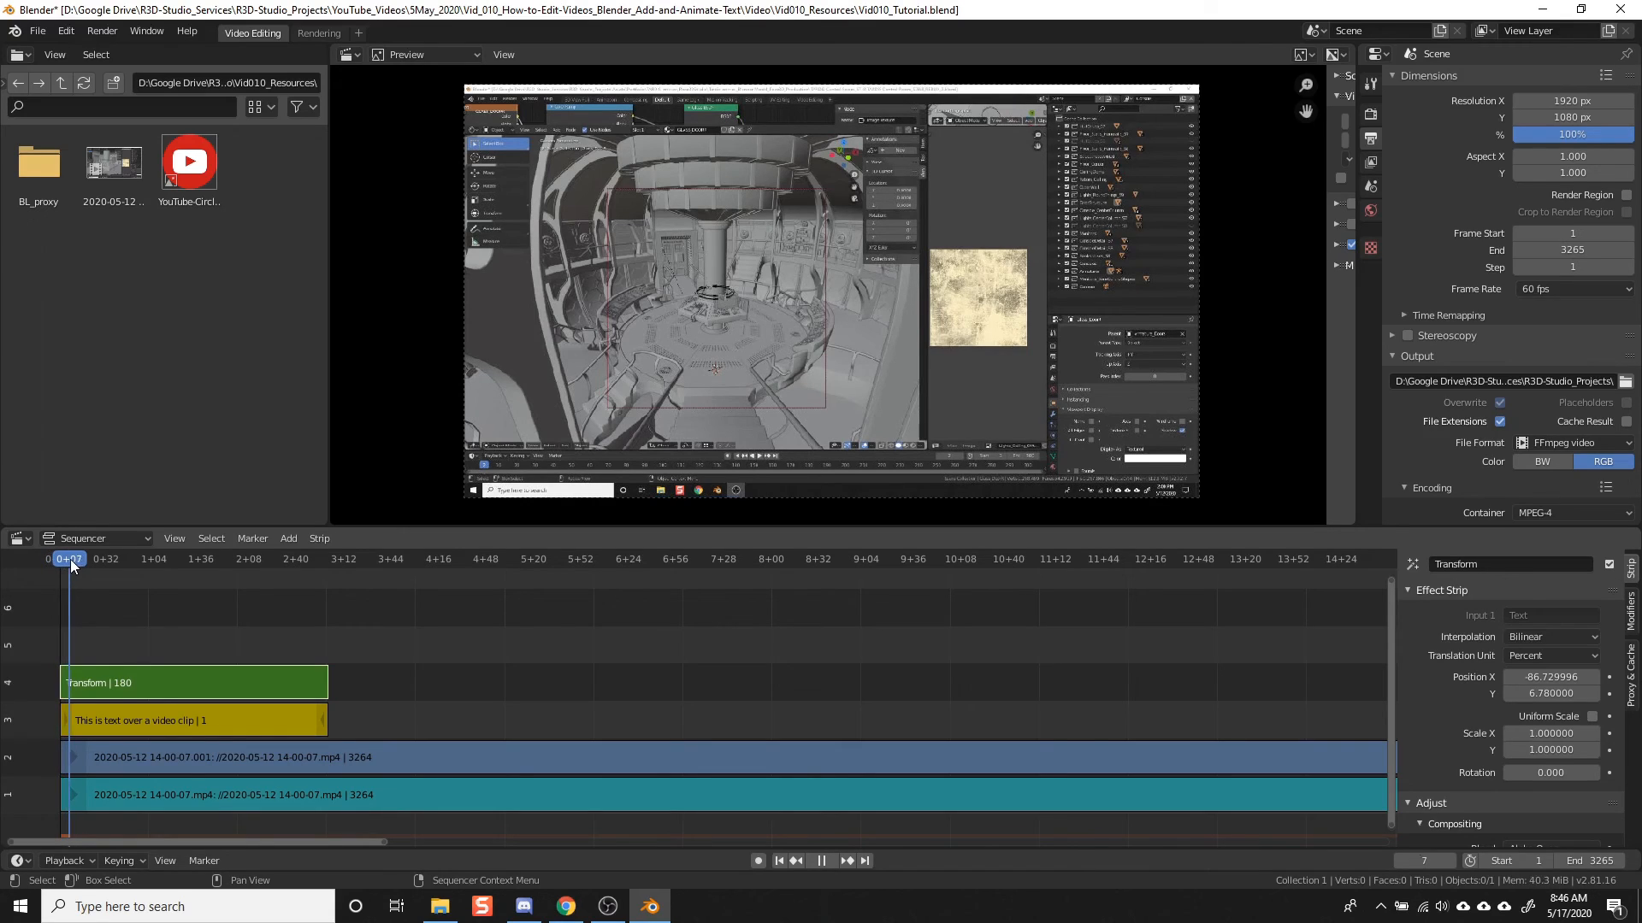
pyautogui.click(74, 558)
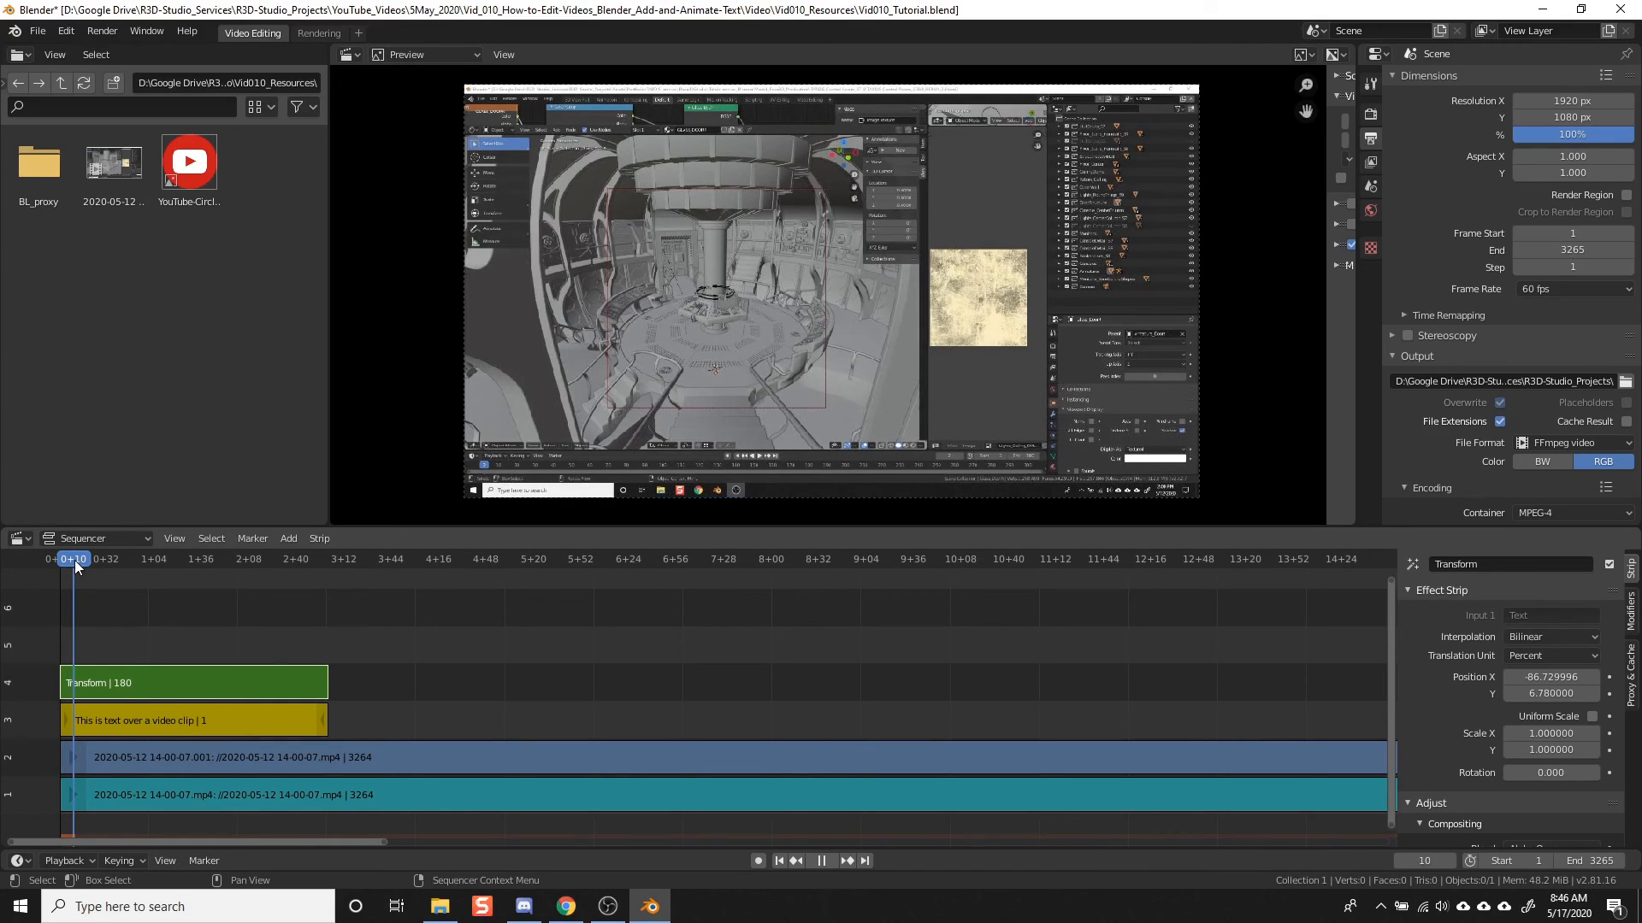
pyautogui.click(100, 557)
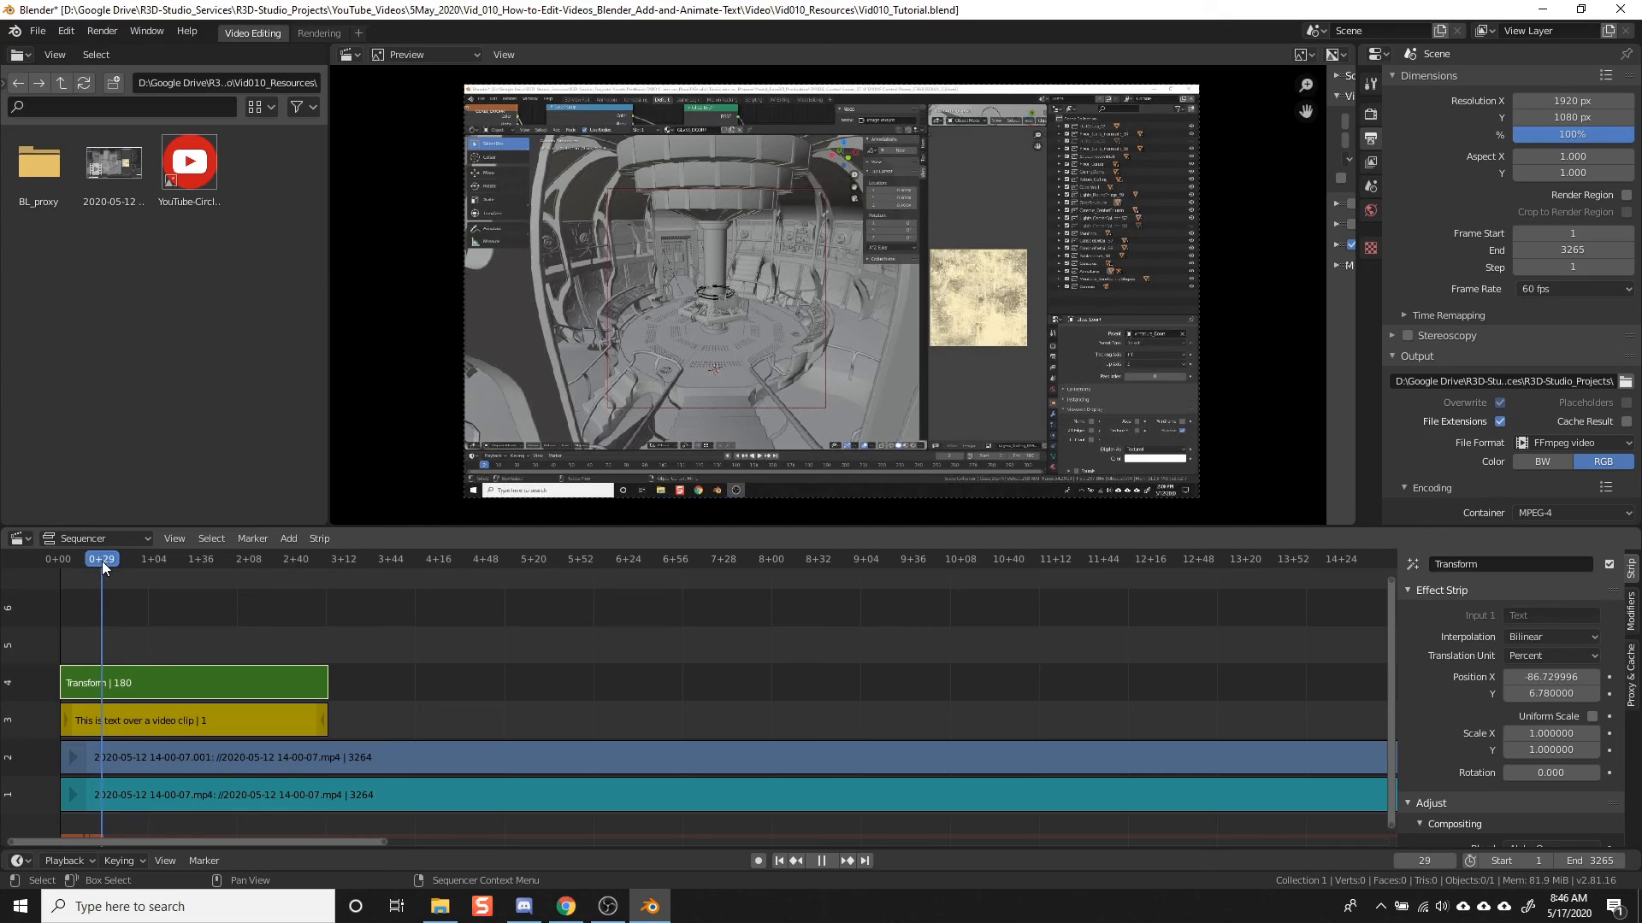
pyautogui.click(94, 558)
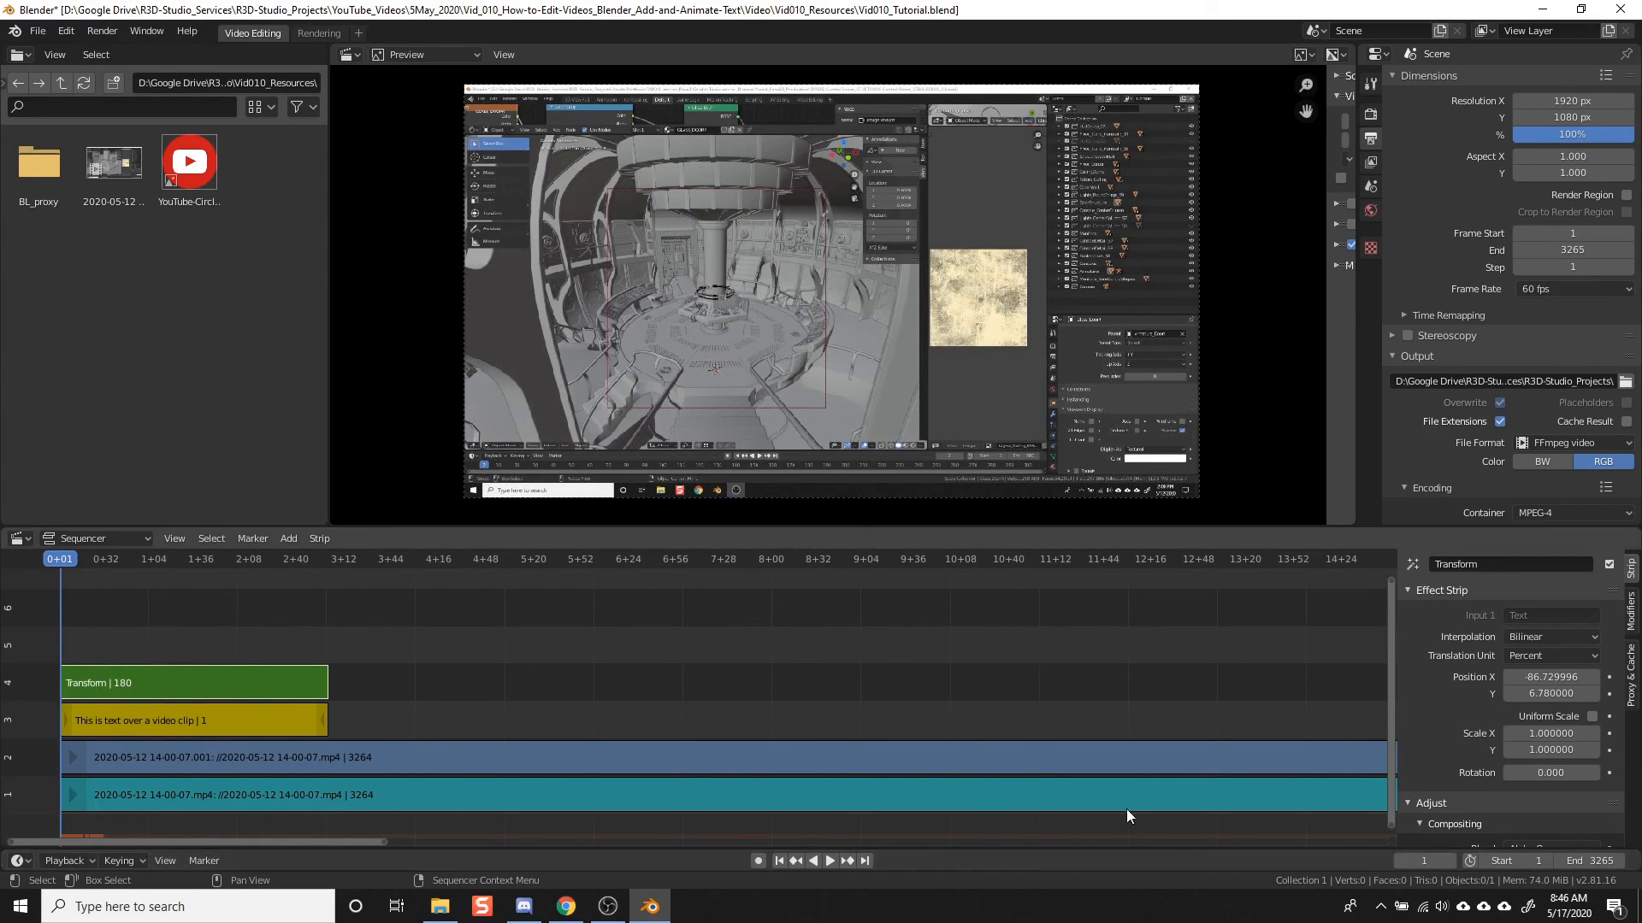
pyautogui.moveTo(1113, 623)
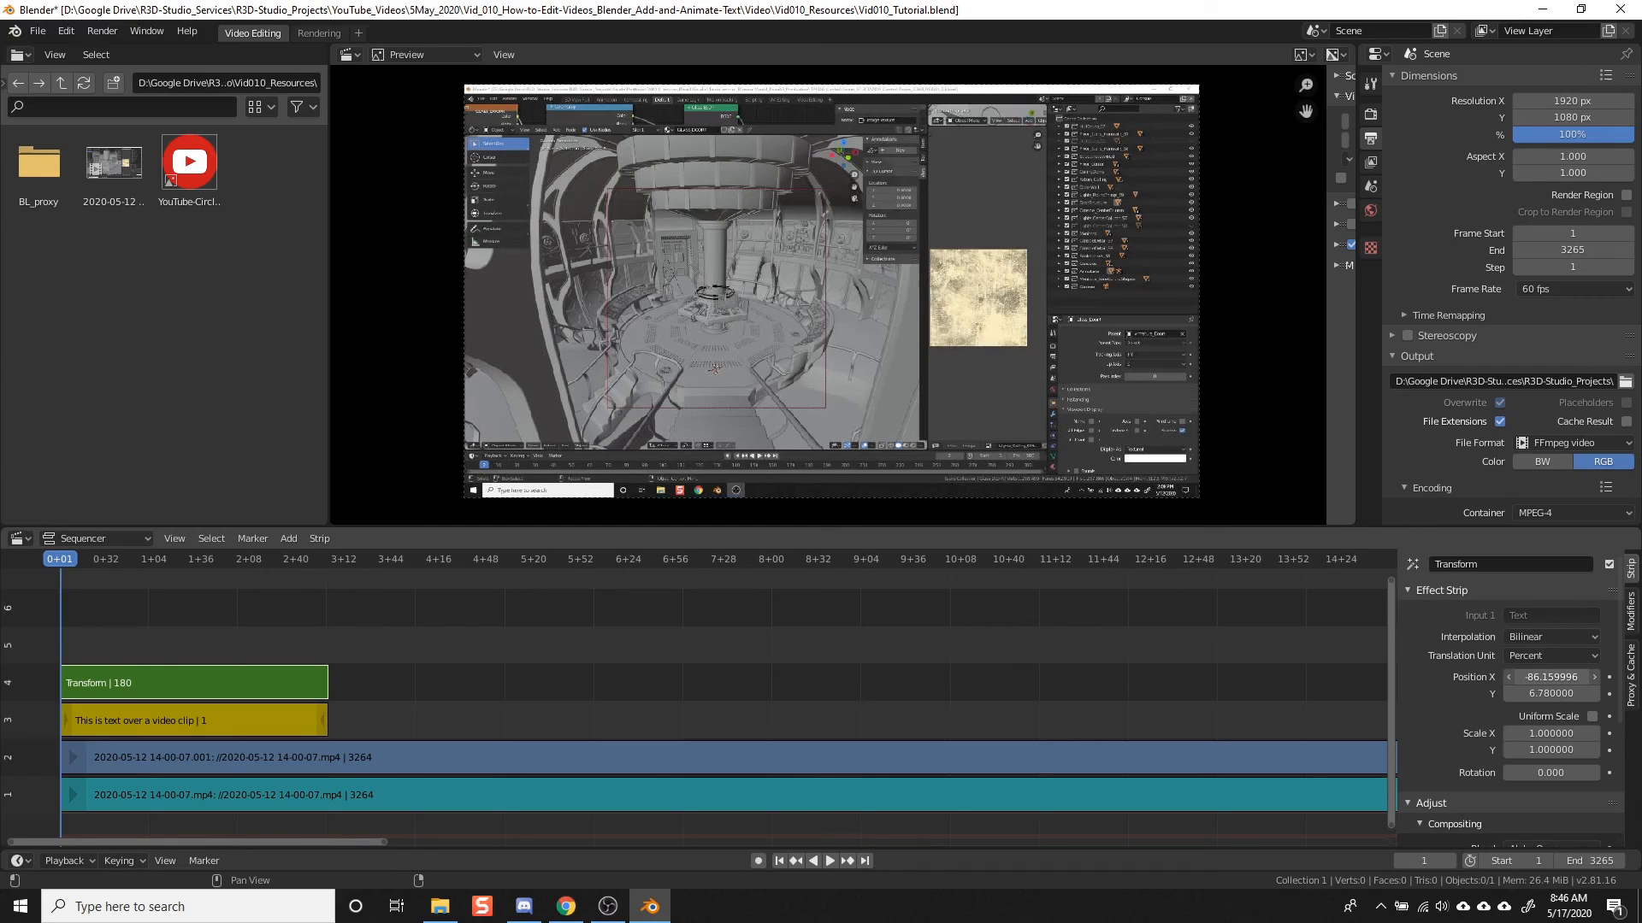
pyautogui.moveTo(1553, 677)
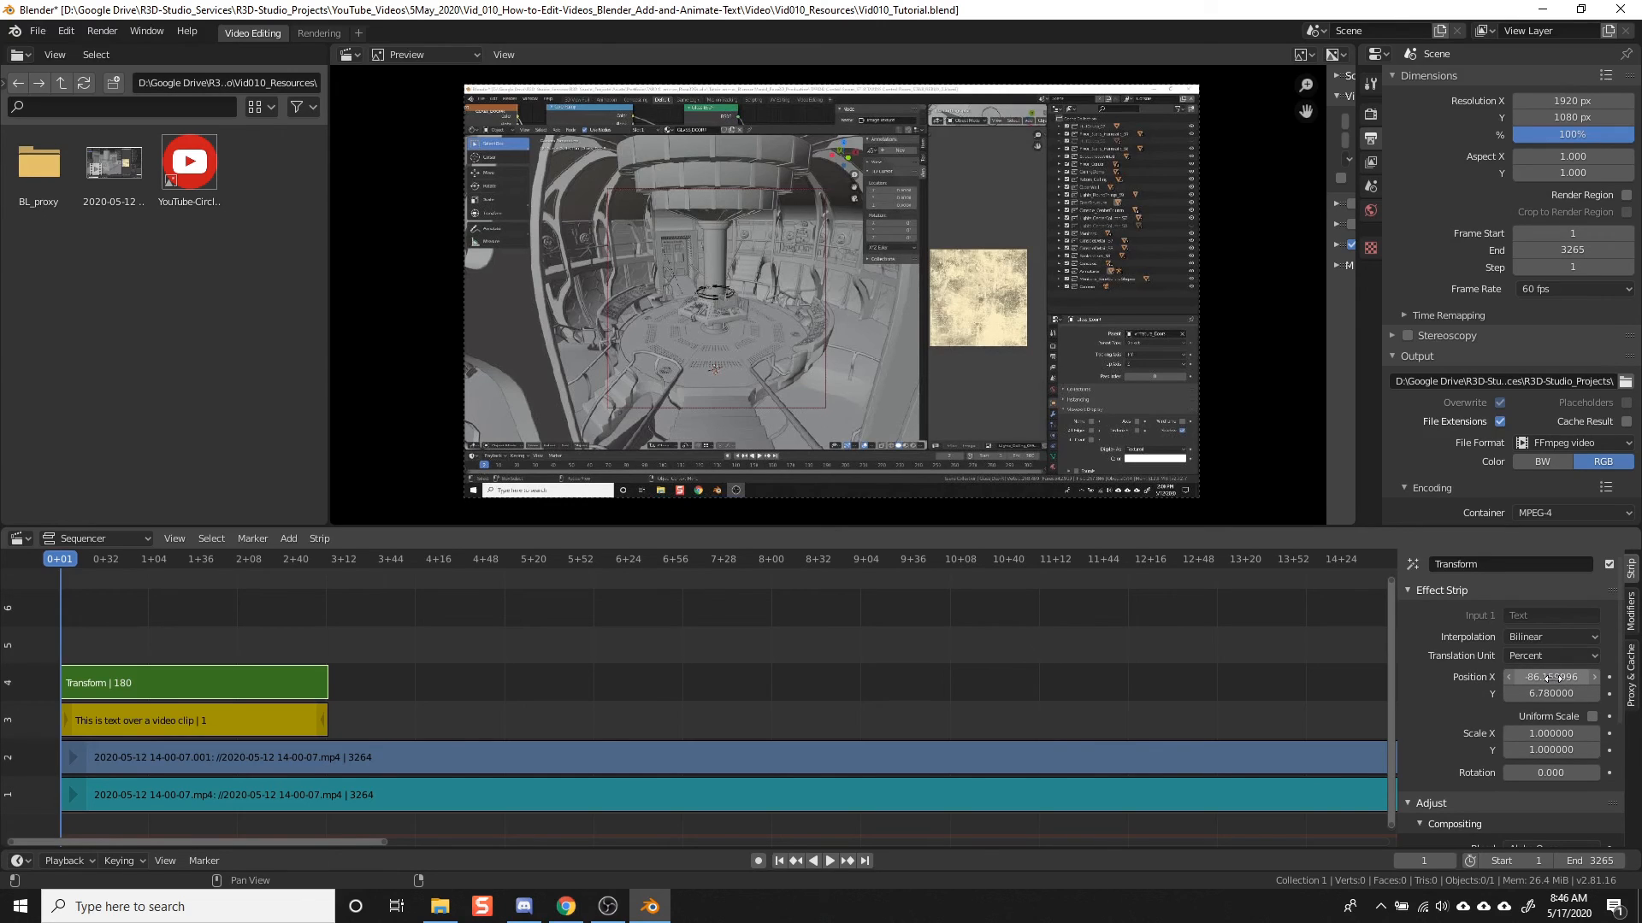
pyautogui.moveTo(1549, 677)
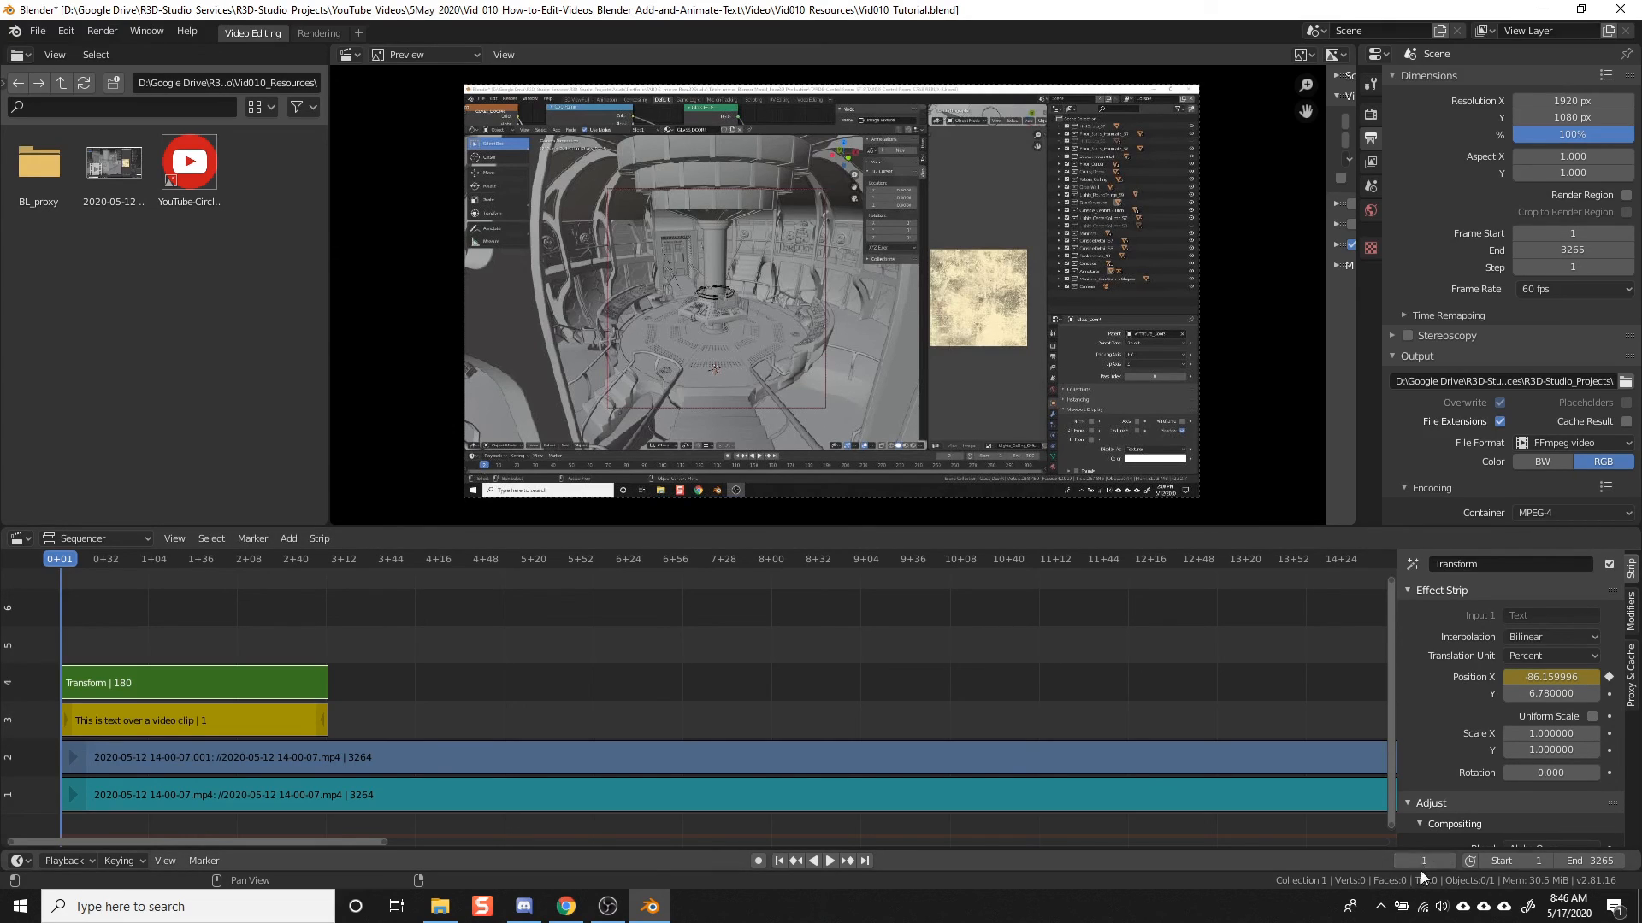
pyautogui.moveTo(1549, 677)
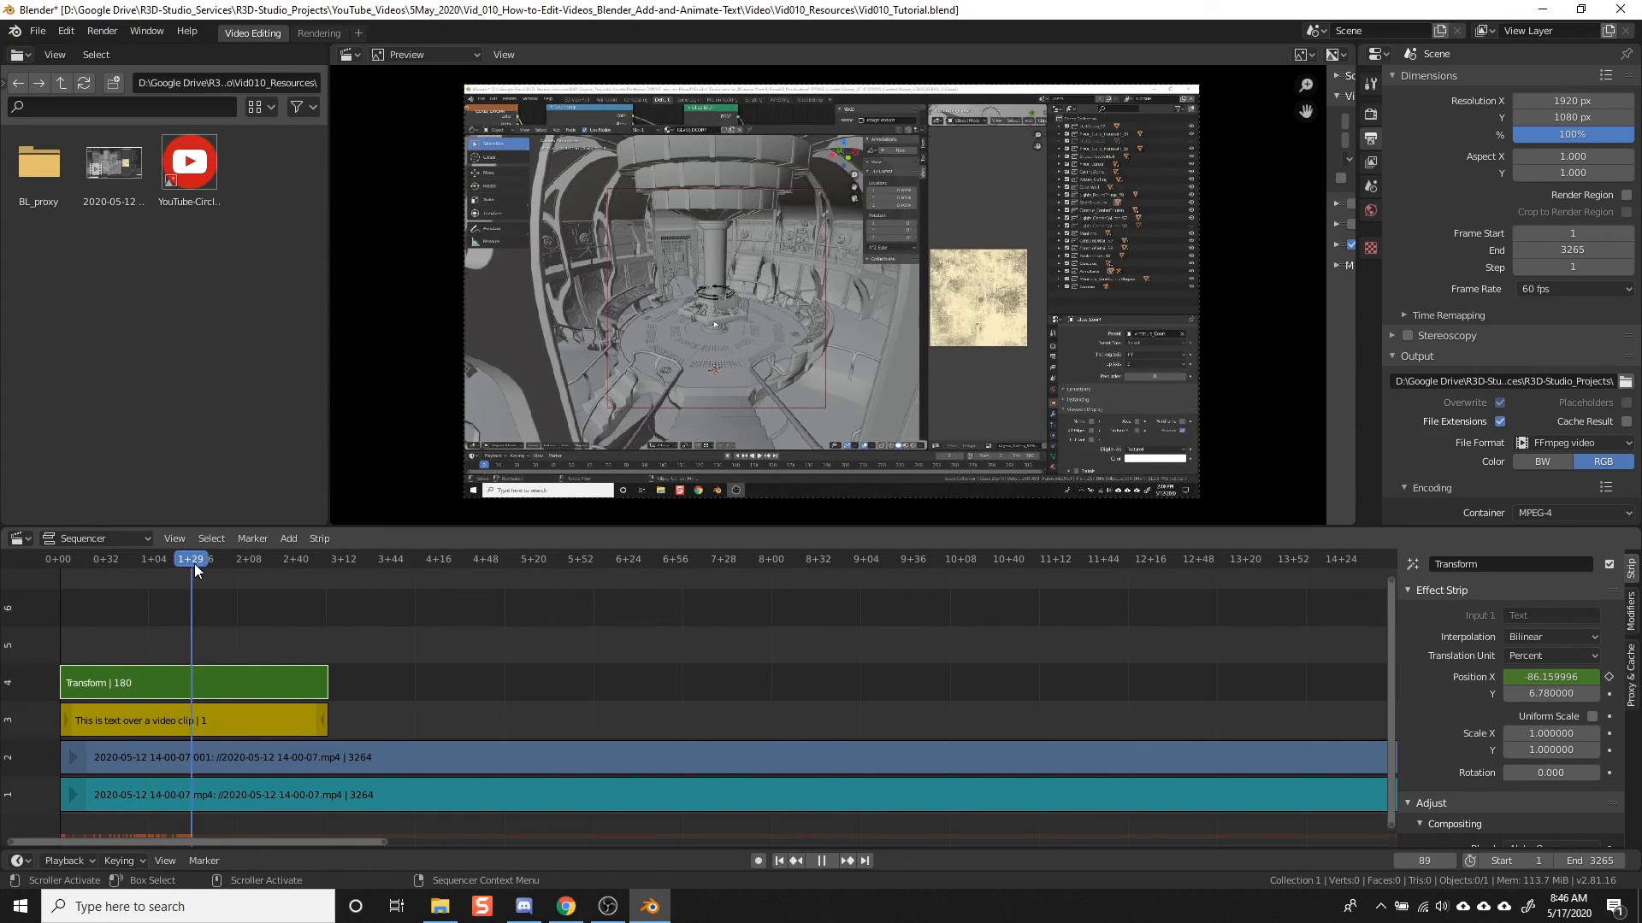
# Step: Play to frame 120 and keyframe the text's centred Position X of -2.58 there
pyautogui.click(207, 557)
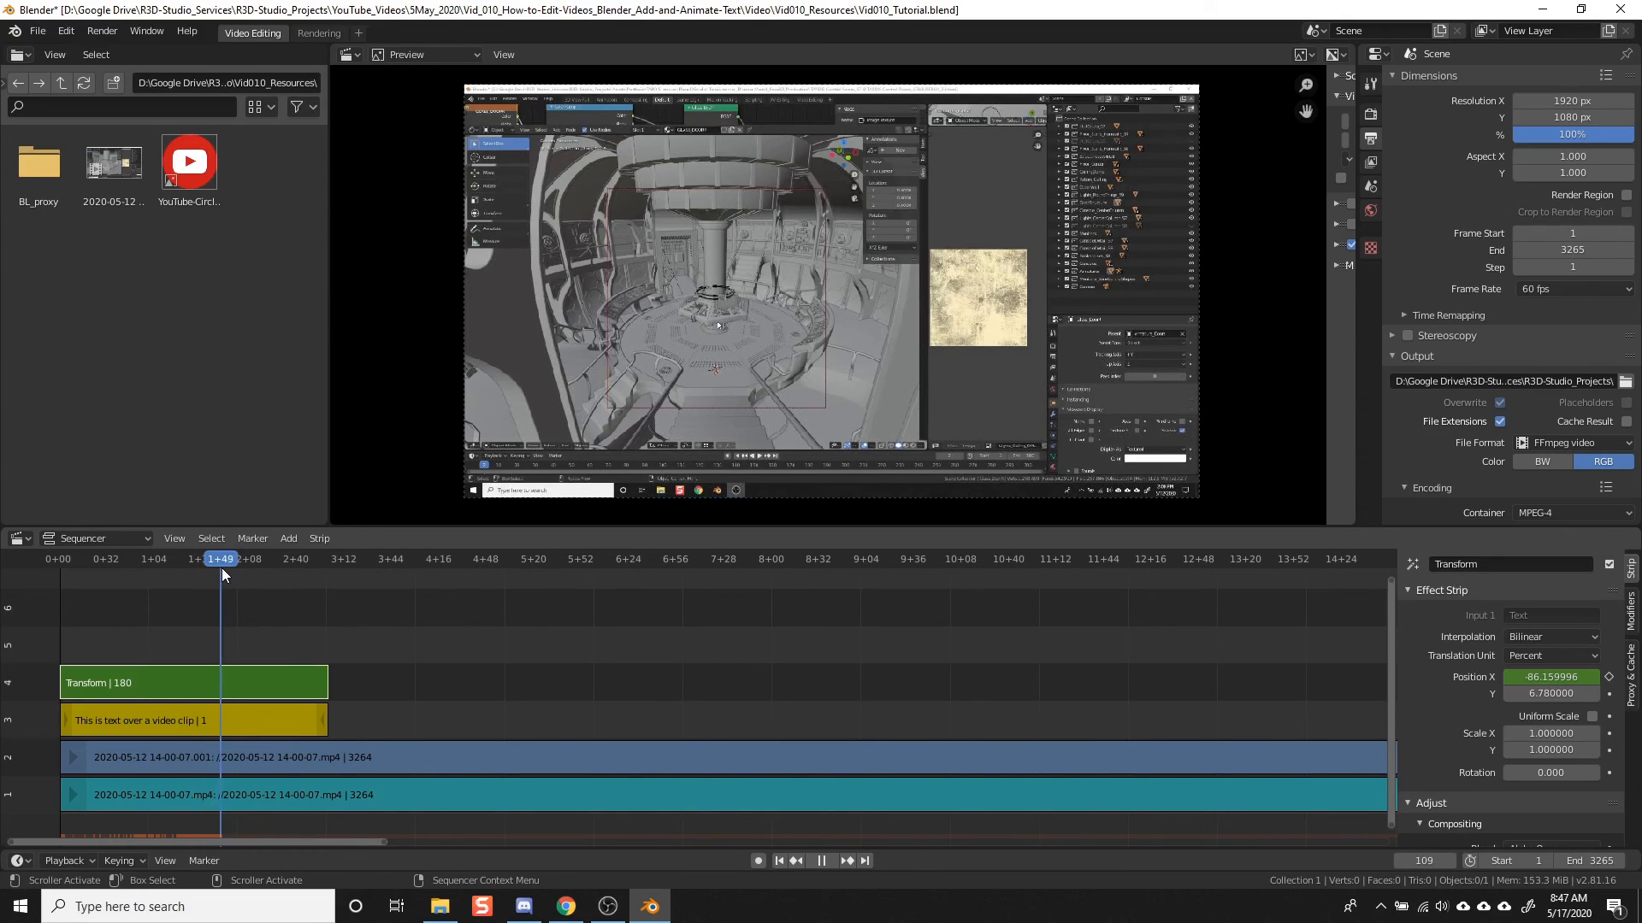
pyautogui.click(241, 558)
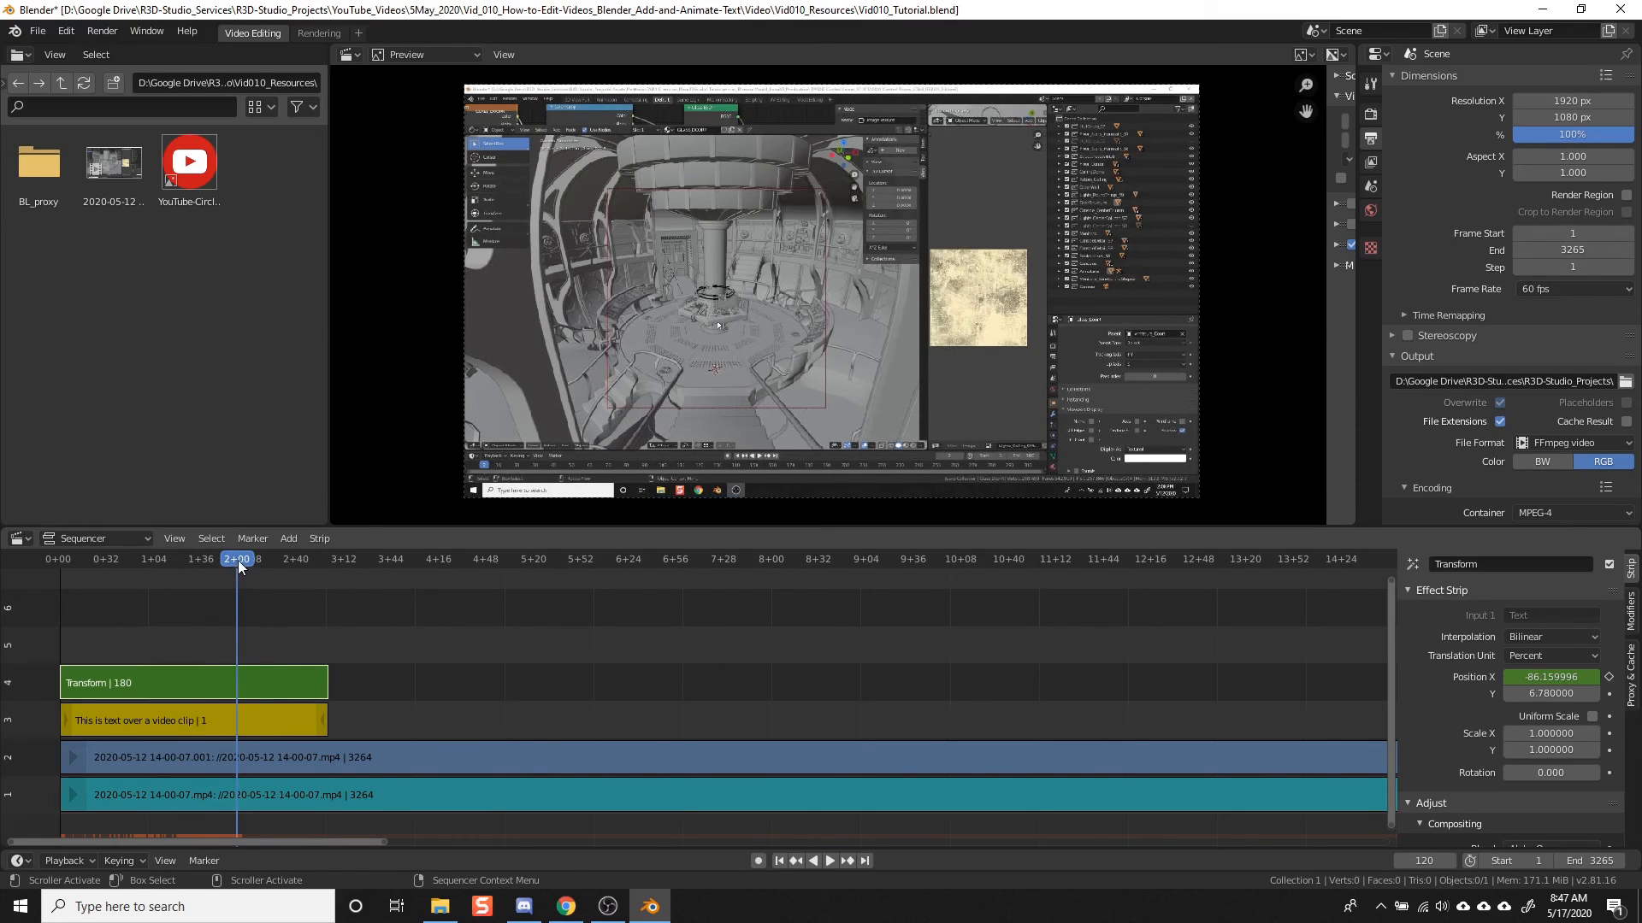
pyautogui.moveTo(345, 583)
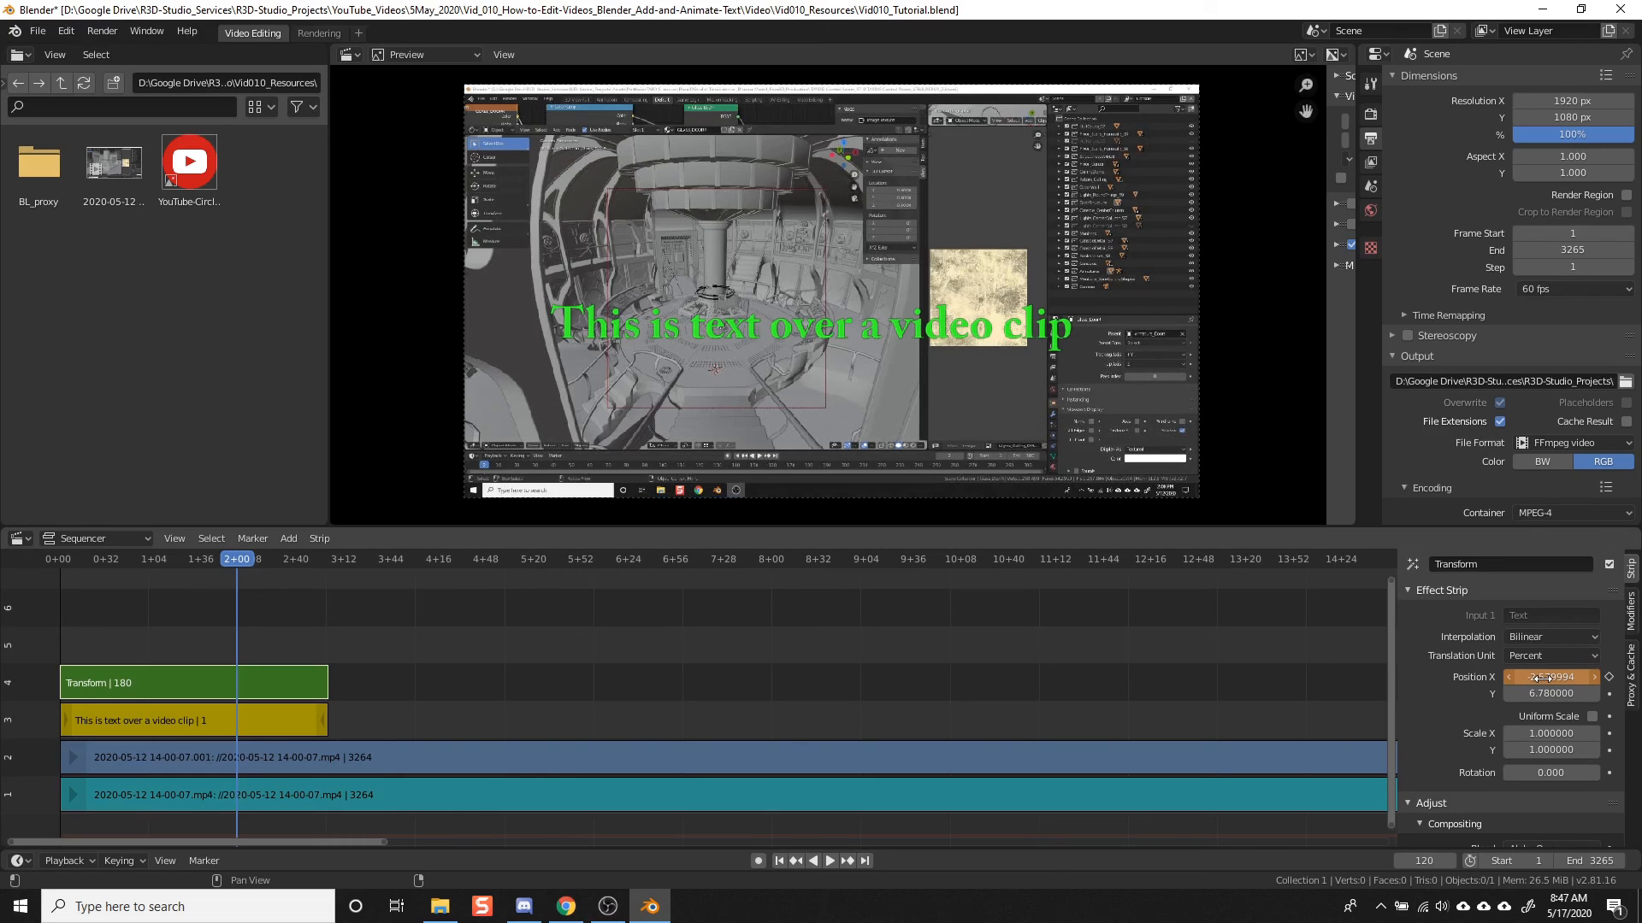
pyautogui.click(1607, 677)
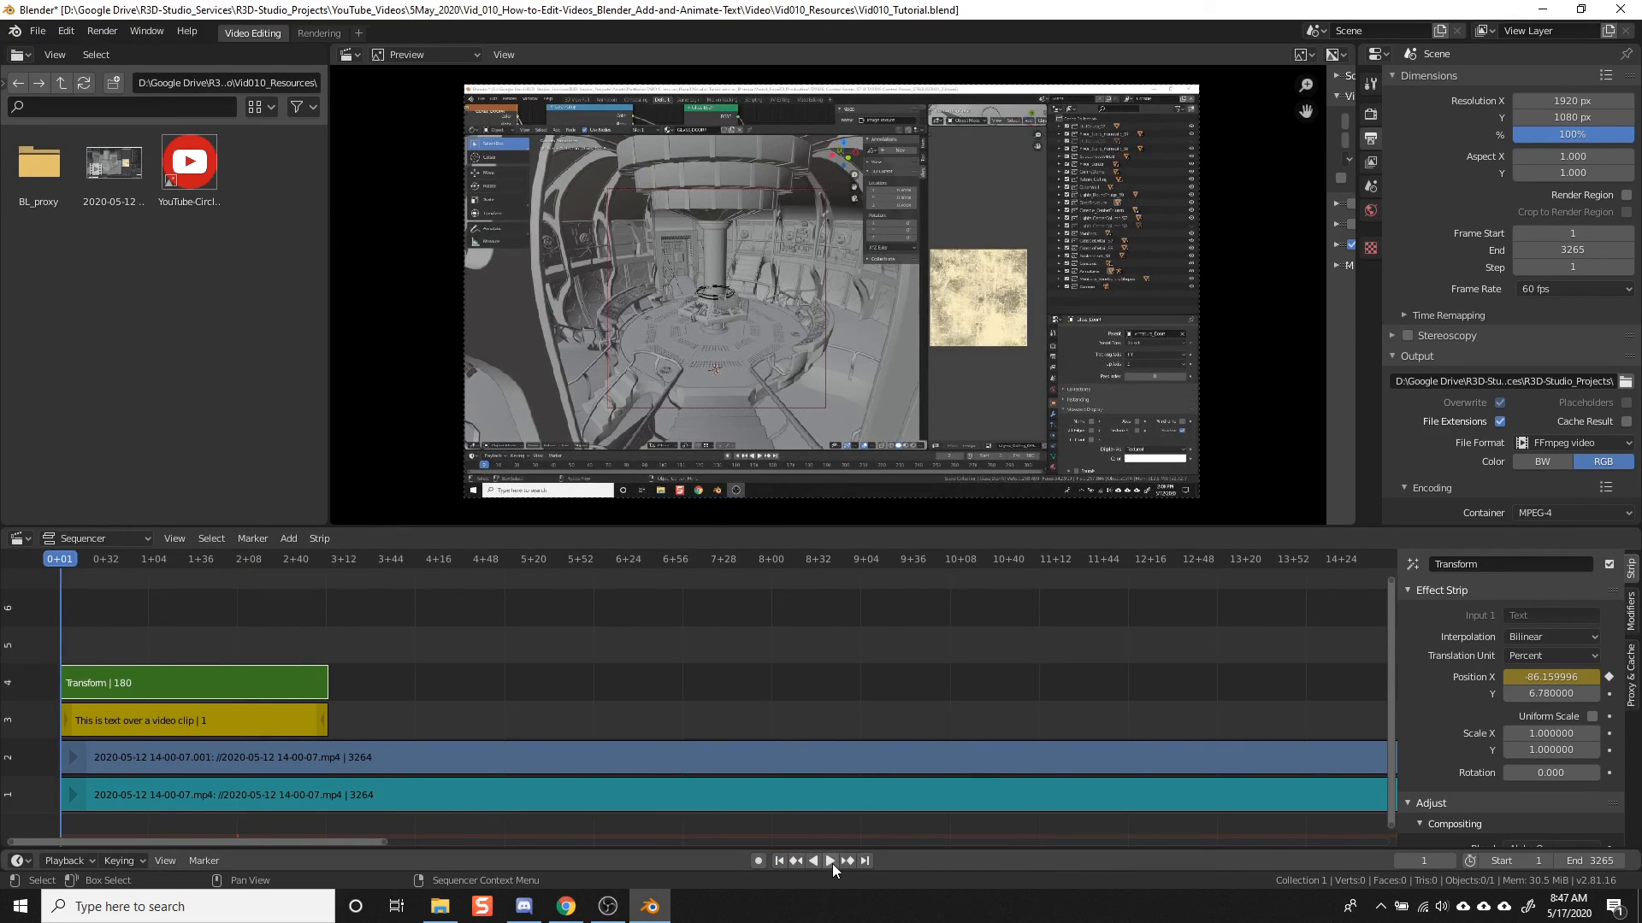
pyautogui.click(830, 860)
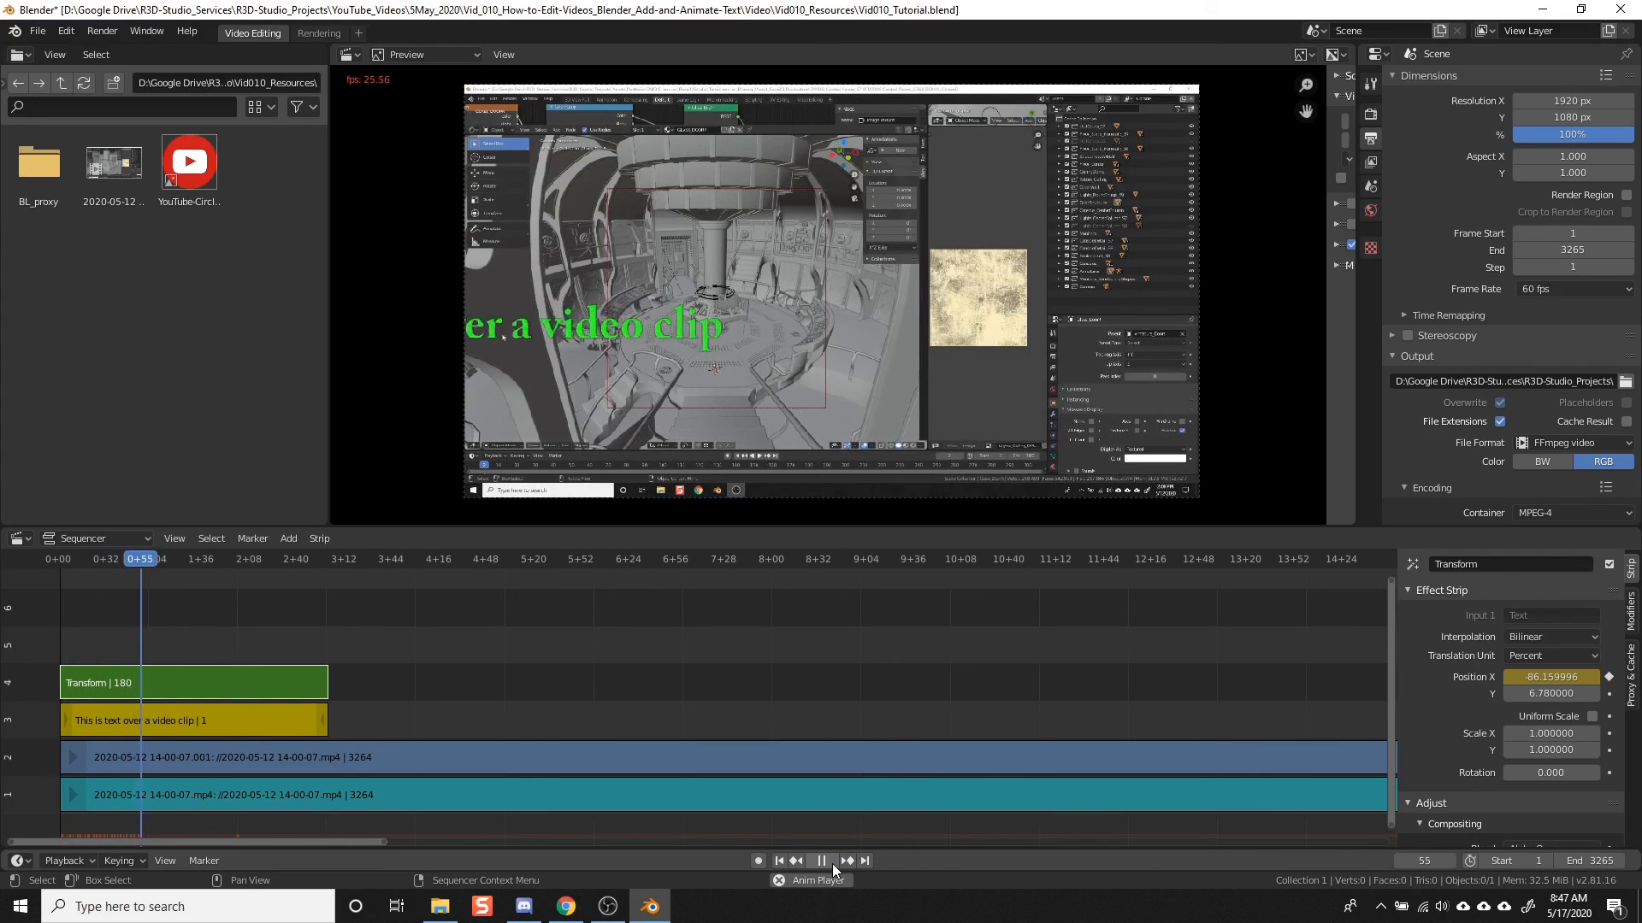
pyautogui.click(821, 860)
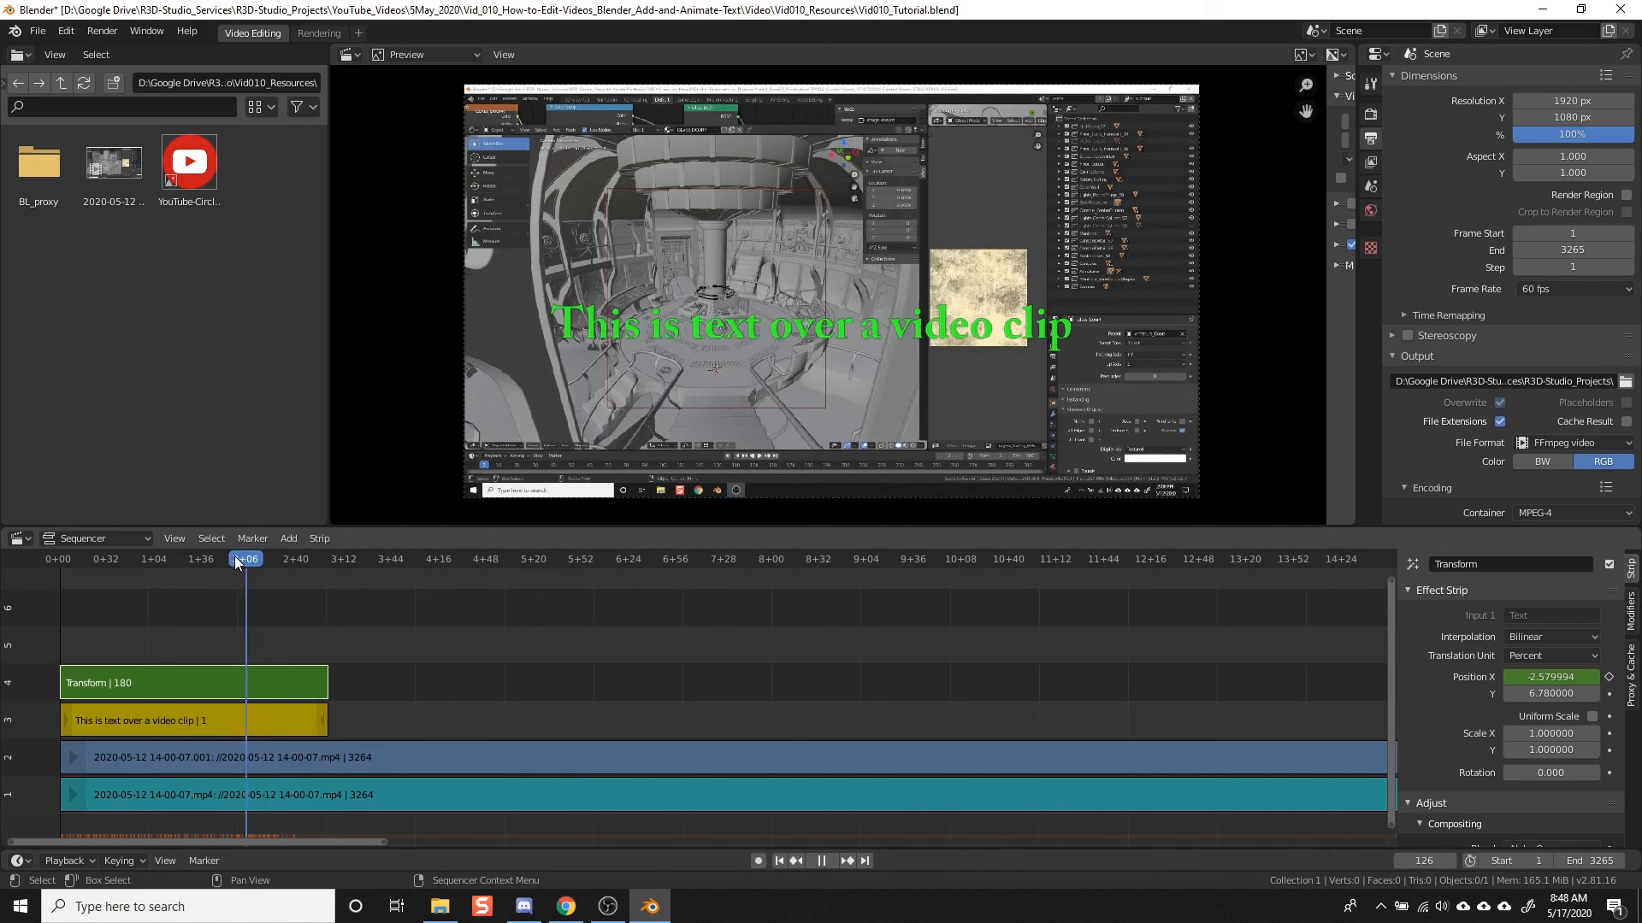
pyautogui.click(235, 558)
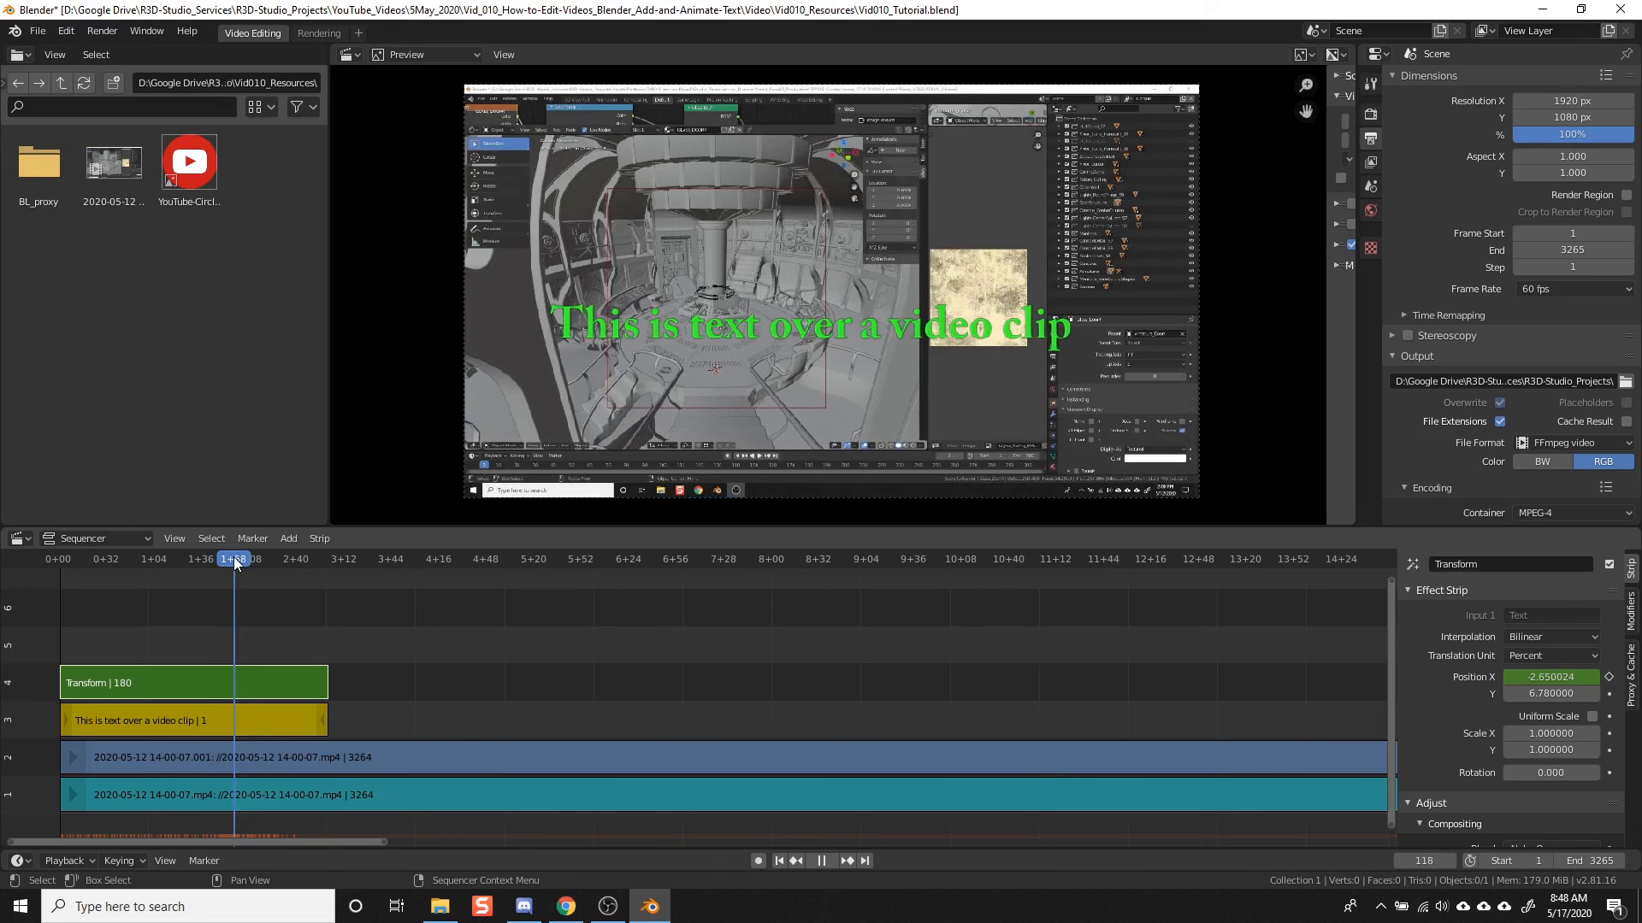
pyautogui.click(236, 558)
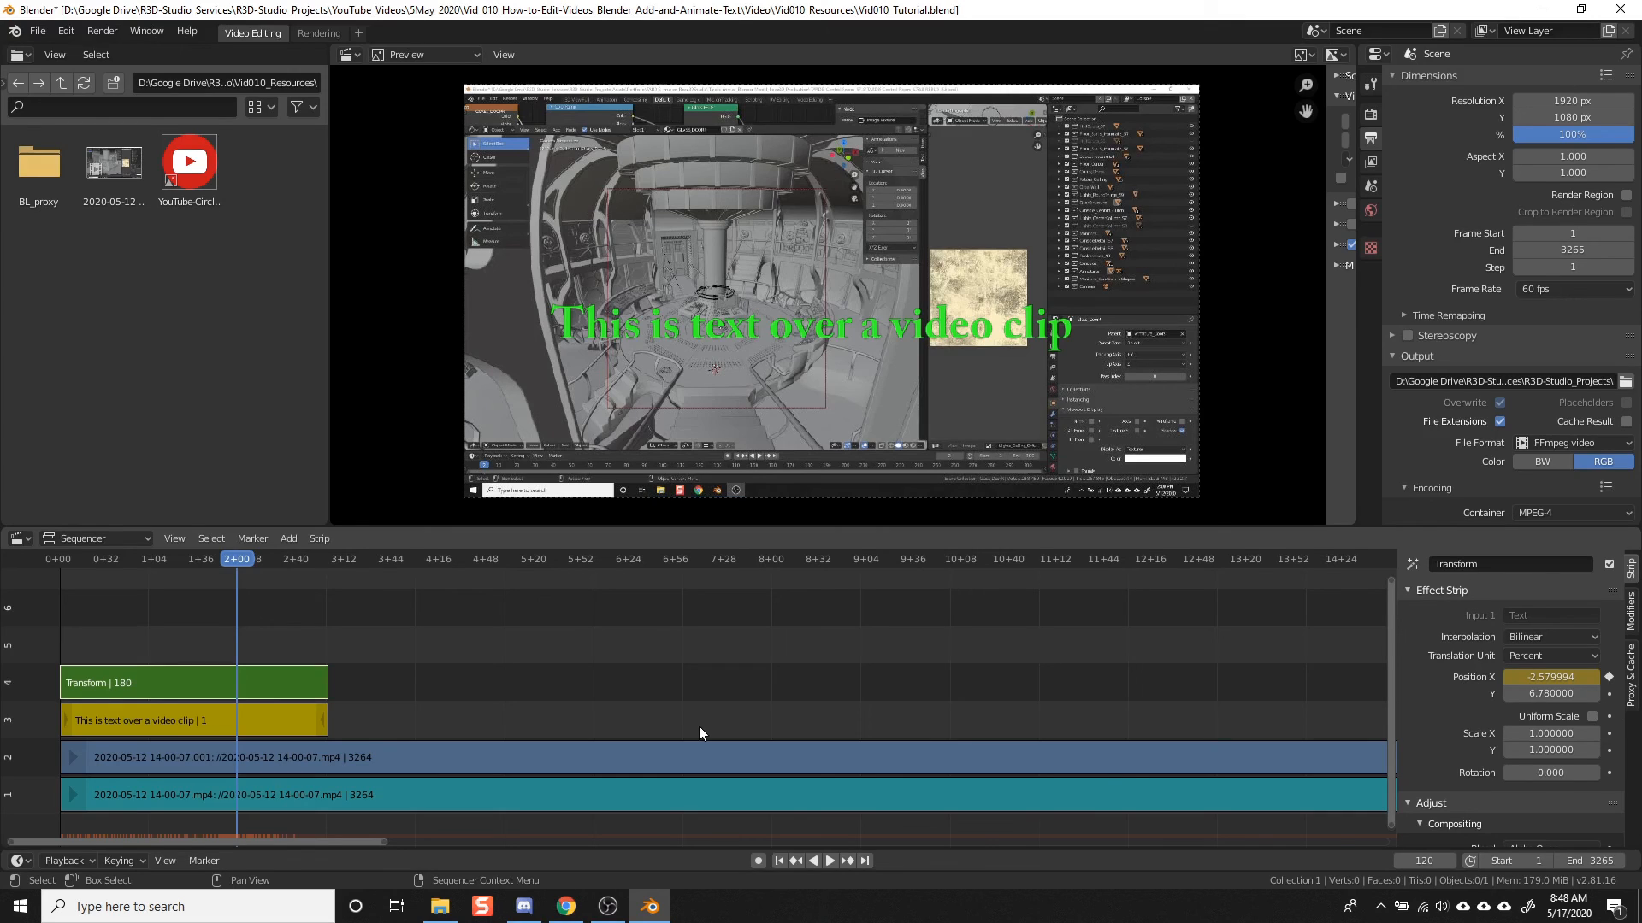
pyautogui.moveTo(365, 677)
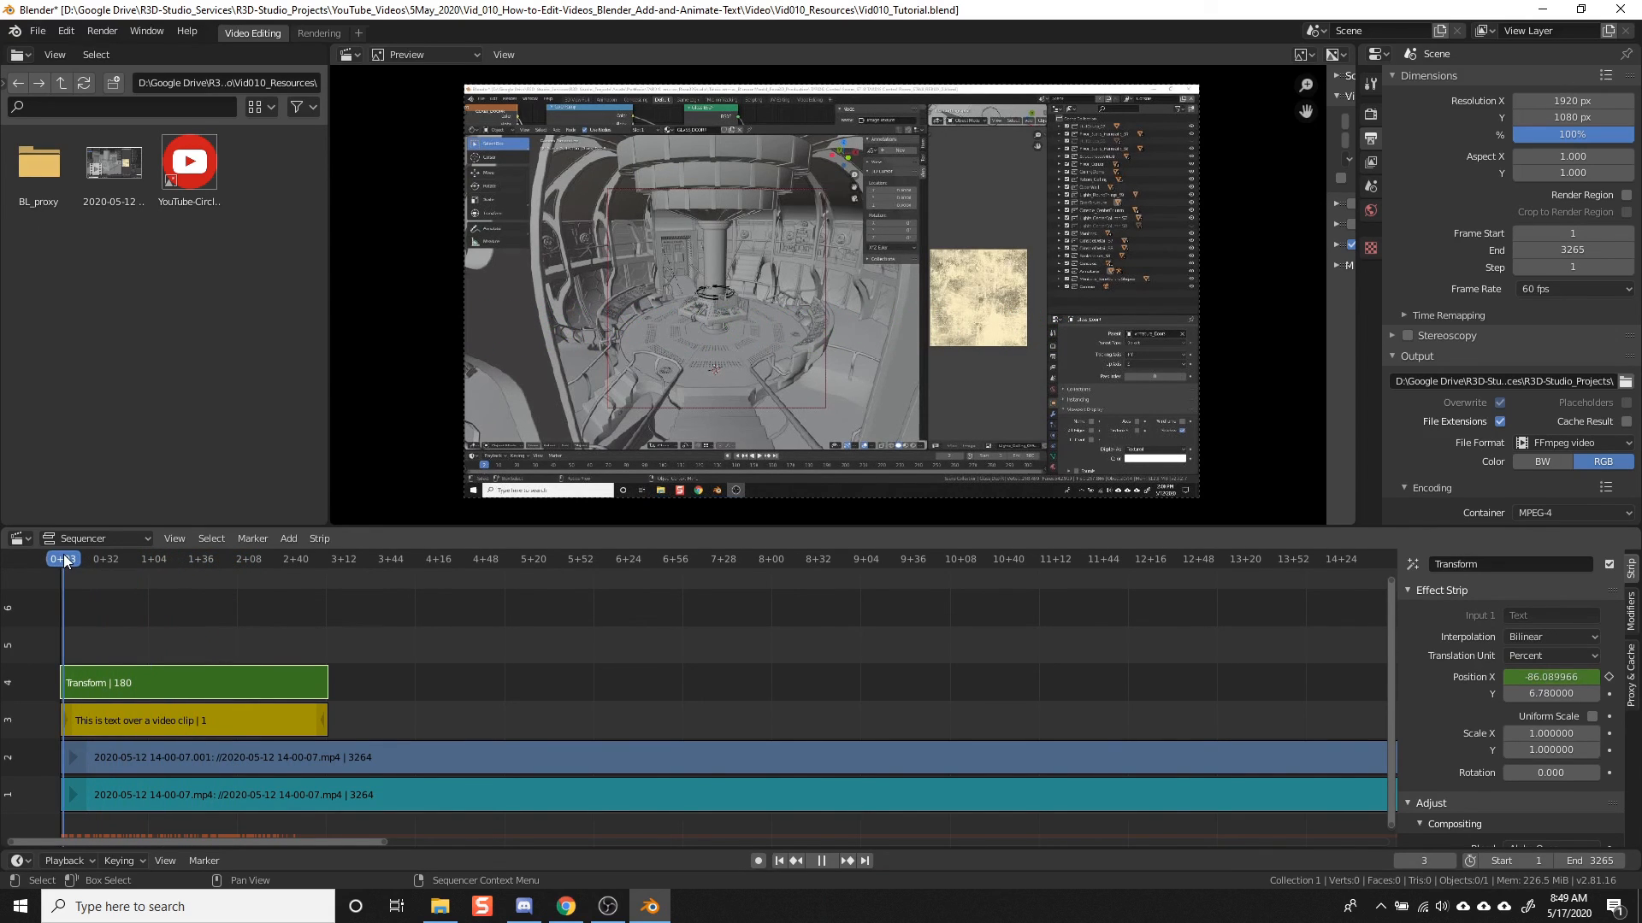
pyautogui.click(193, 557)
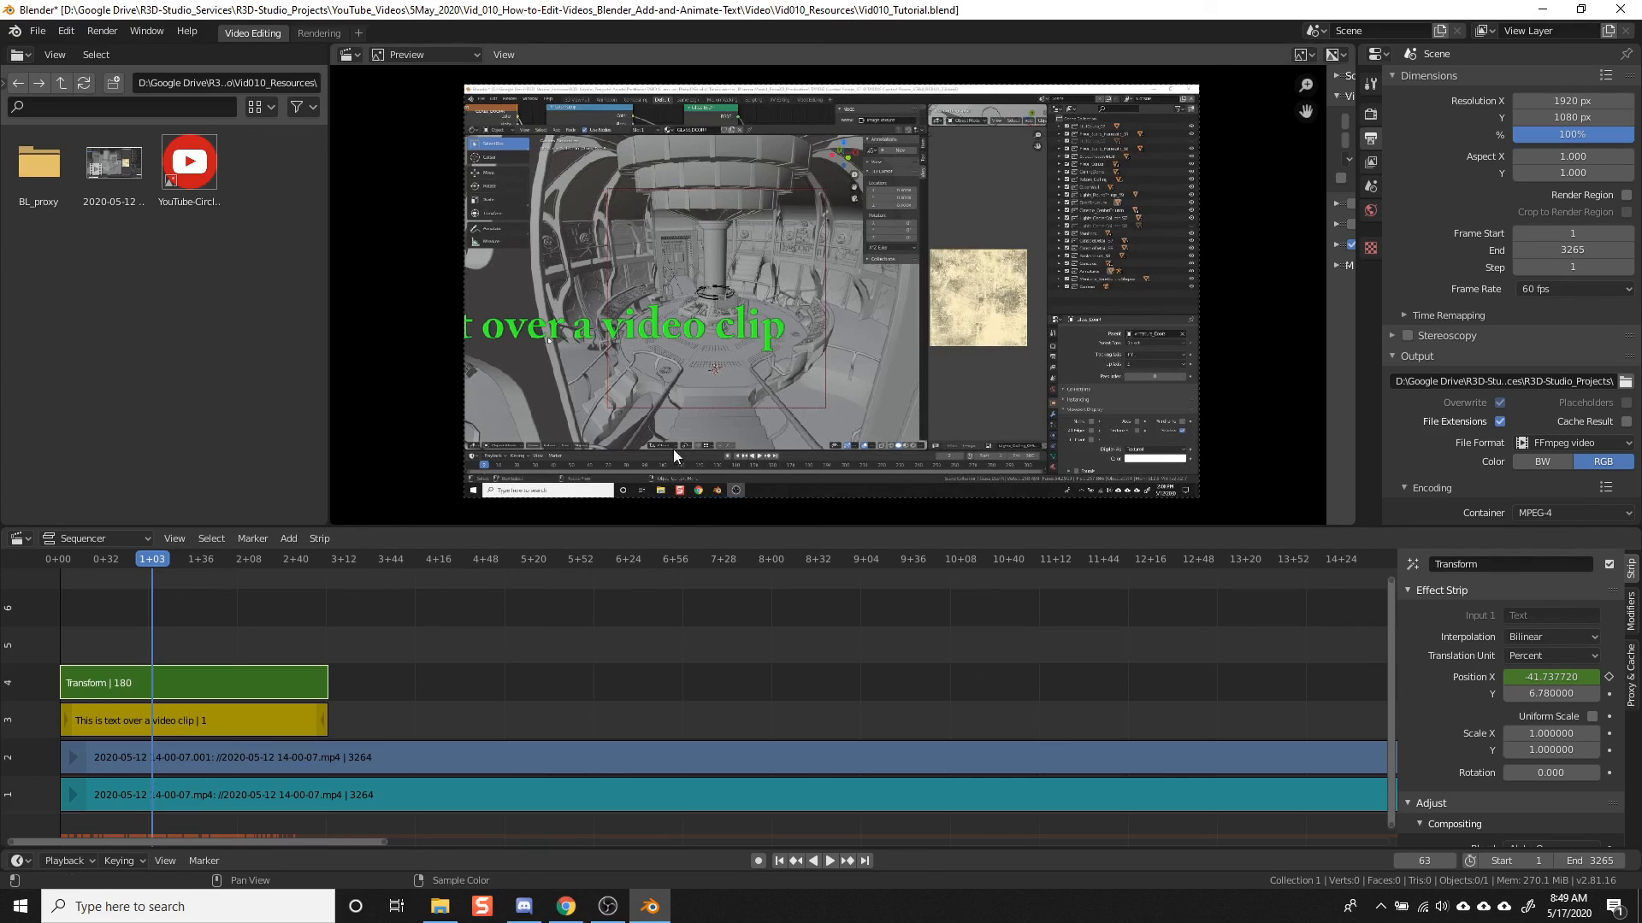
# Step: Play and scrub through frames 49–83 to review the text's slide-in motion
pyautogui.click(114, 558)
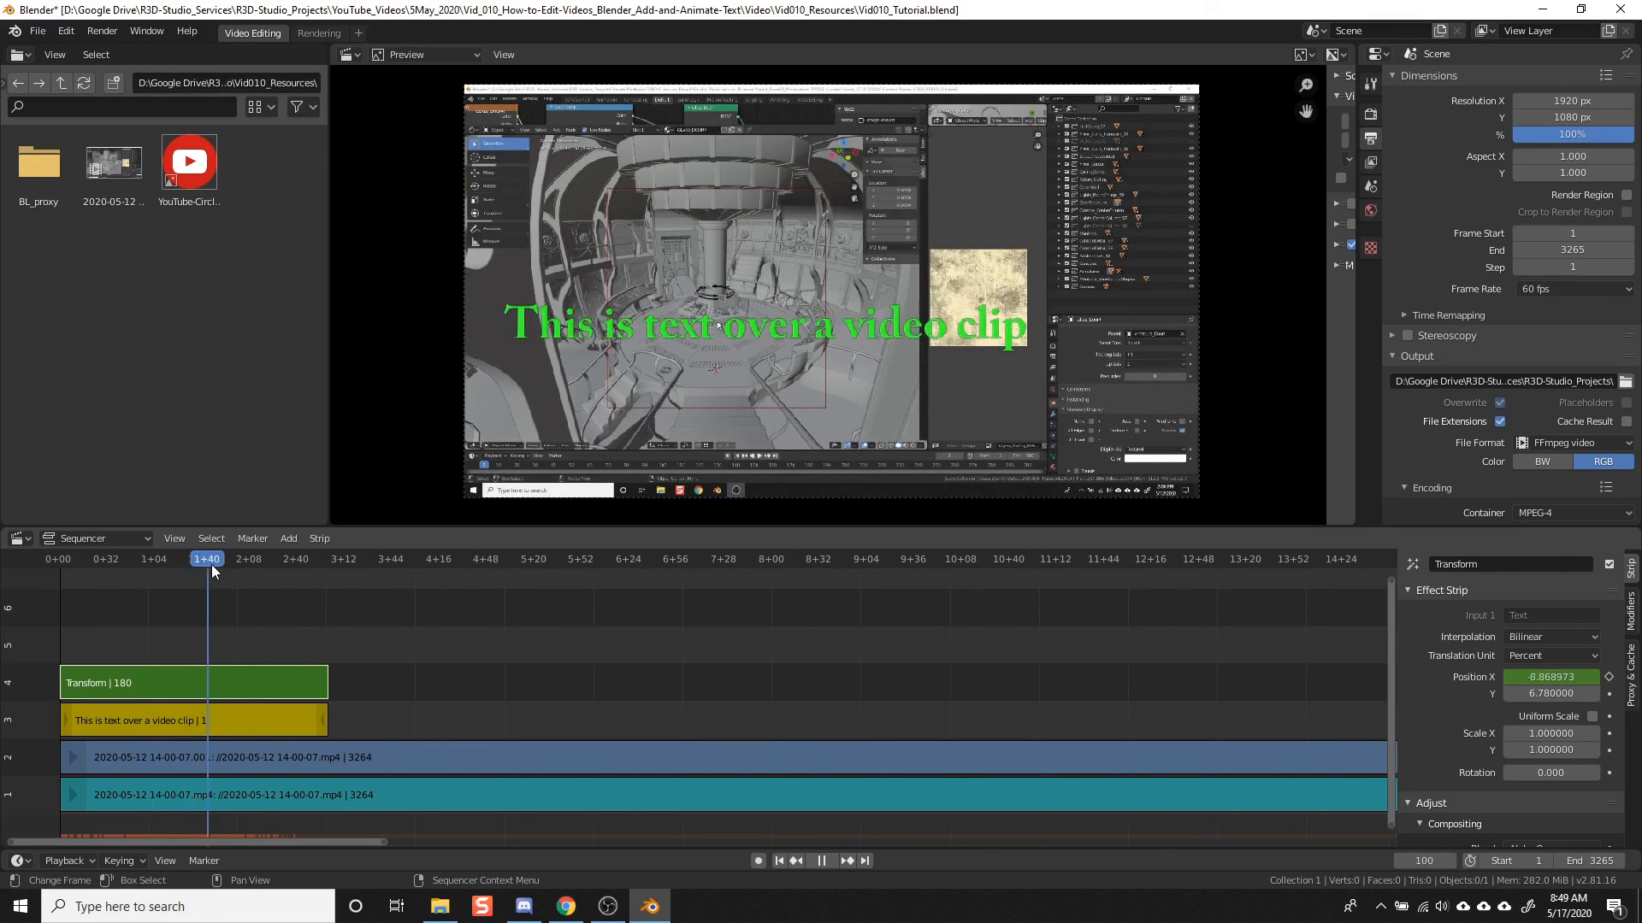
pyautogui.click(138, 557)
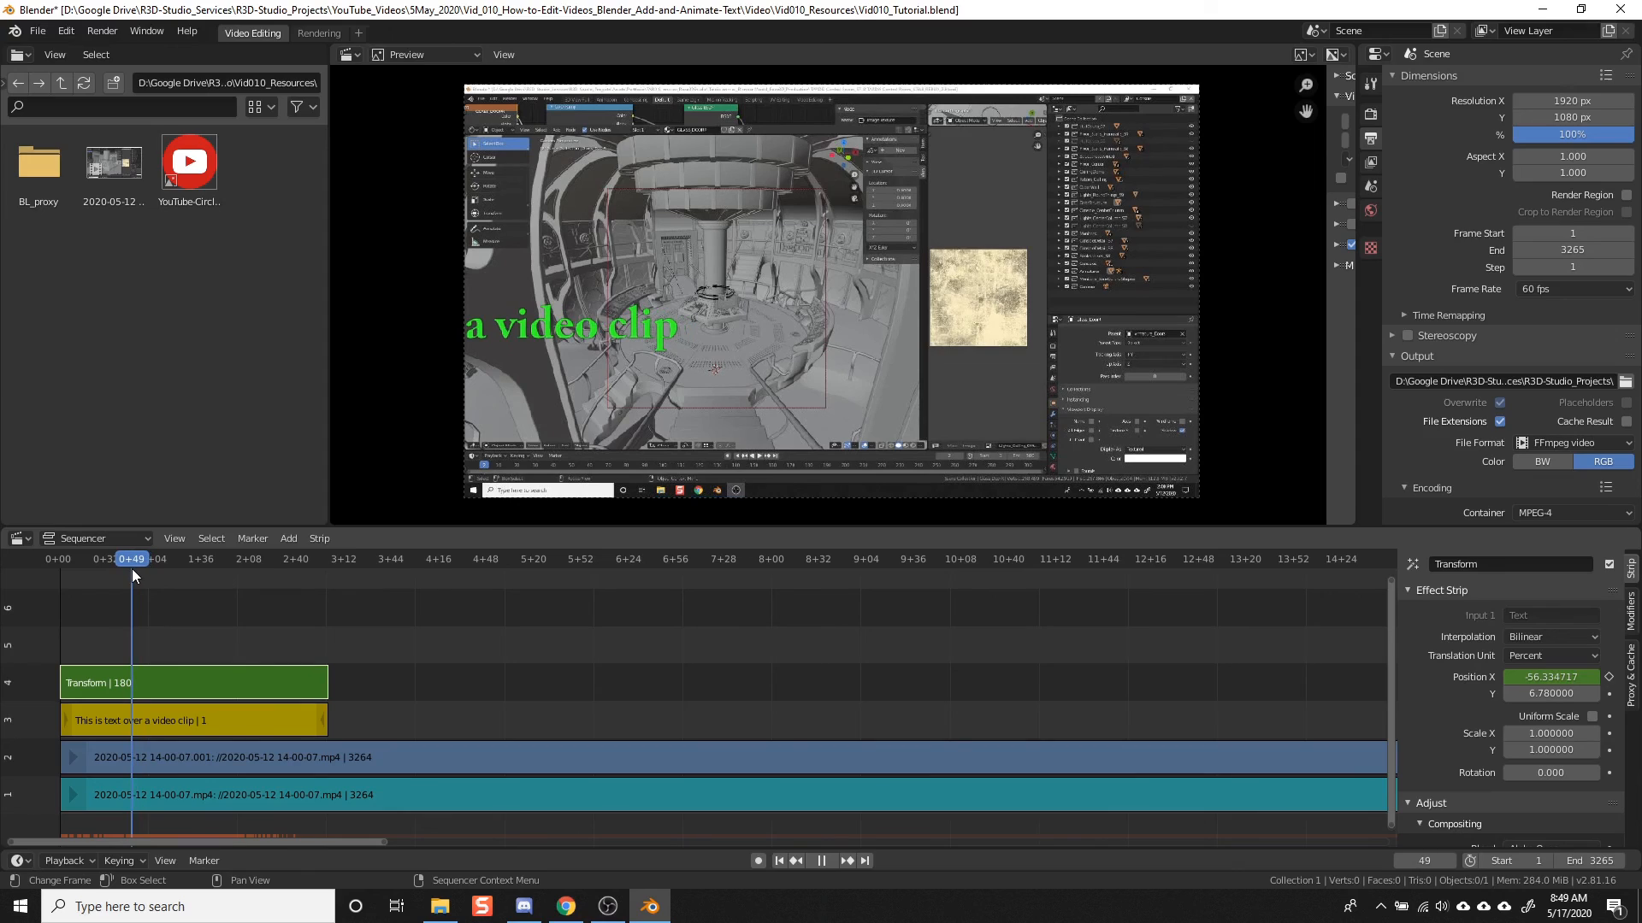
pyautogui.click(137, 557)
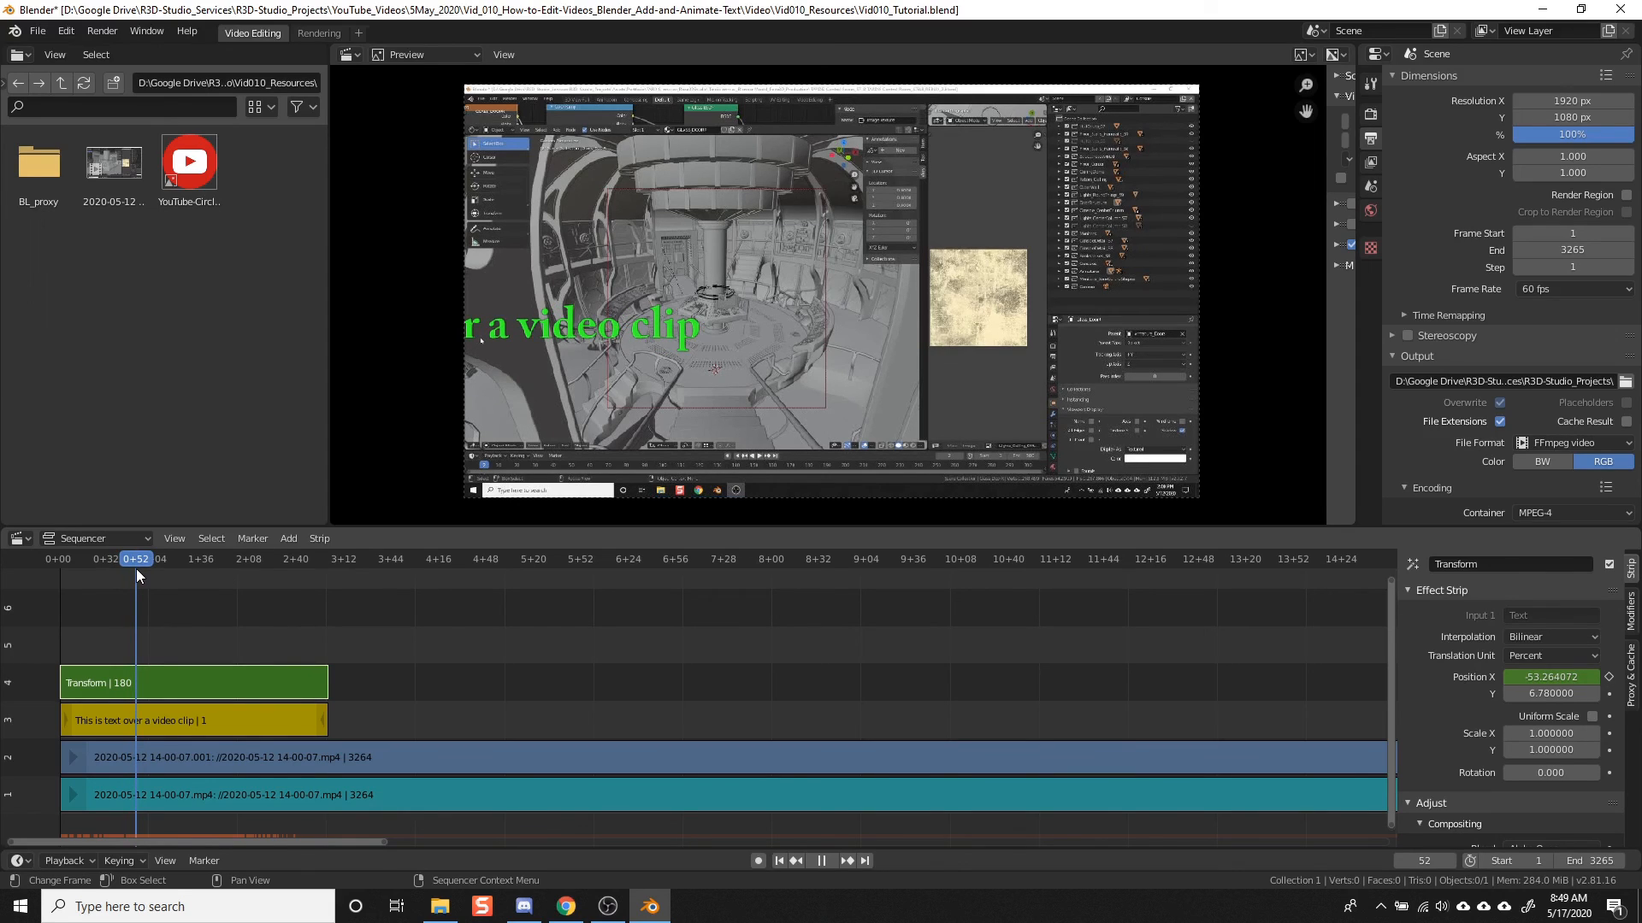
pyautogui.click(830, 860)
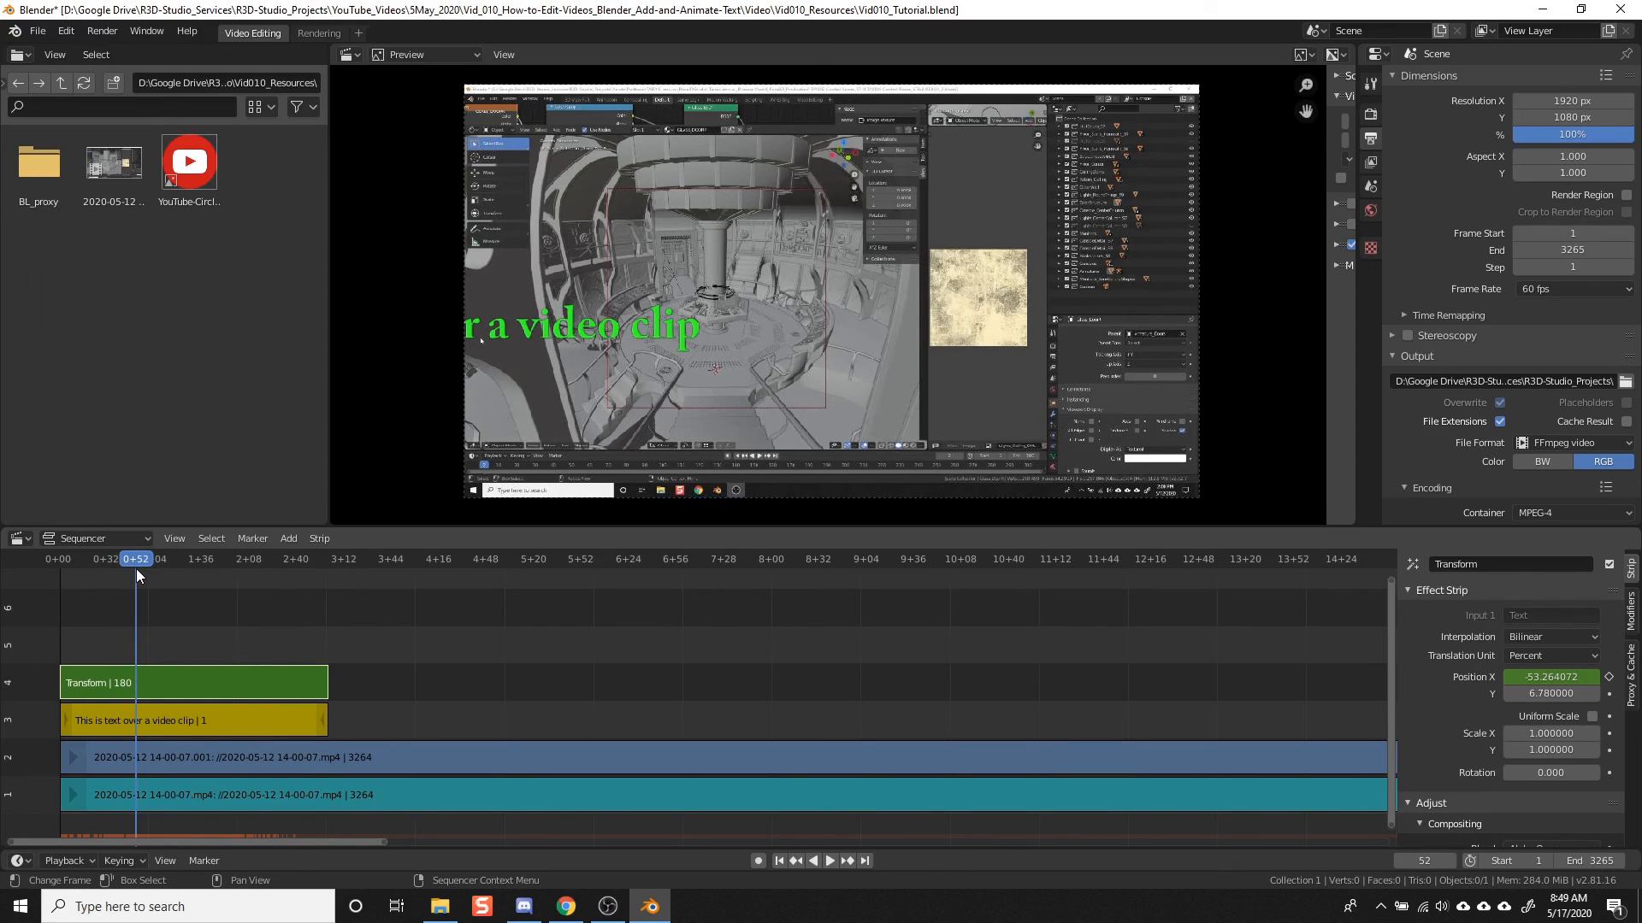
pyautogui.click(827, 860)
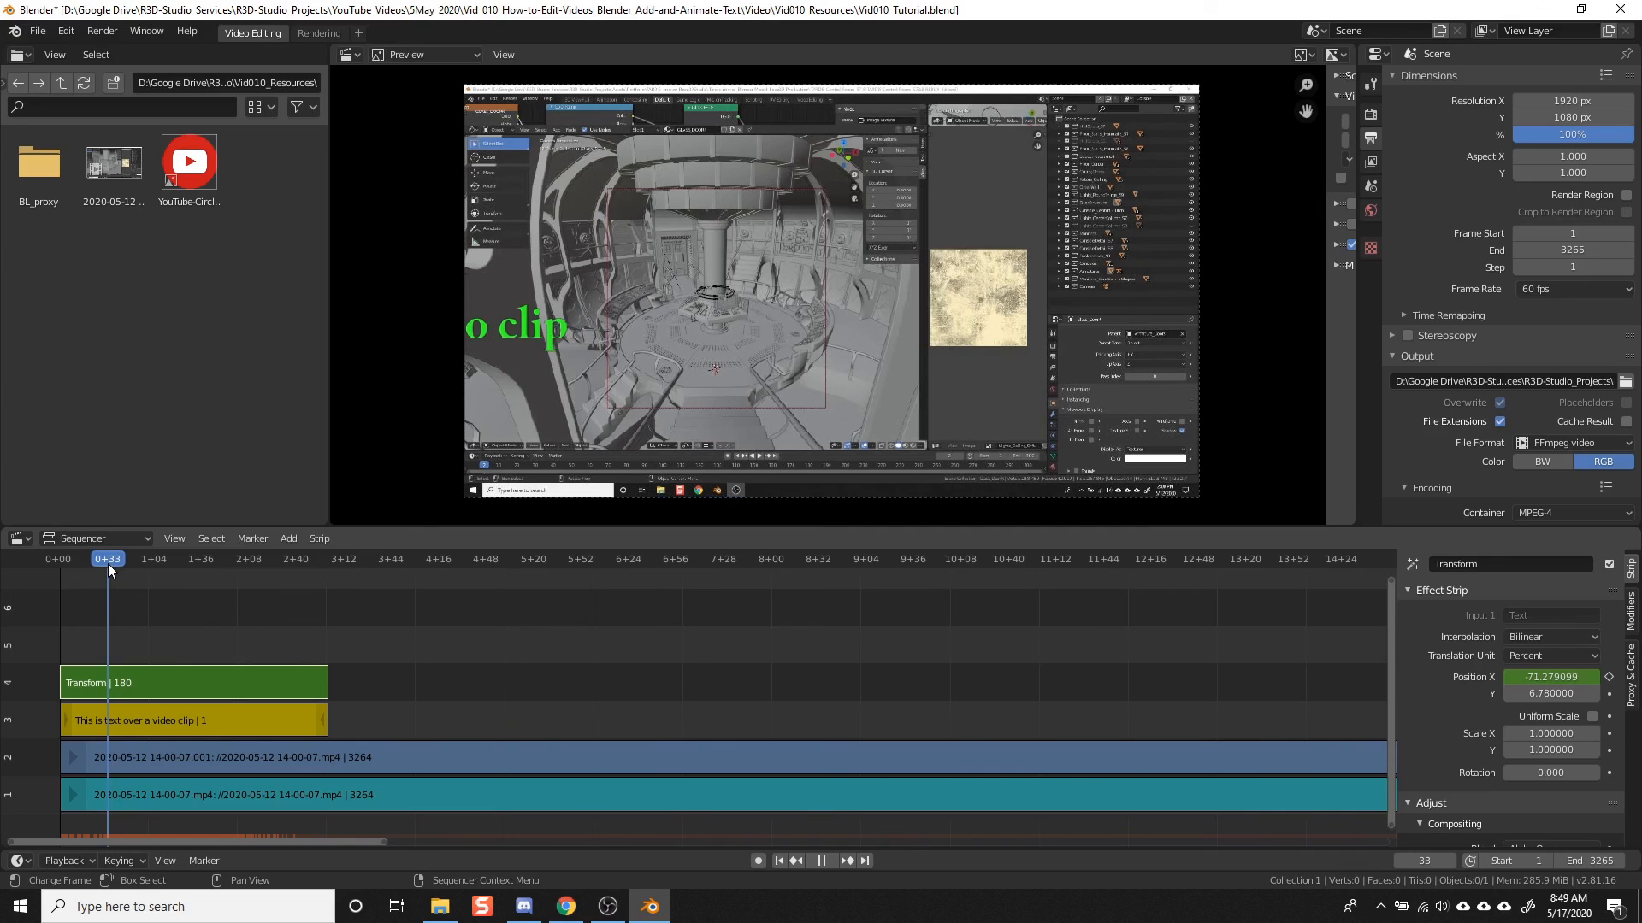
pyautogui.click(183, 558)
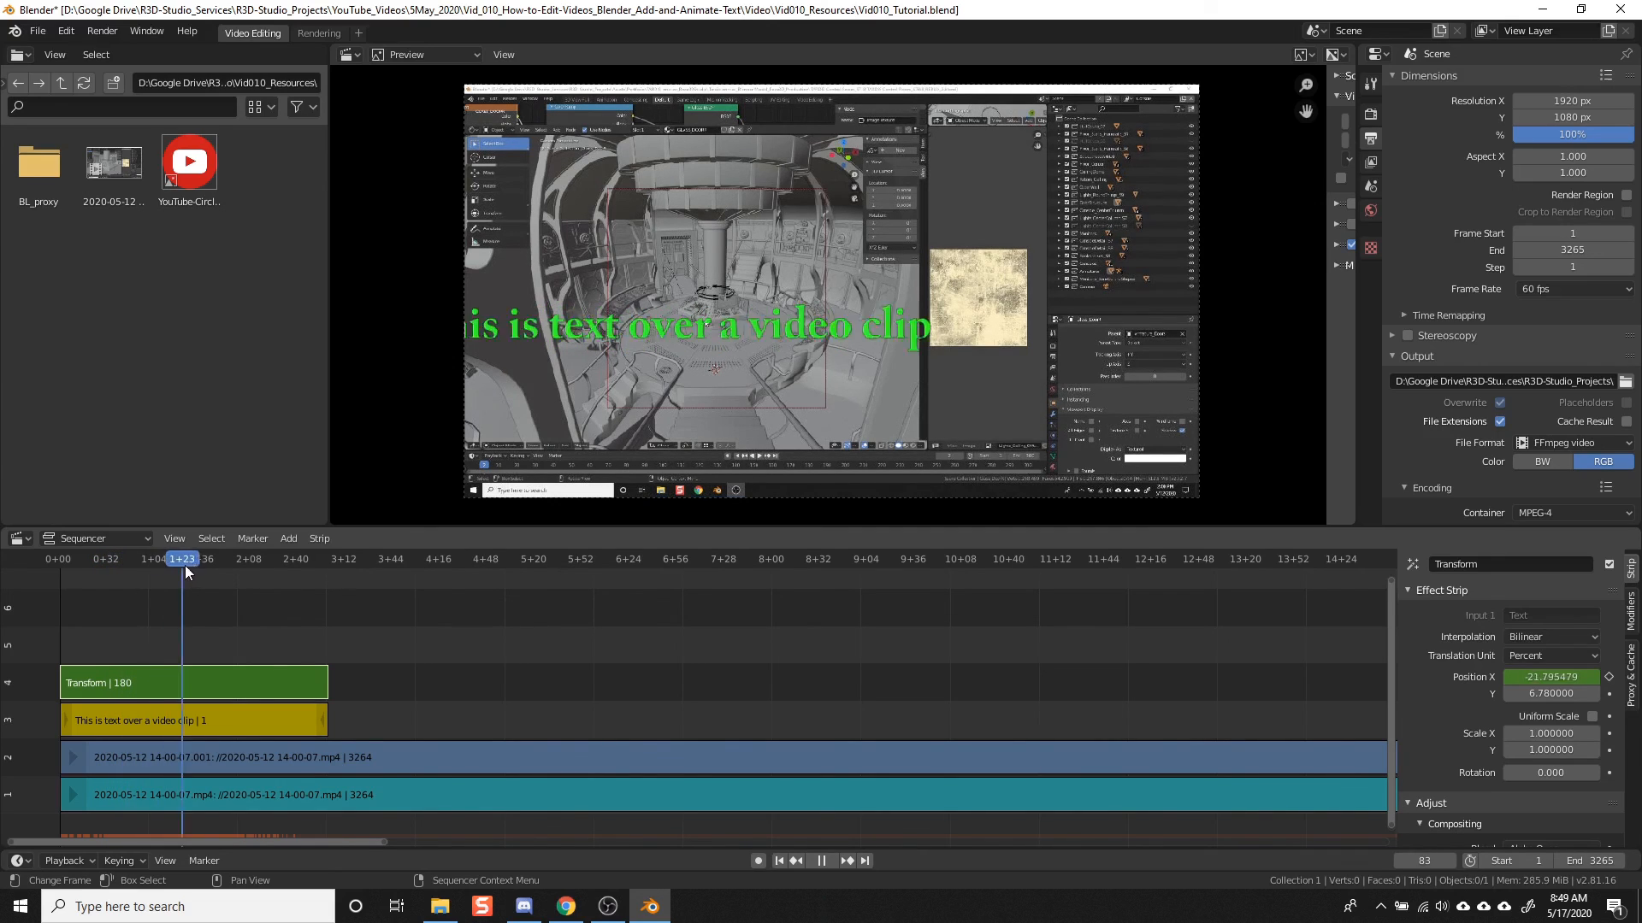
# Step: Scrub between frames 36 and 85 once more, then begin editing the text's Rotation value
pyautogui.click(108, 557)
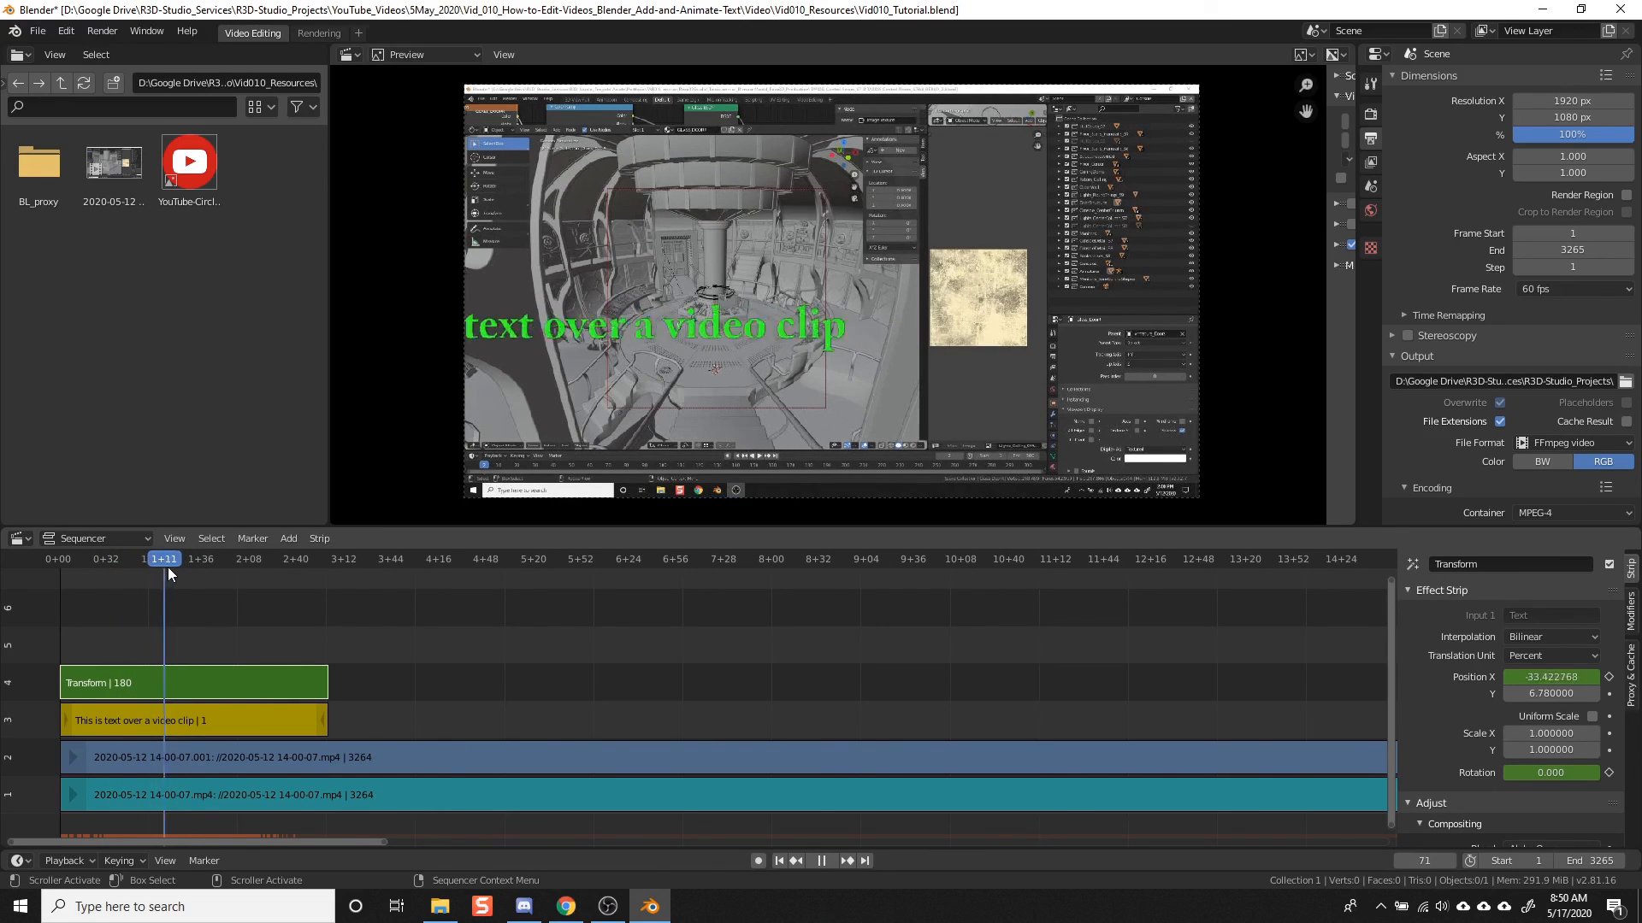
pyautogui.click(123, 559)
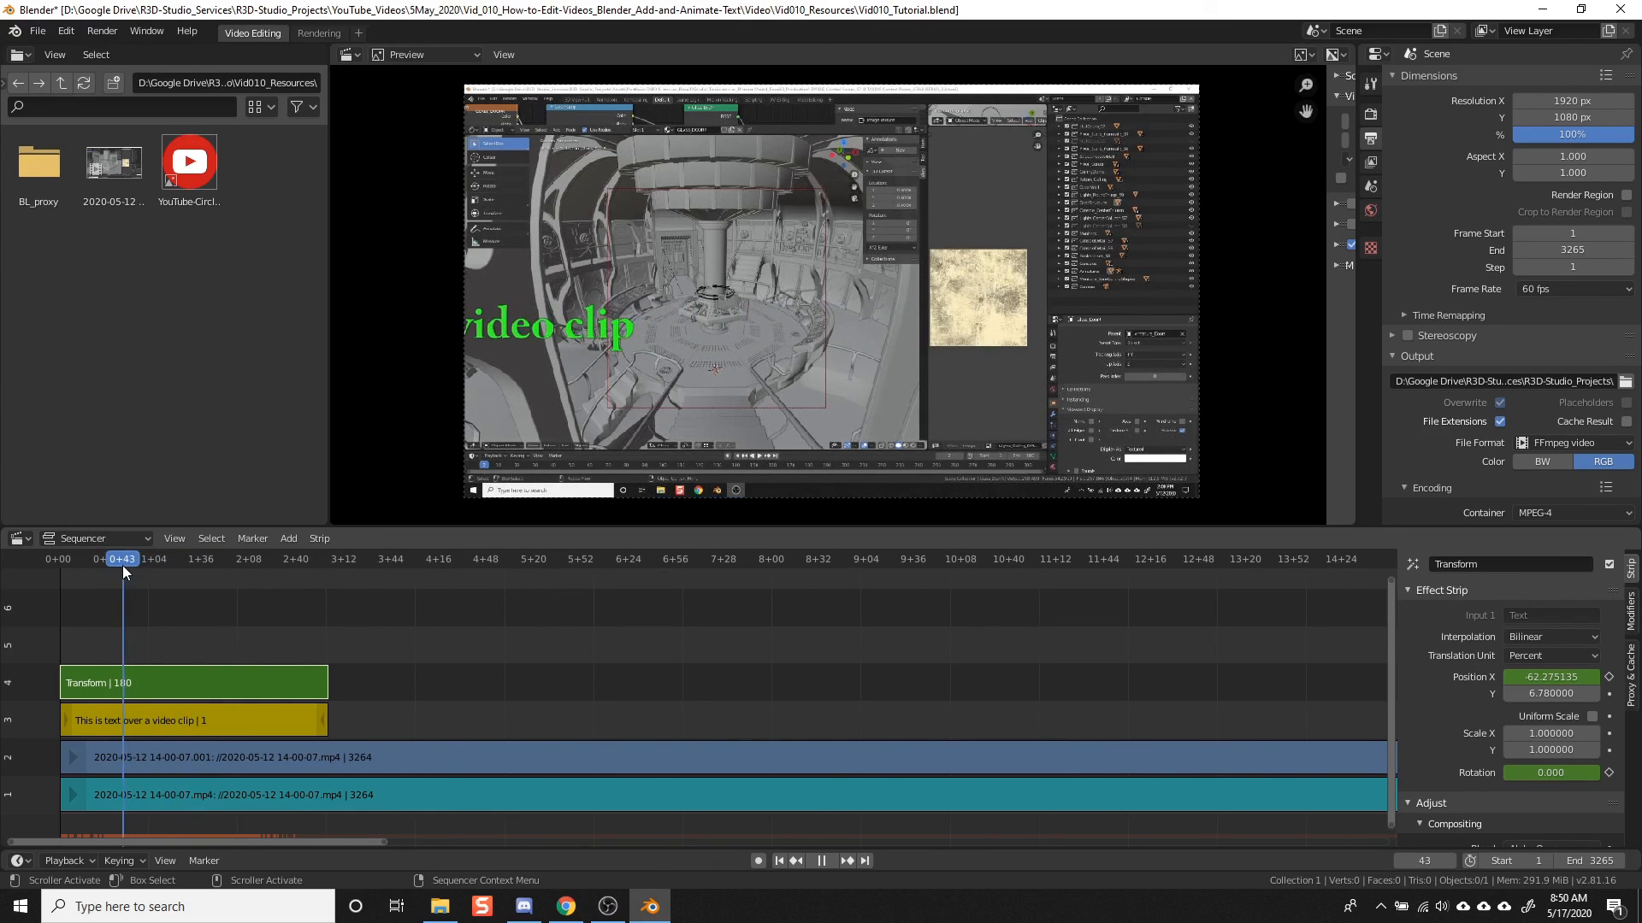
pyautogui.click(231, 557)
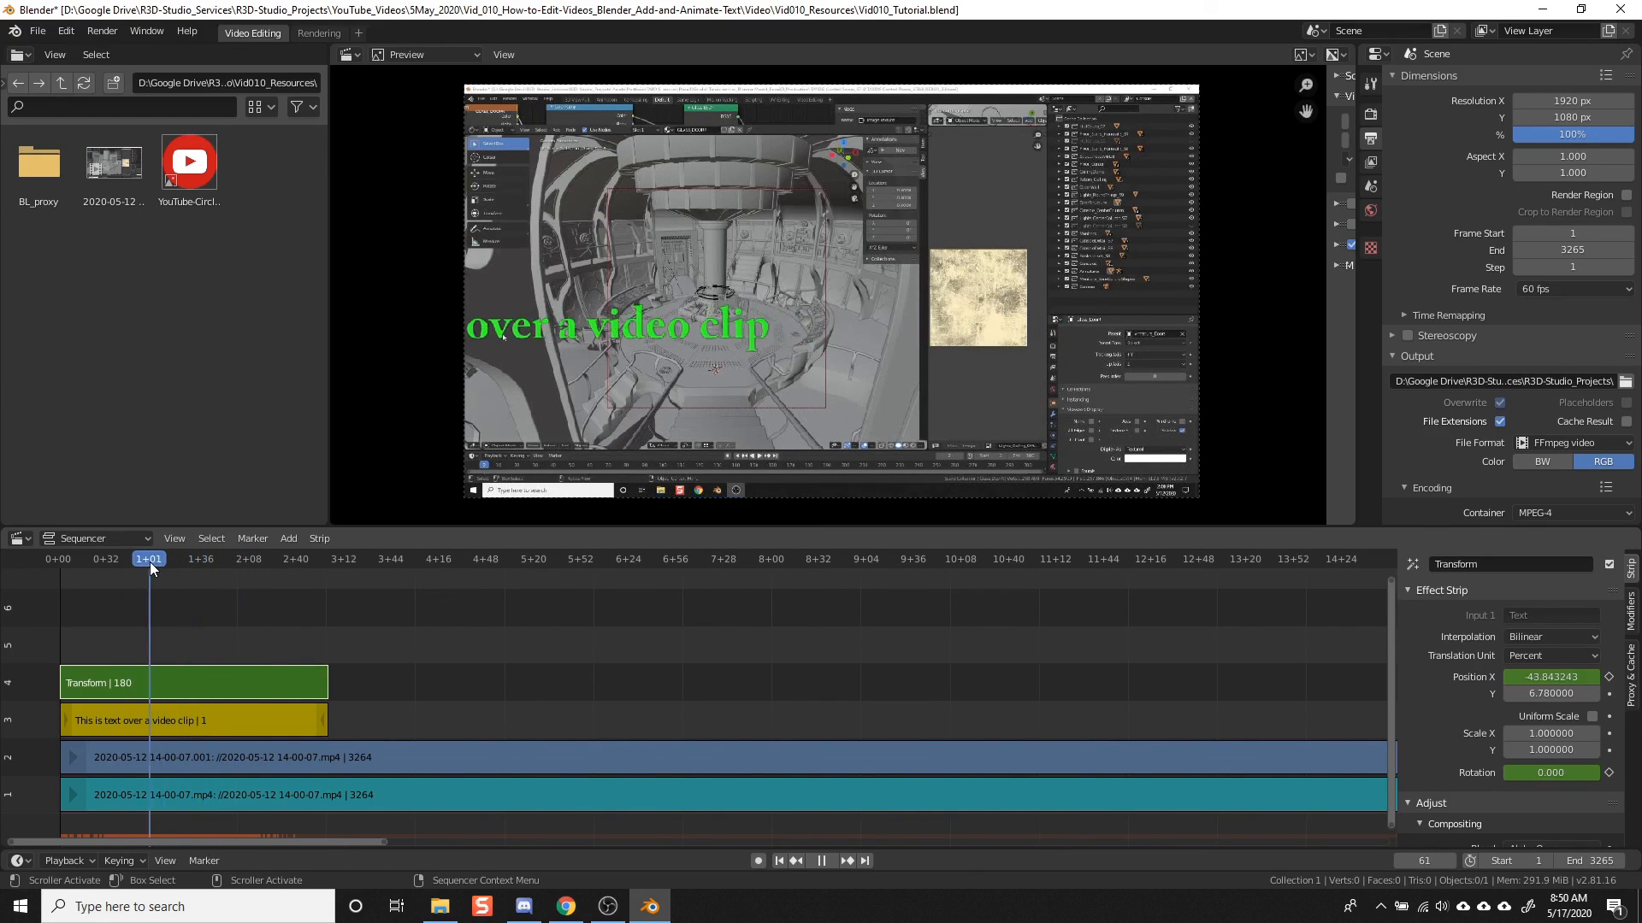
pyautogui.click(118, 558)
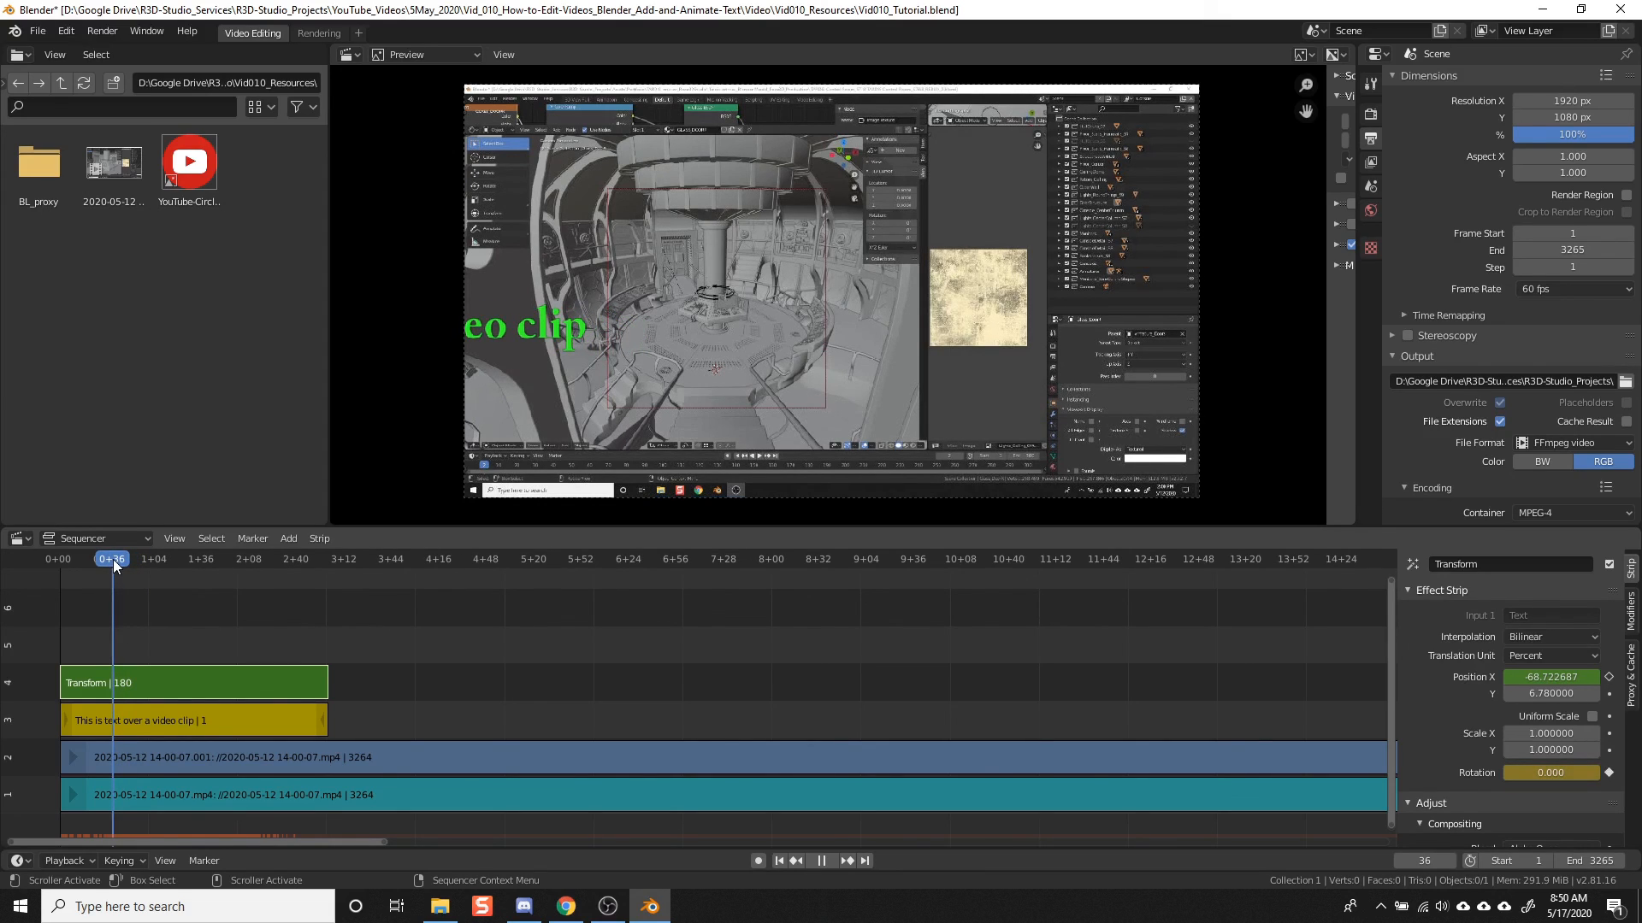
pyautogui.click(154, 557)
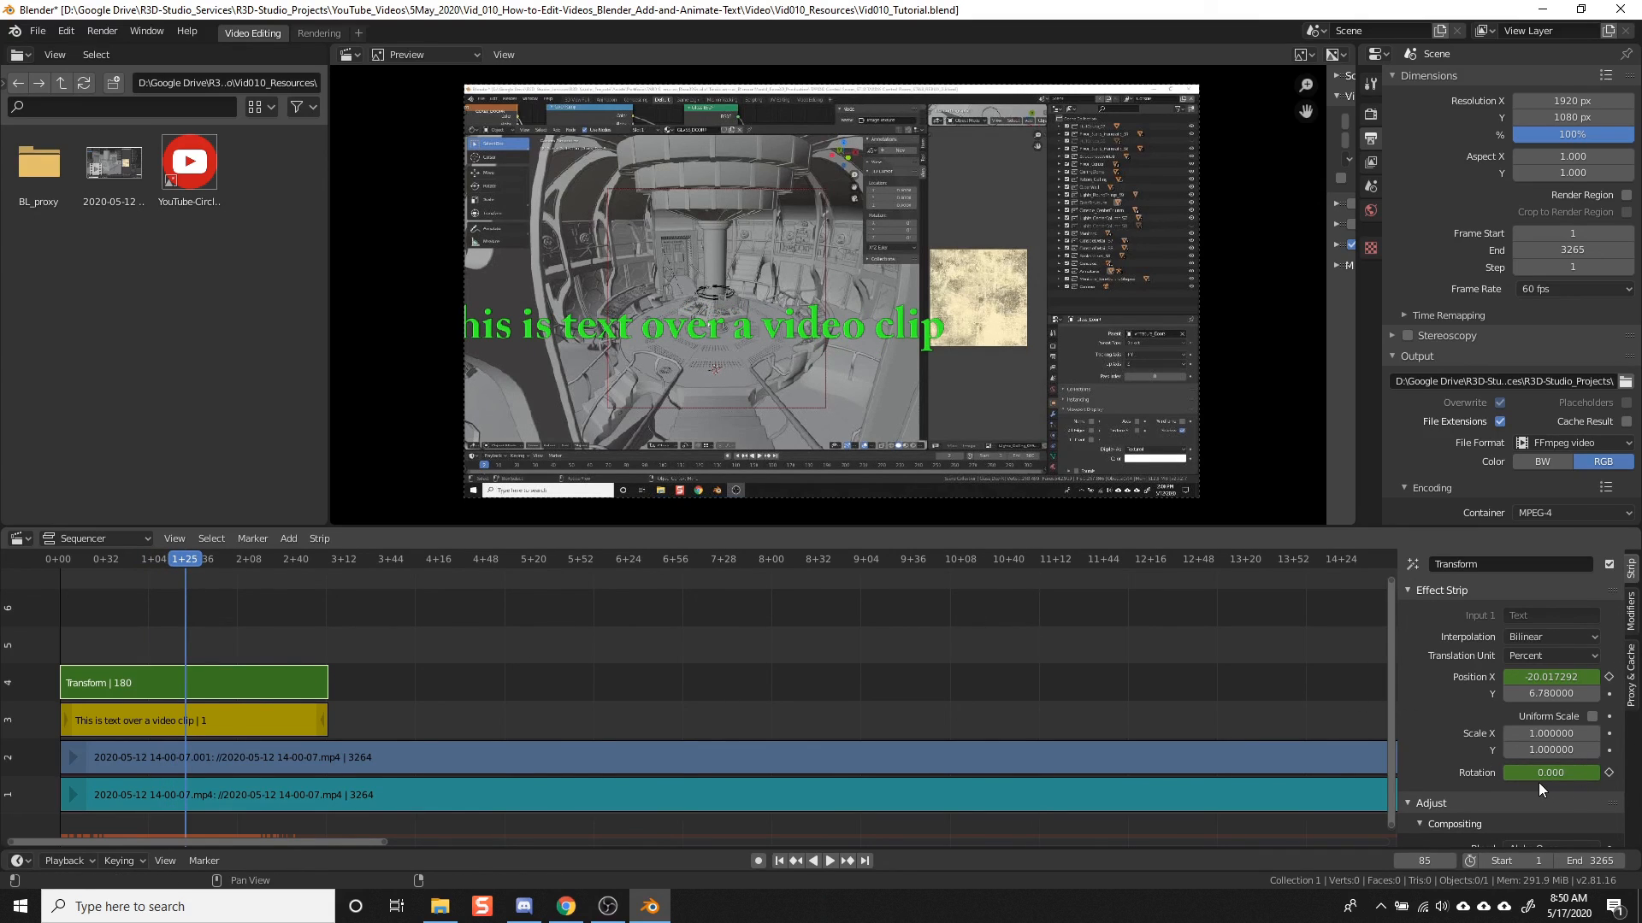
pyautogui.click(1551, 773)
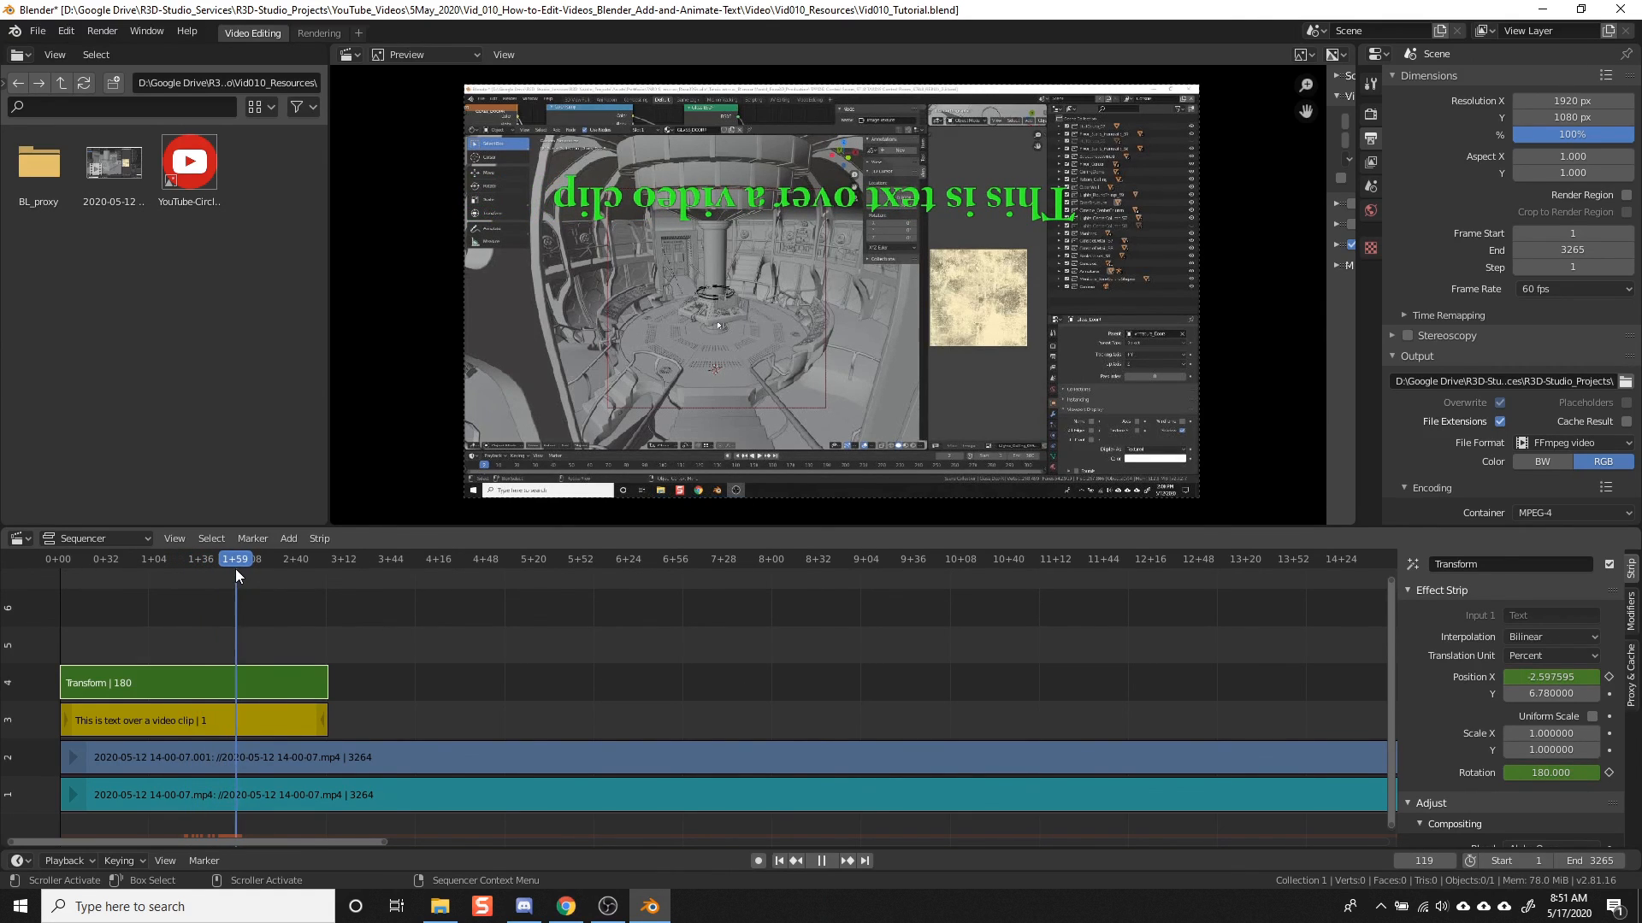
# Step: Keyframe a 360° rotation at frame 120, then jump back to frame 1
pyautogui.click(823, 860)
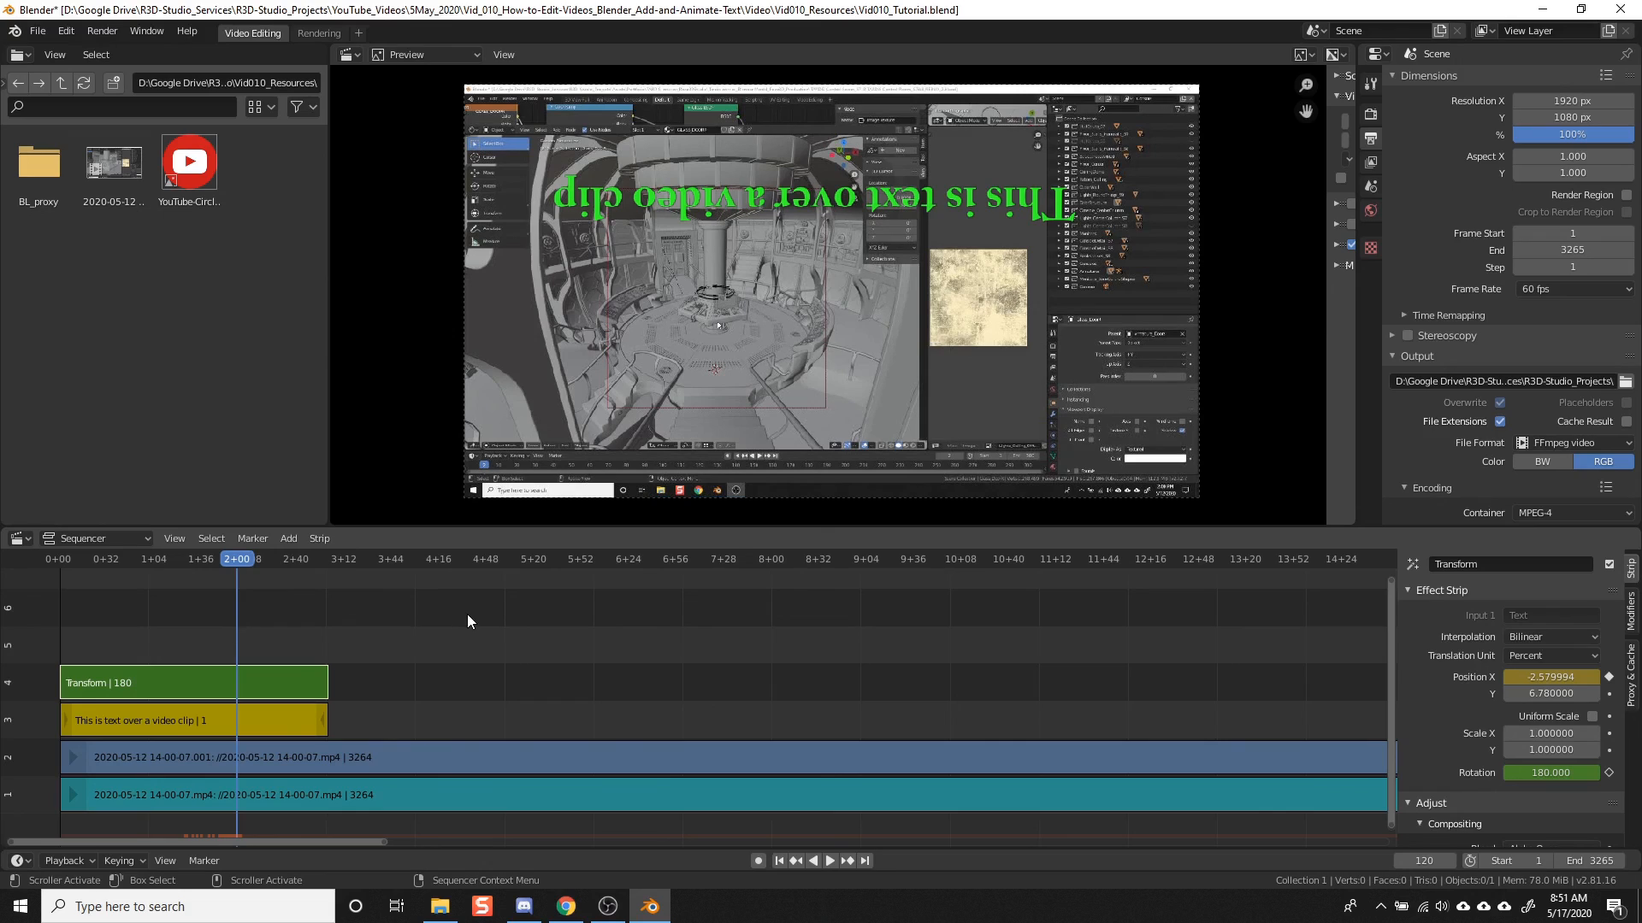
pyautogui.moveTo(1289, 631)
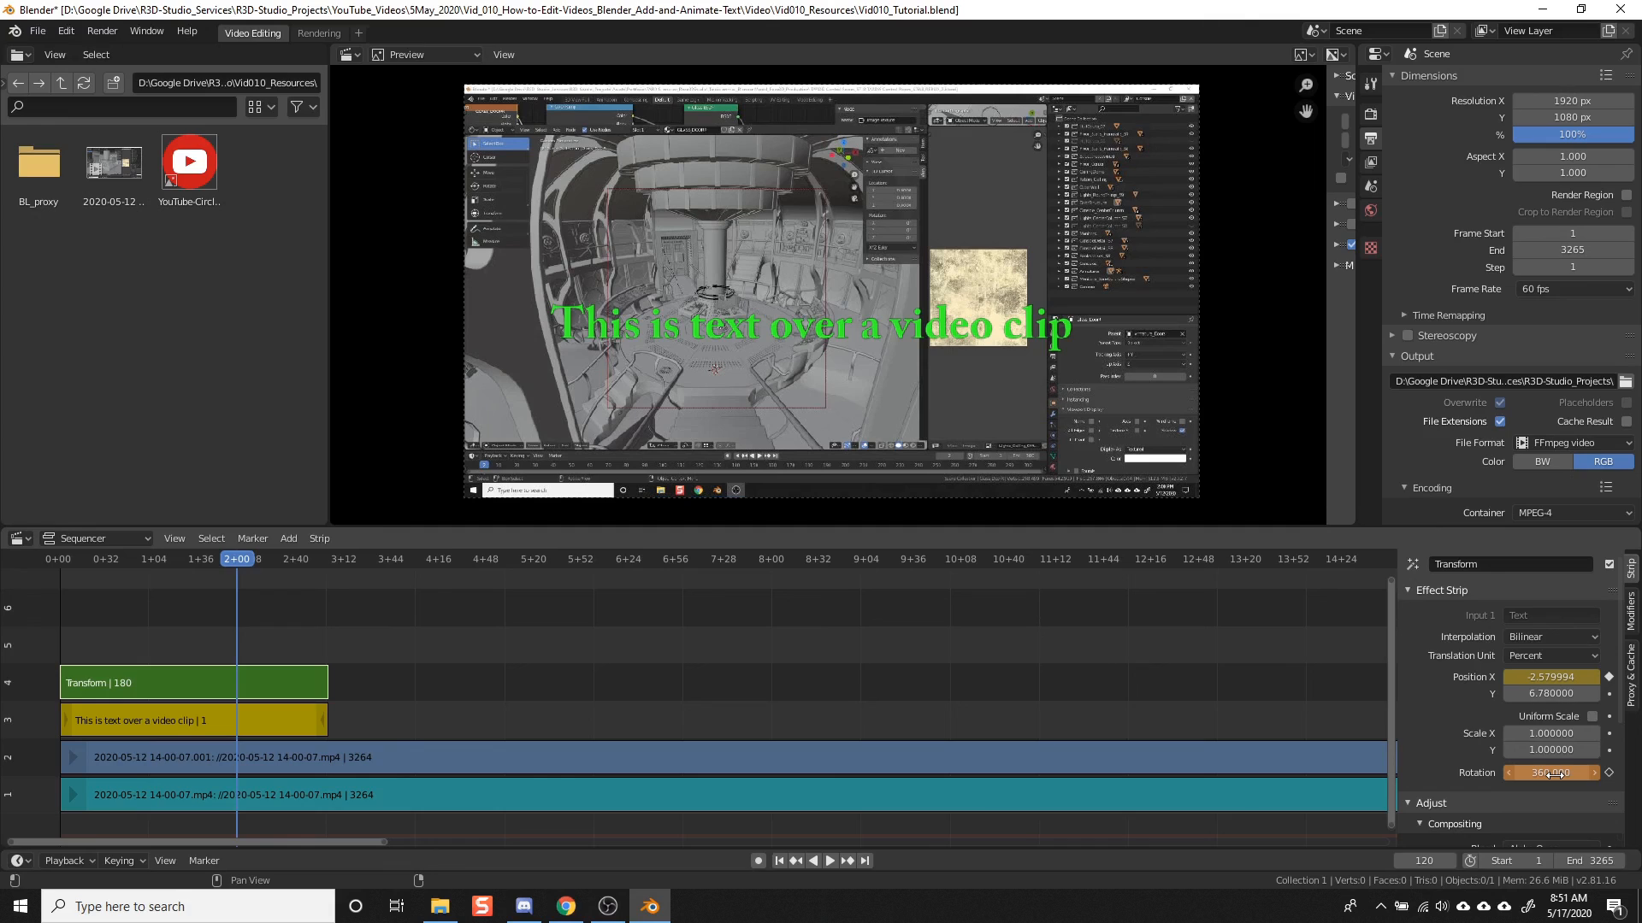
pyautogui.click(1550, 773)
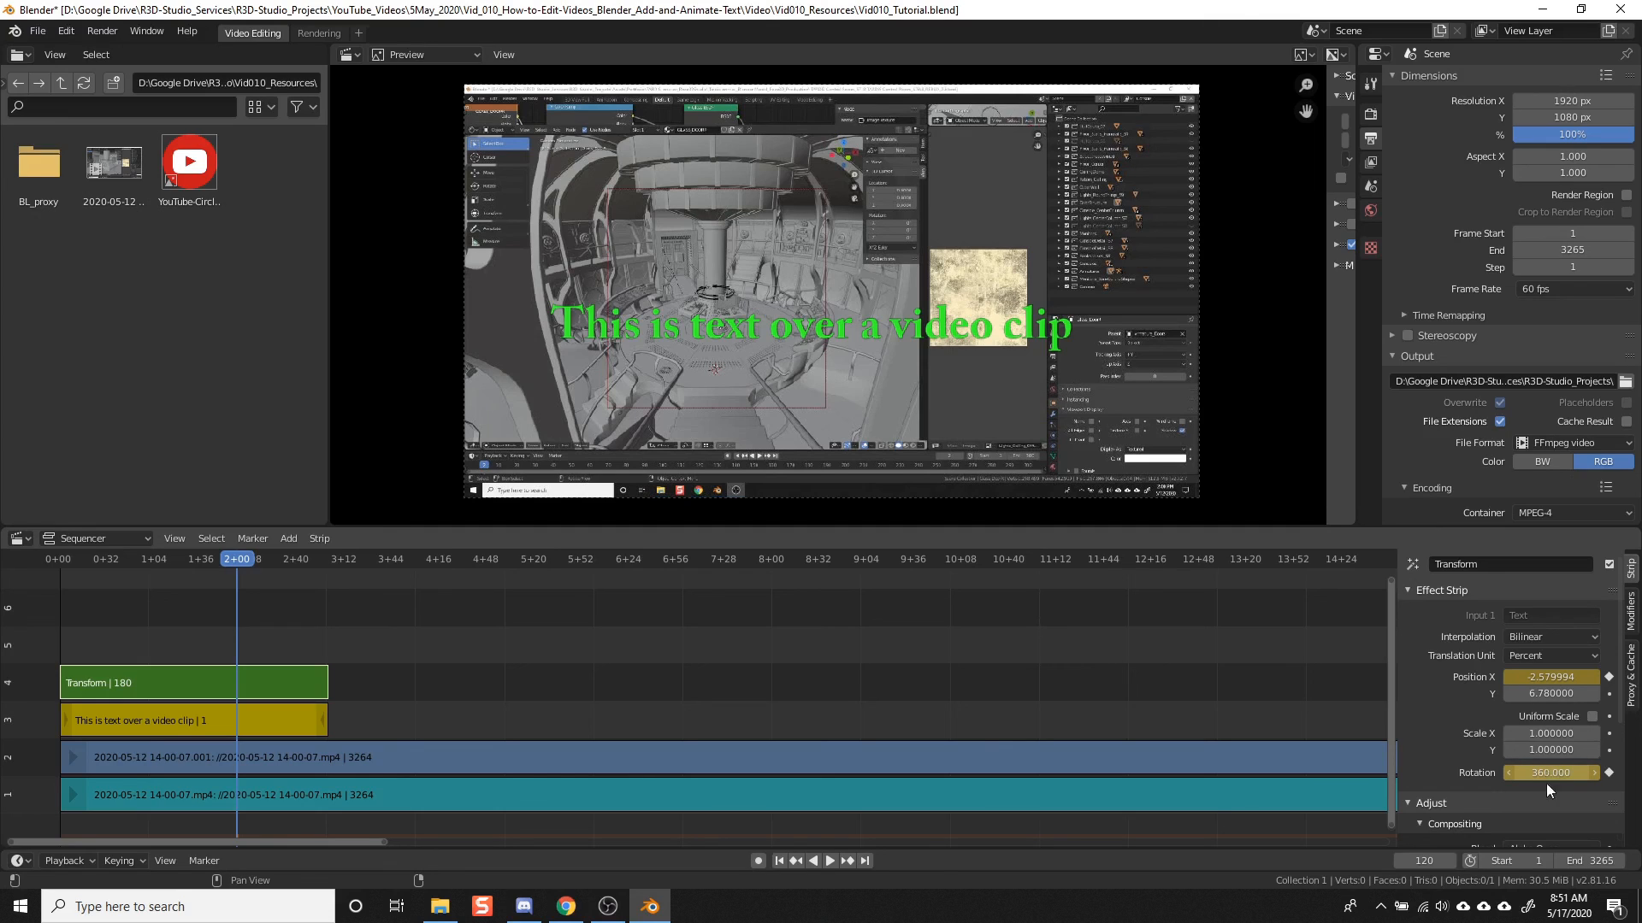
pyautogui.click(776, 860)
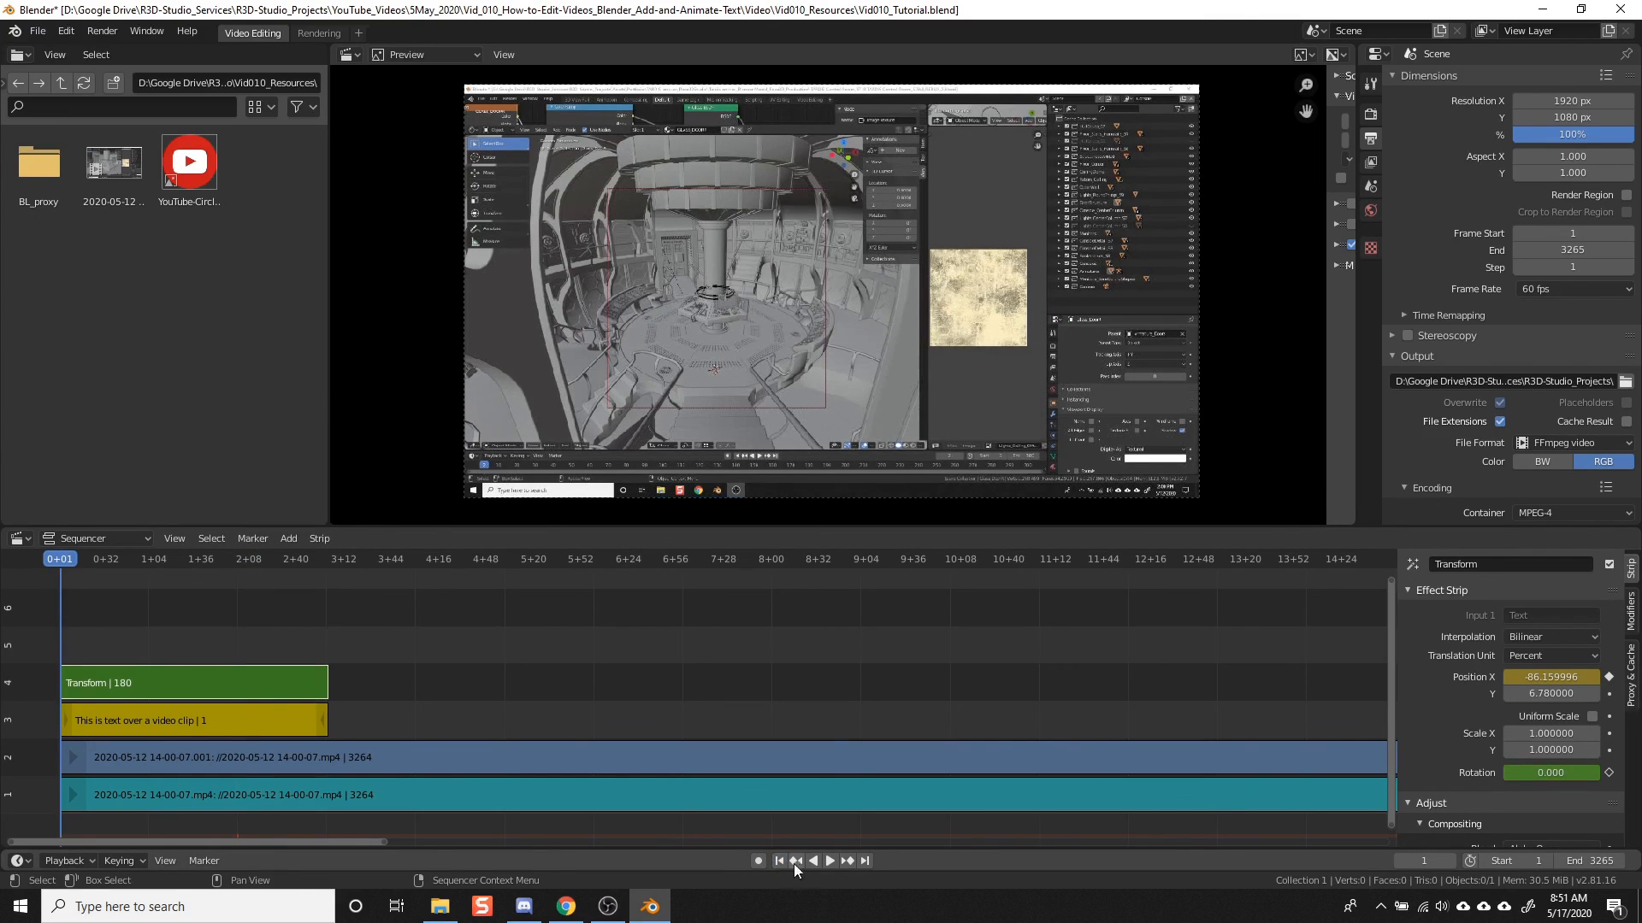
pyautogui.moveTo(828, 860)
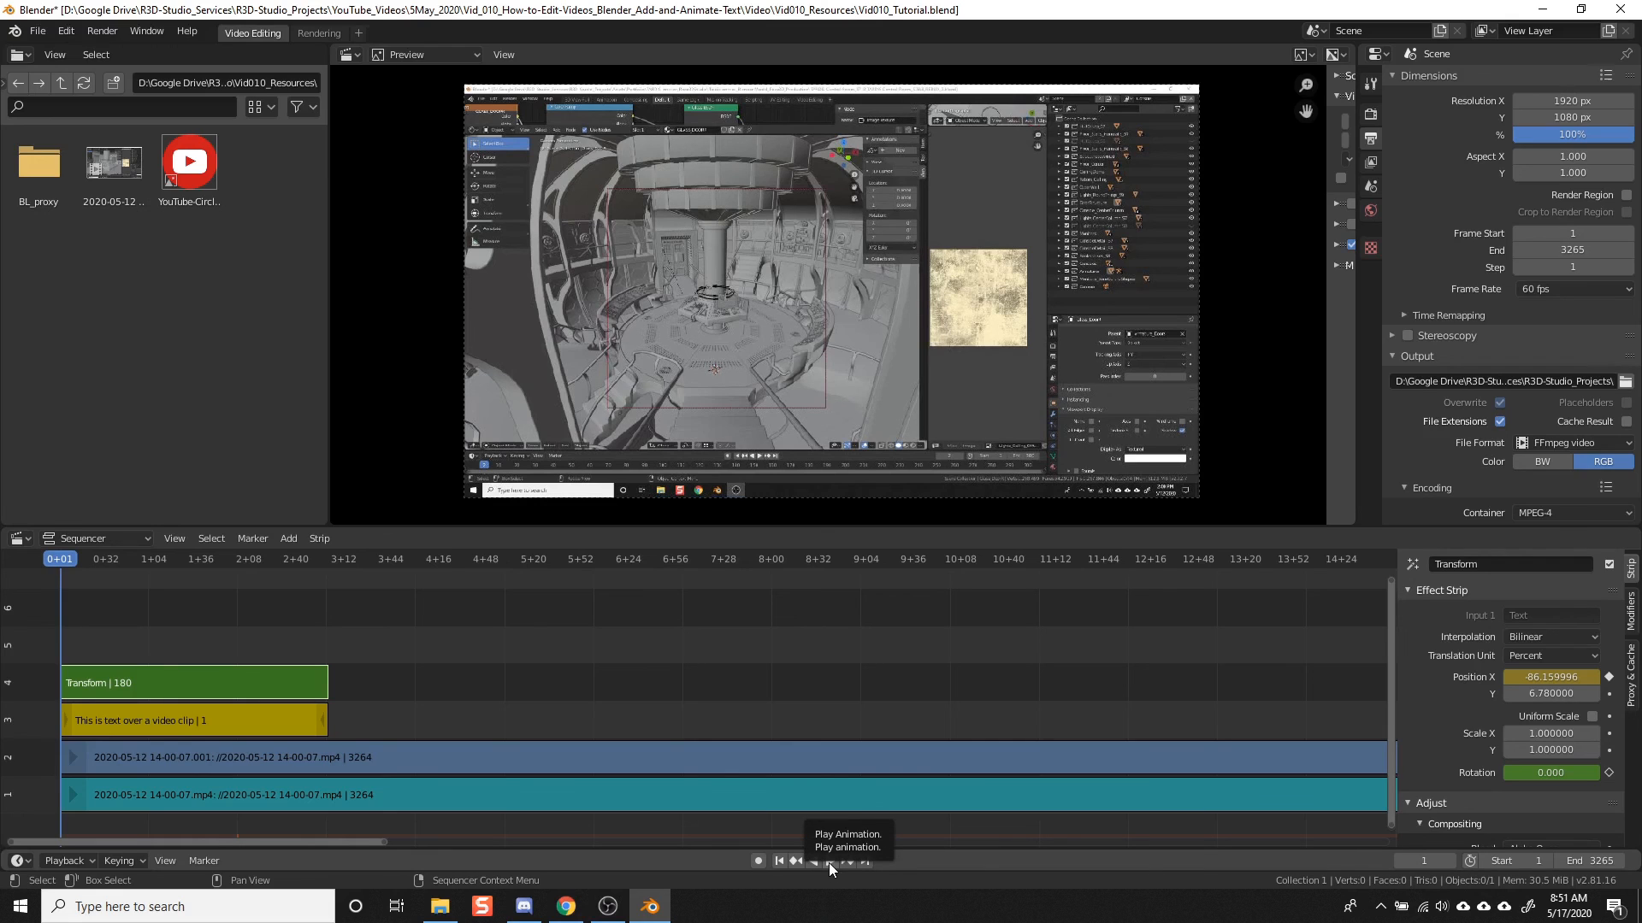
# Step: Play the spinning slide-in animation and stop at frame 120 with the text centred
pyautogui.click(831, 861)
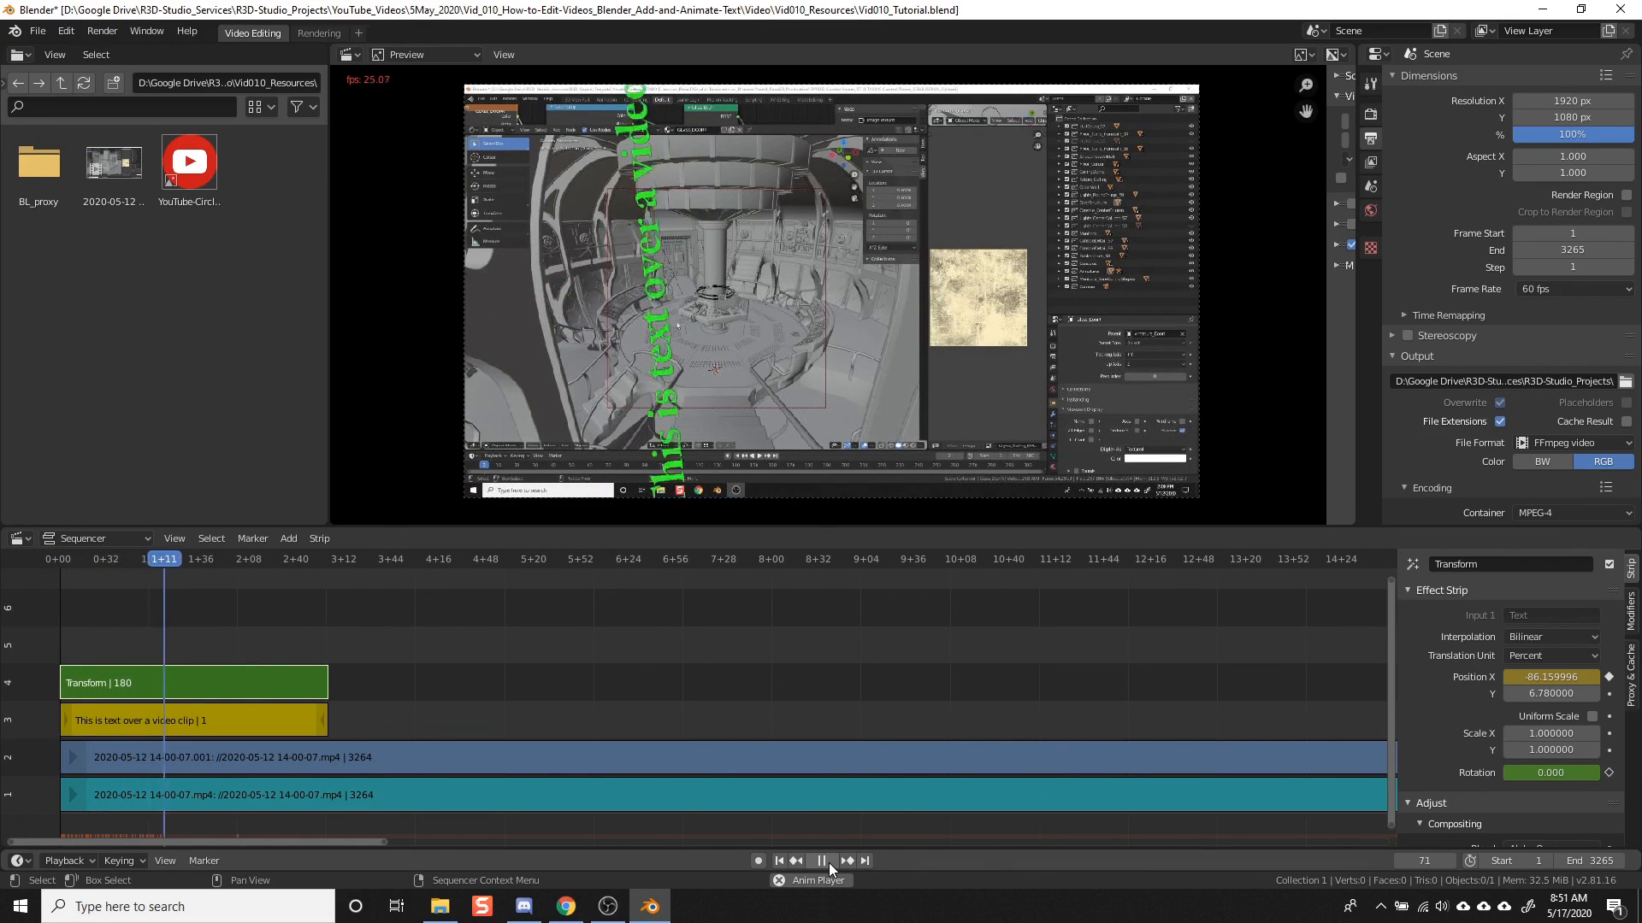
pyautogui.click(850, 860)
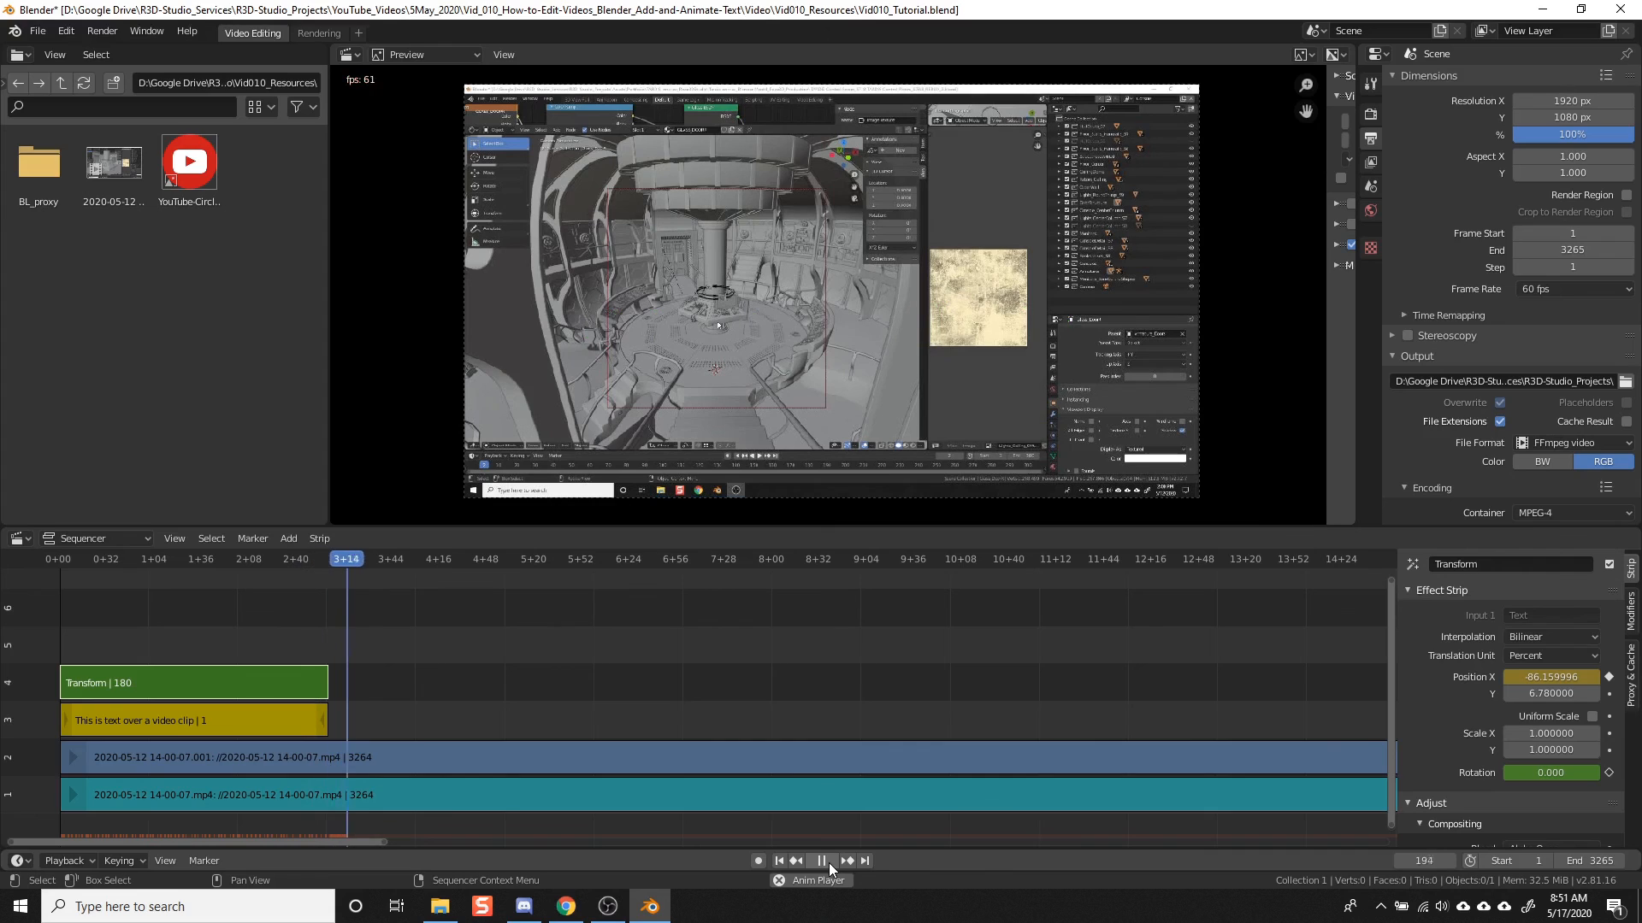
pyautogui.click(795, 860)
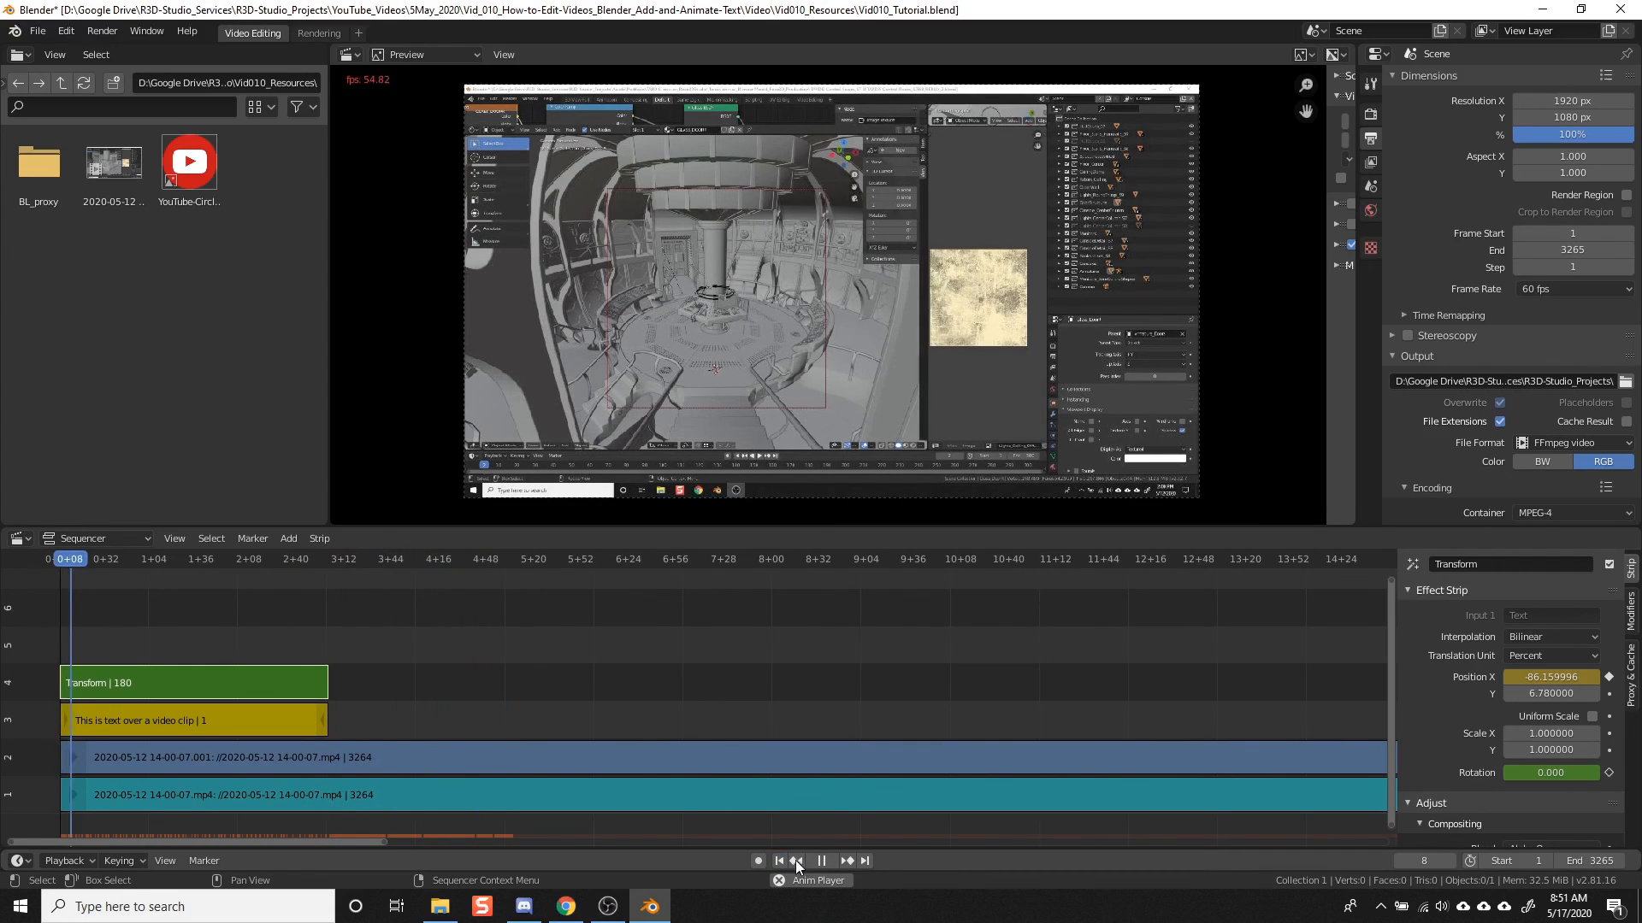
pyautogui.click(823, 860)
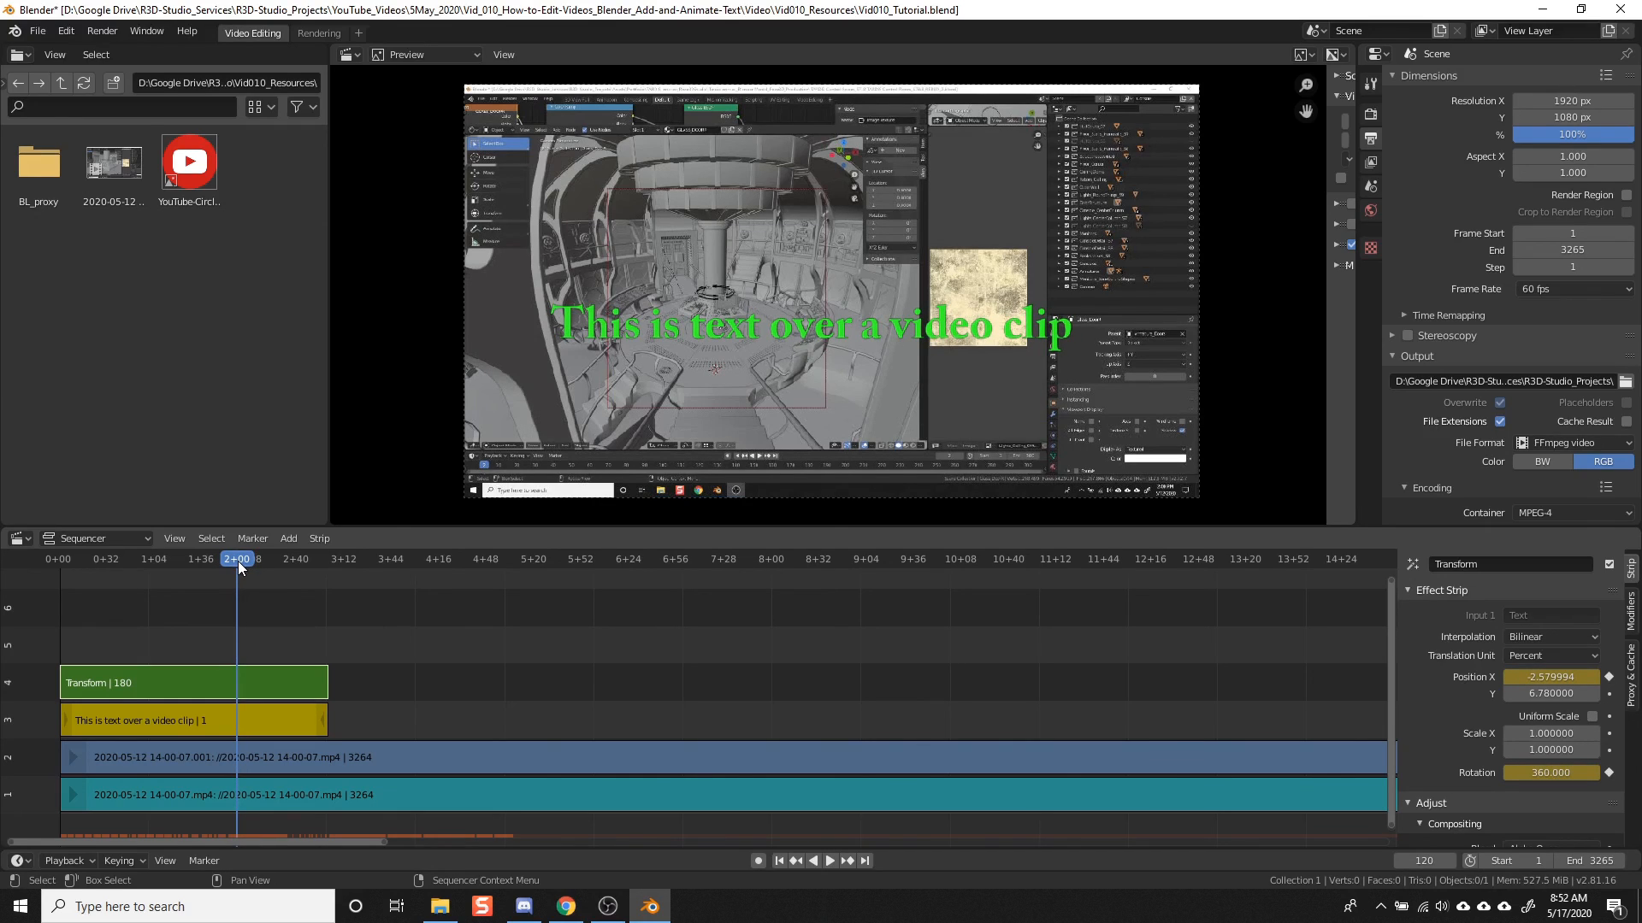
pyautogui.moveTo(691, 682)
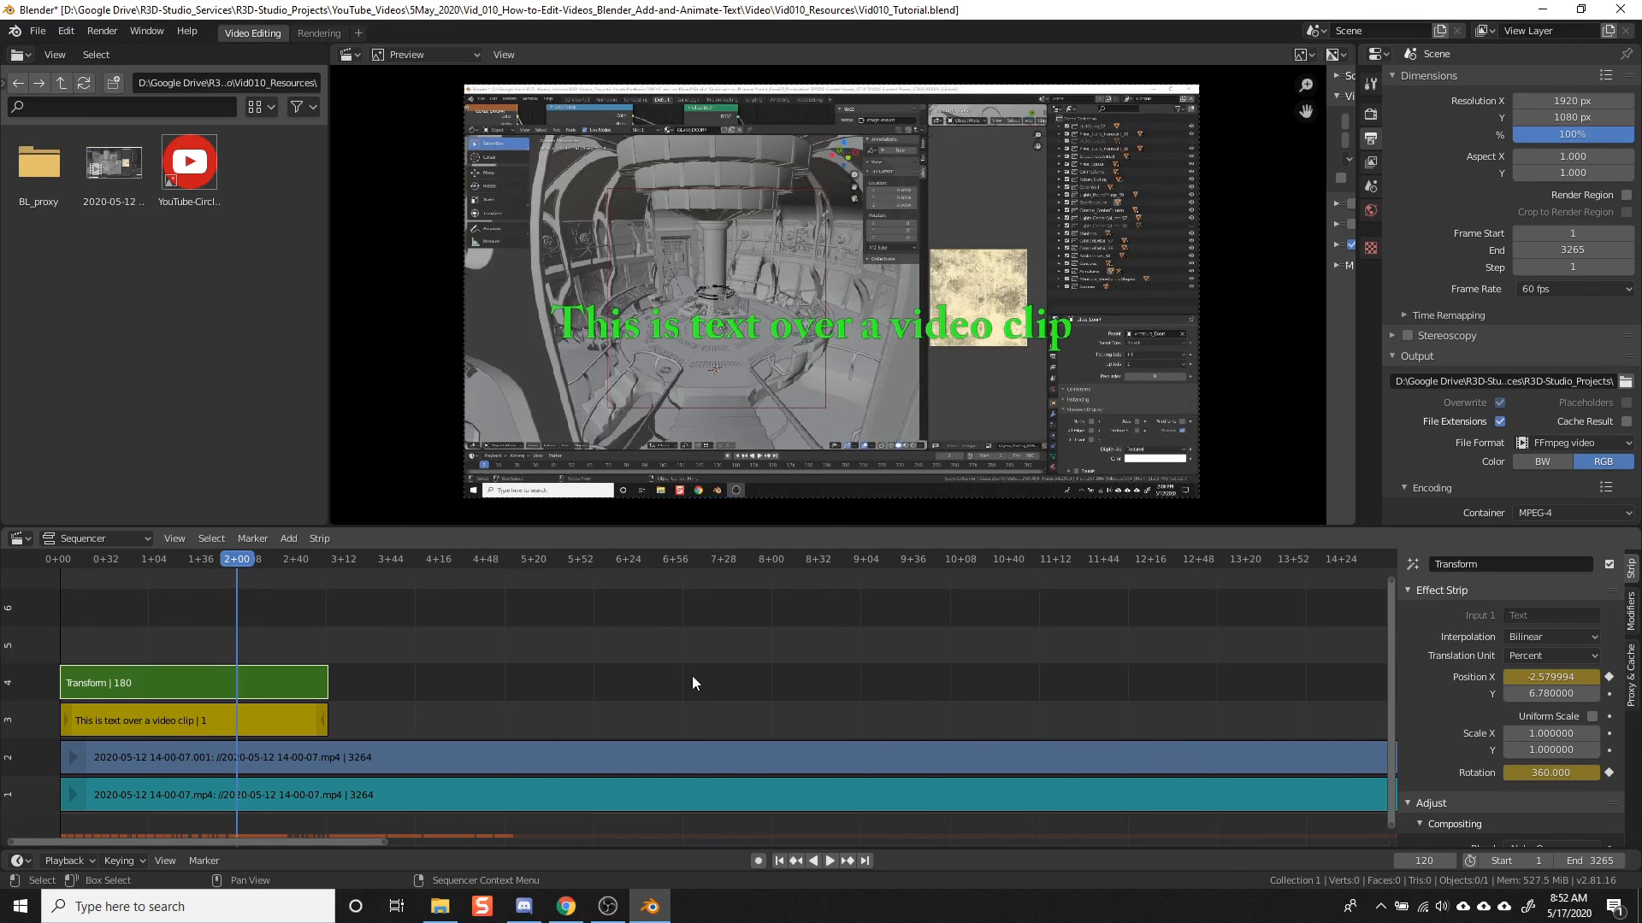
pyautogui.moveTo(1103, 741)
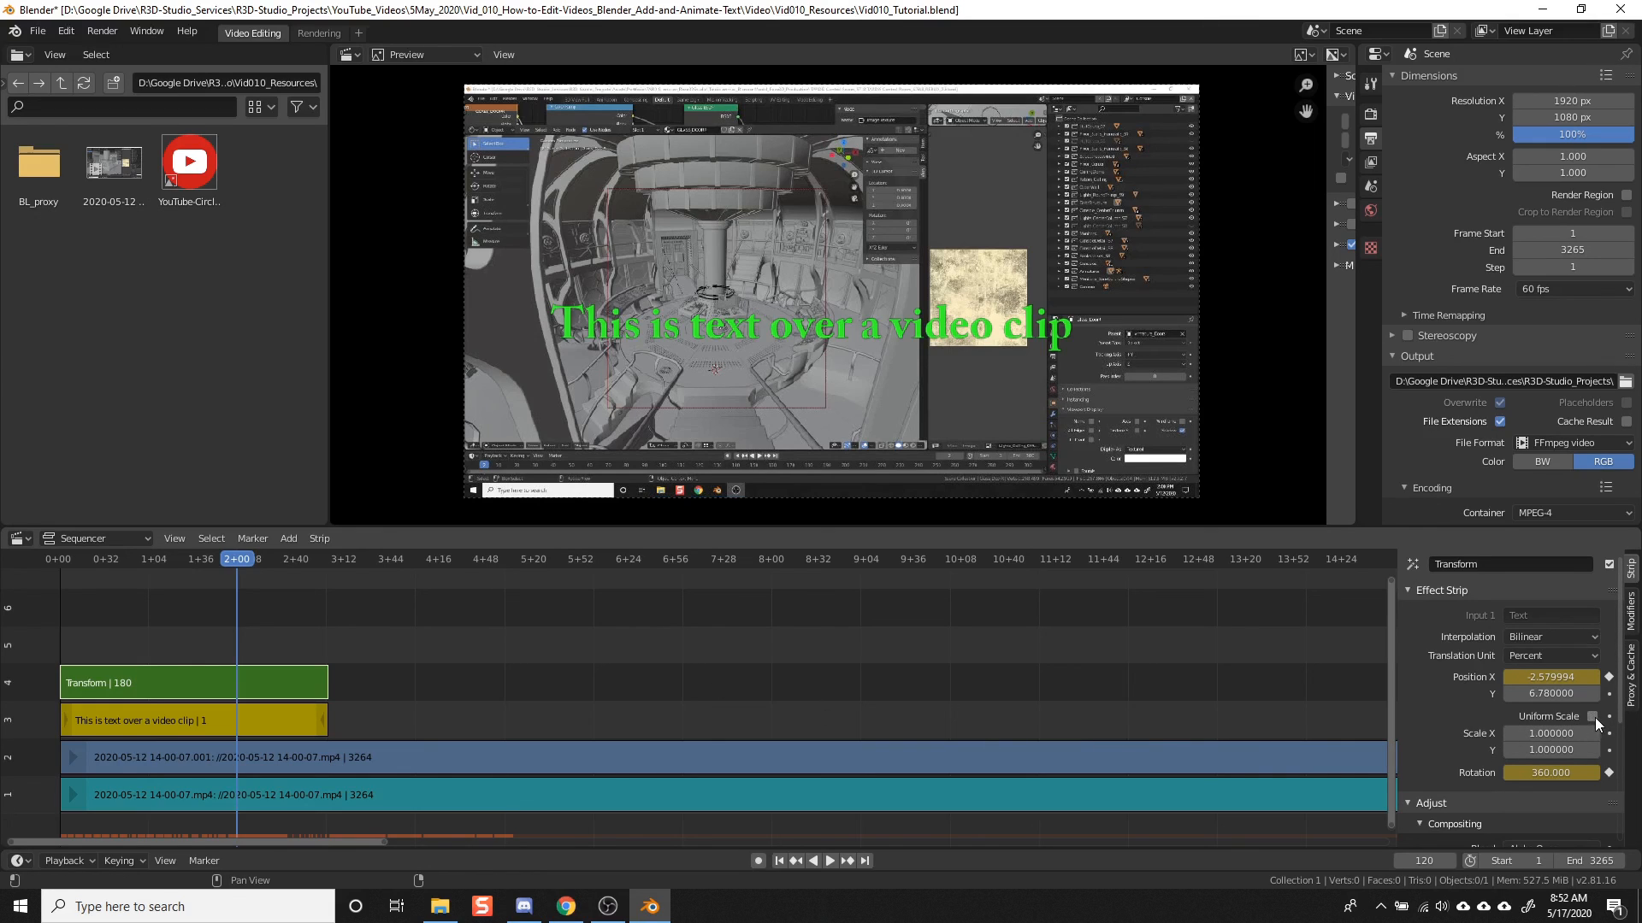
pyautogui.moveTo(1596, 716)
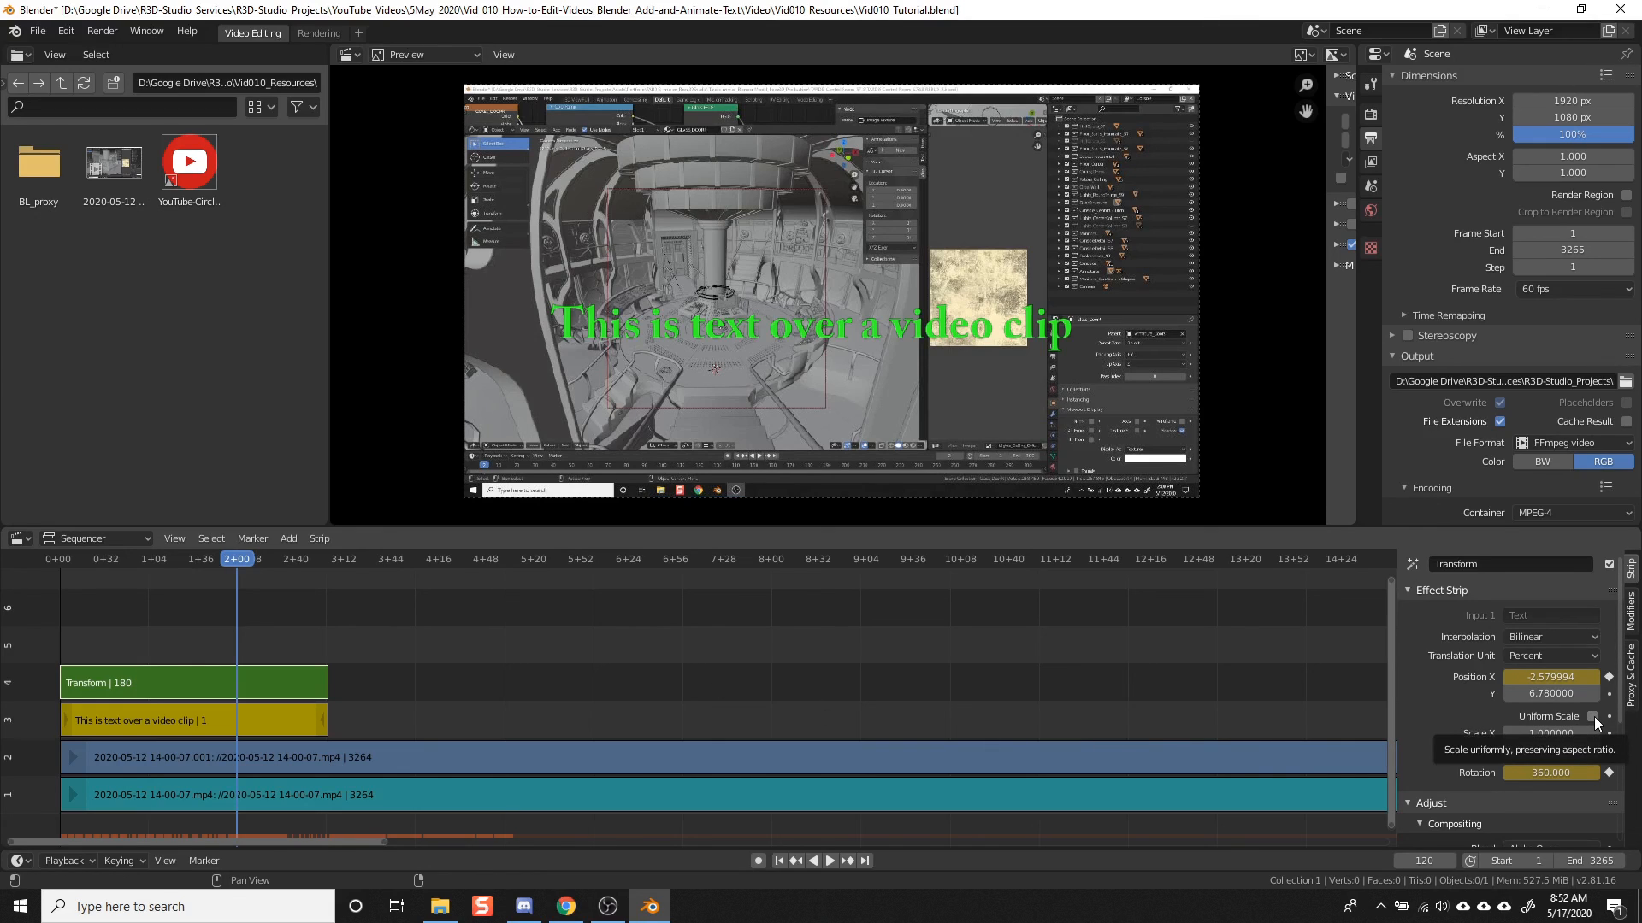
# Step: Enable Uniform Scale and keyframe the text's scale from 1.0 at frame 120 to 0 at frame 180
pyautogui.click(1590, 716)
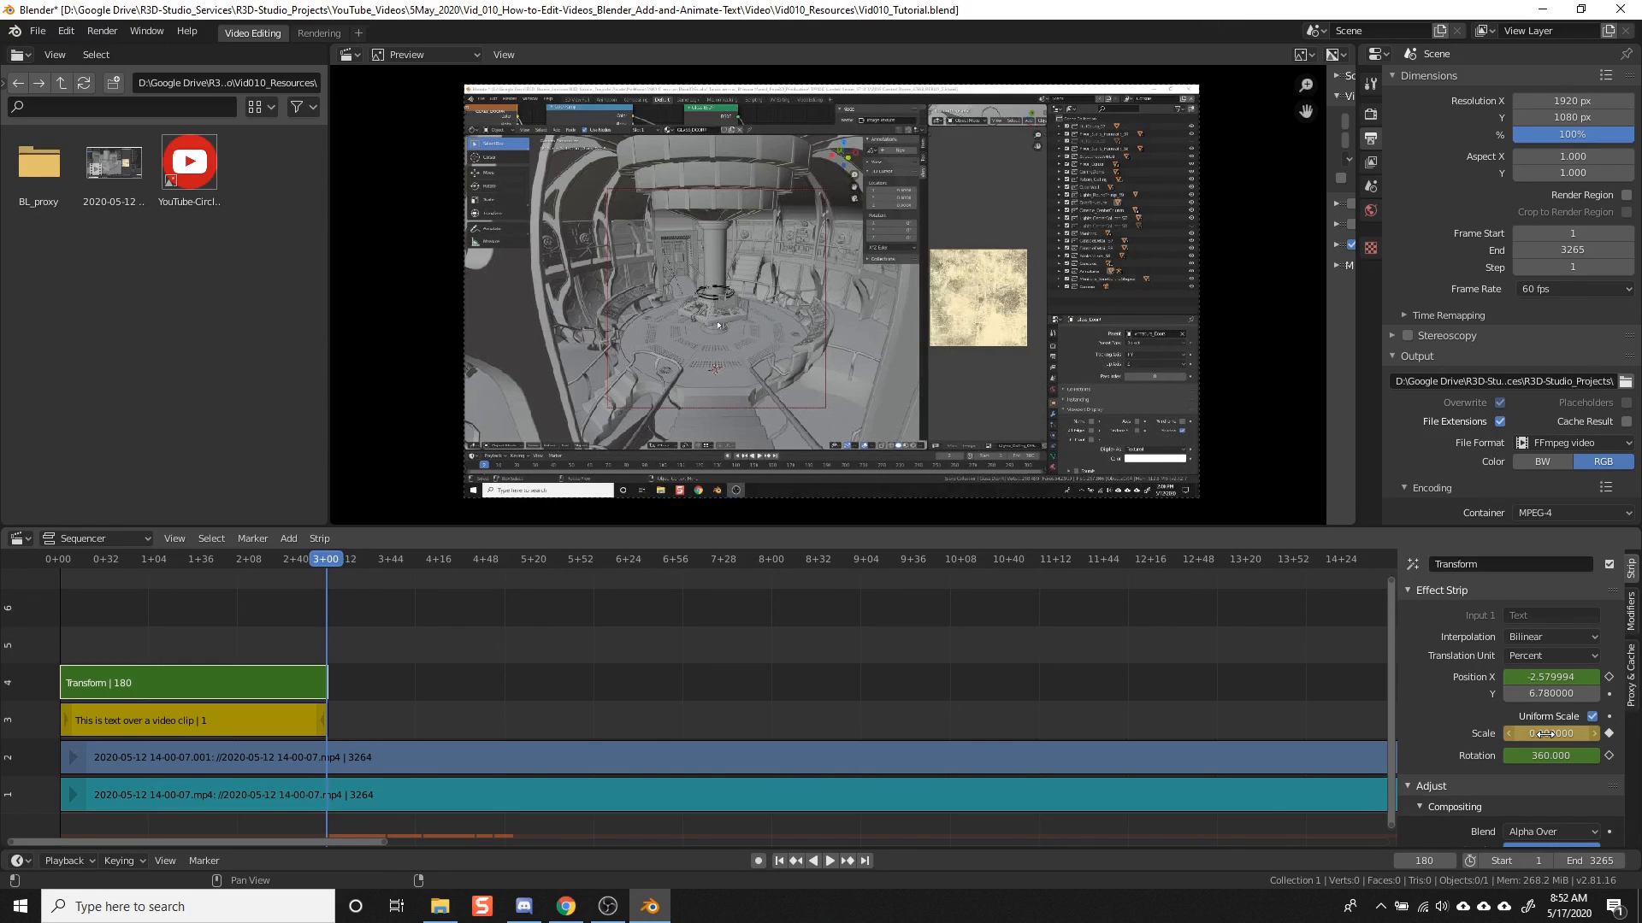
pyautogui.click(1551, 733)
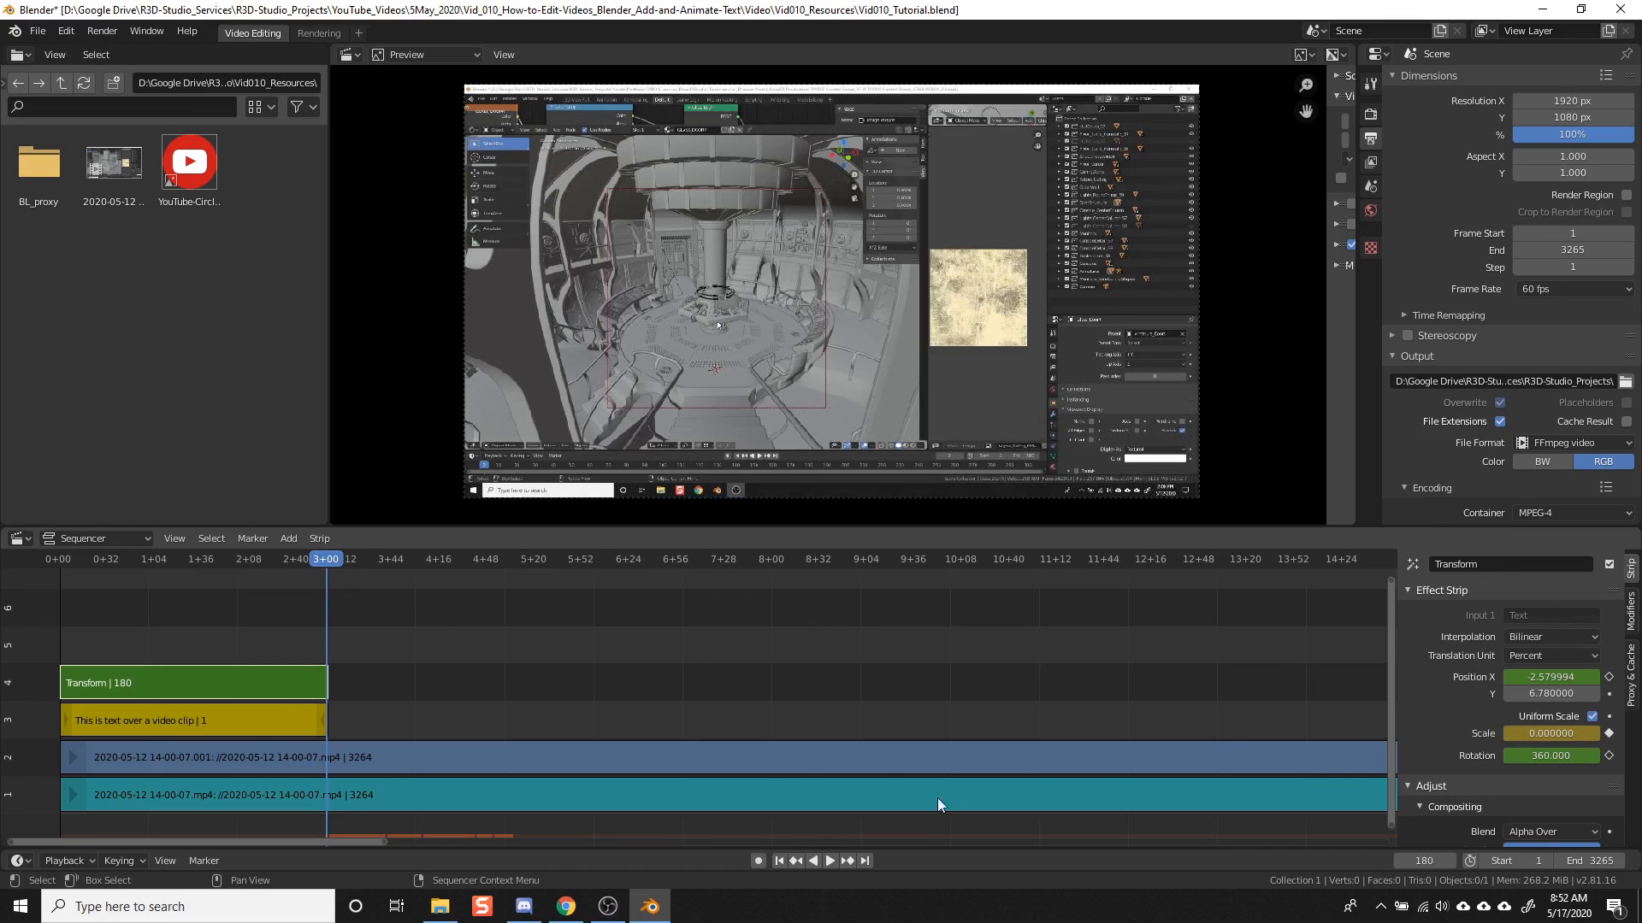
pyautogui.moveTo(780, 860)
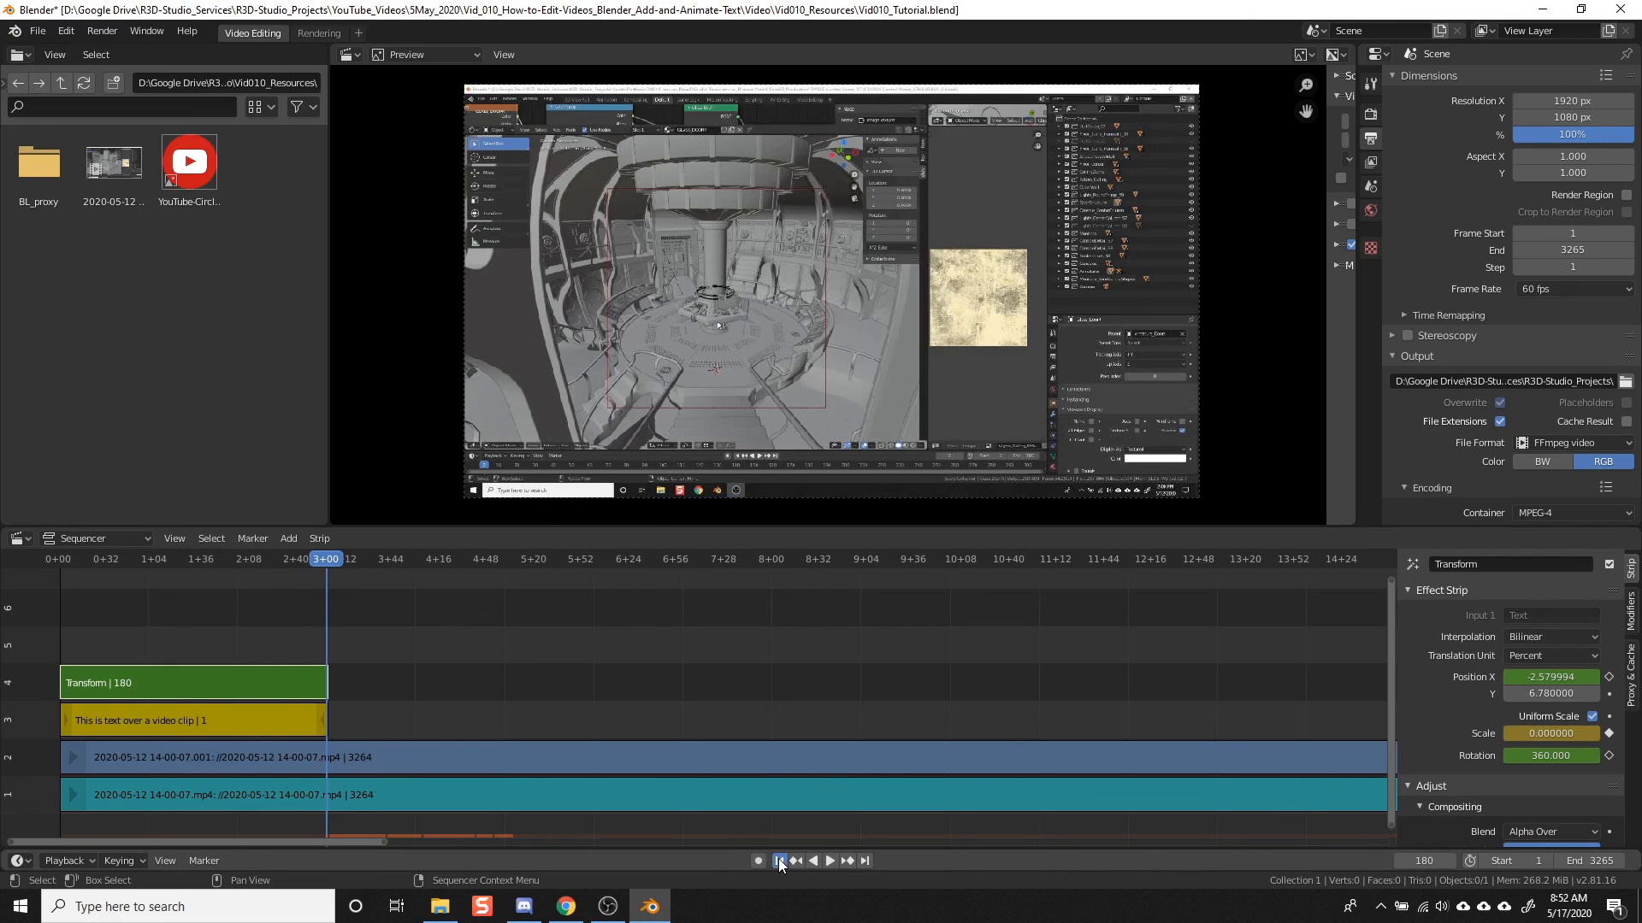
# Step: Play the full slide, spin and shrink animation from the start, then rewind to frame 1
pyautogui.click(830, 860)
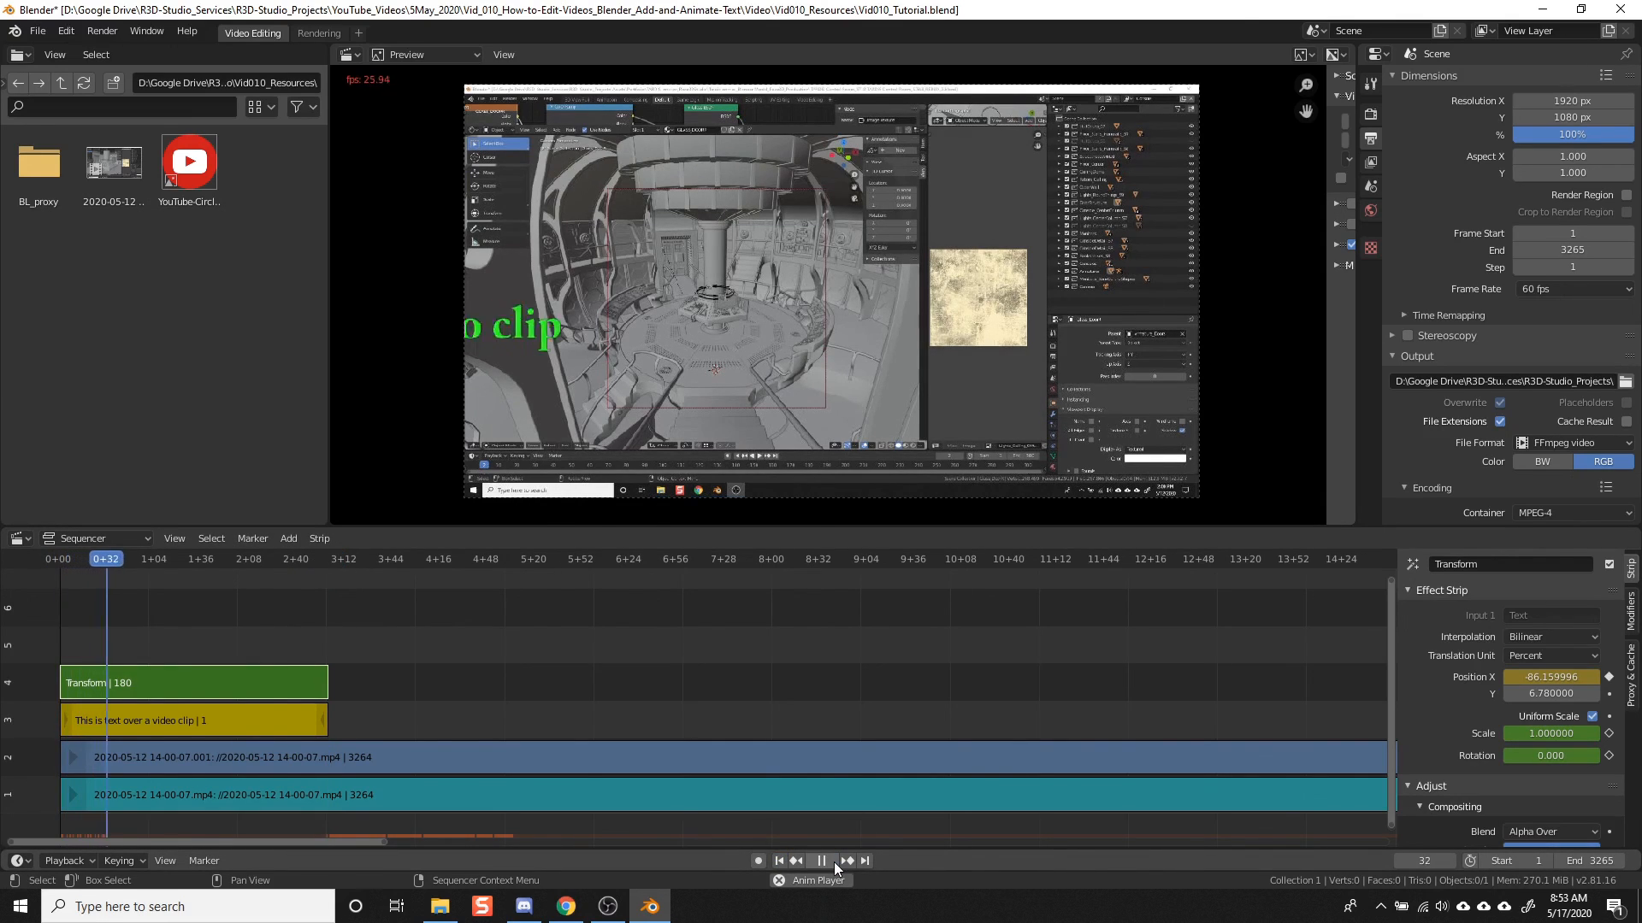
pyautogui.click(820, 861)
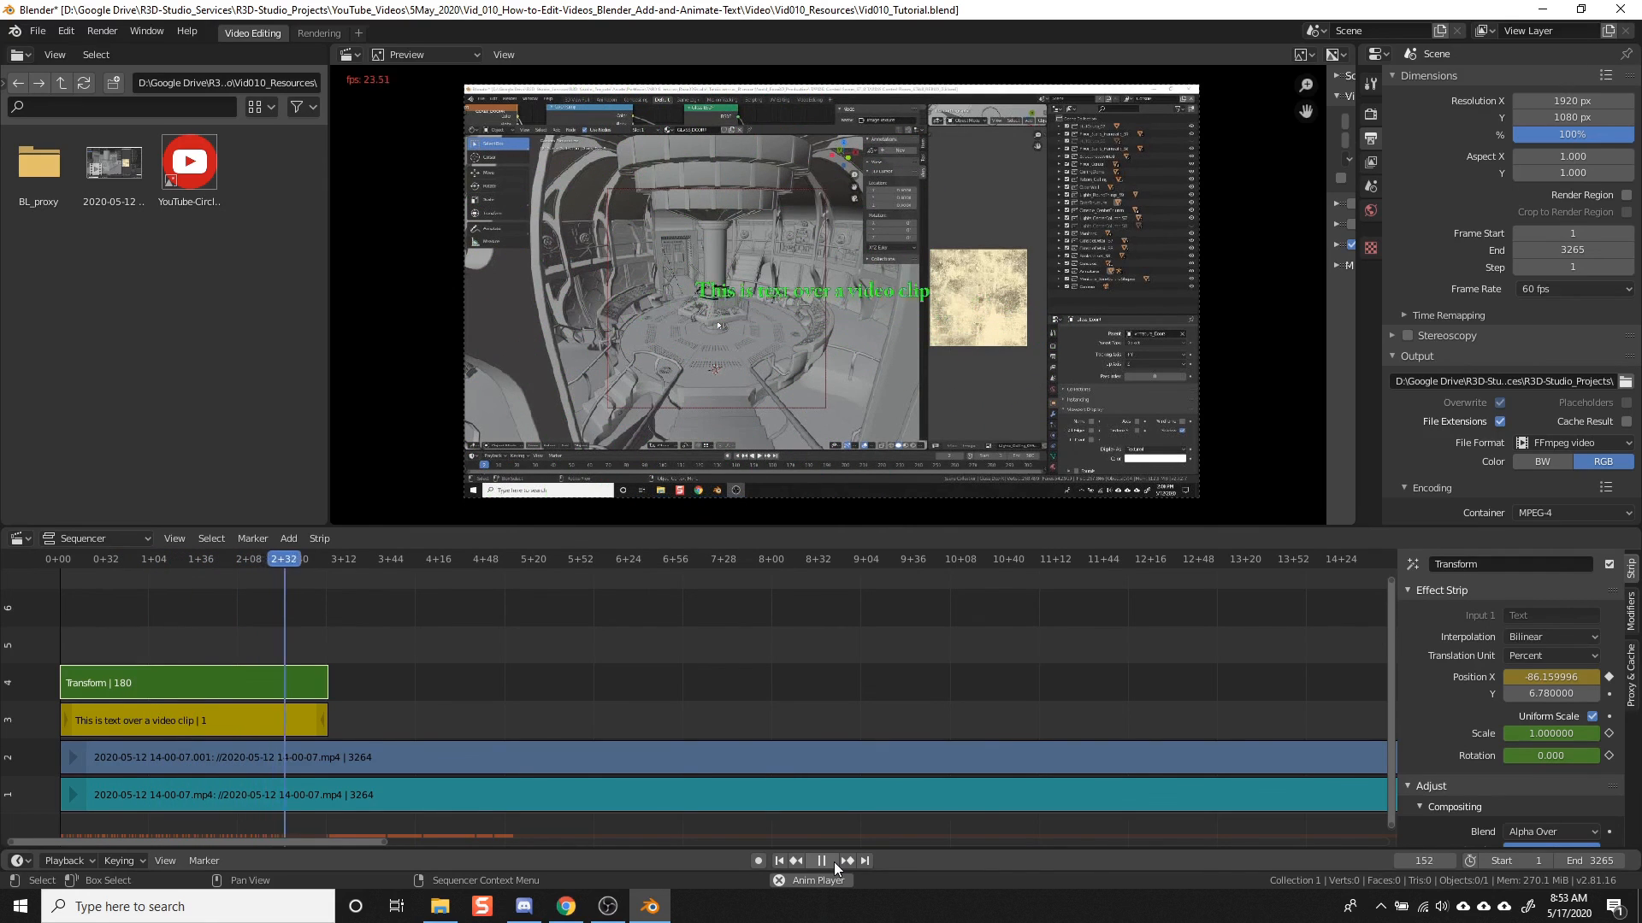
pyautogui.click(821, 860)
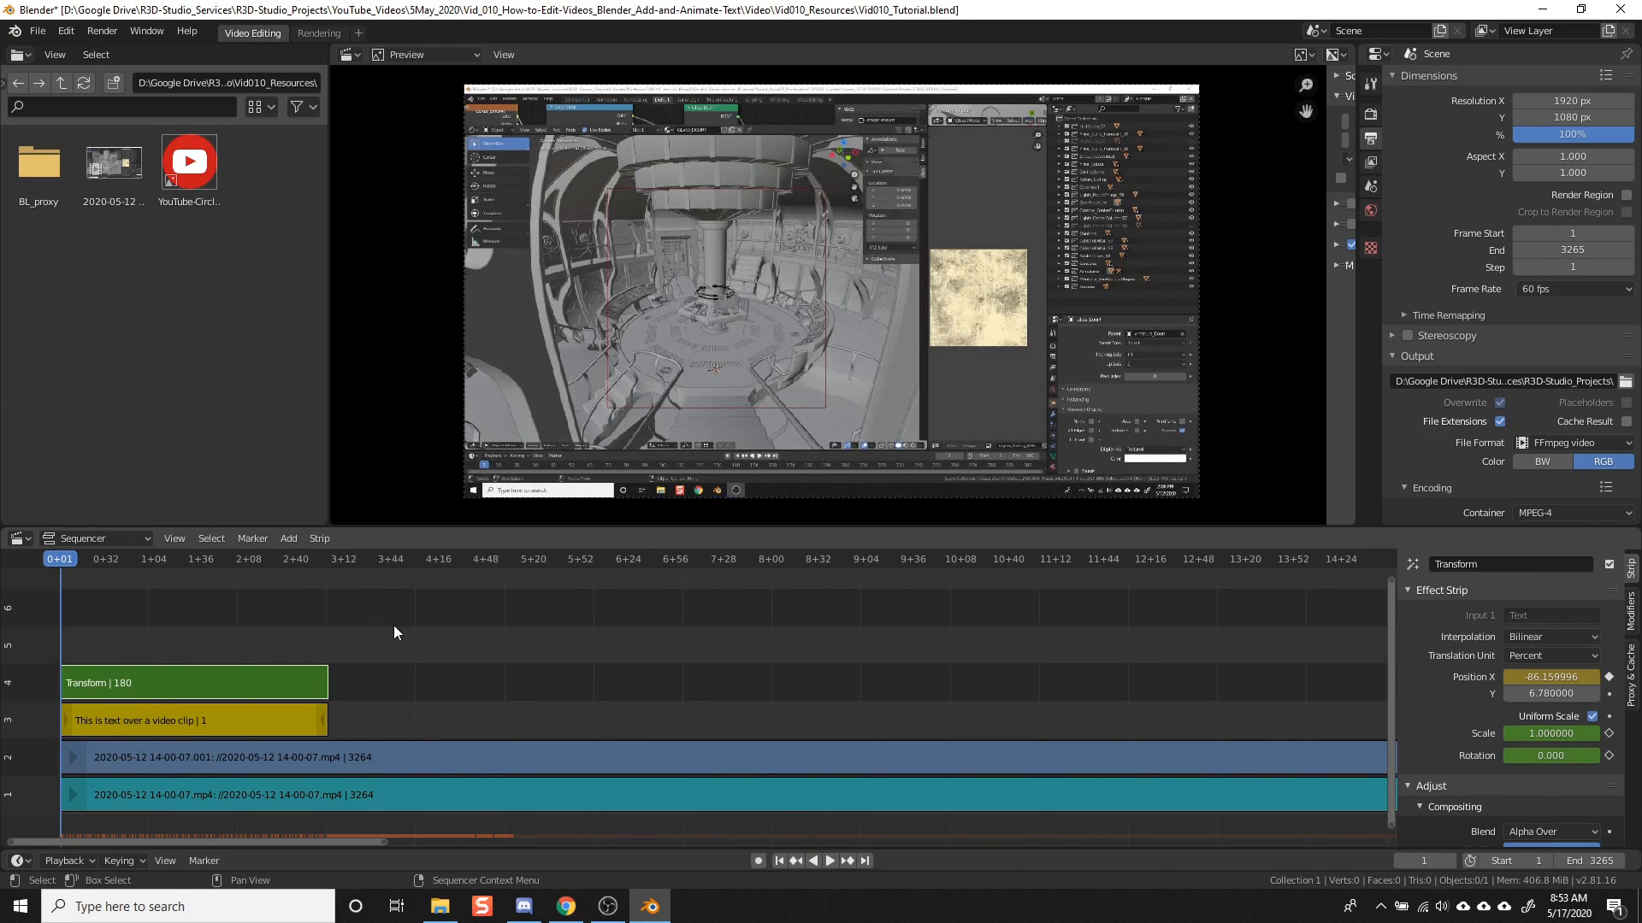
pyautogui.moveTo(733, 717)
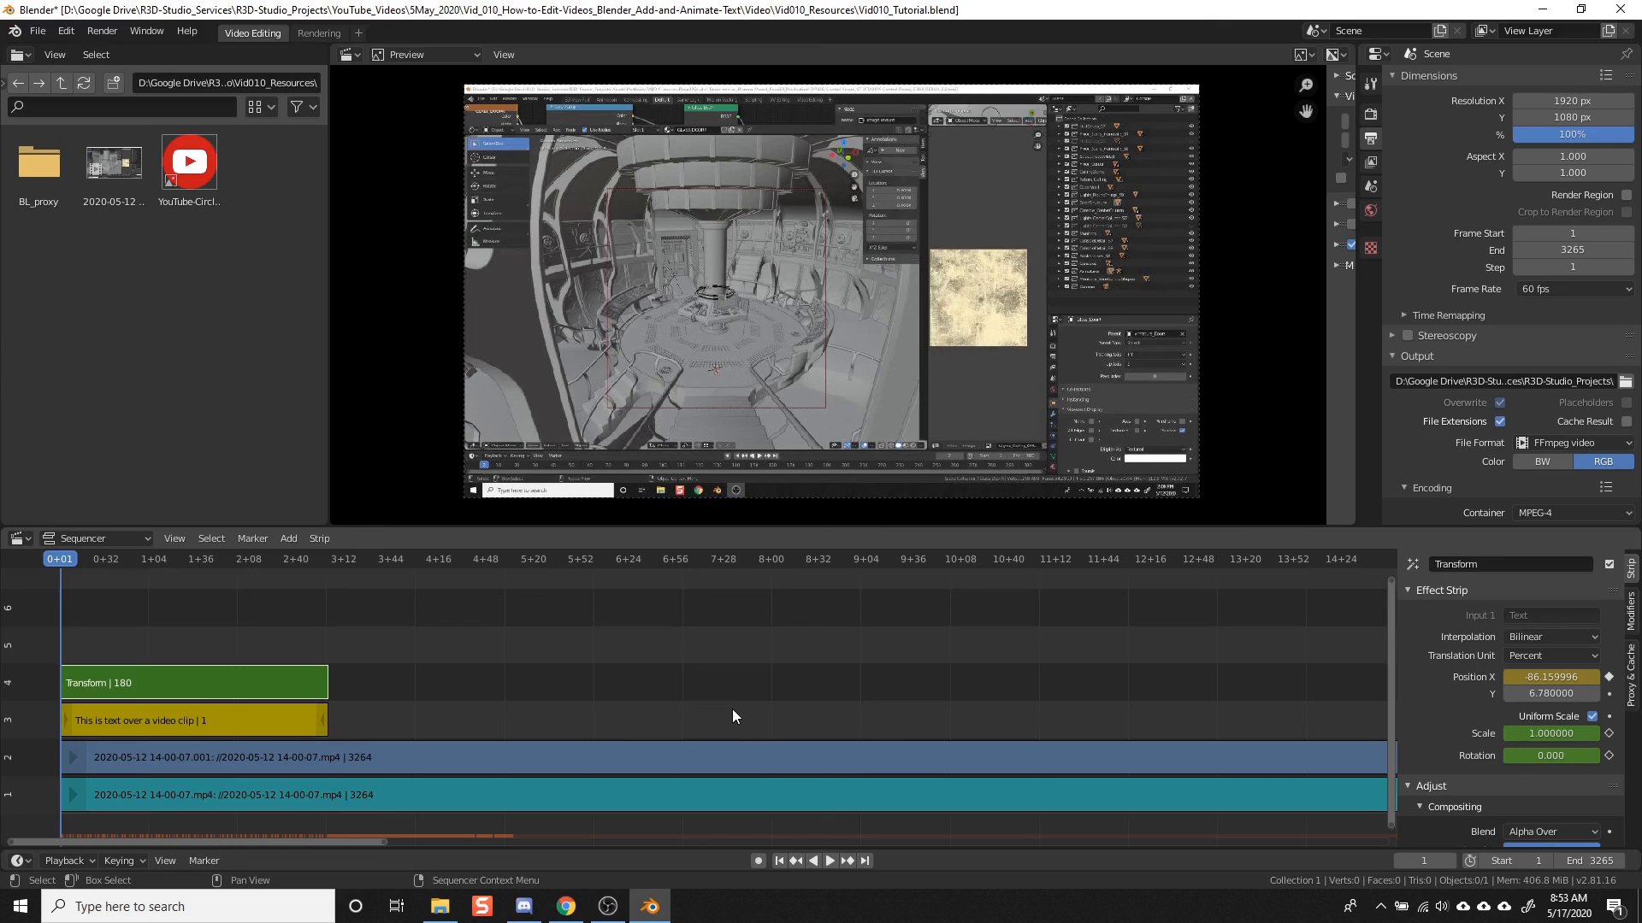
pyautogui.moveTo(1345, 693)
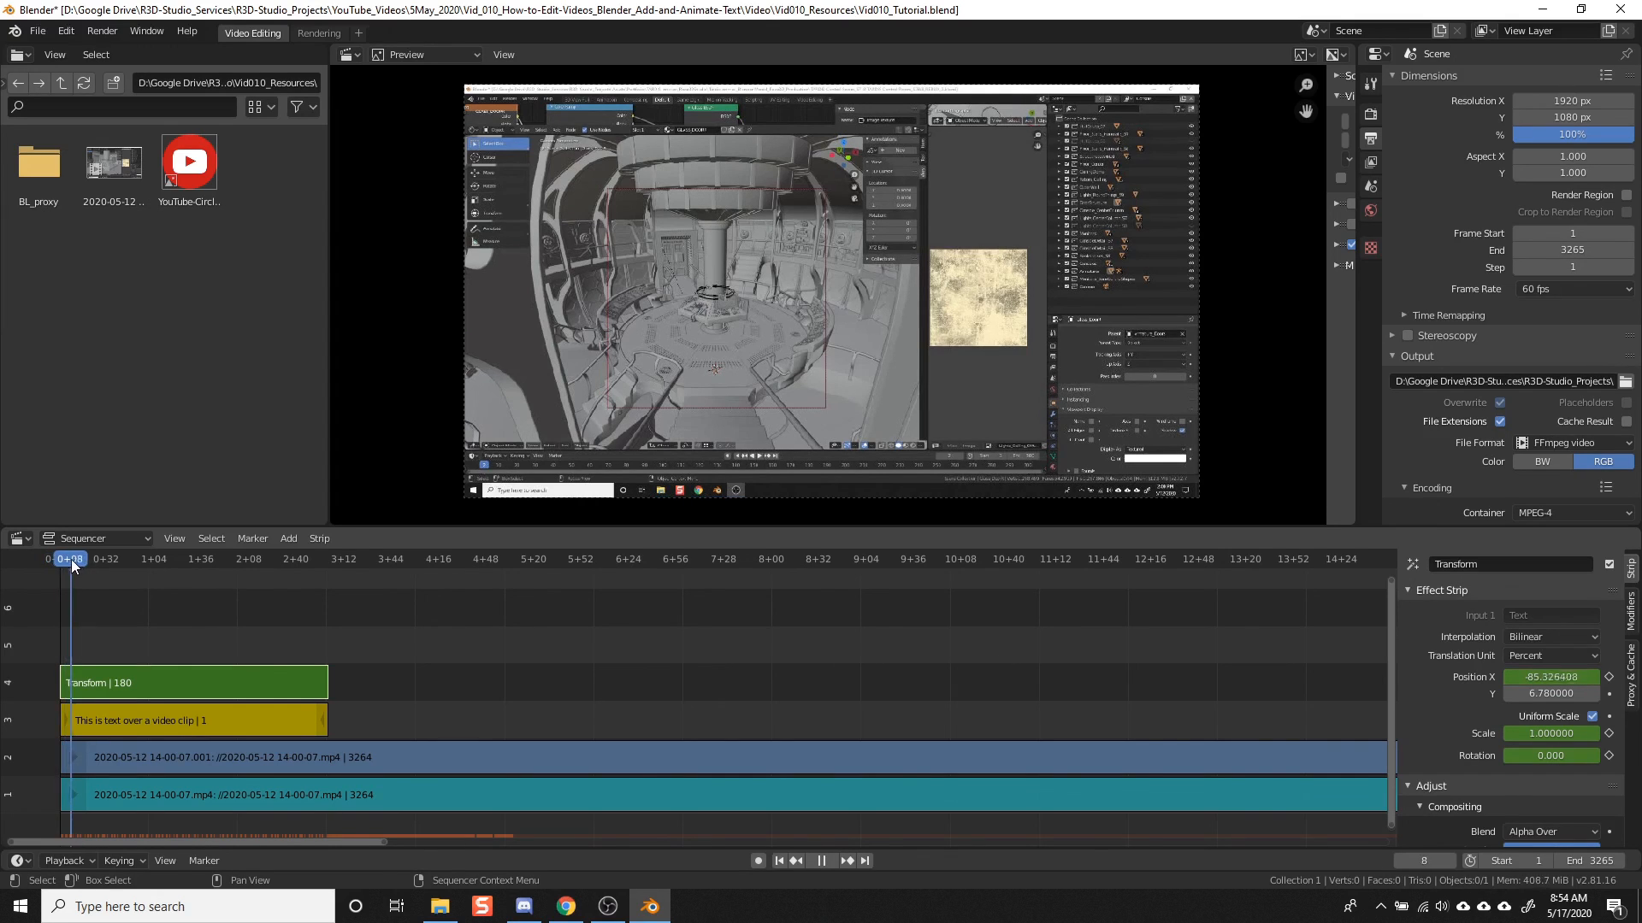
# Step: Scrub through the slide-in and spin, then drag the playhead back to frame 120
pyautogui.click(133, 557)
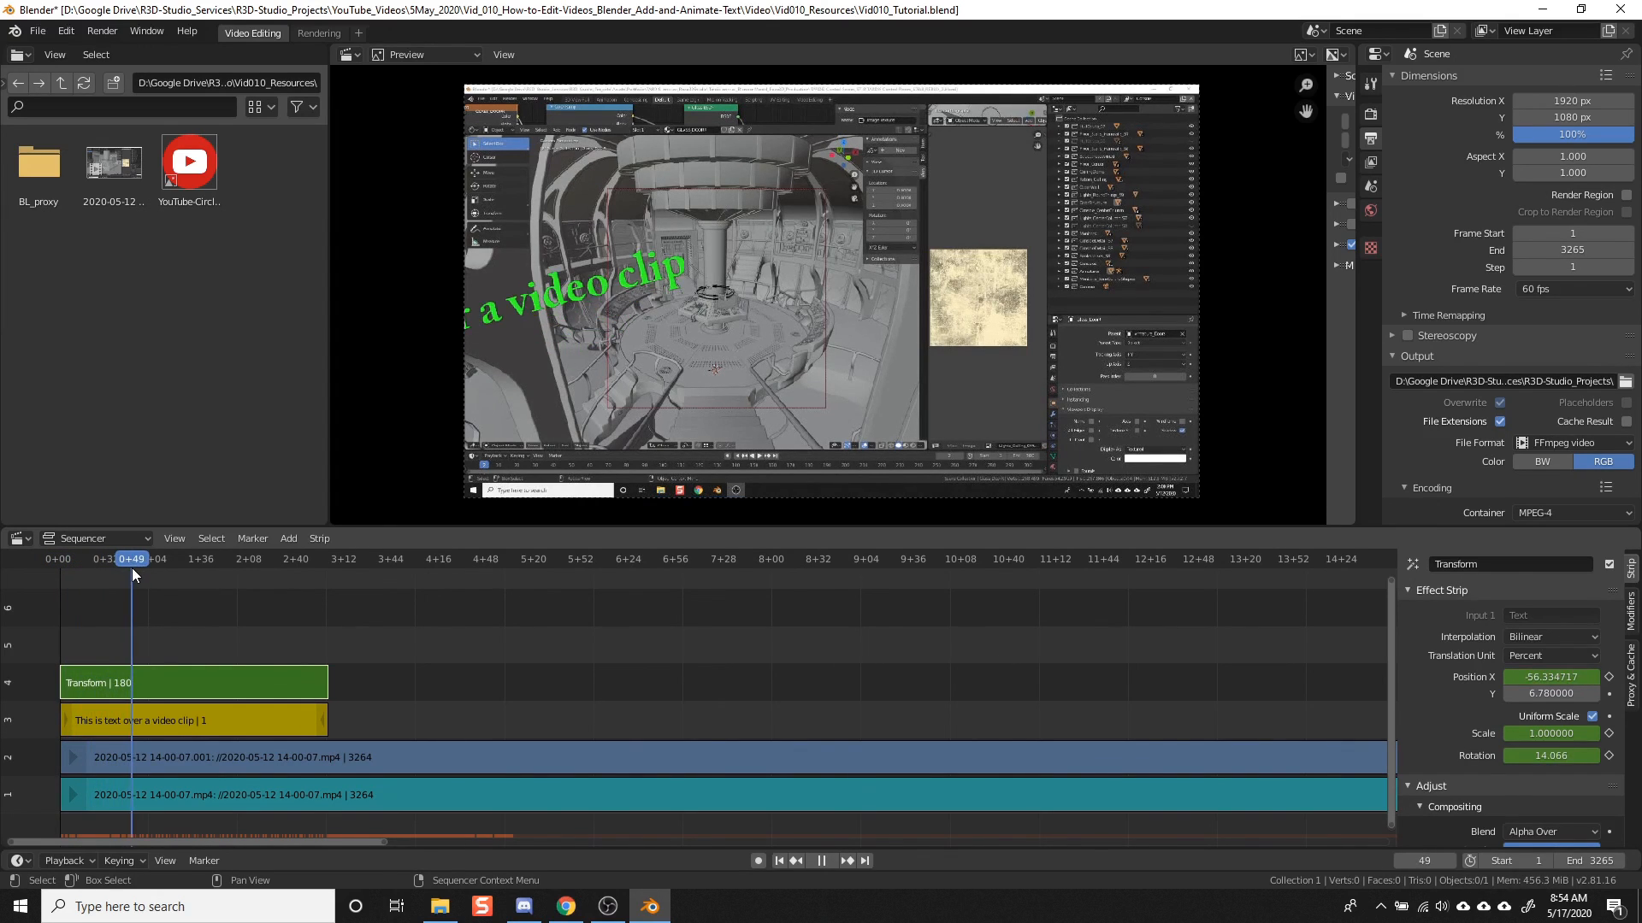
pyautogui.click(220, 557)
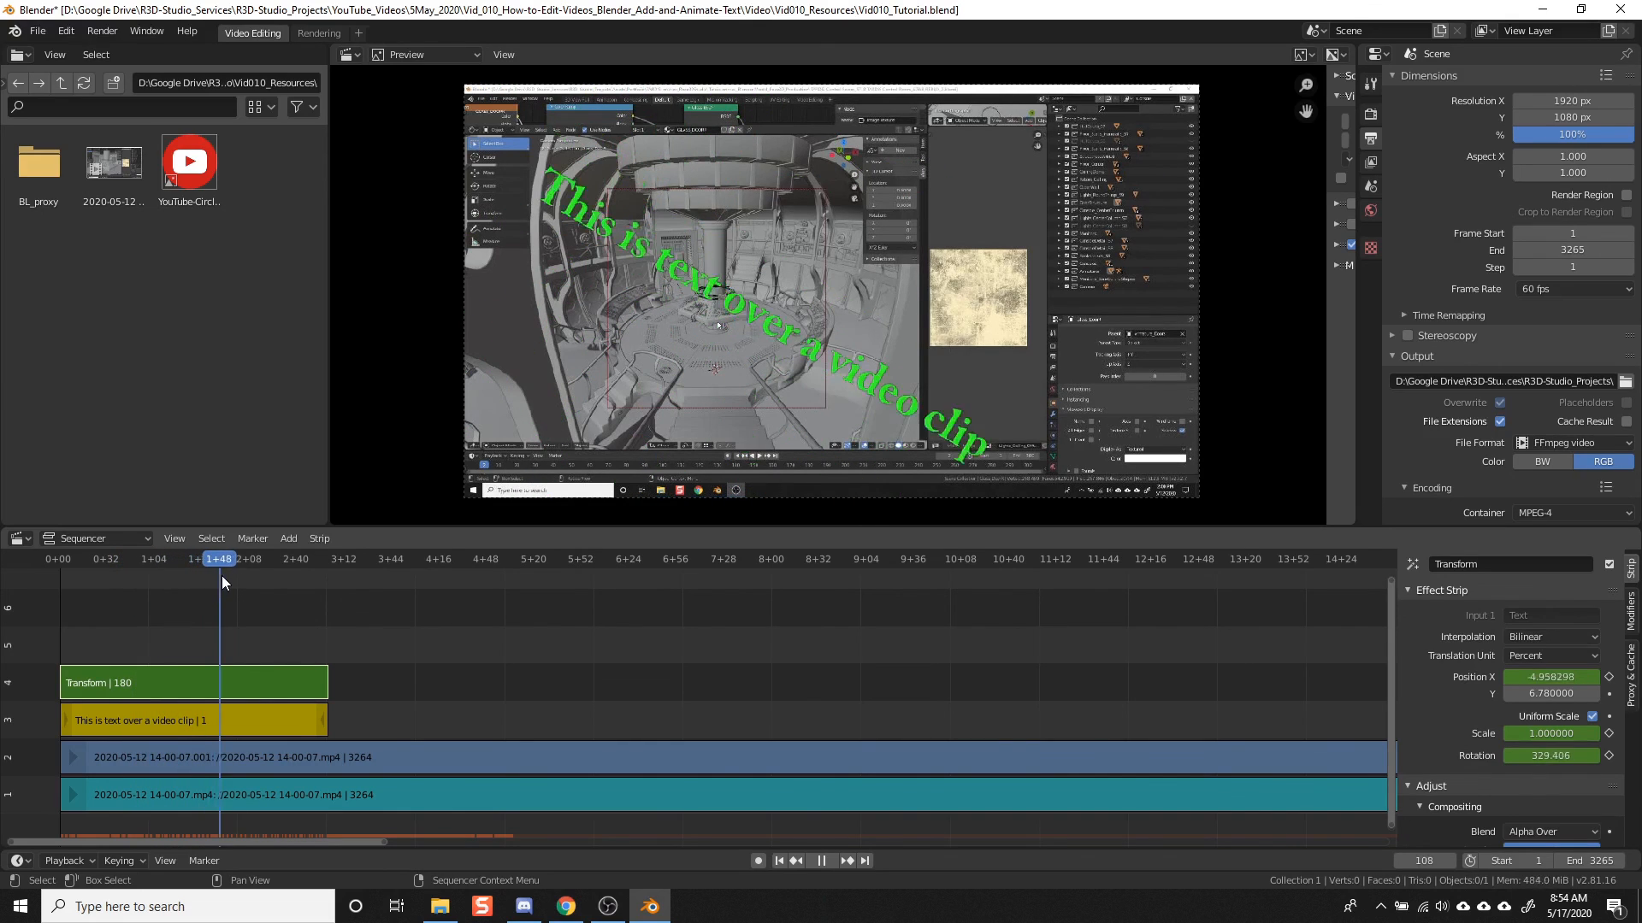
pyautogui.click(244, 558)
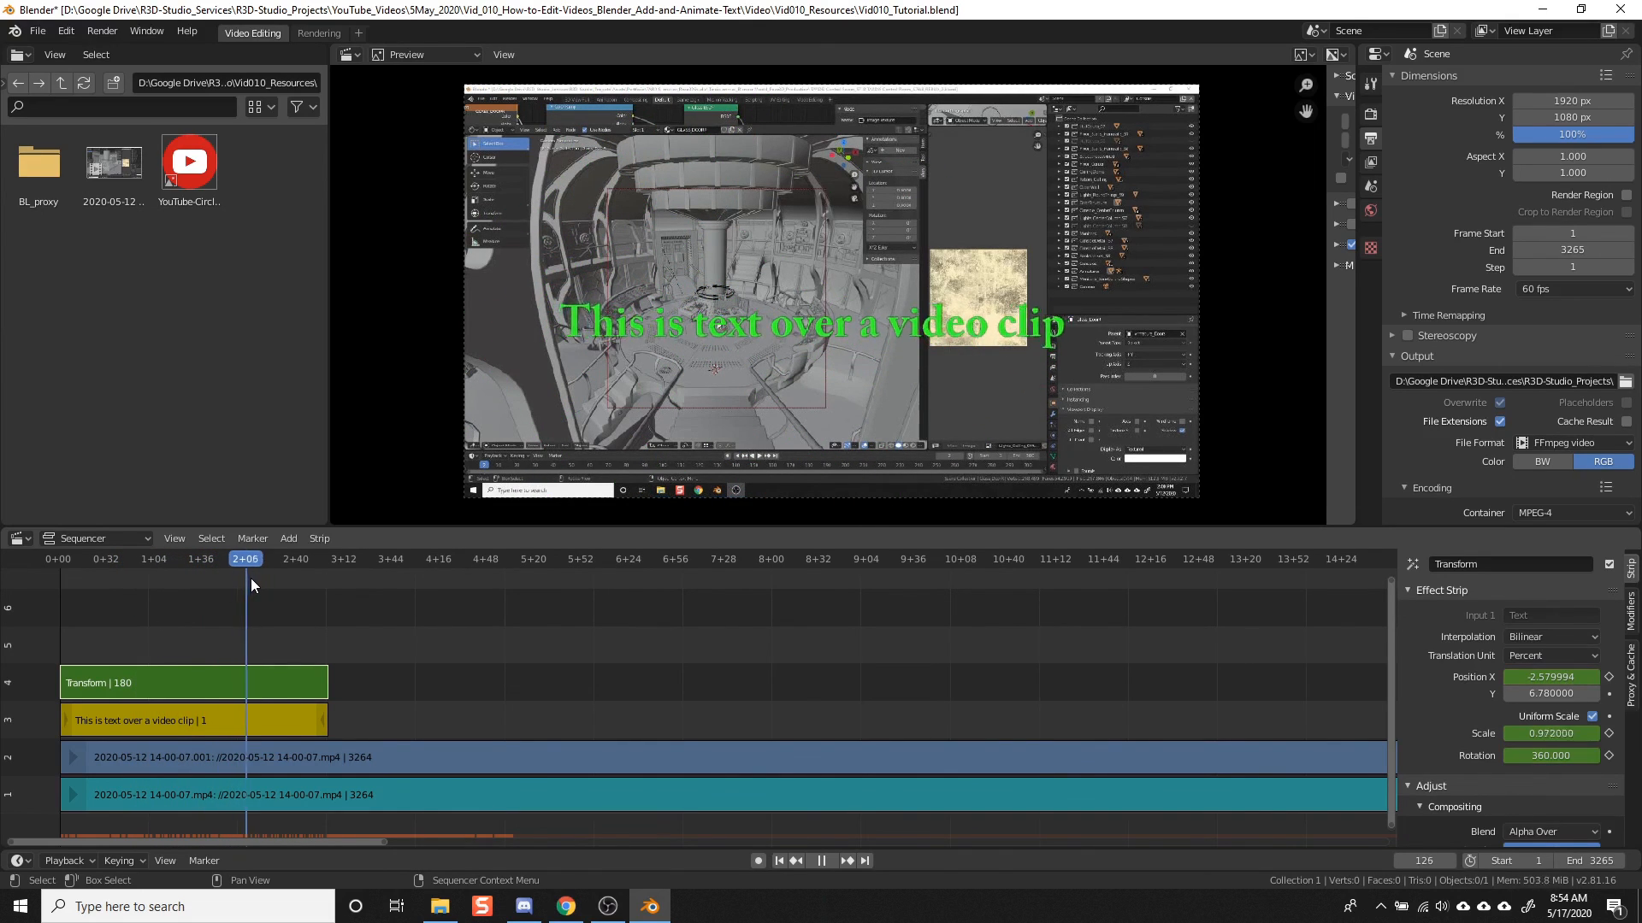
pyautogui.moveTo(244, 558); pyautogui.dragTo(240, 557)
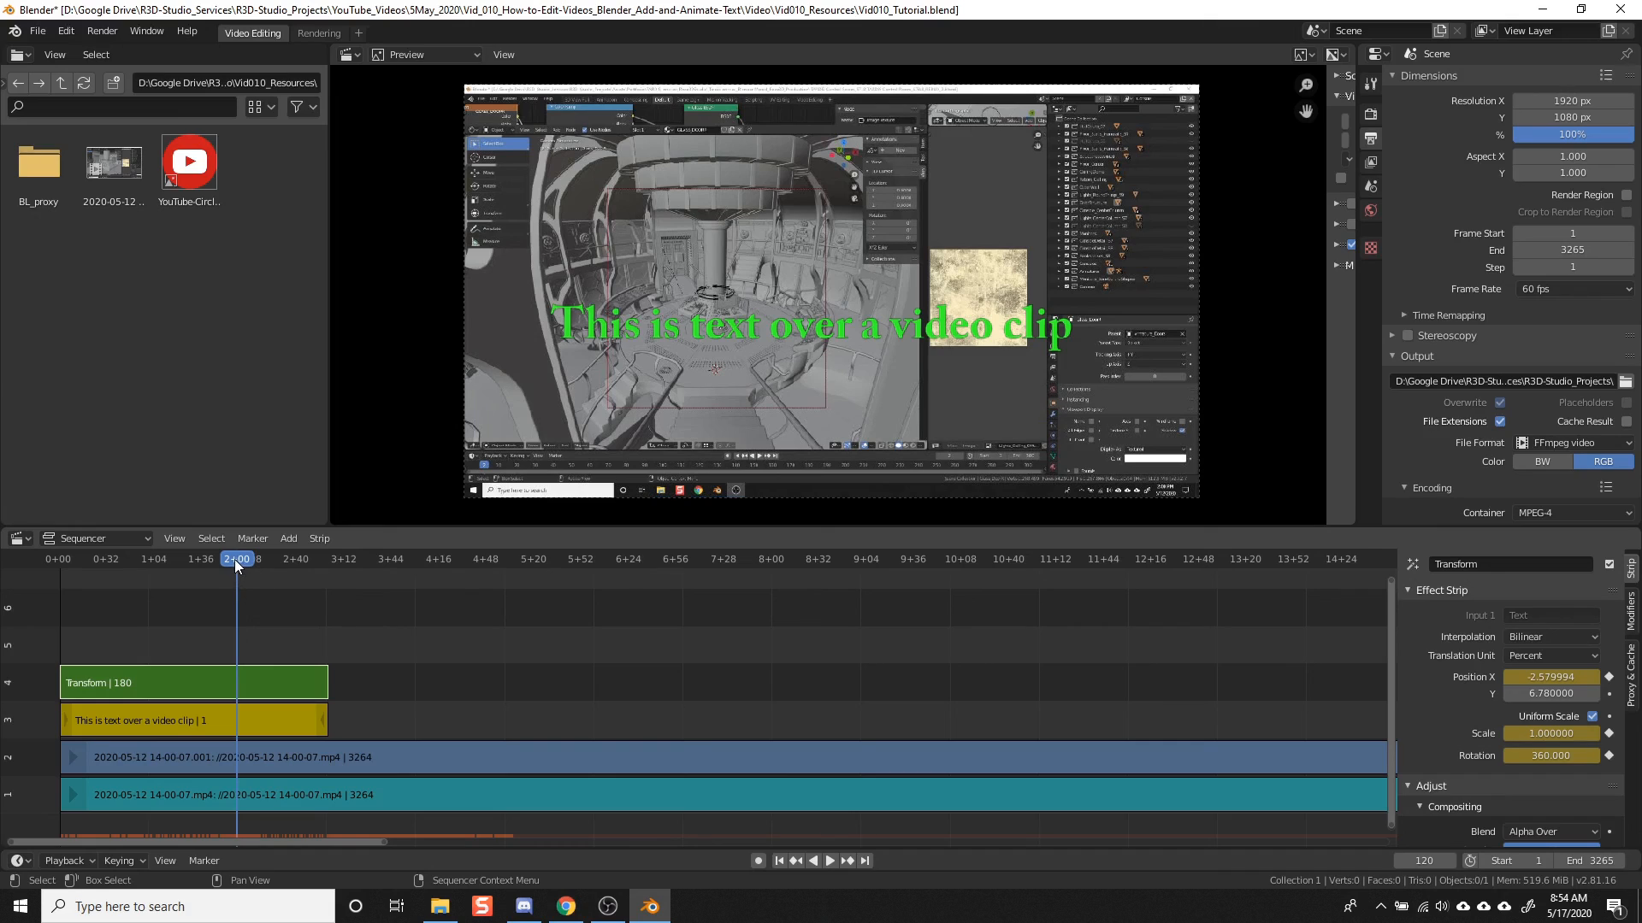
pyautogui.moveTo(701, 674)
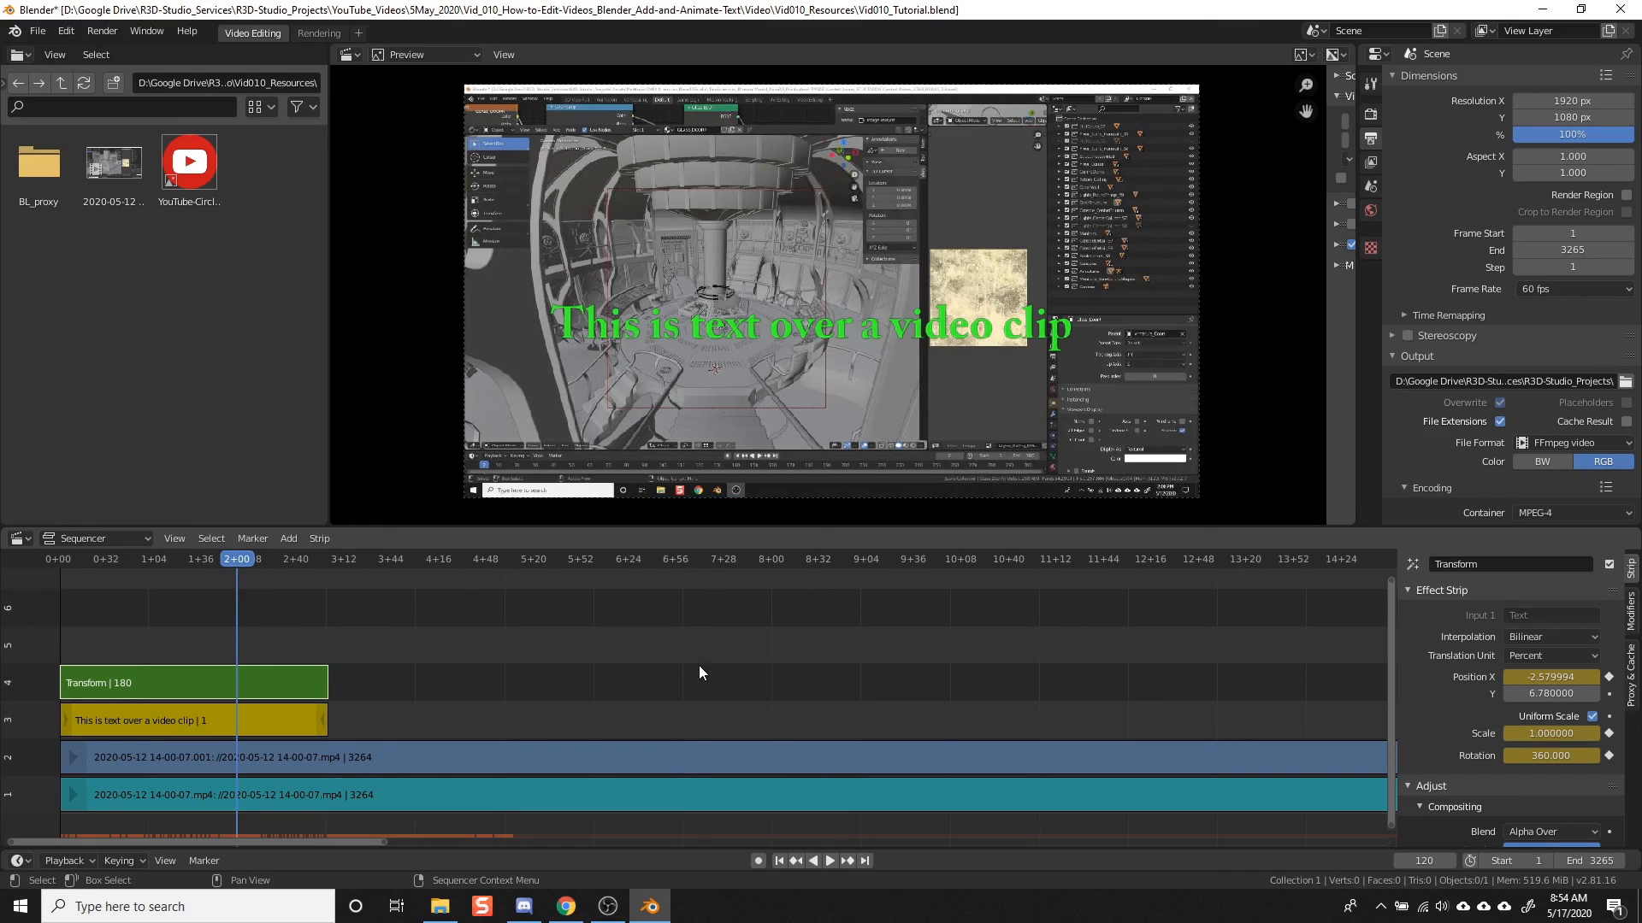
pyautogui.moveTo(1549, 677)
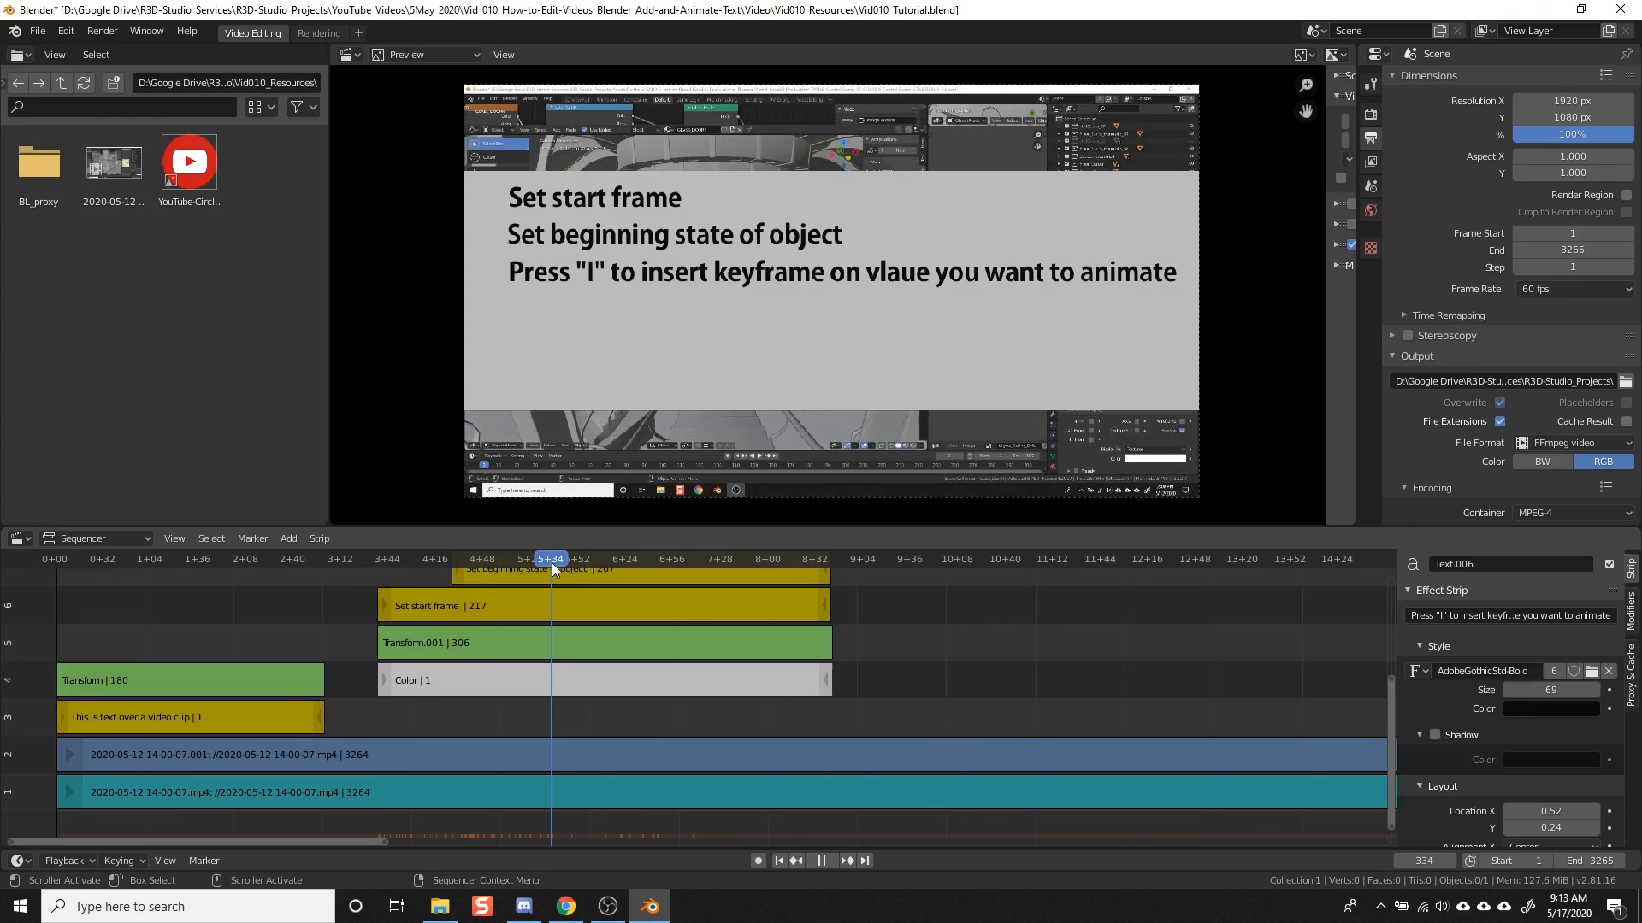
# Step: Advance through the summary text strips until all six keyframing steps show over the clip
pyautogui.click(556, 557)
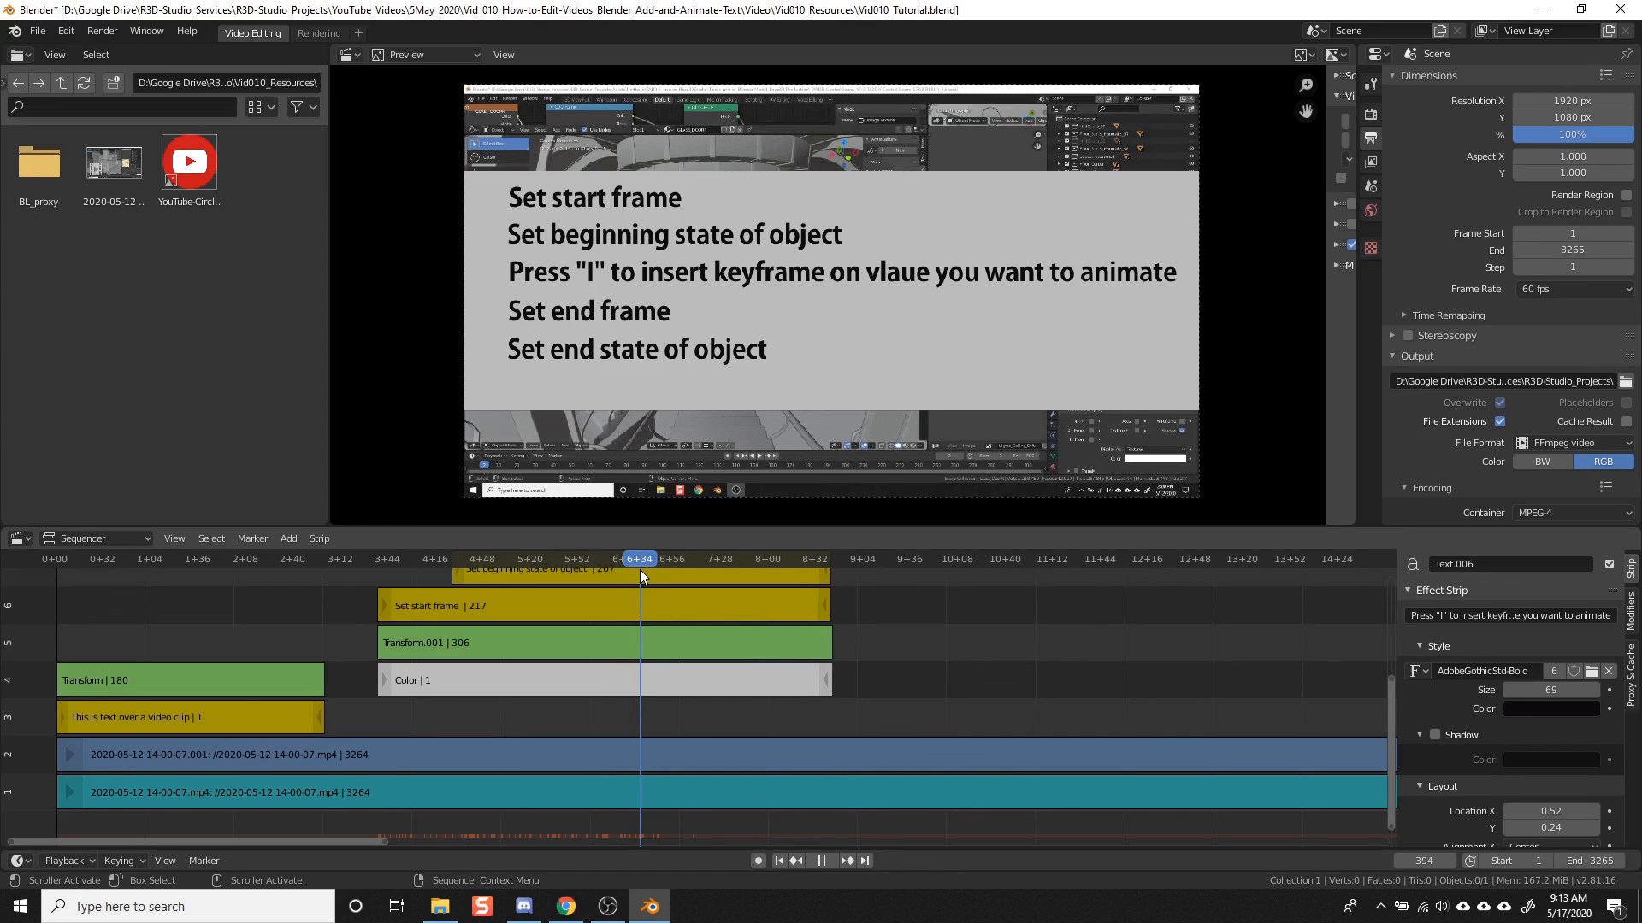
pyautogui.click(691, 558)
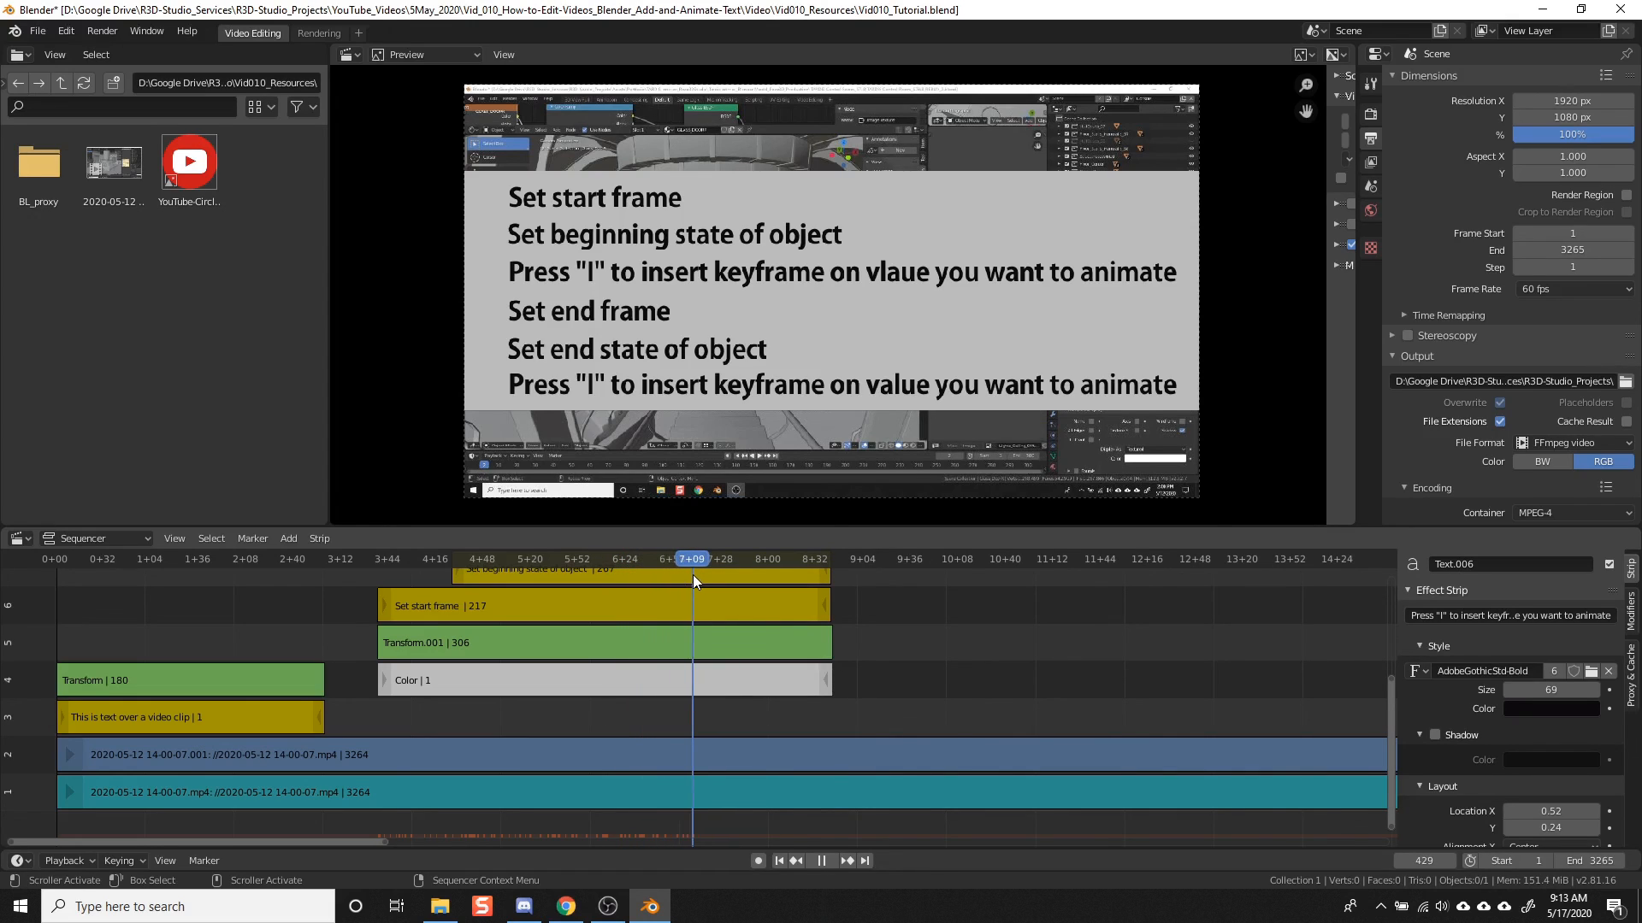
pyautogui.click(822, 860)
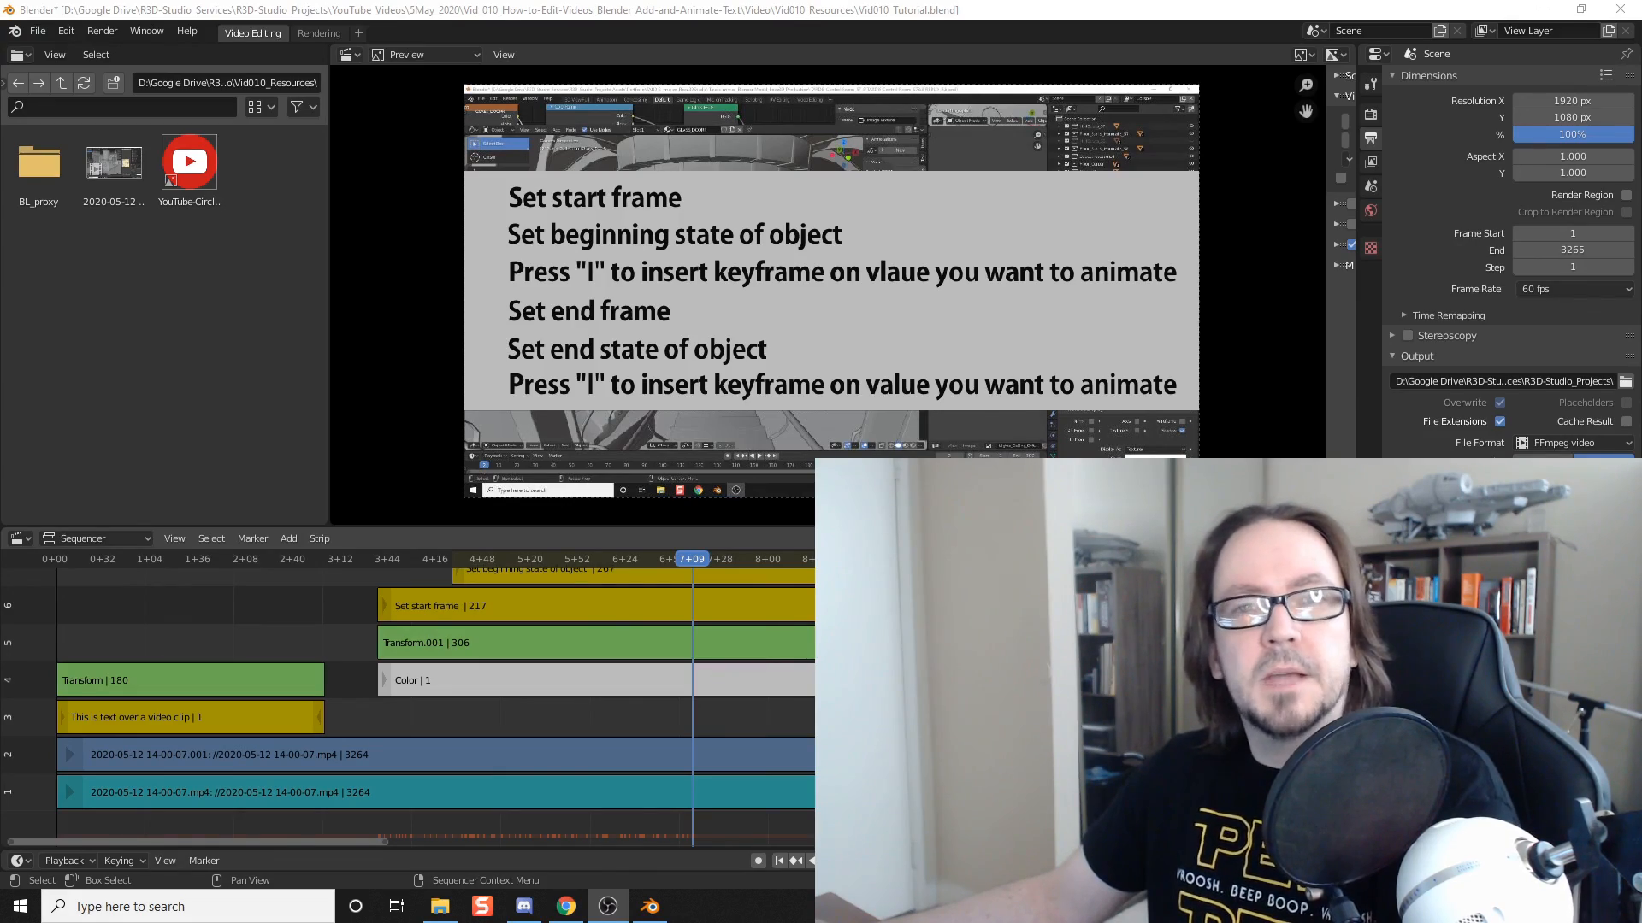
pyautogui.click(1580, 9)
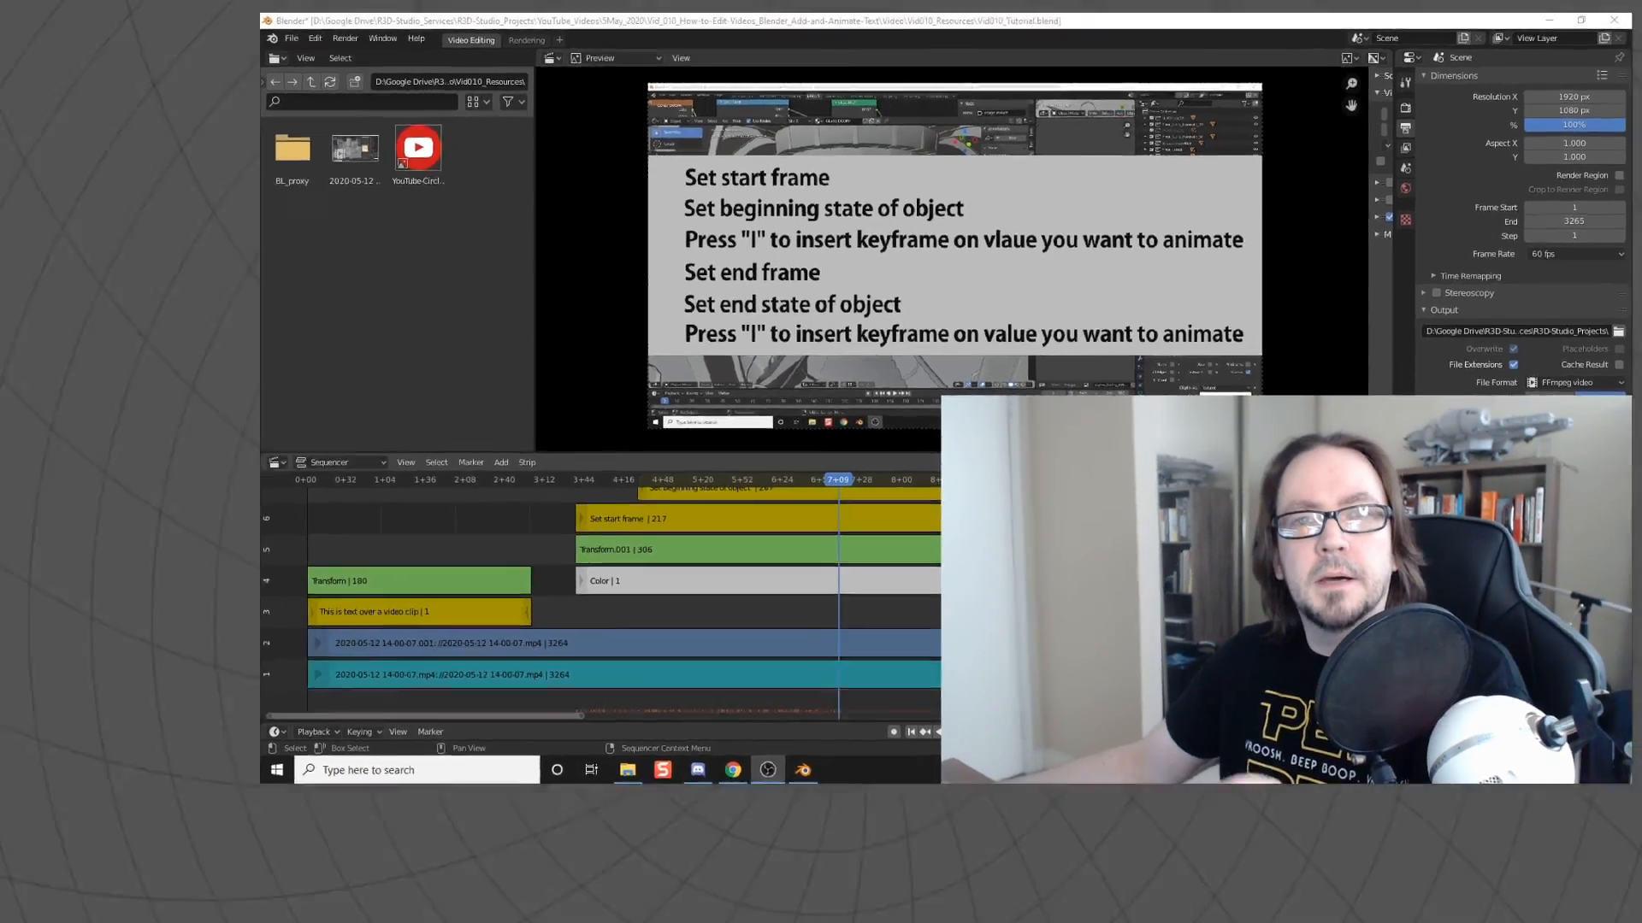